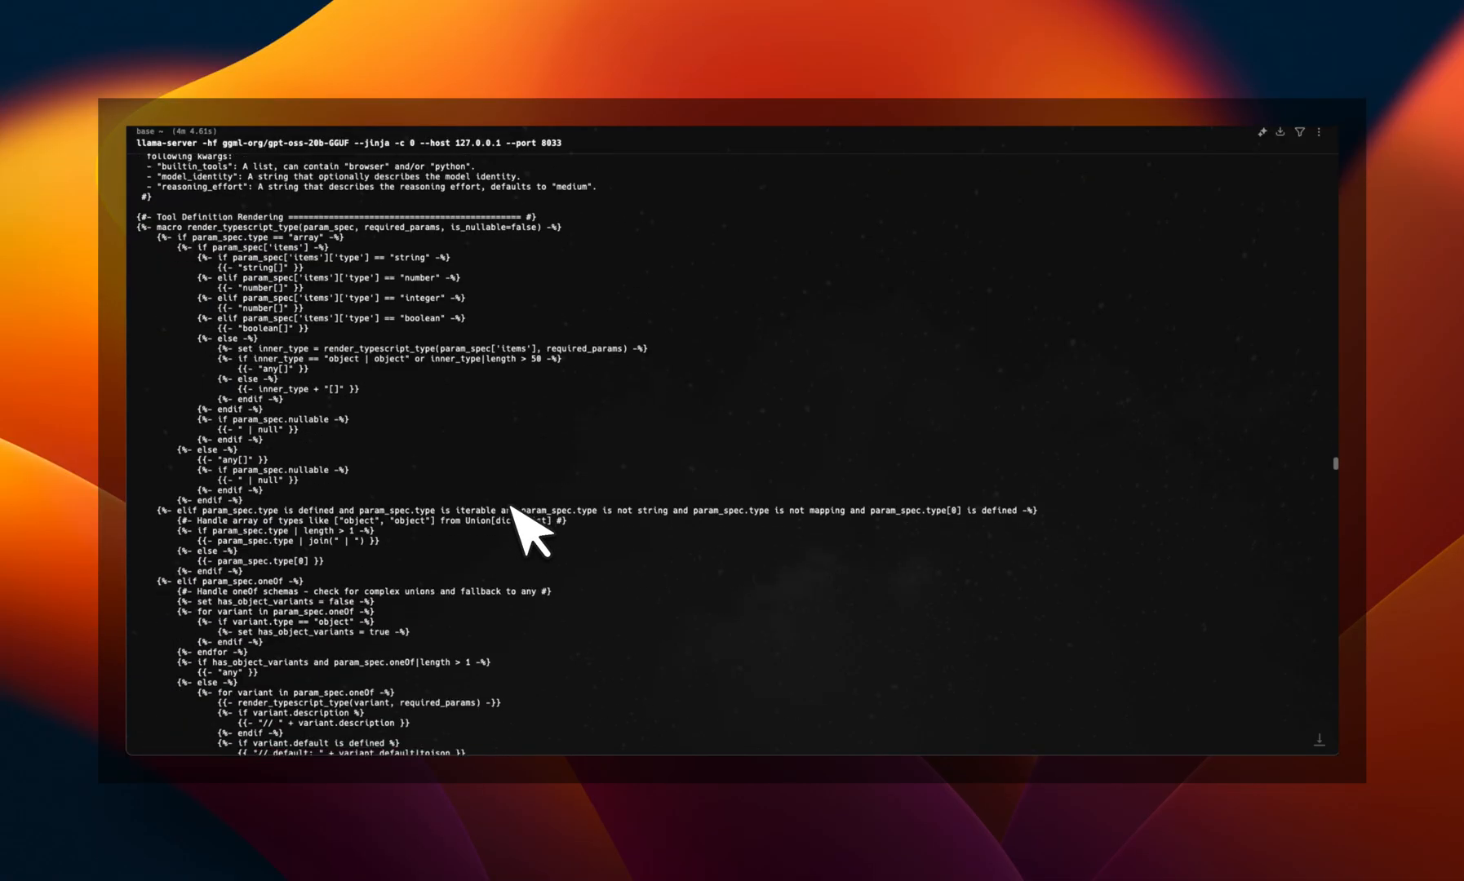
Pick llama3:latest from the model search and send the question 'what is open web'
scroll(down, 3)
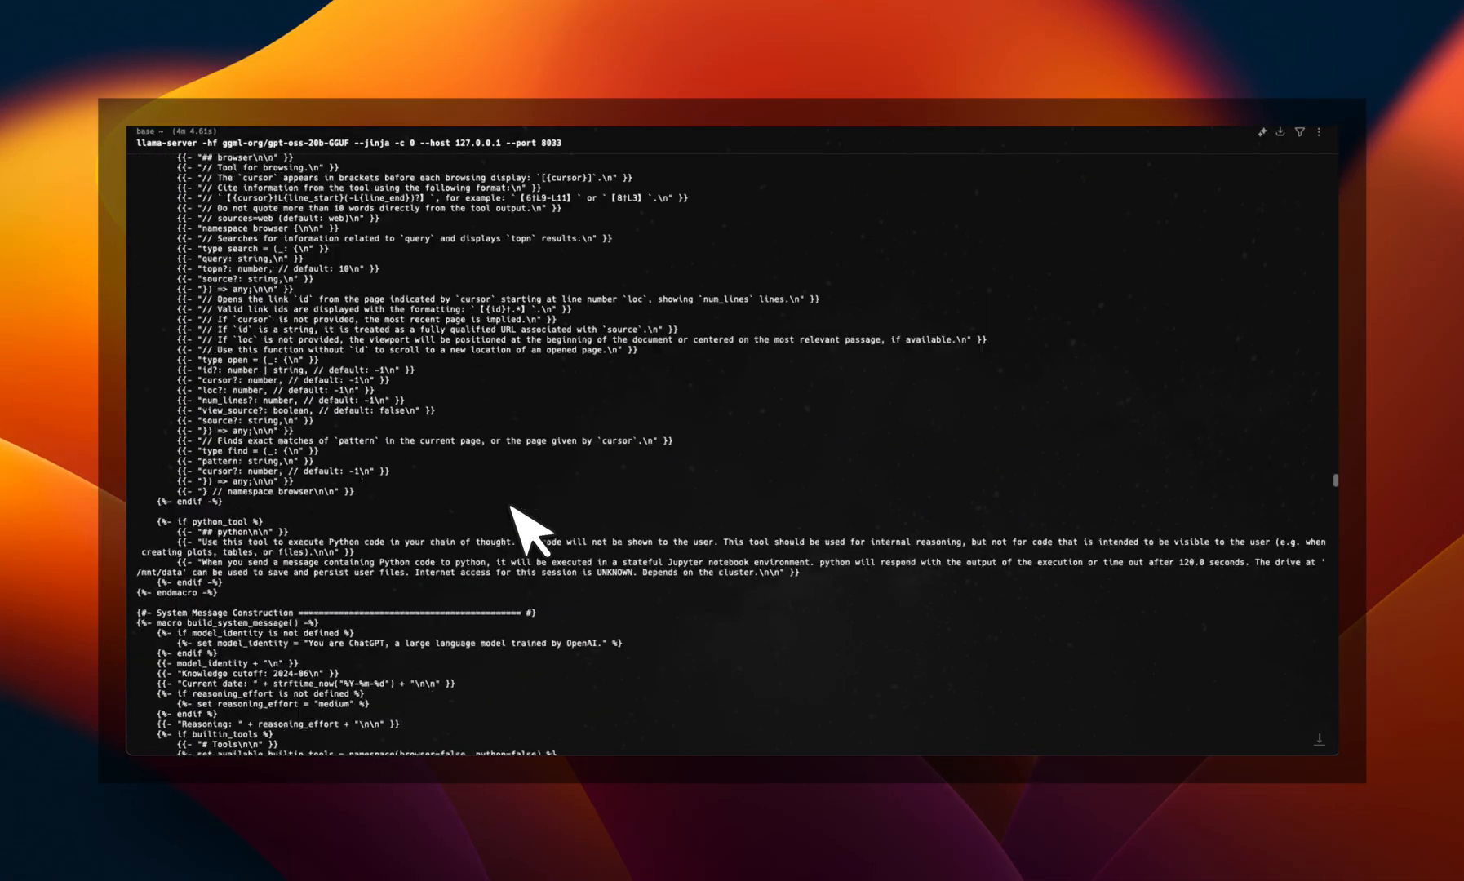
scroll(down, 3)
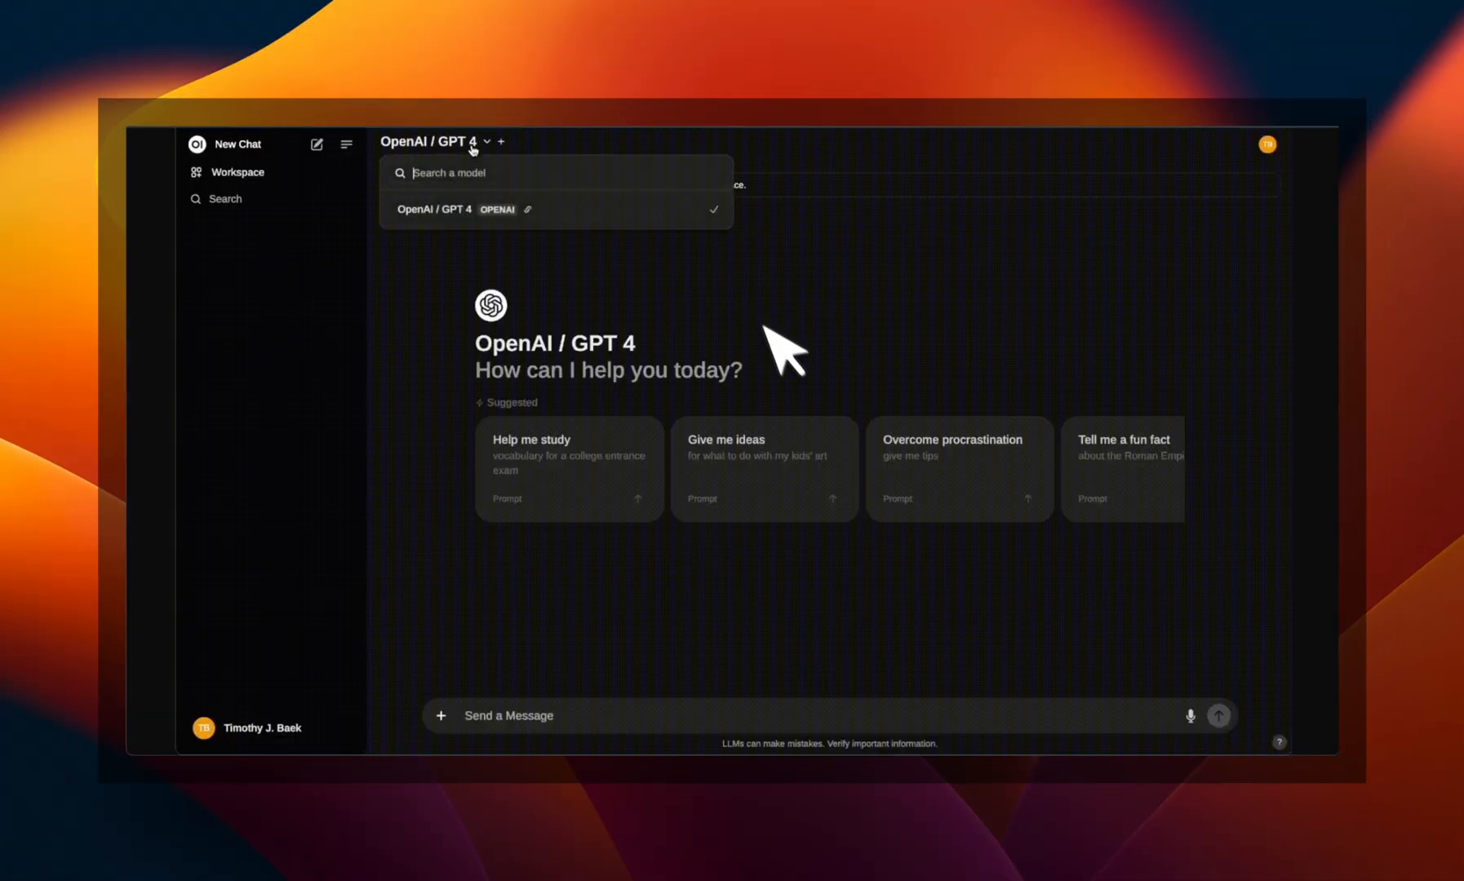
text(llama3)
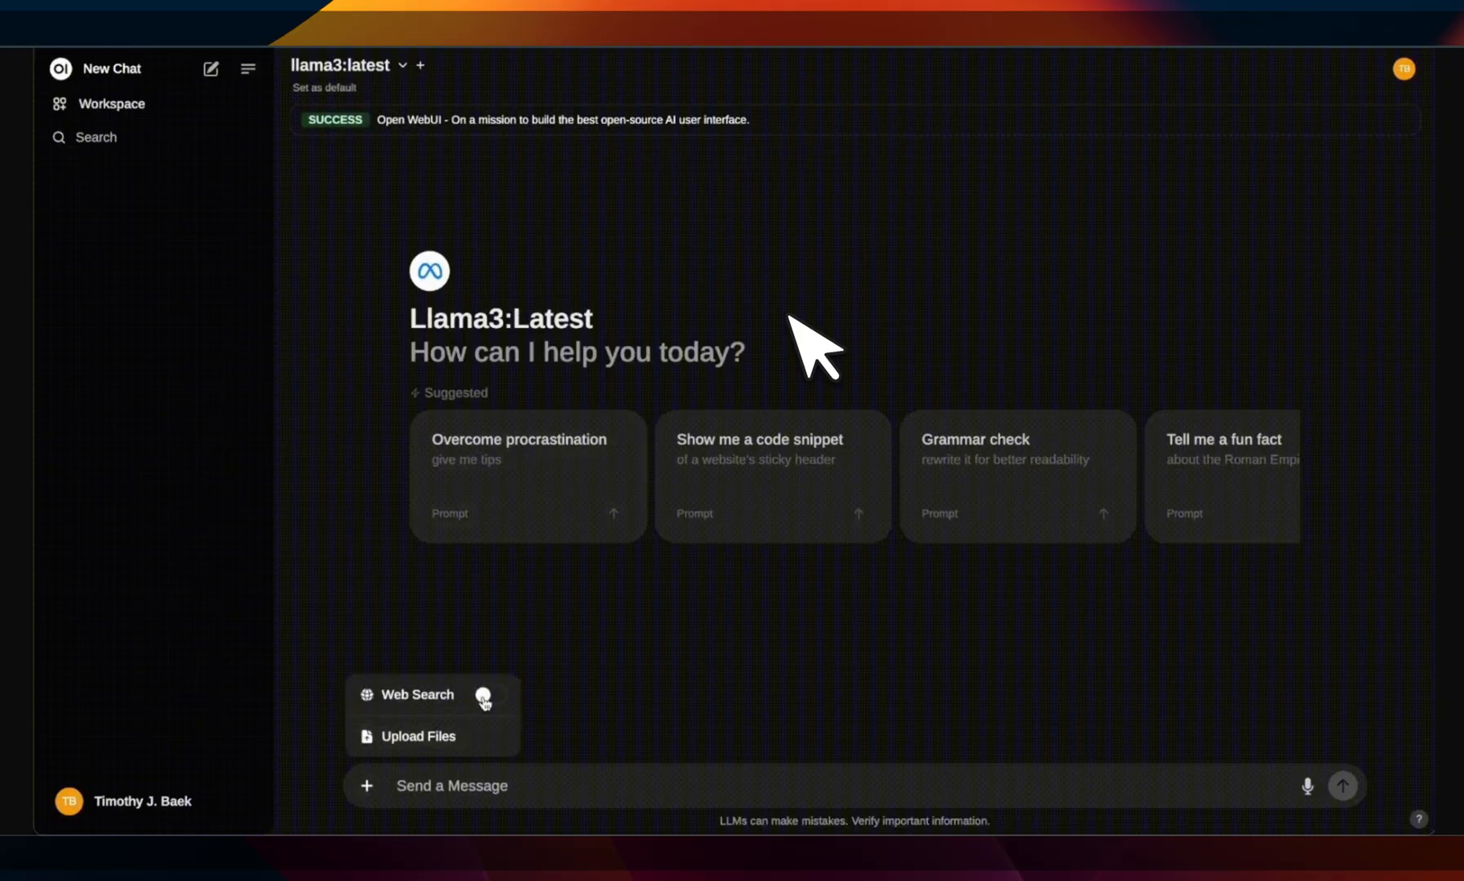
text(what is open web)
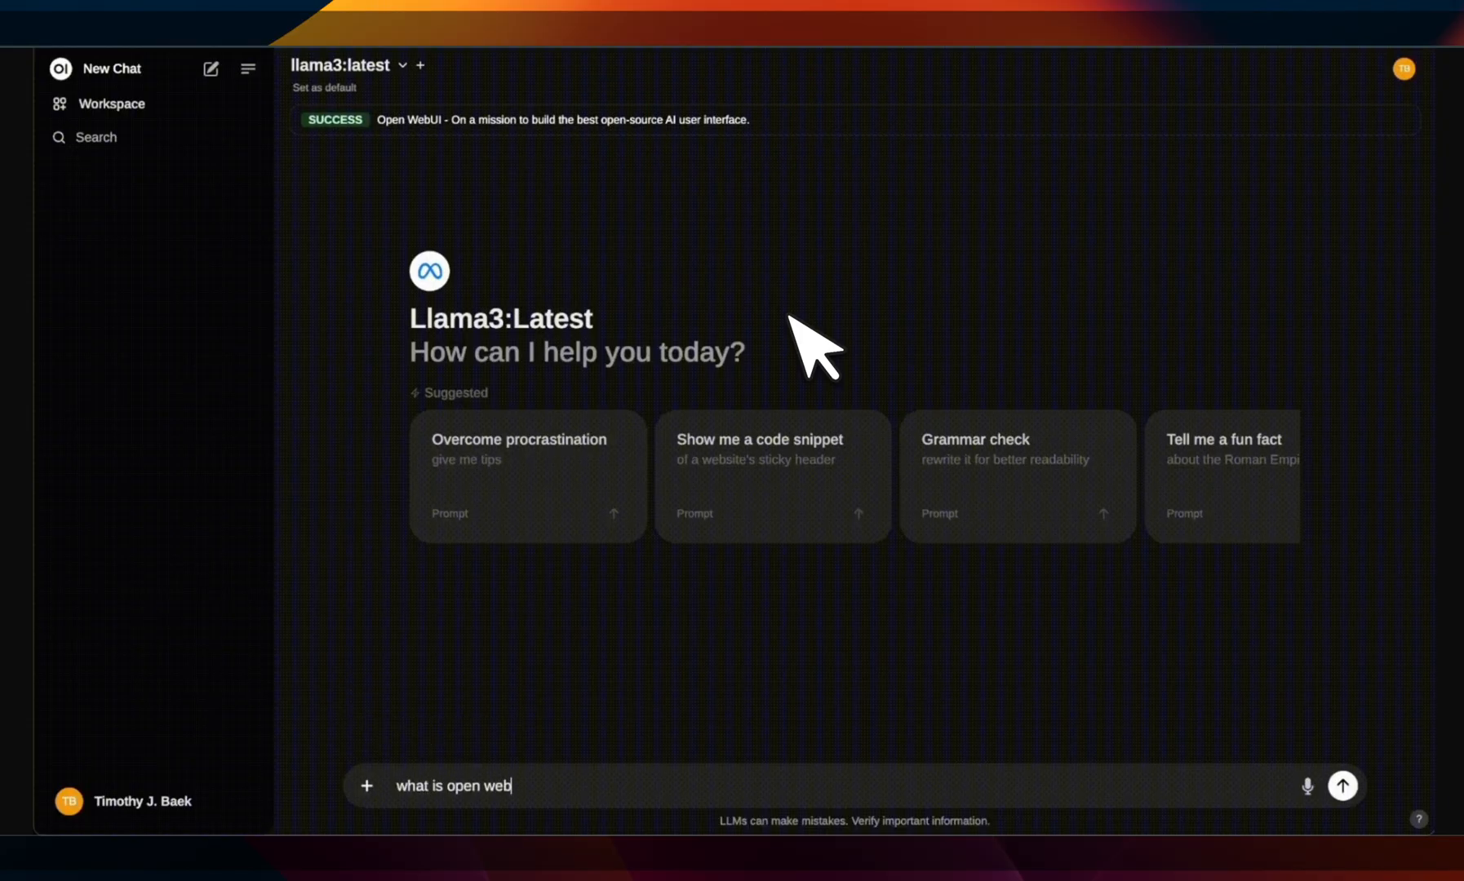
click(1344, 785)
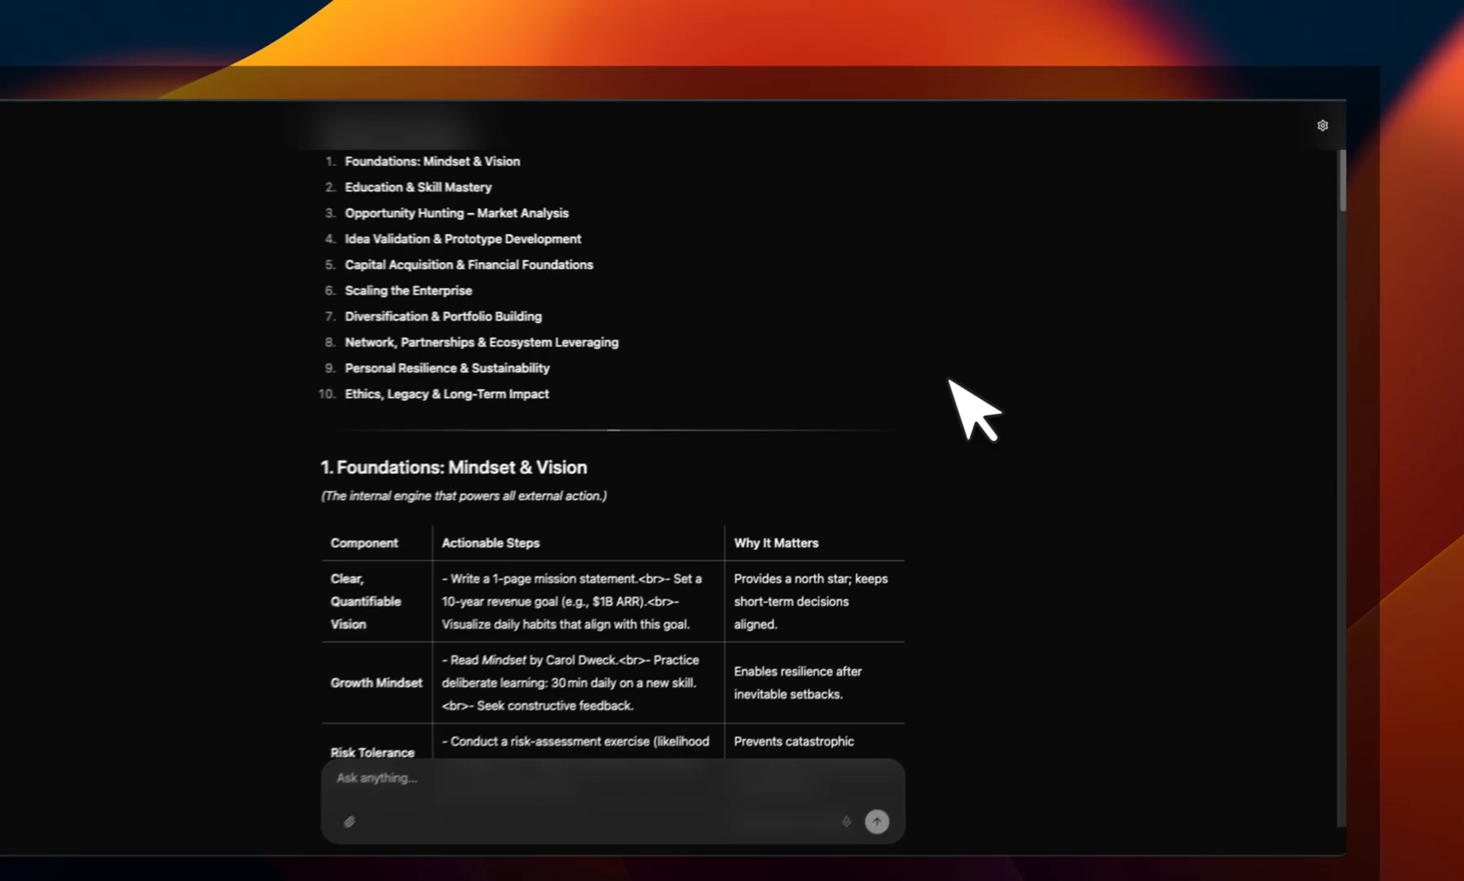
scroll(down, 3)
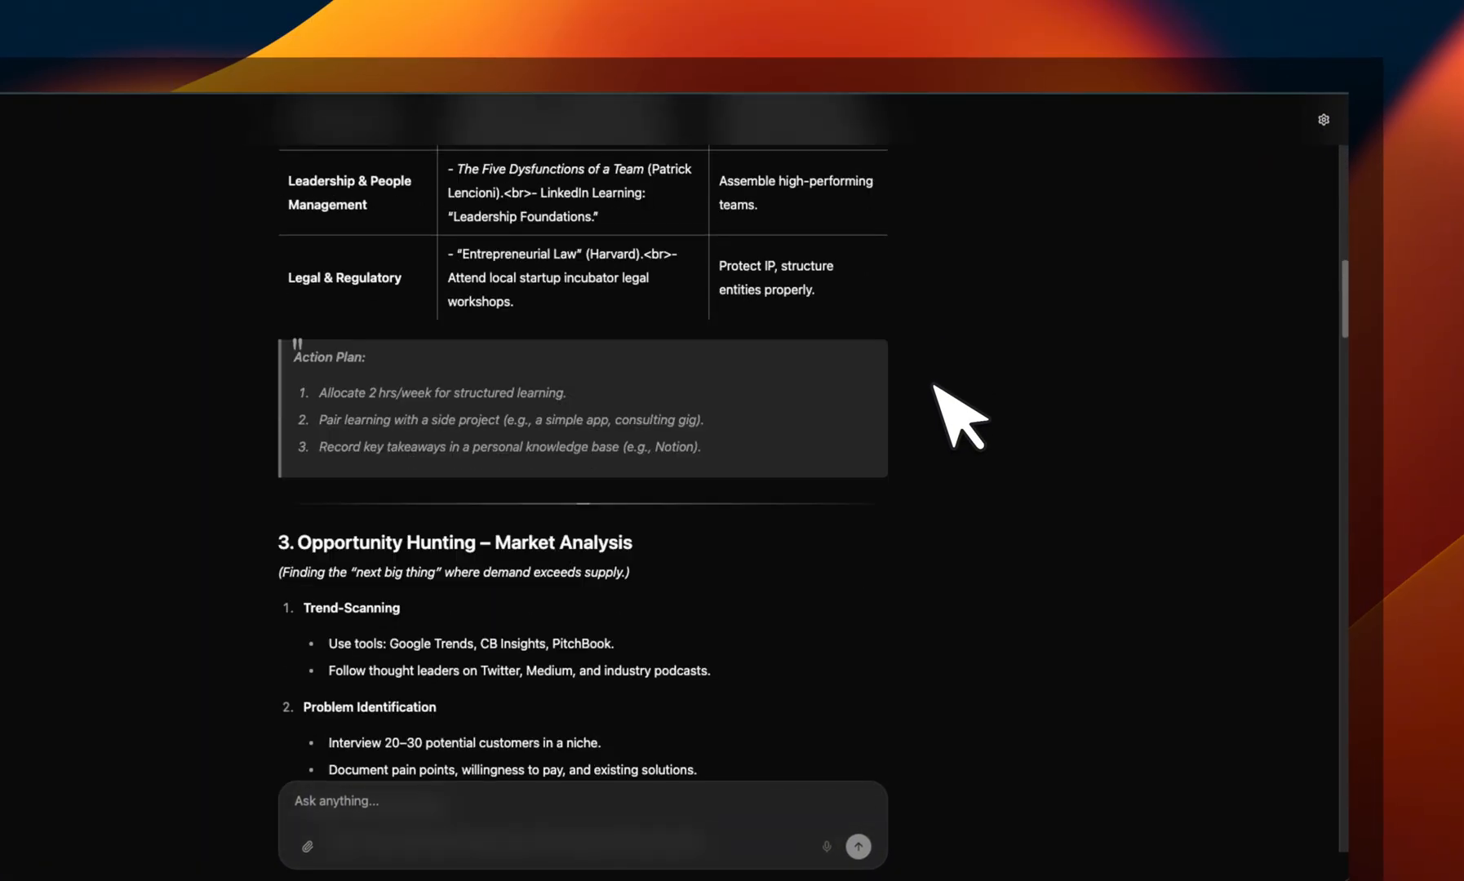
scroll(down, 3)
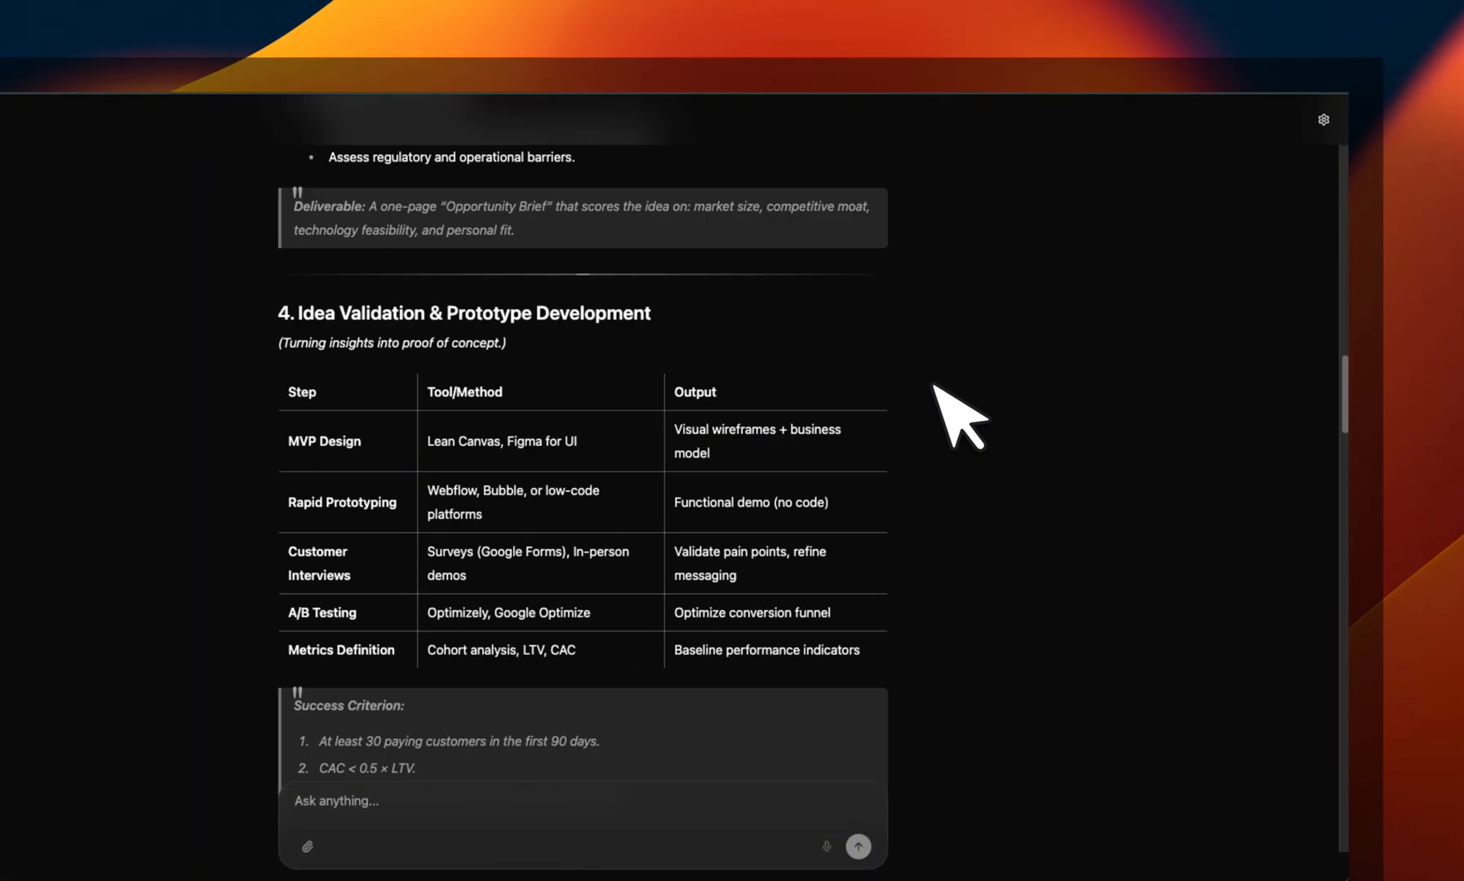
scroll(down, 3)
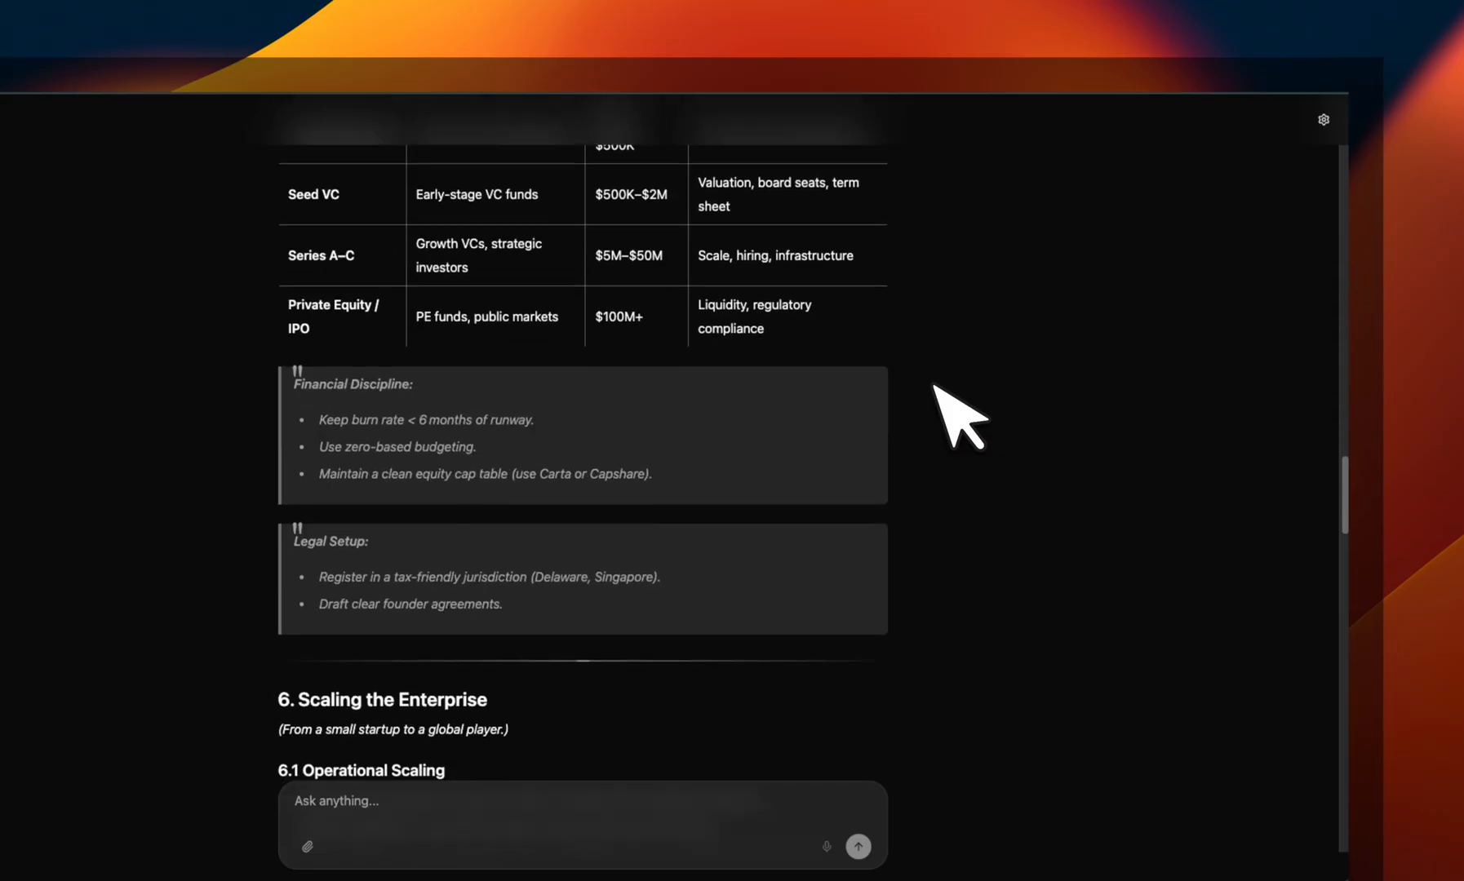
scroll(down, 3)
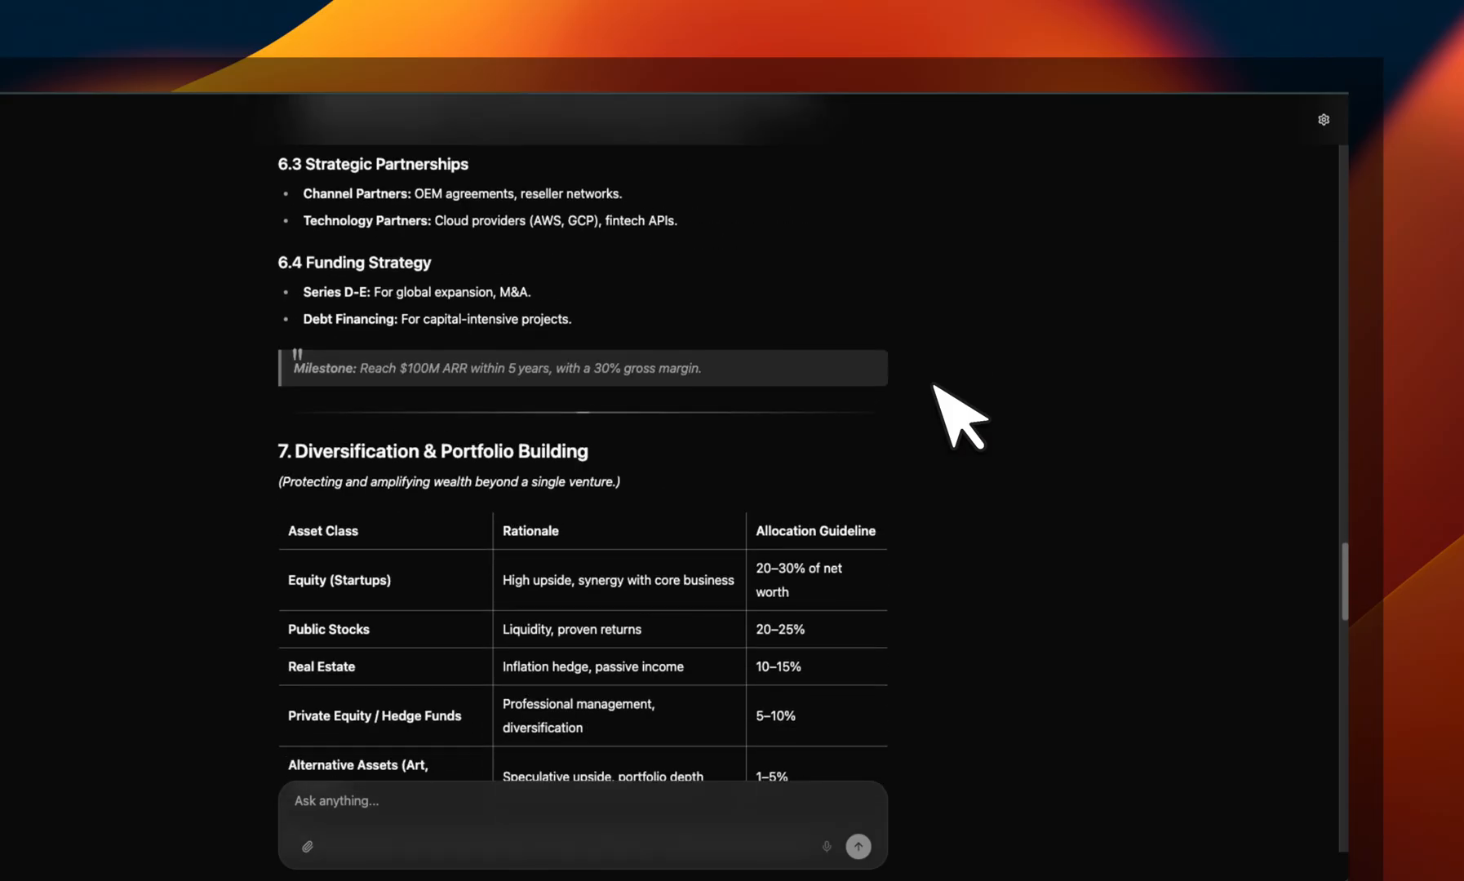
scroll(down, 3)
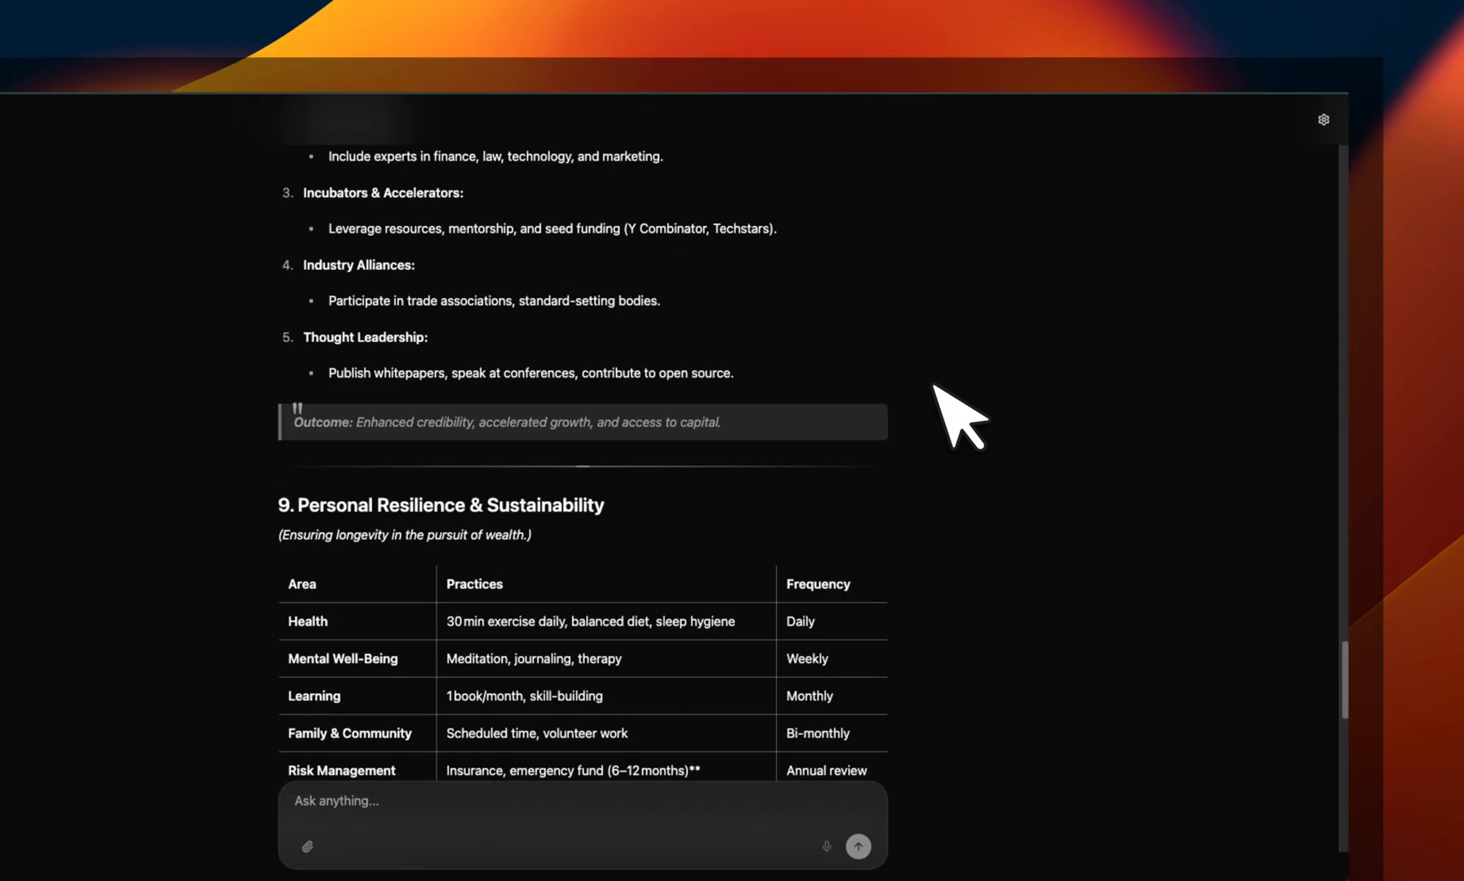
scroll(down, 3)
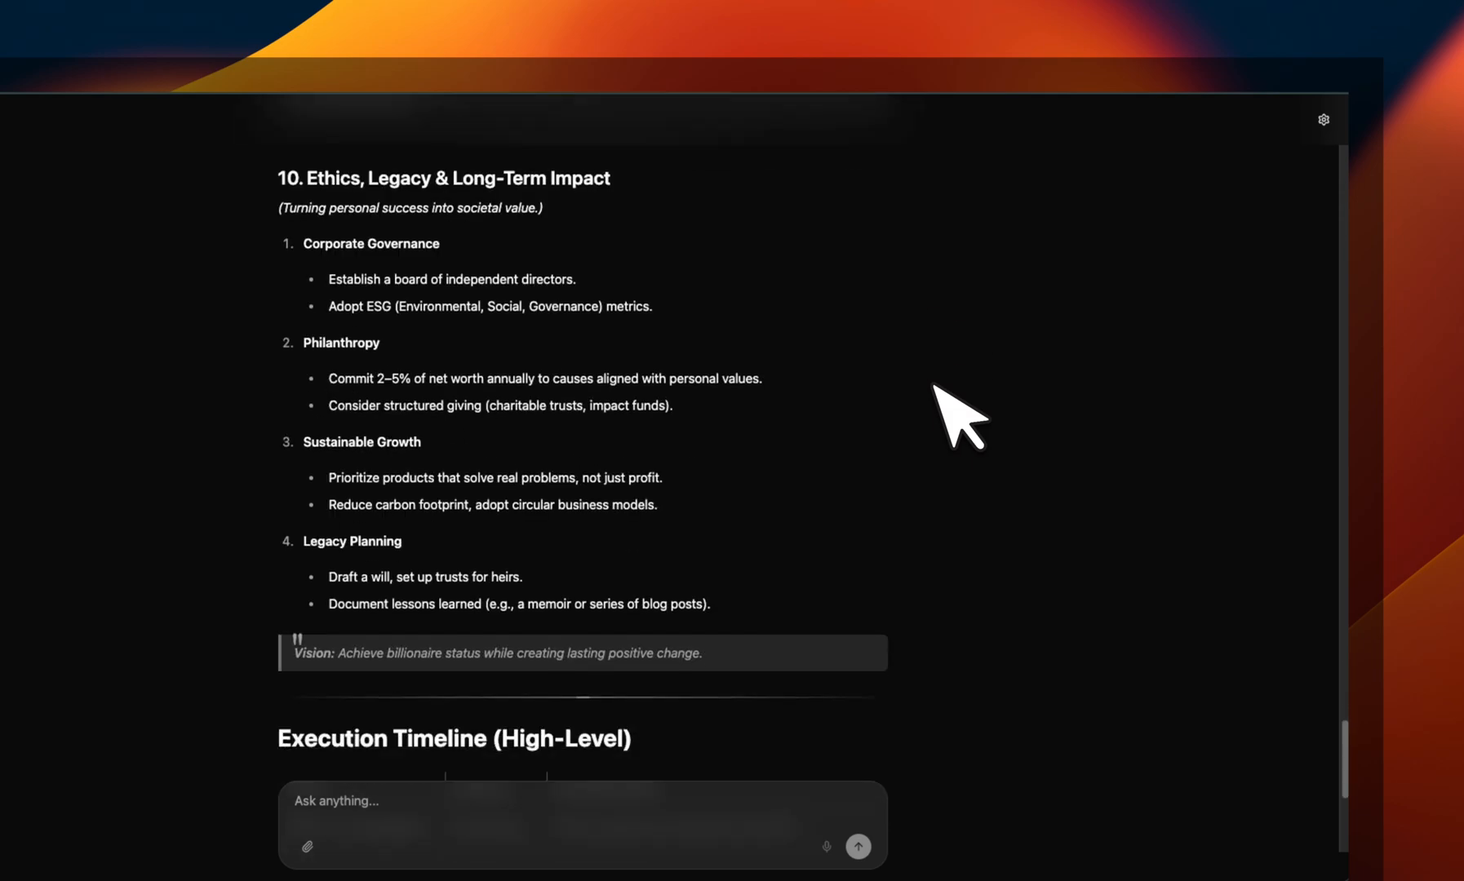
scroll(down, 3)
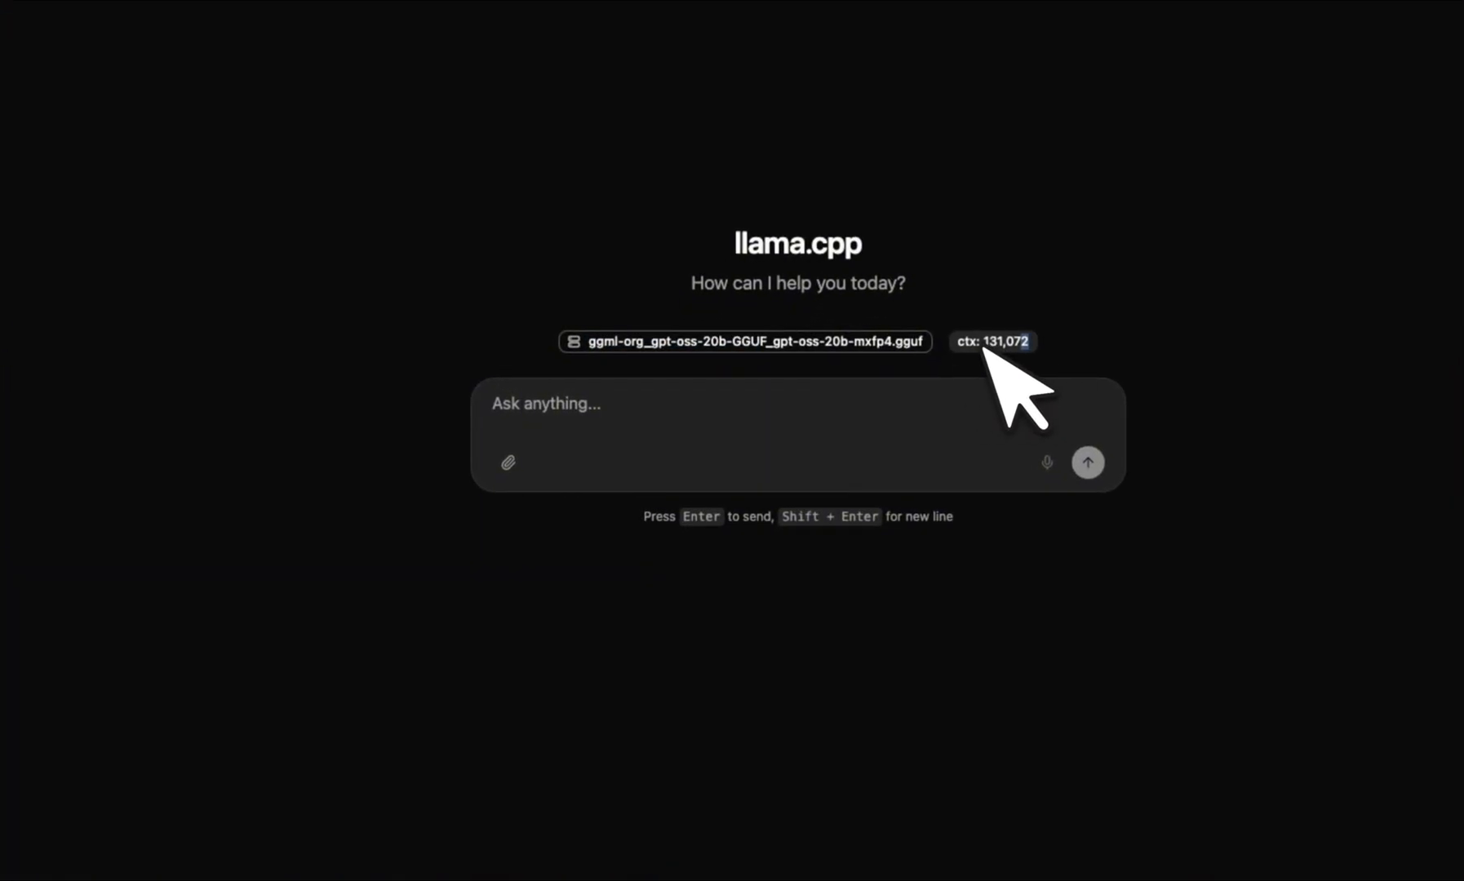
Highlight the ctx: 131,072 badge beside the gpt-oss-20b model file name
click(507, 462)
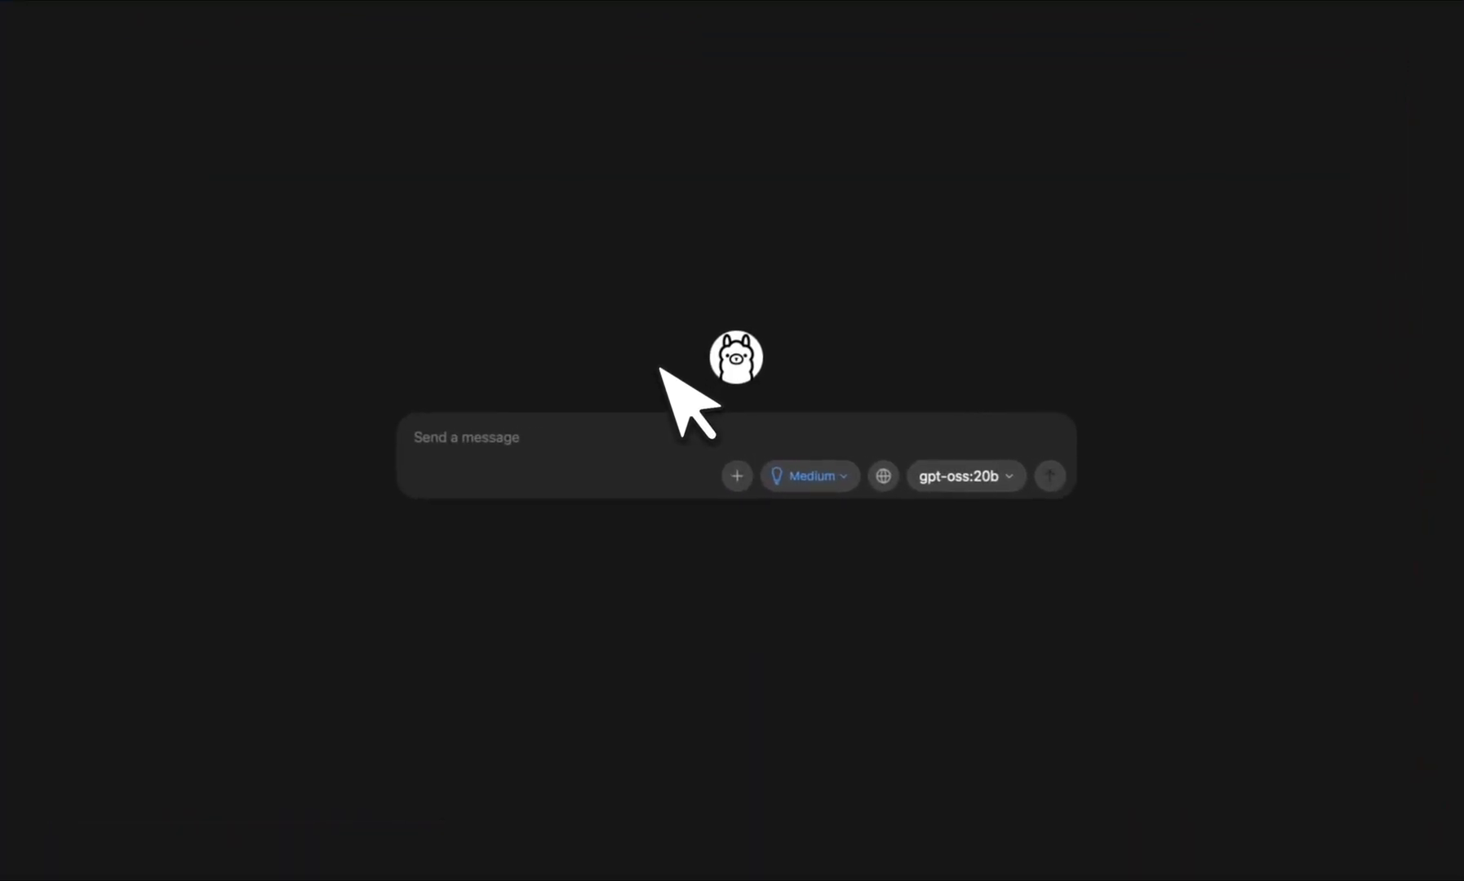
mouse_move(686, 649)
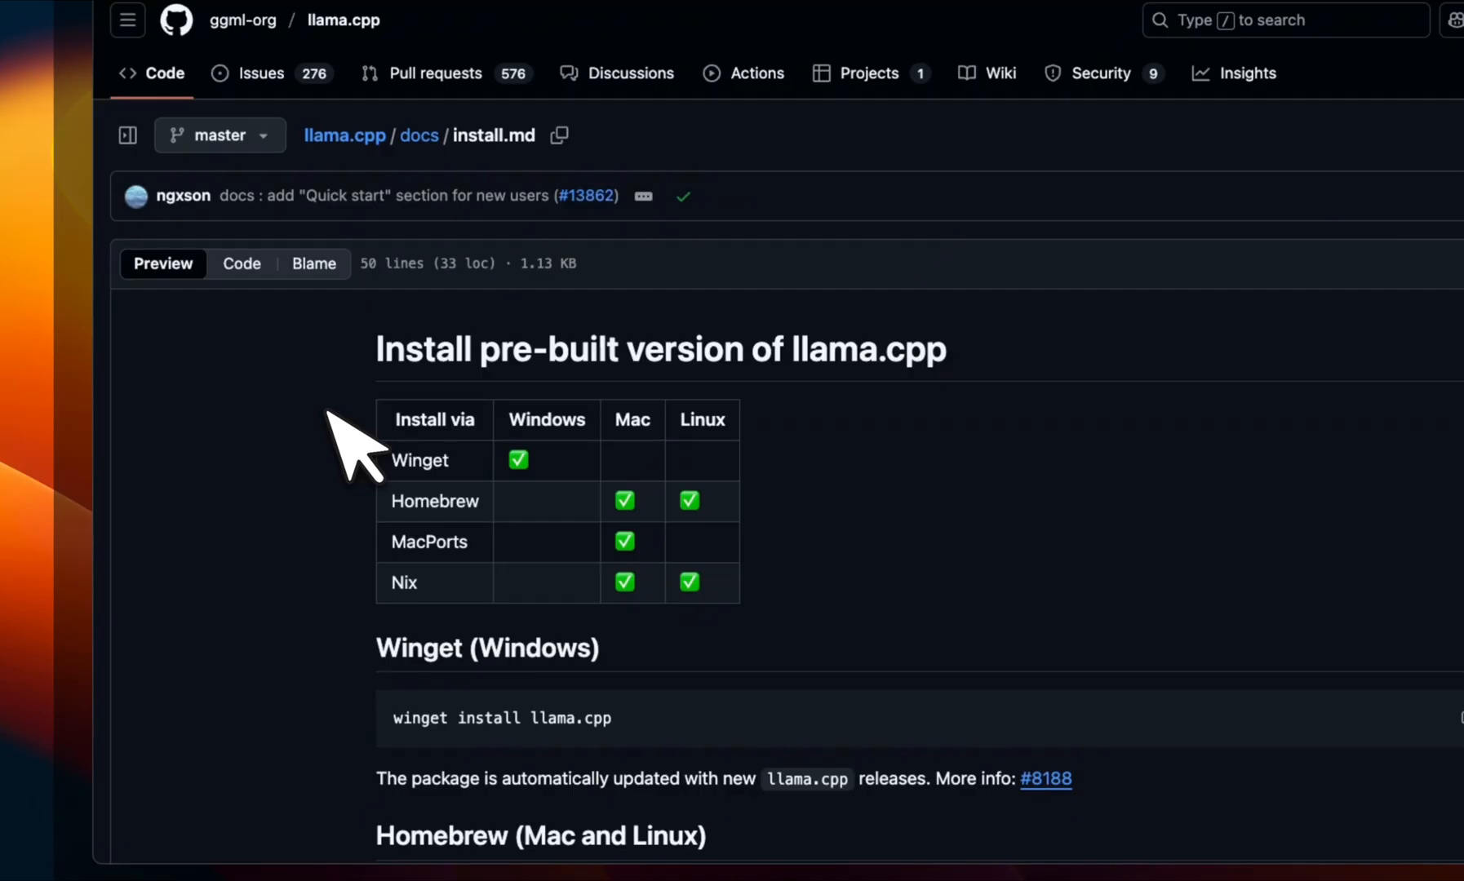
mouse_move(536, 509)
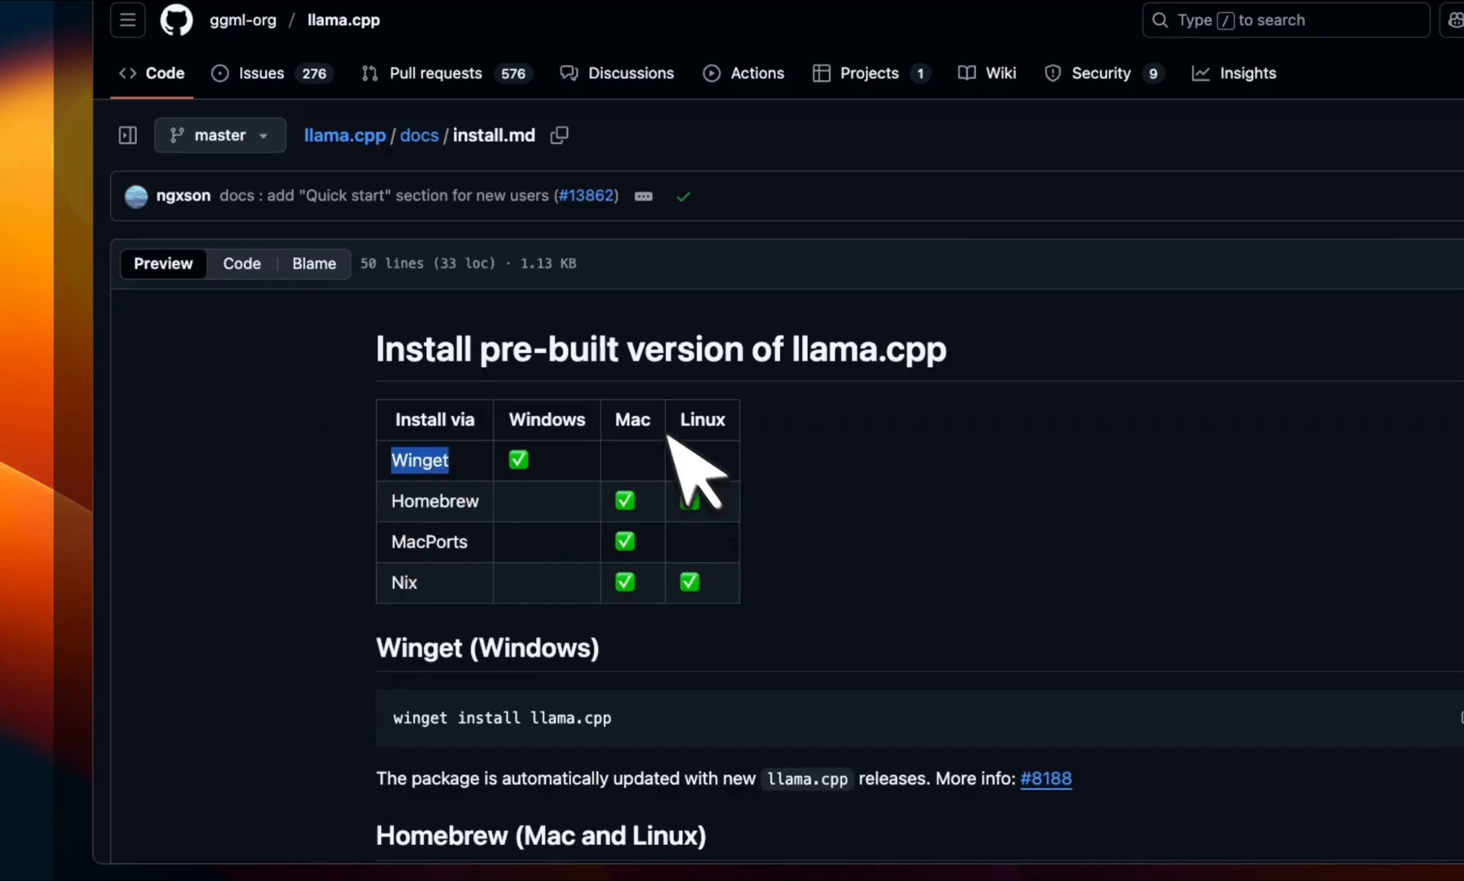
mouse_move(467, 542)
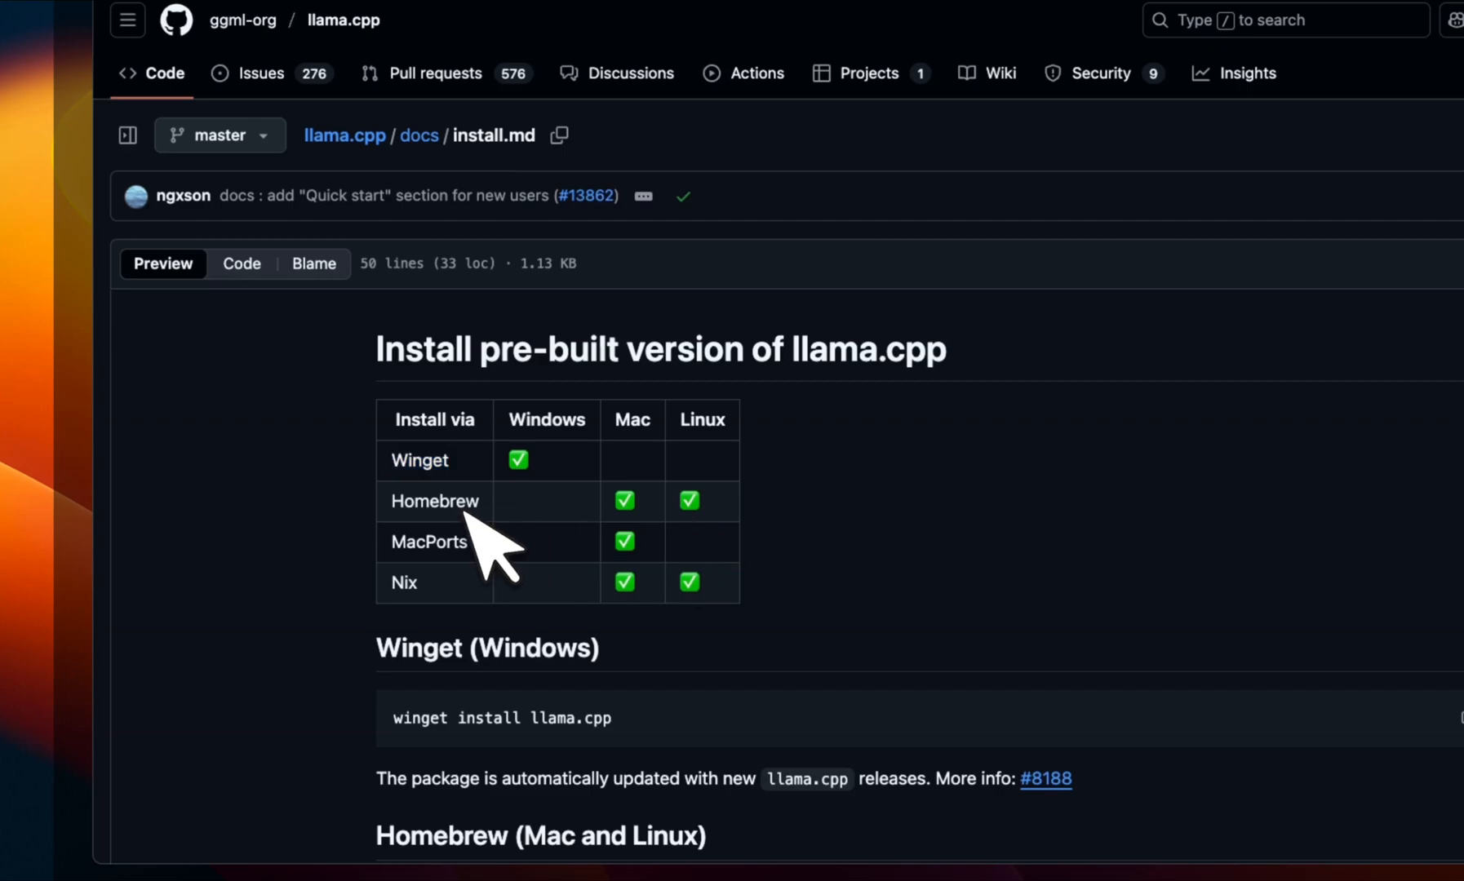
double_click(432, 501)
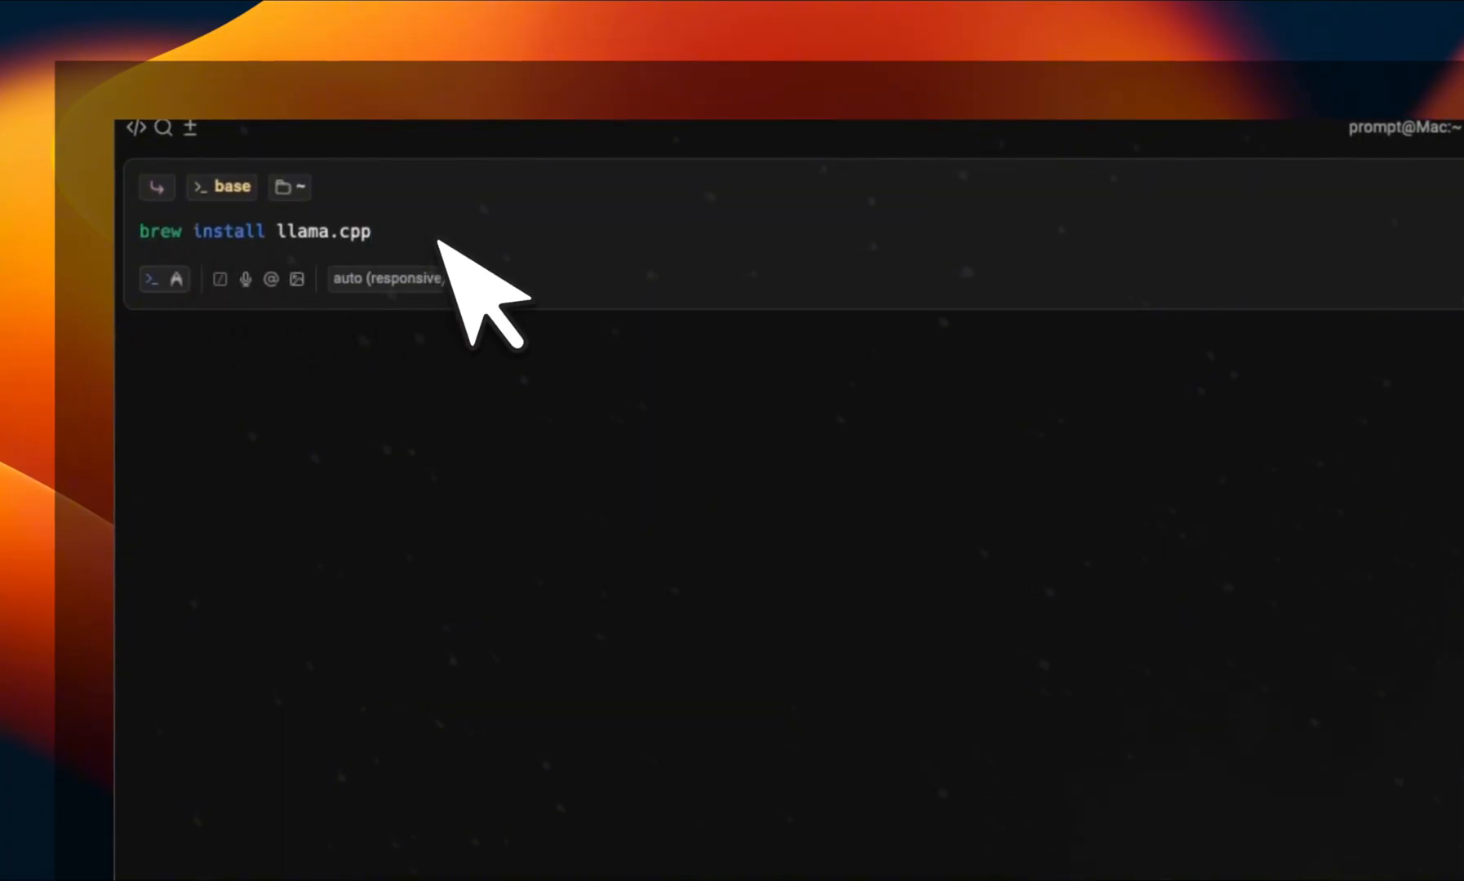
Run brew install llama.cpp, then start llama-server with gpt-oss-20b-GGUF on 127.0.0.1 port 8033
key(Return)
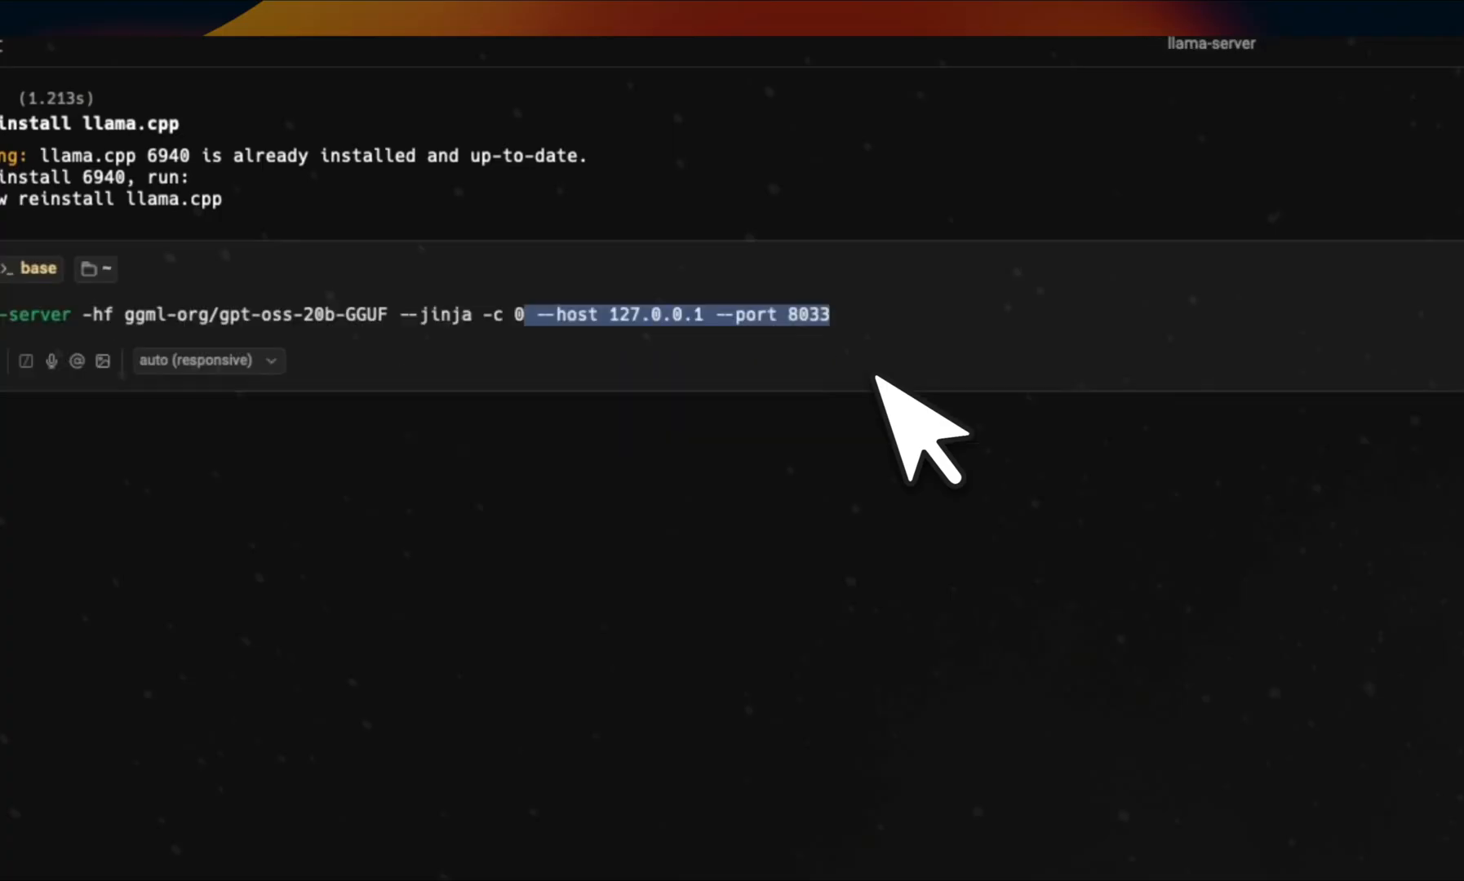
key(Return)
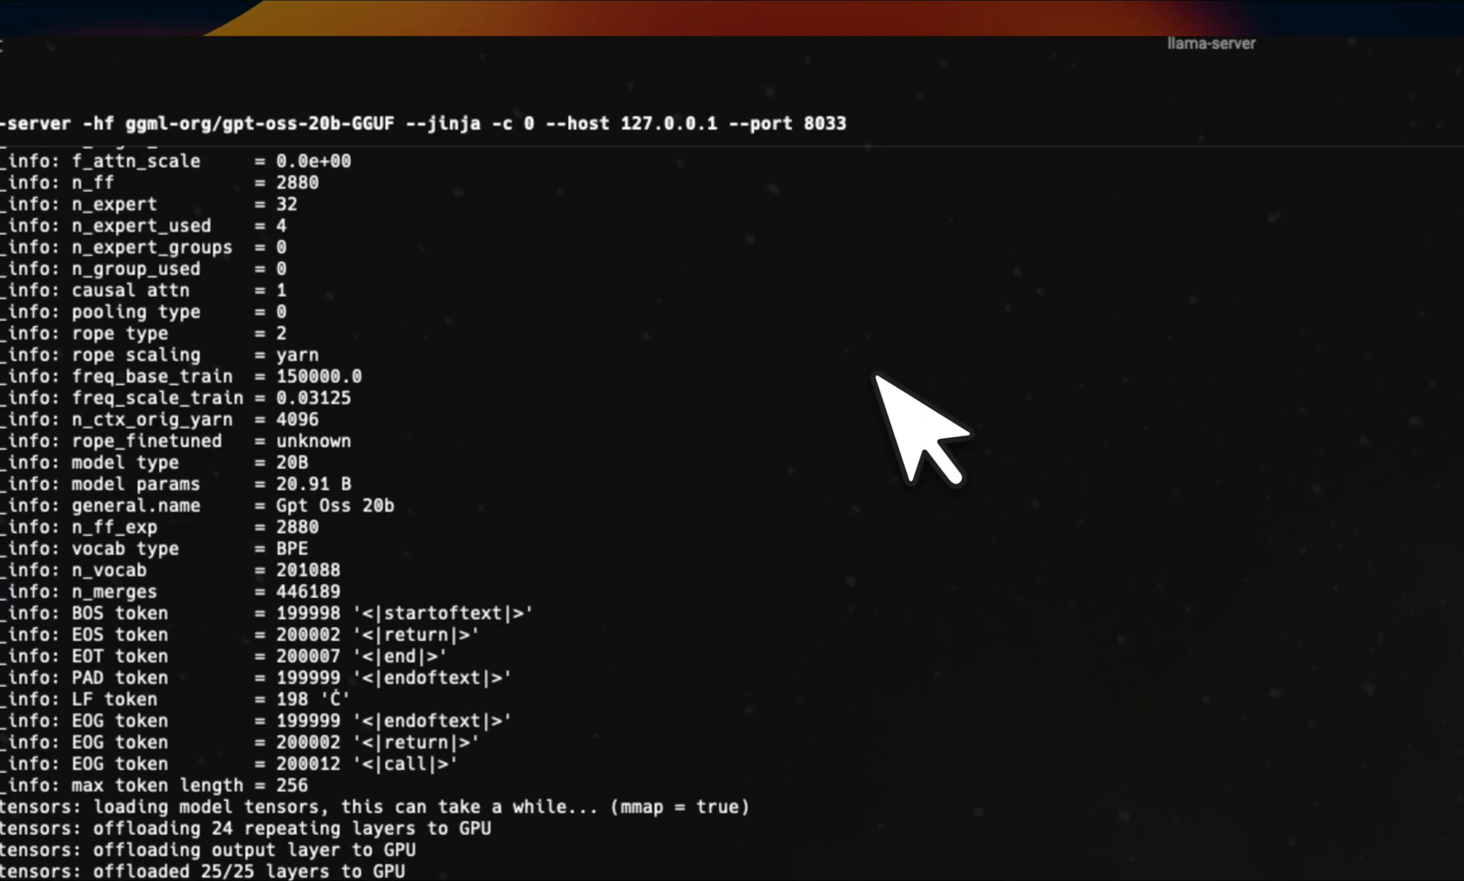
scroll(down, 3)
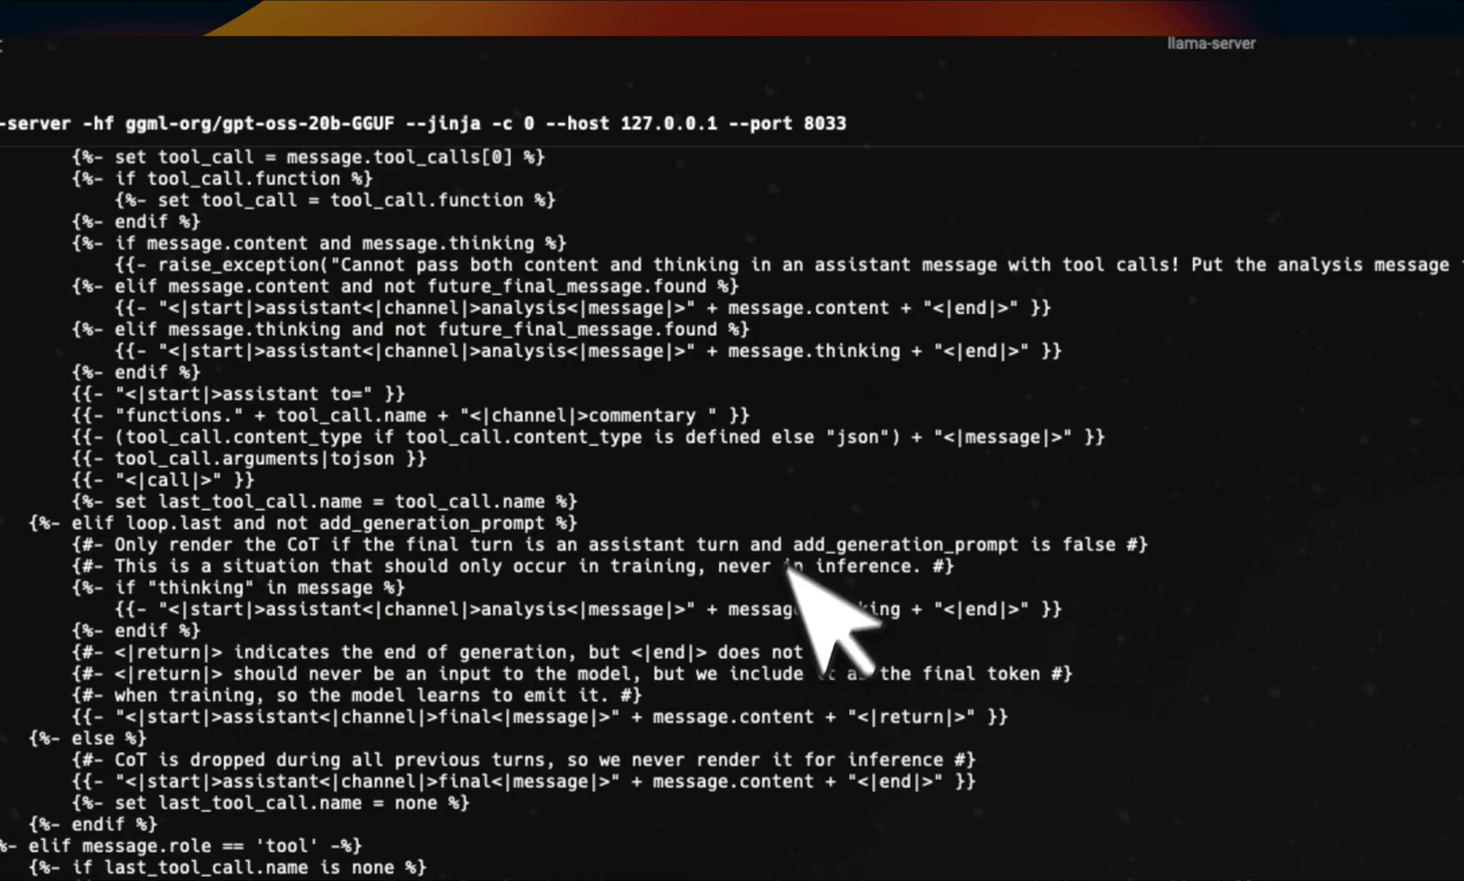
scroll(down, 3)
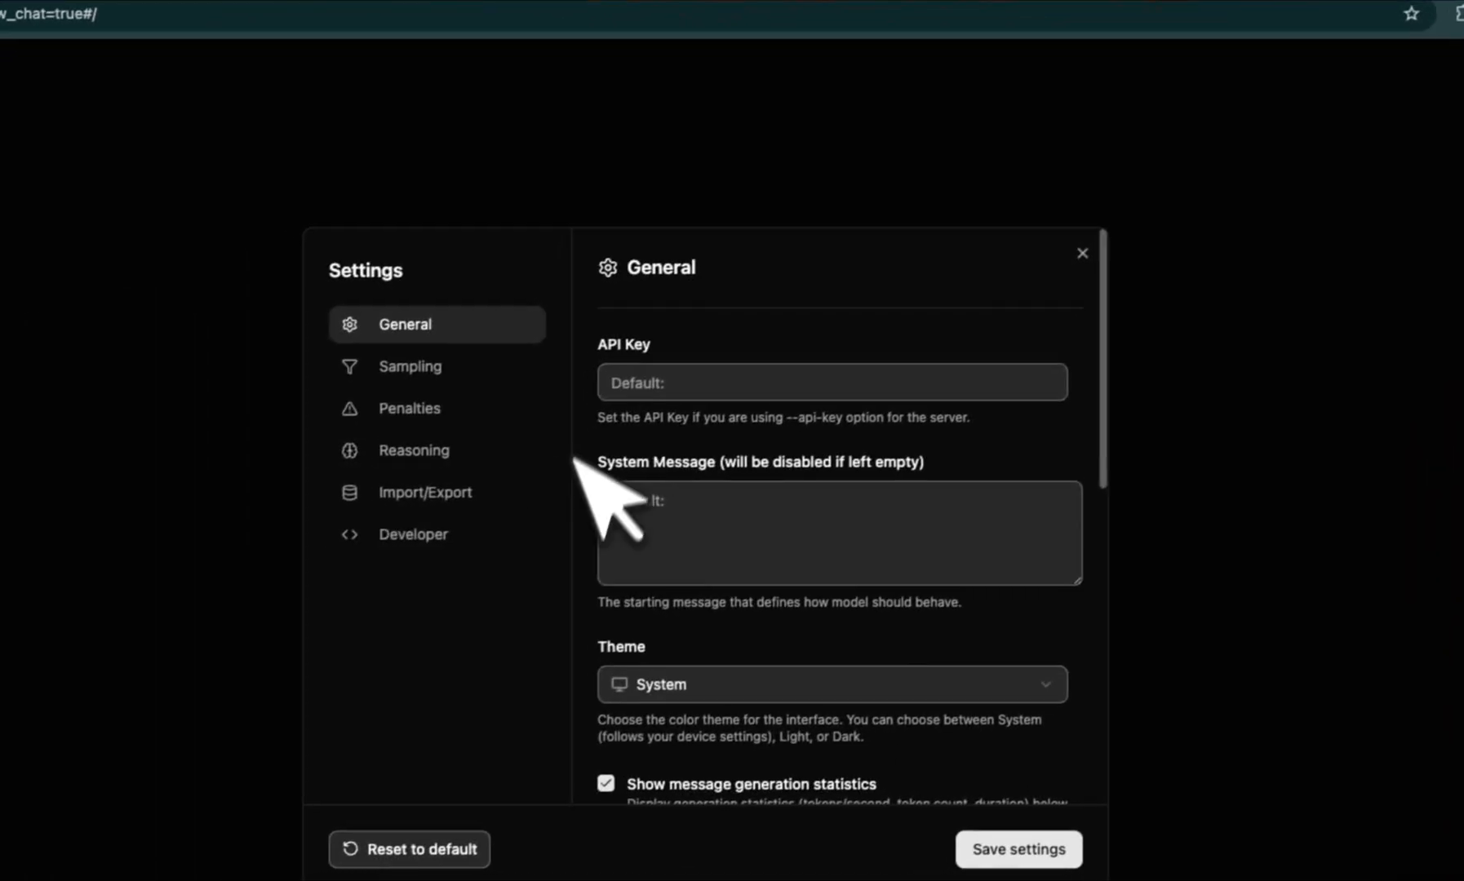
Enable Show model information in the General settings
scroll(down, 3)
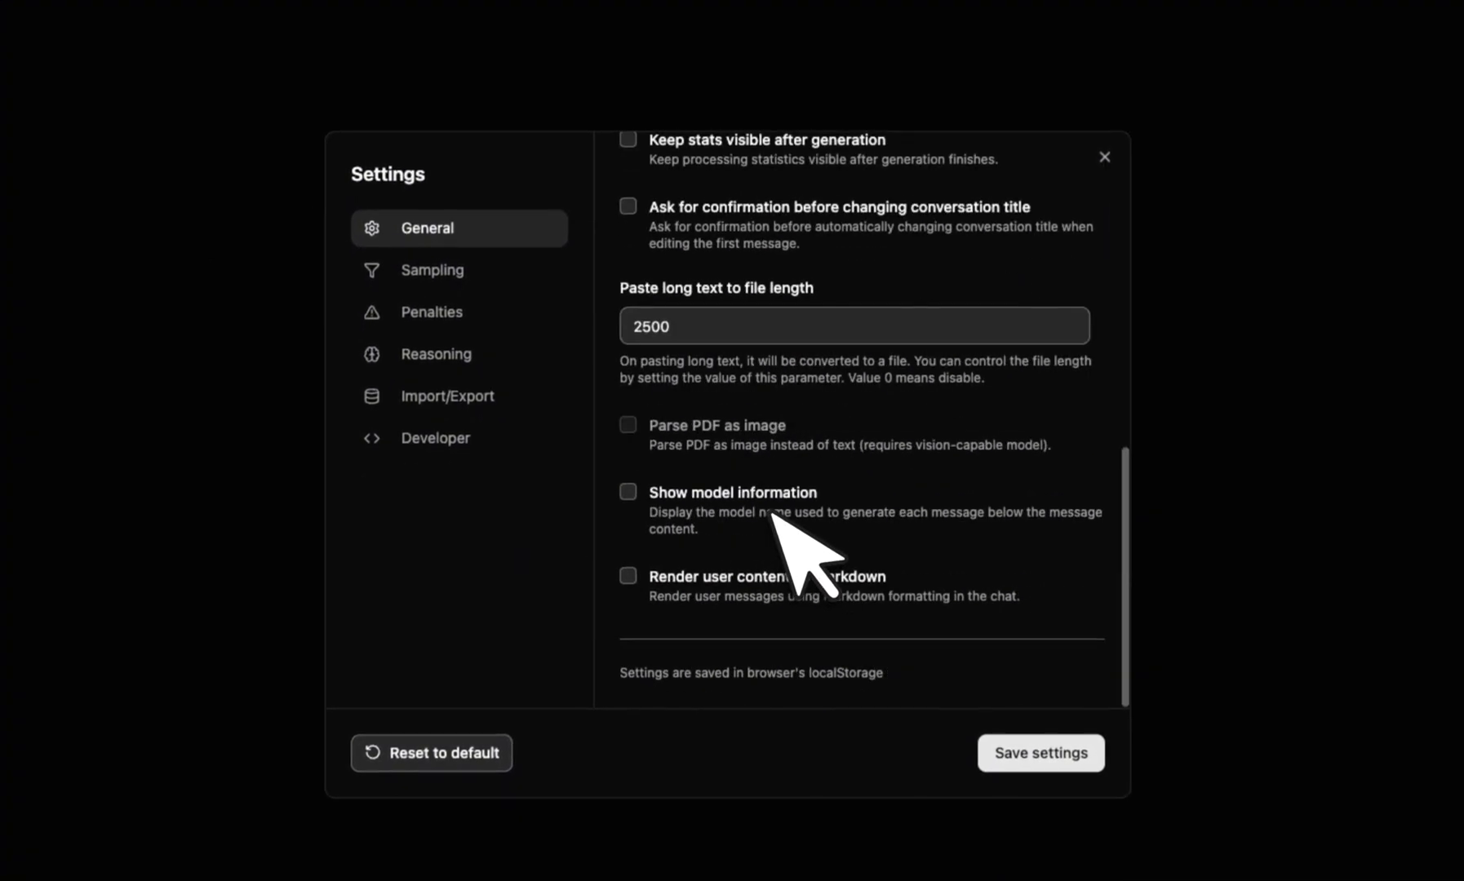
click(1105, 156)
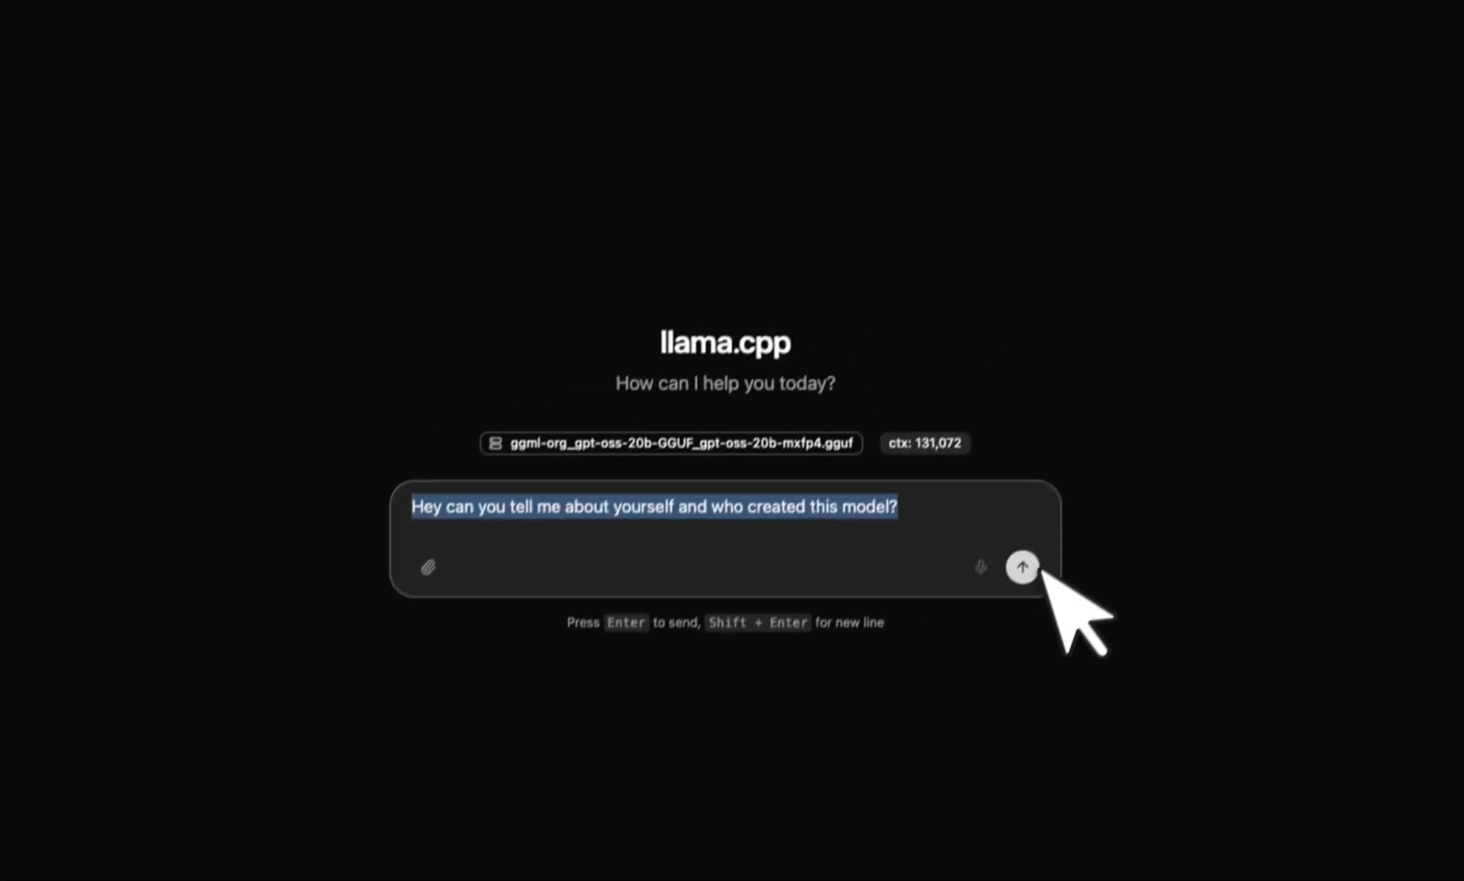
Send the identity question and read the full answer with its ~83.55 tokens/s statistics
click(1021, 566)
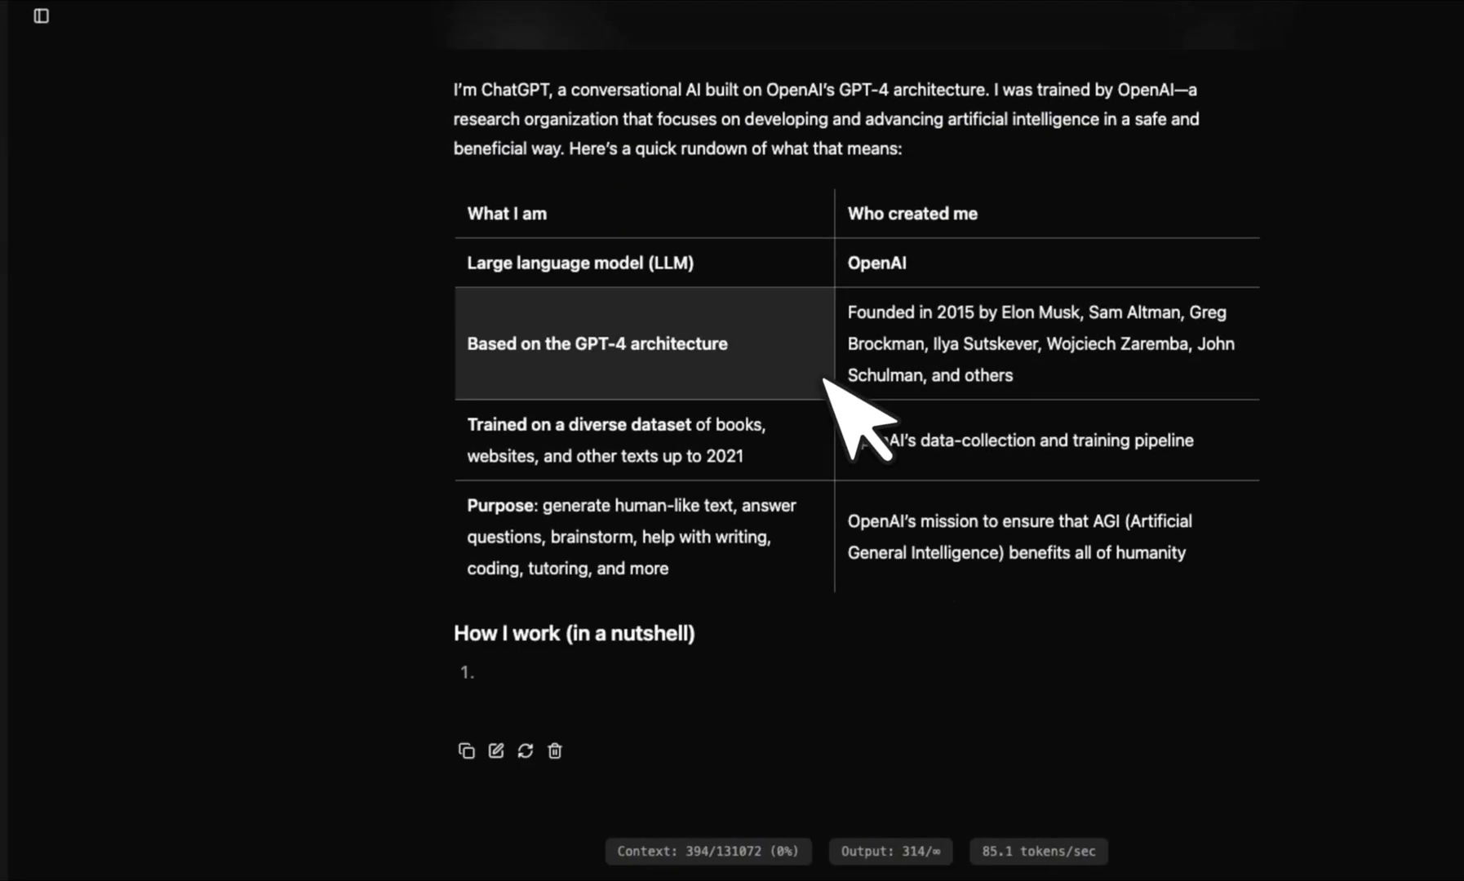
scroll(down, 3)
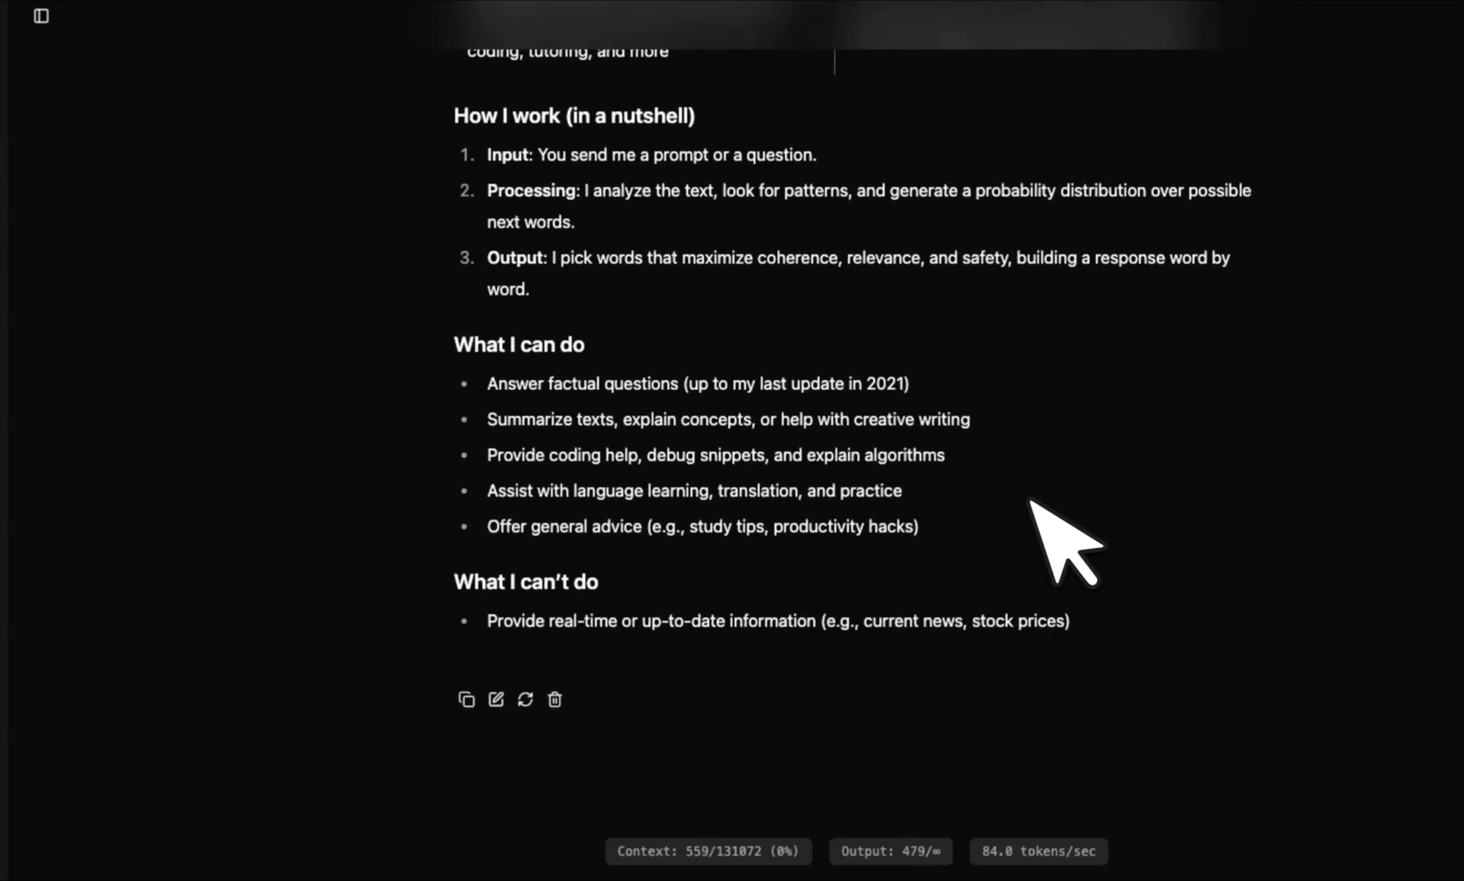
scroll(down, 3)
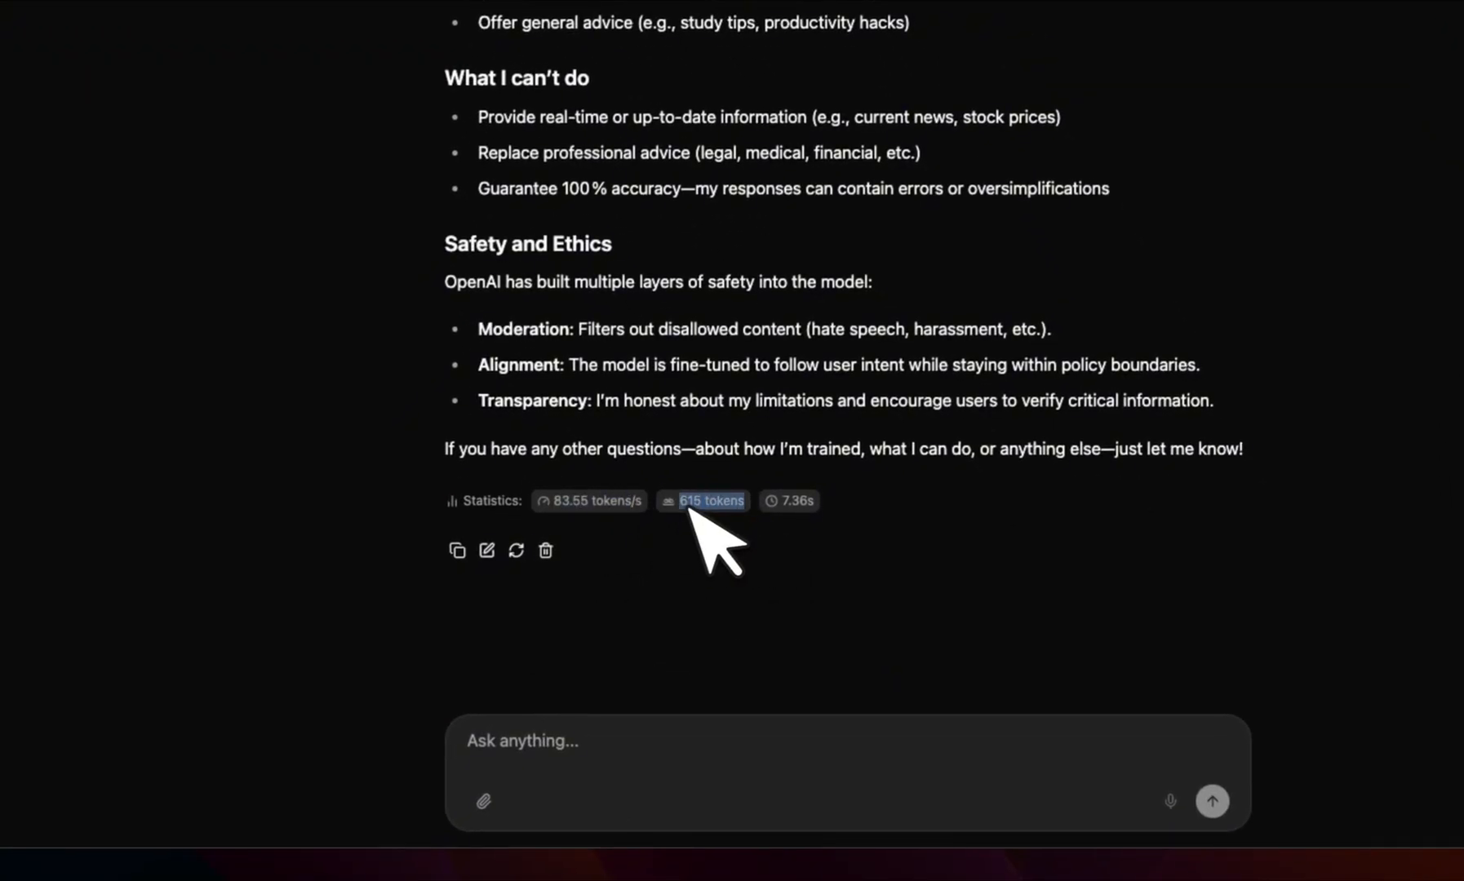
mouse_move(840, 554)
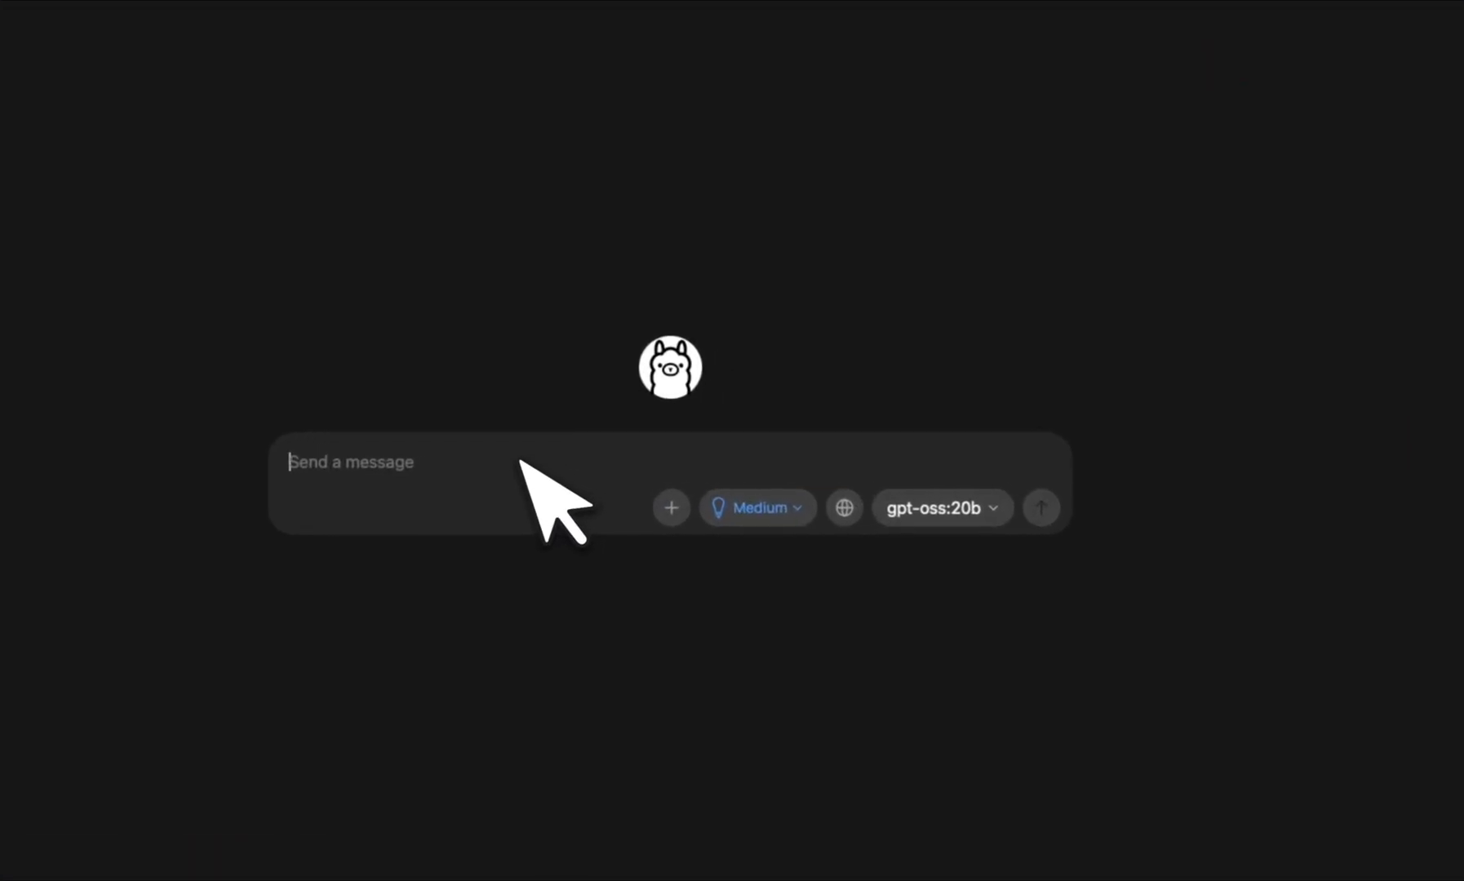
text(Hey can you tell me about yourself and who created this model?)
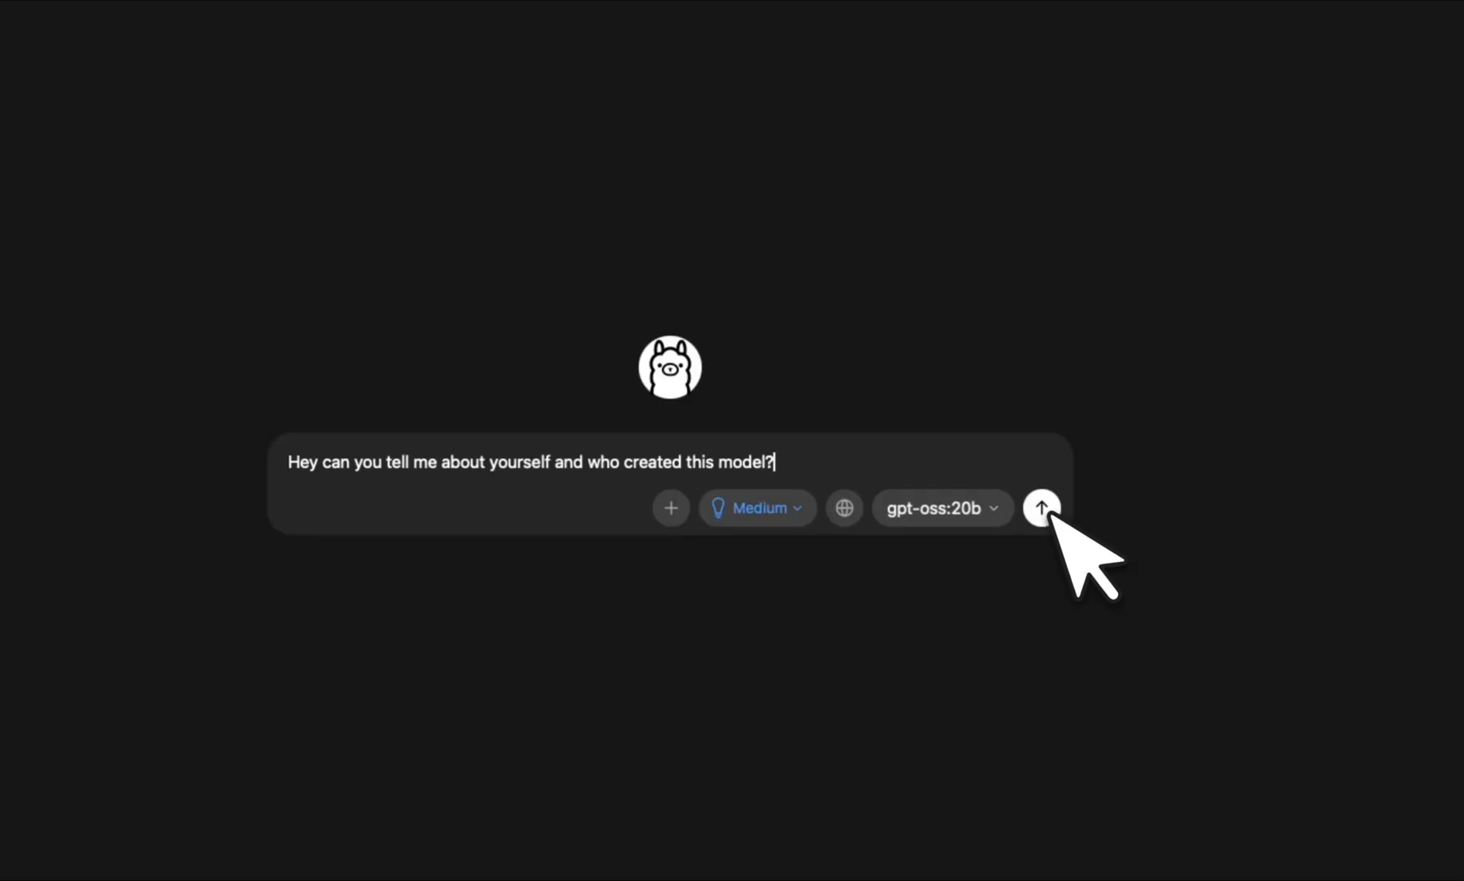
click(1042, 508)
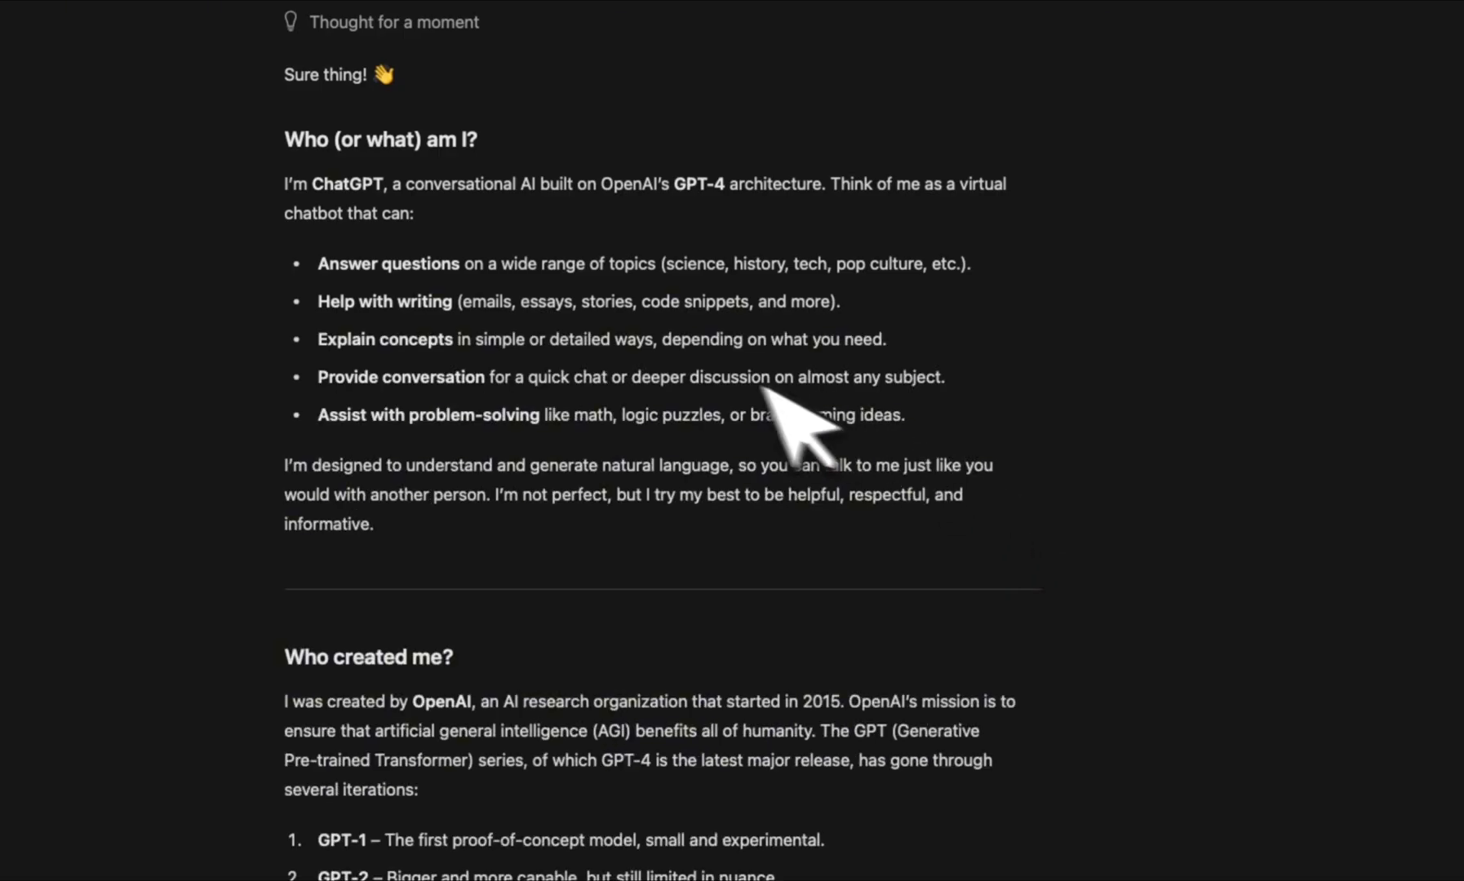
scroll(down, 3)
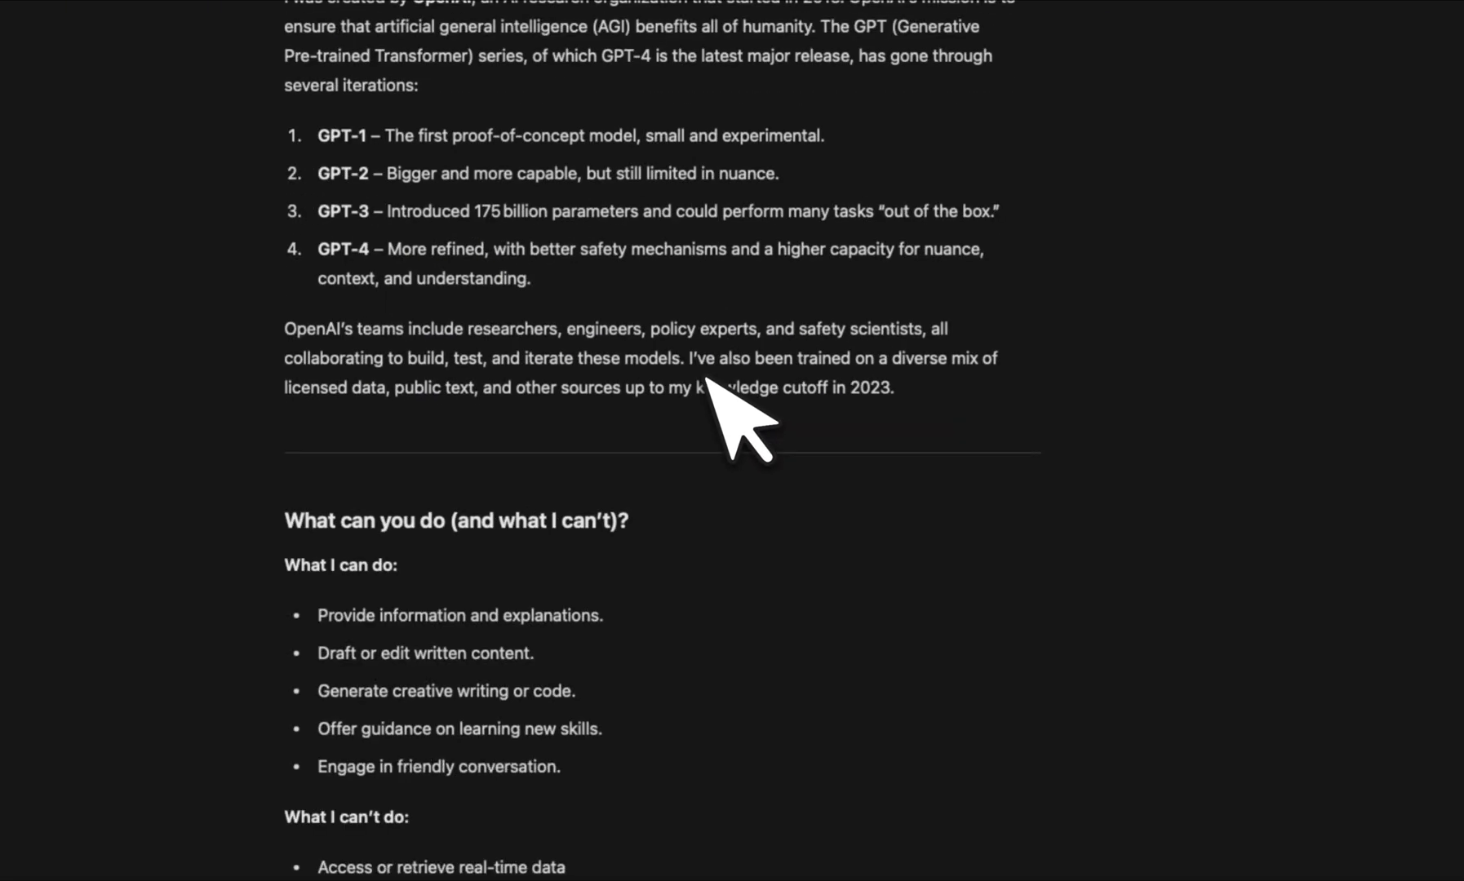
scroll(down, 3)
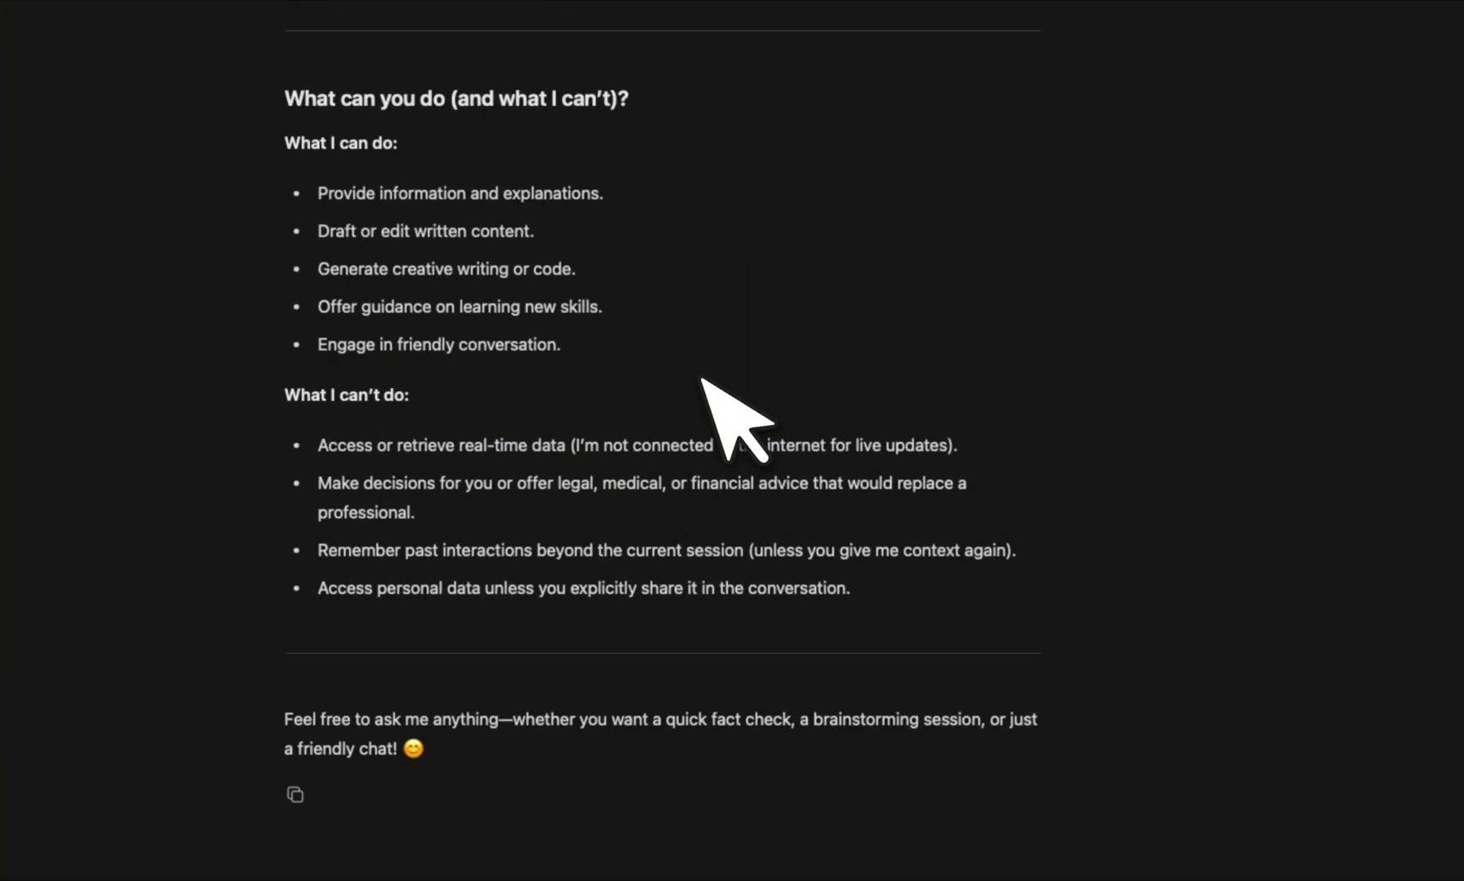
scroll(up, 3)
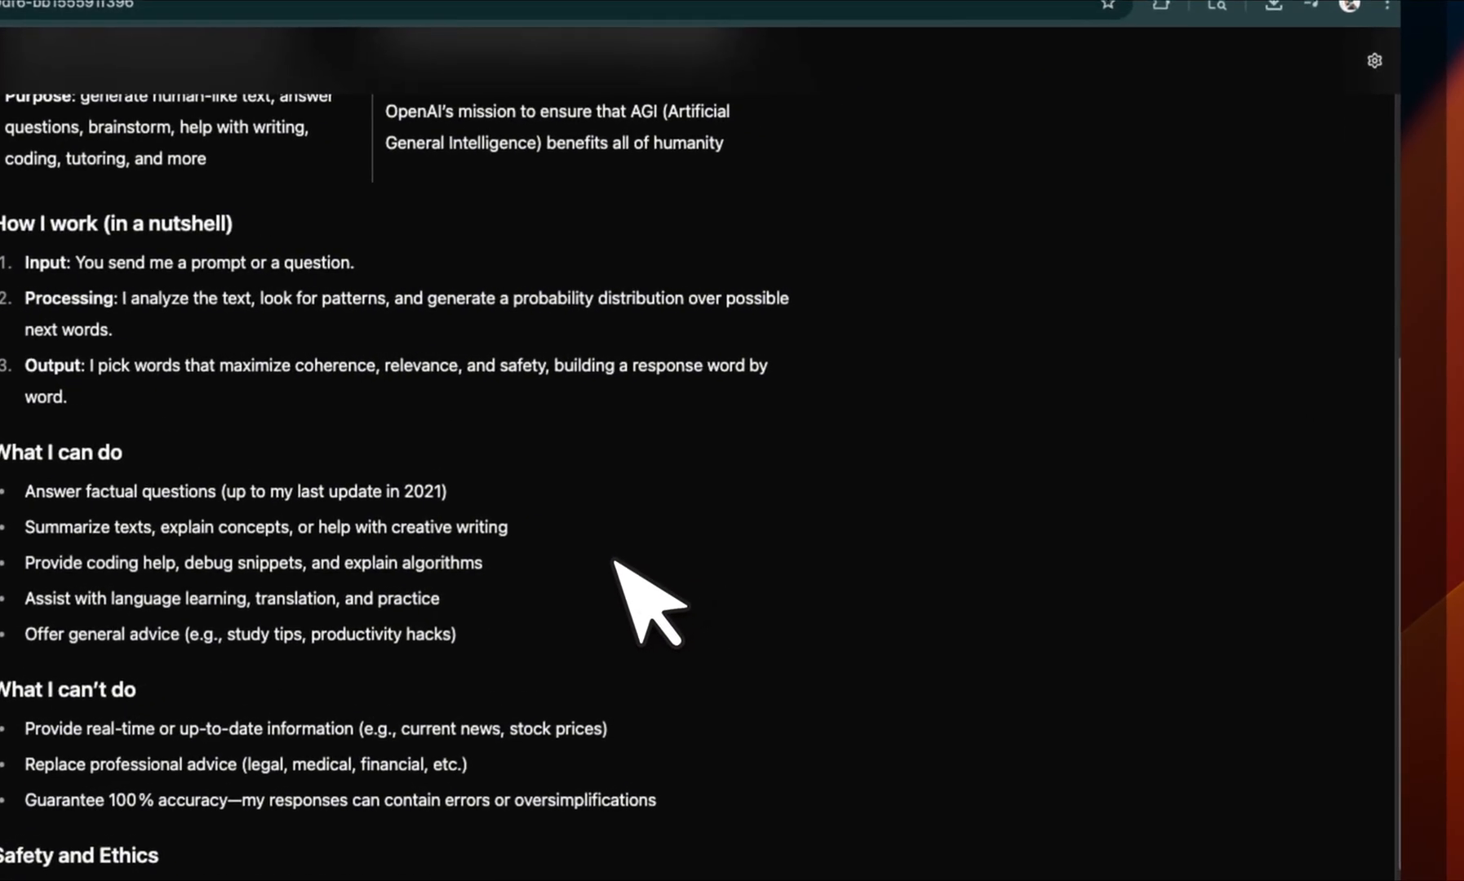
Review the General section of the chat settings
scroll(up, 3)
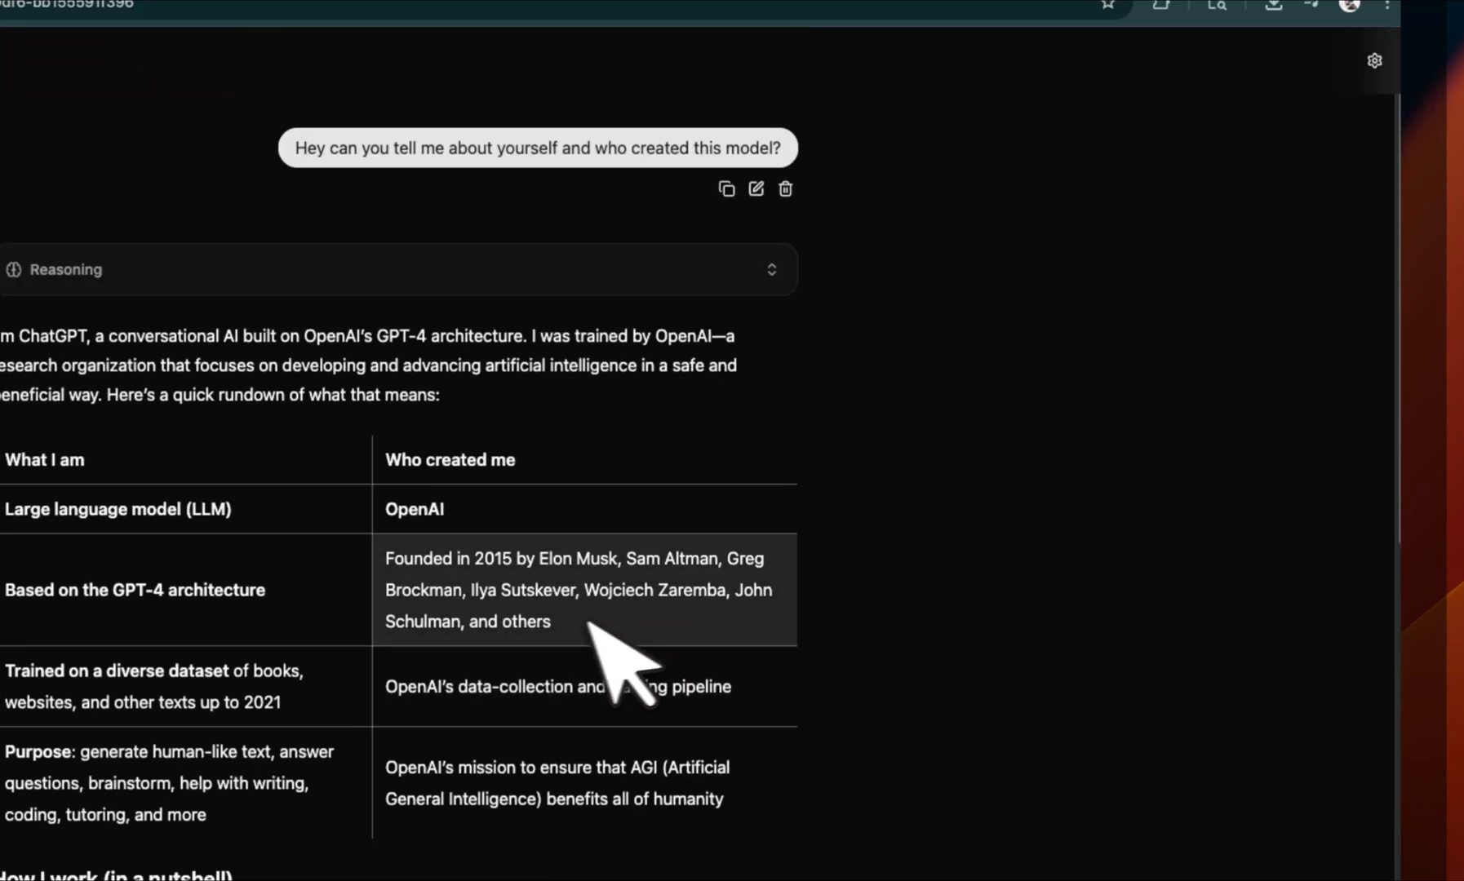
click(1374, 60)
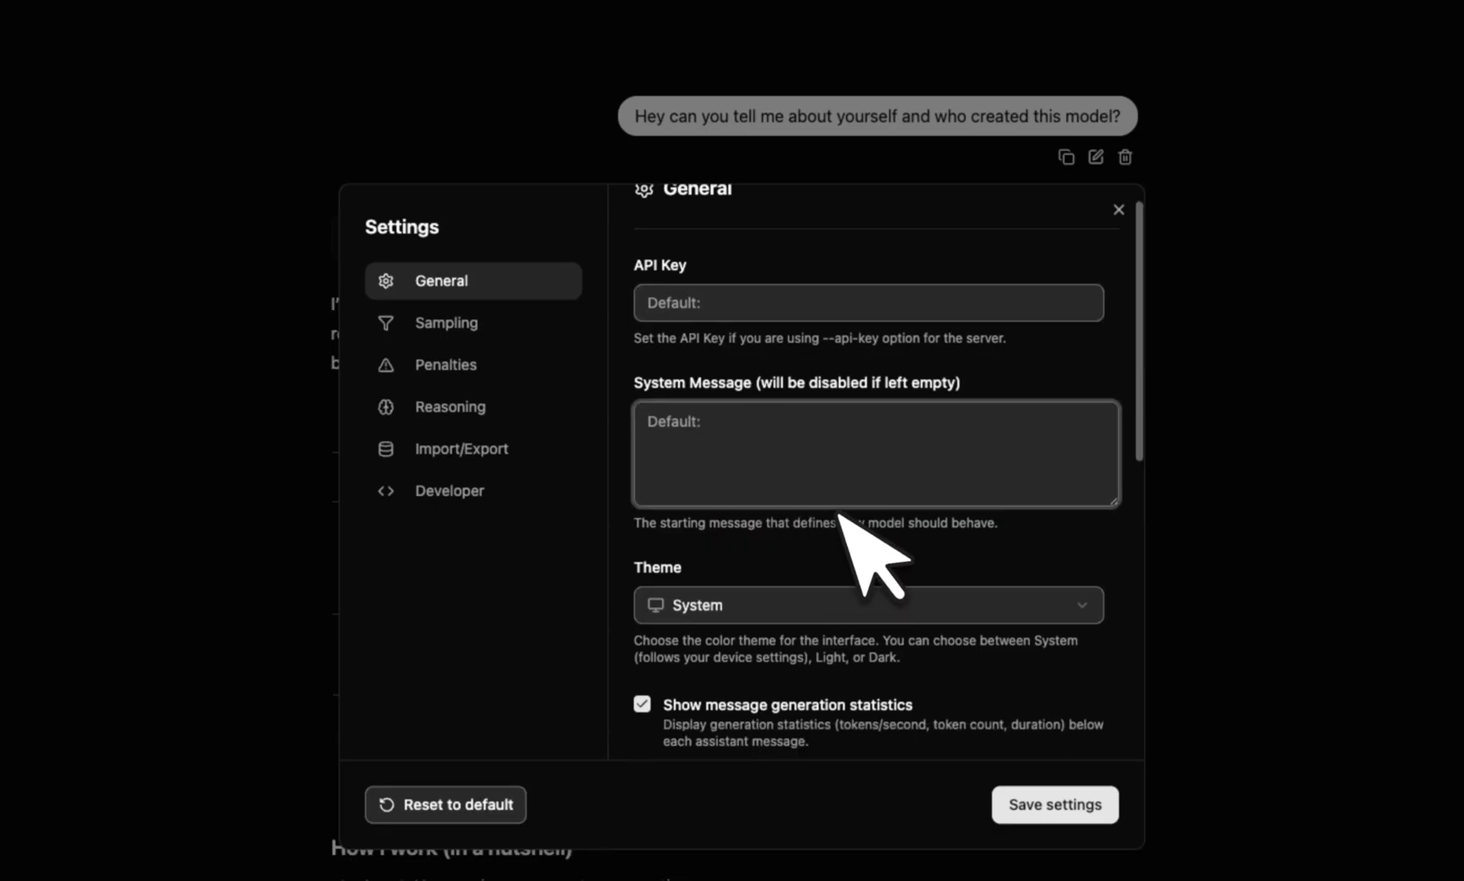
click(867, 606)
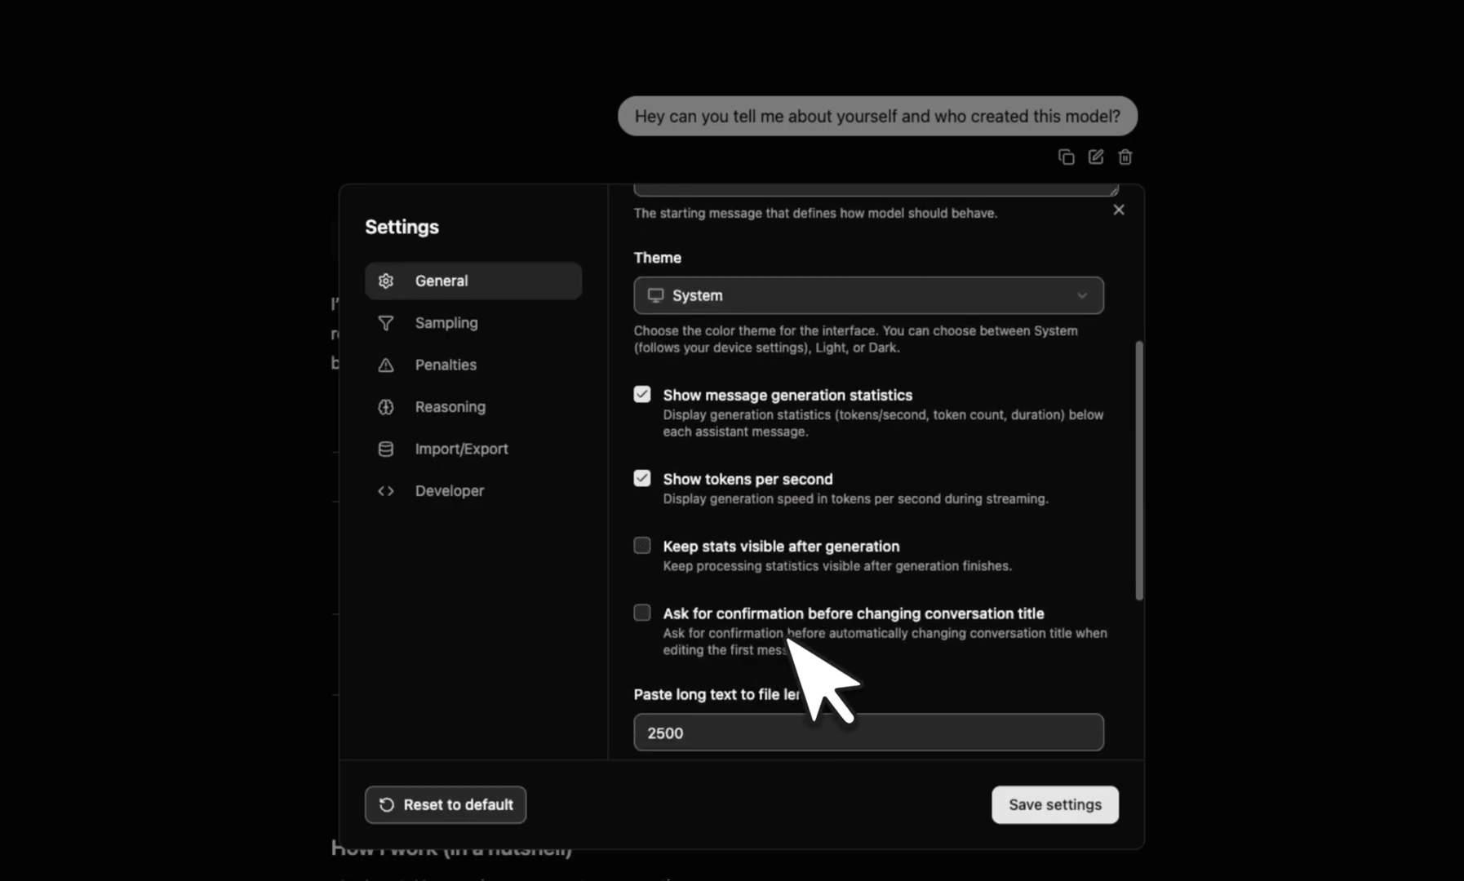
scroll(down, 3)
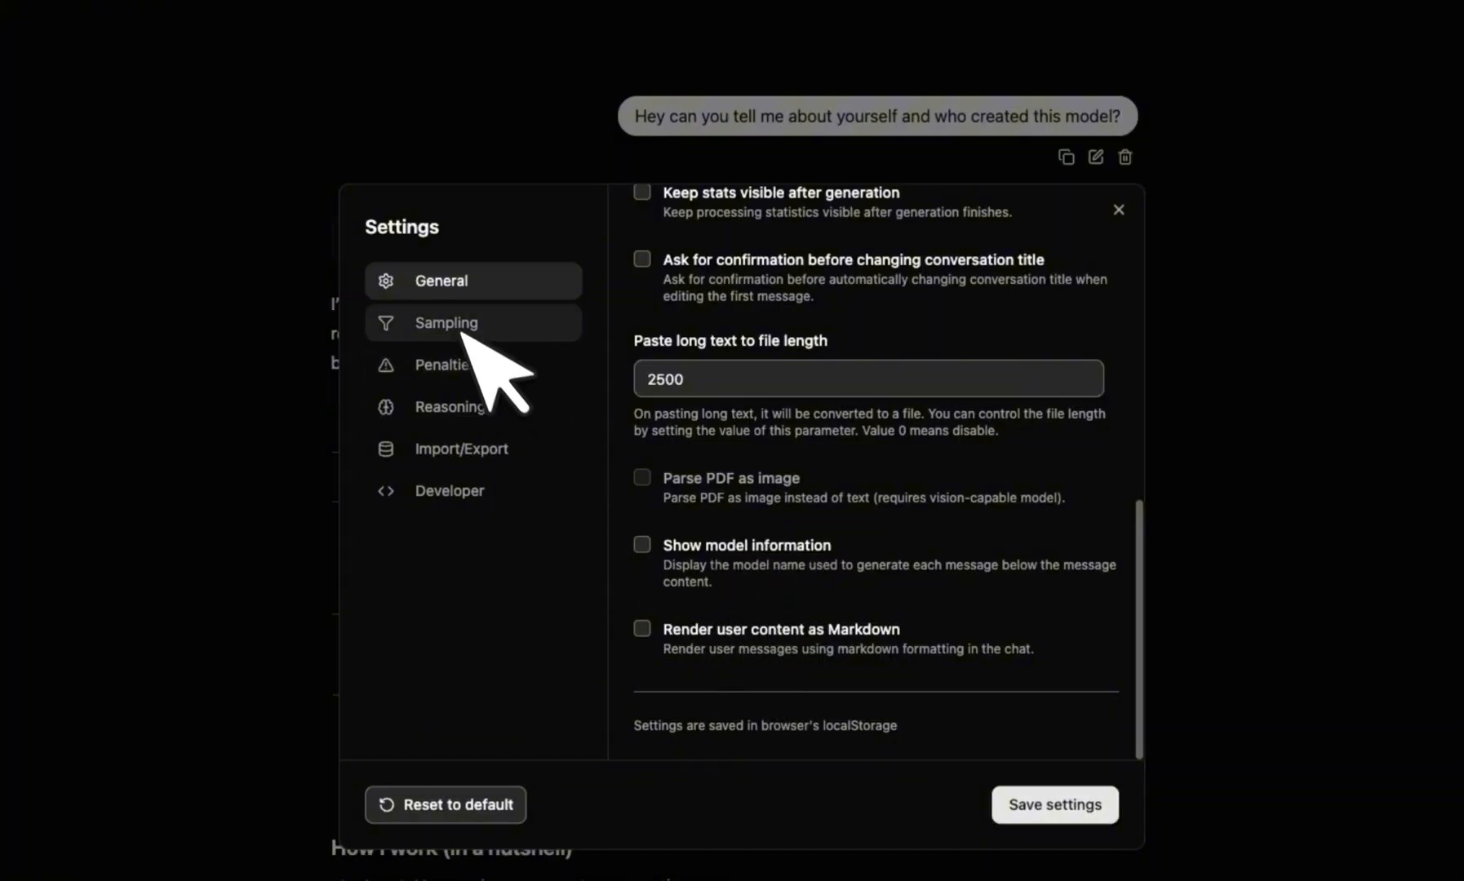
Review the Sampling parameters such as temperature, top-k and top-p
click(445, 322)
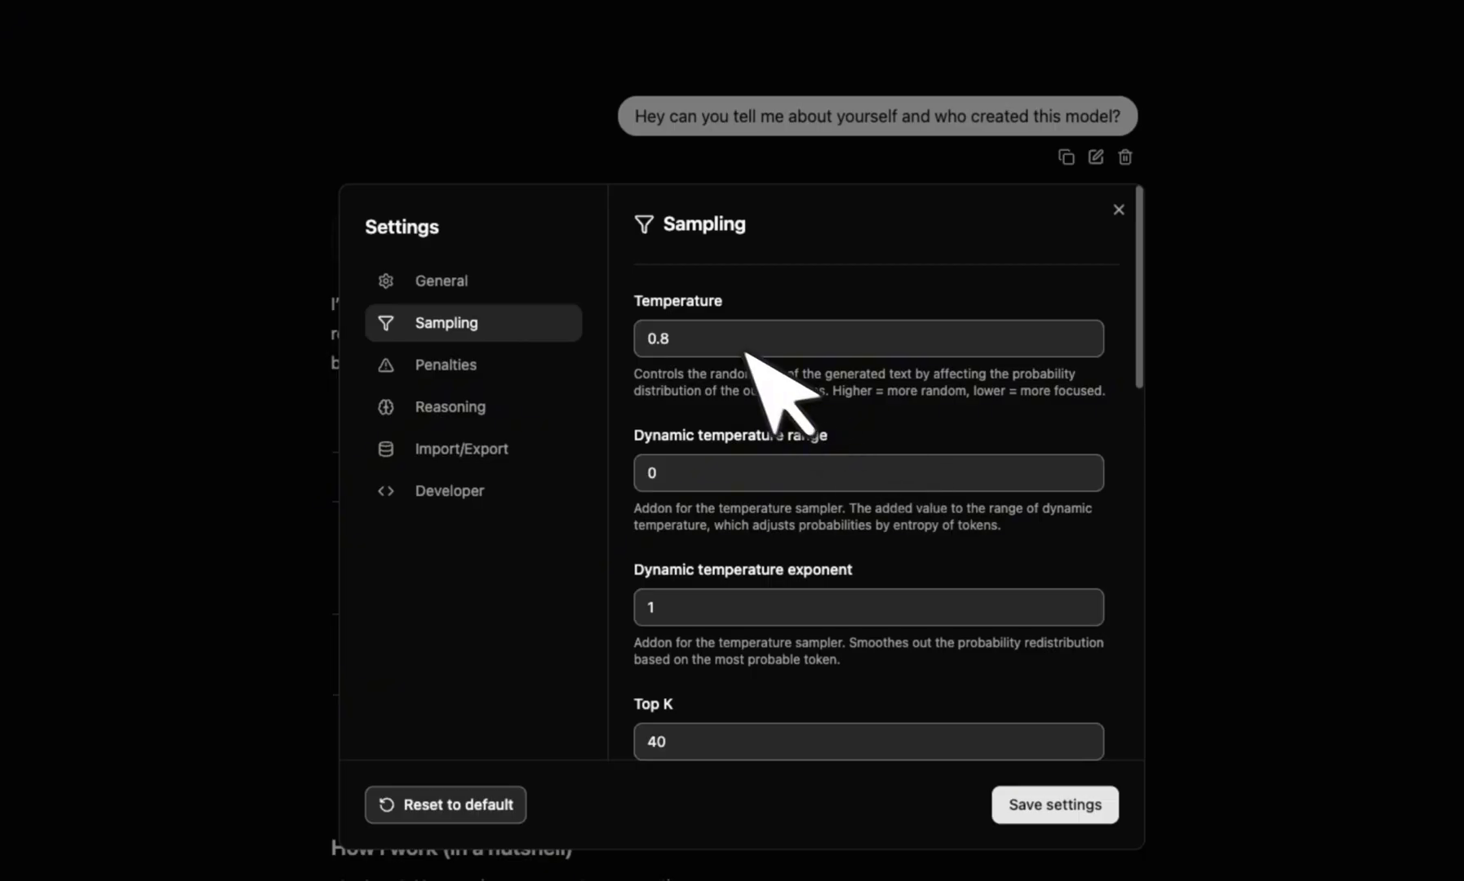
scroll(down, 3)
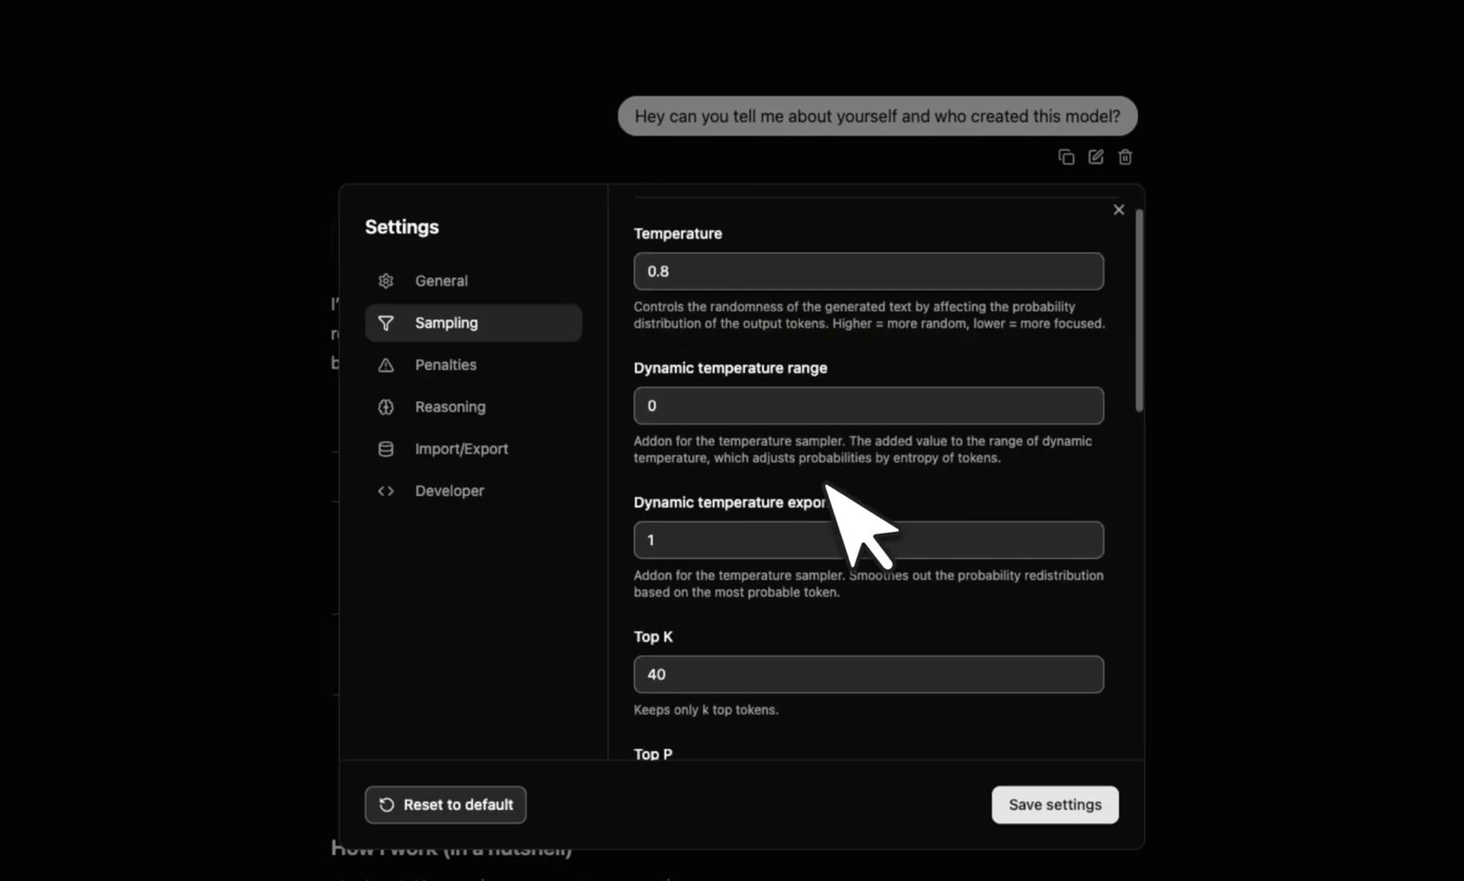
scroll(down, 3)
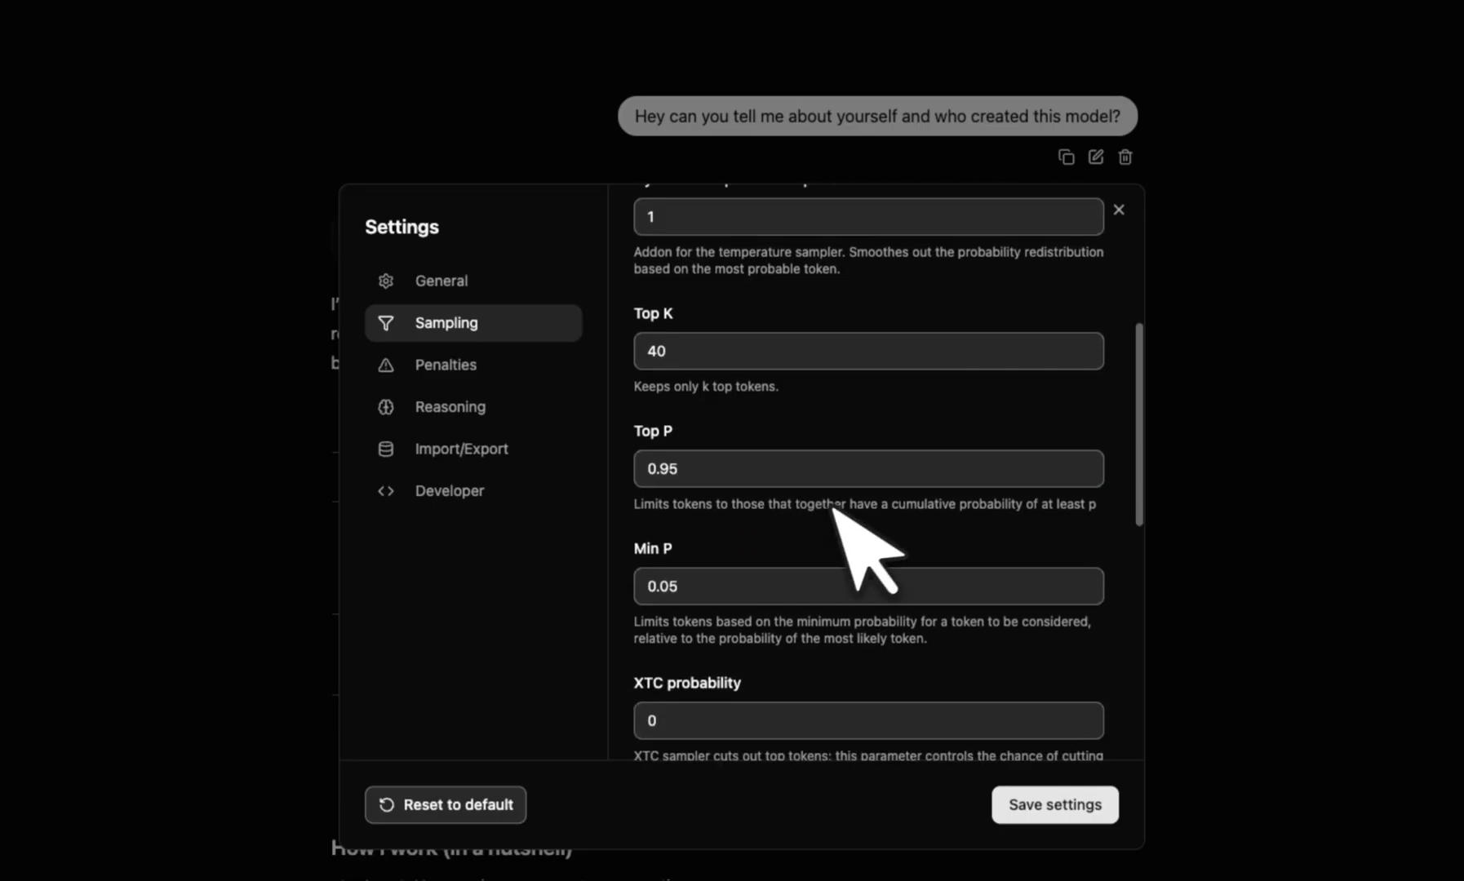
scroll(down, 3)
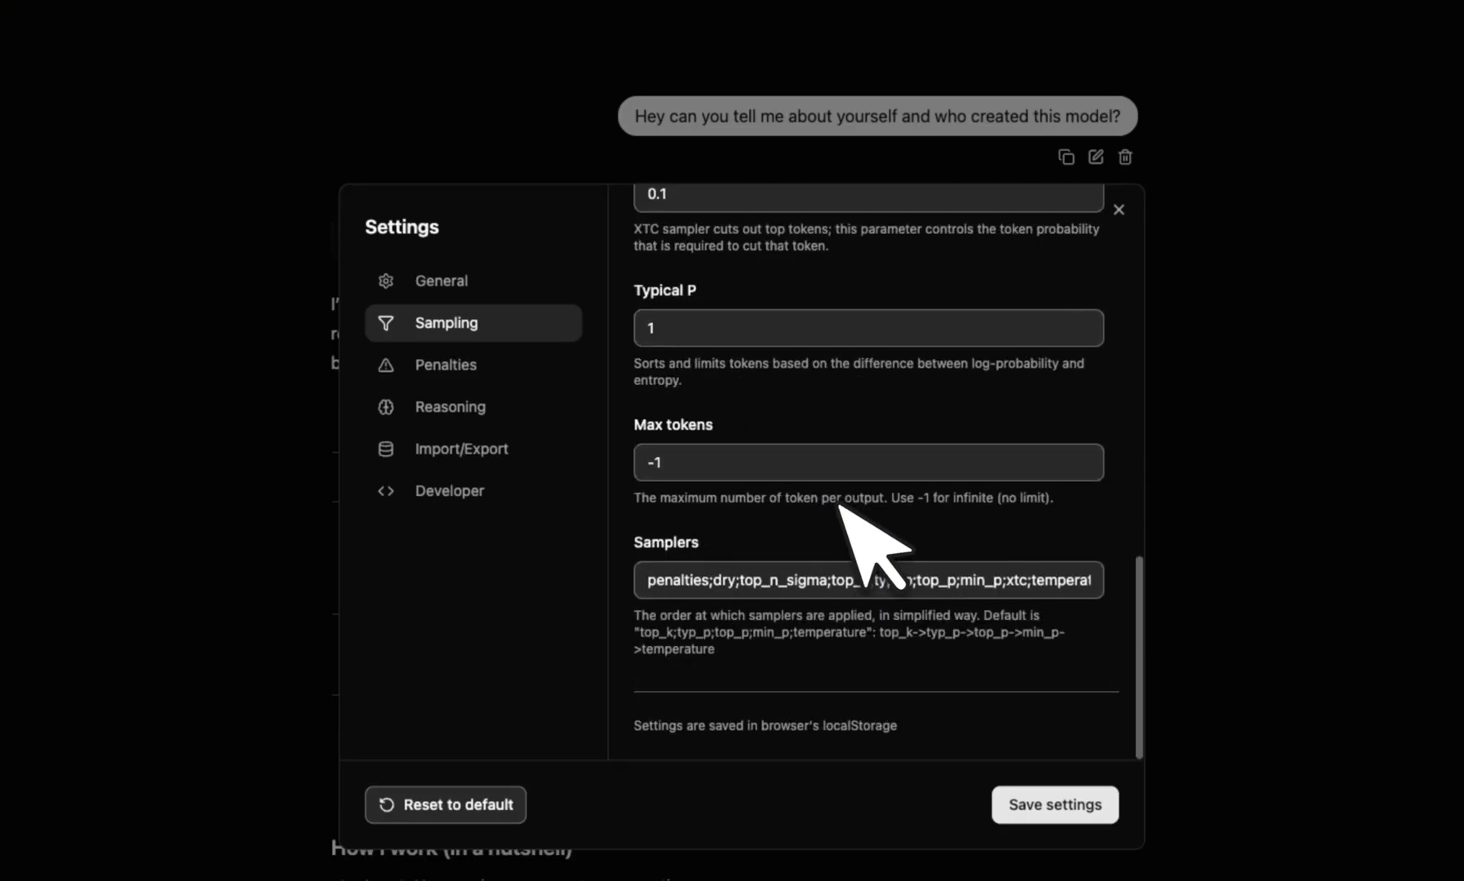
Review the Penalties values and the Reasoning display option
click(445, 364)
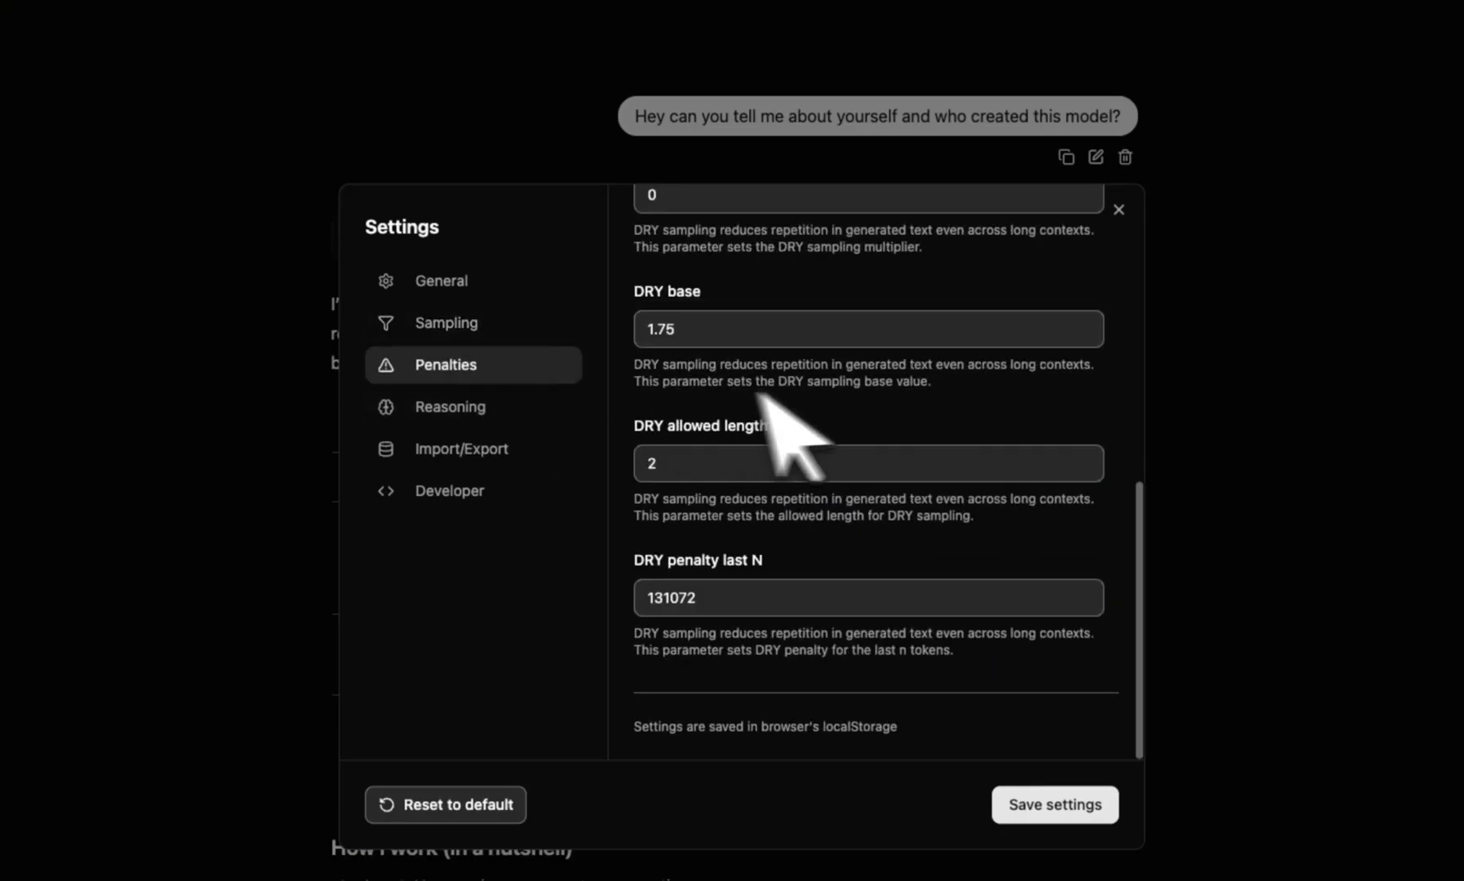
scroll(up, 3)
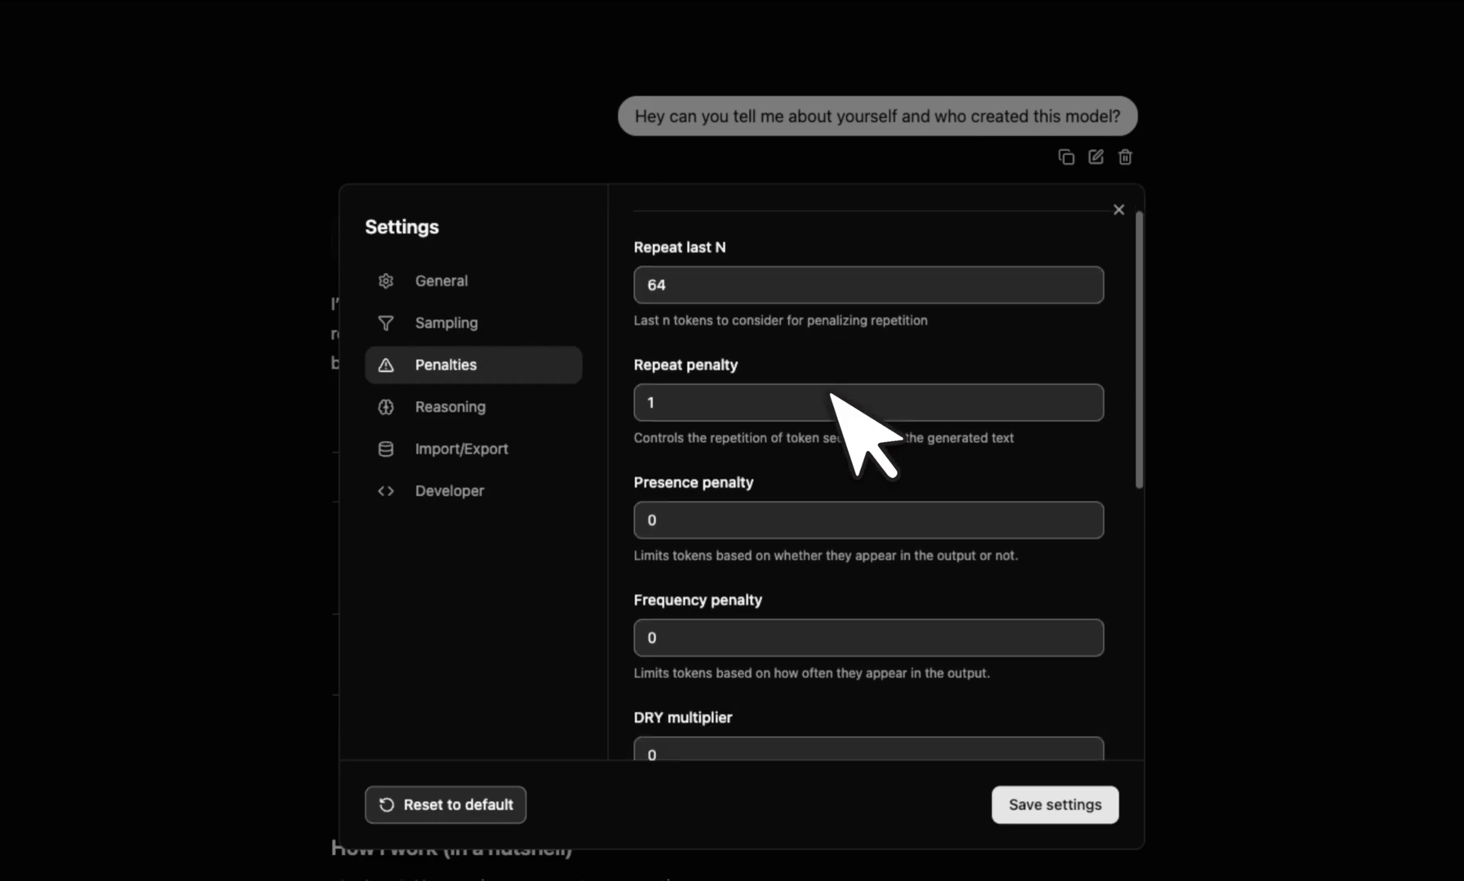
scroll(down, 3)
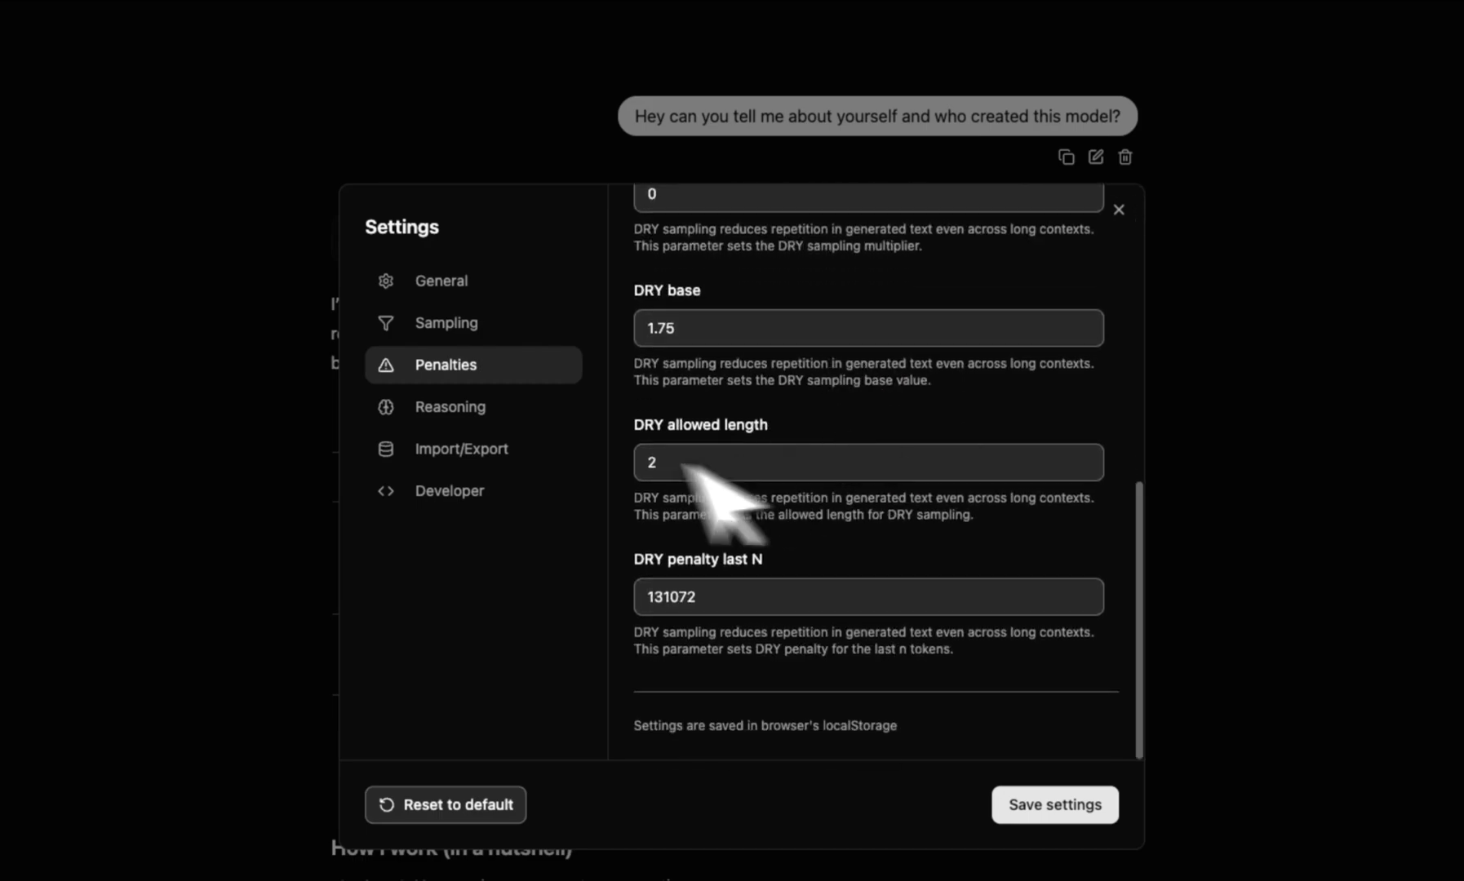
click(450, 407)
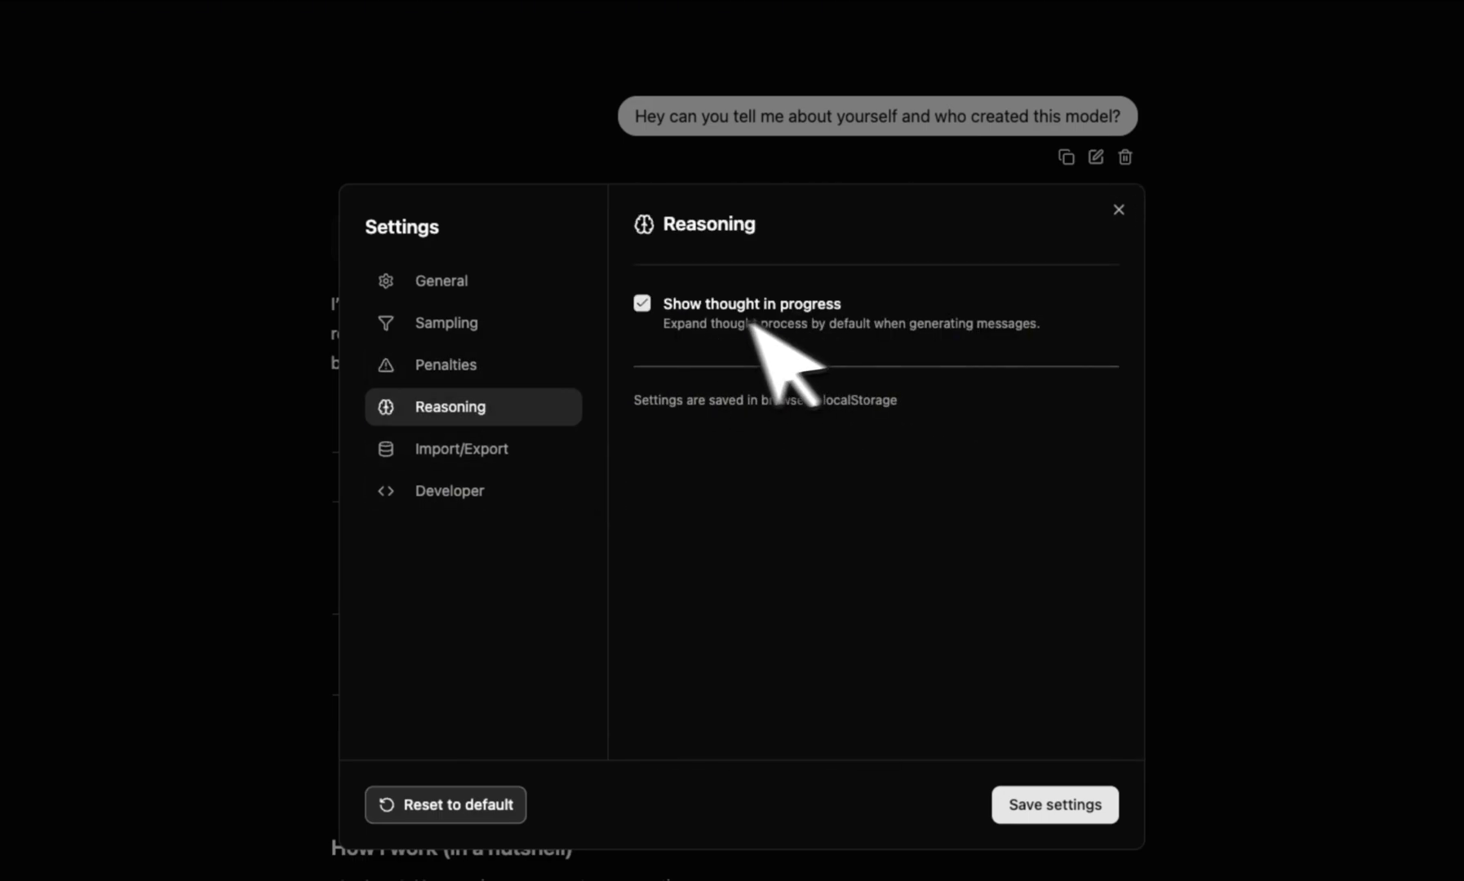
mouse_move(789, 457)
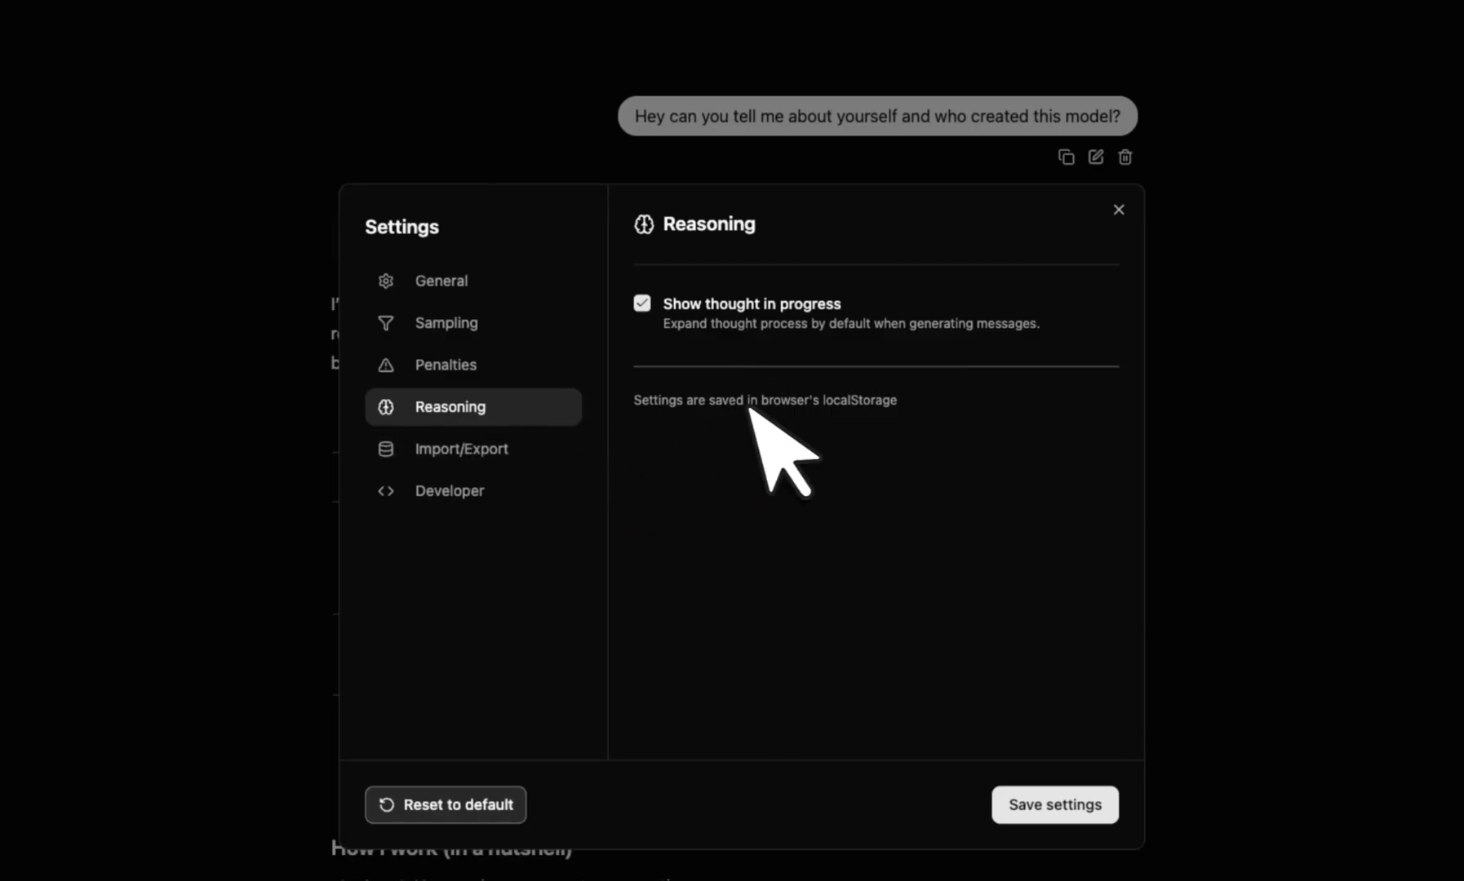
mouse_move(780, 457)
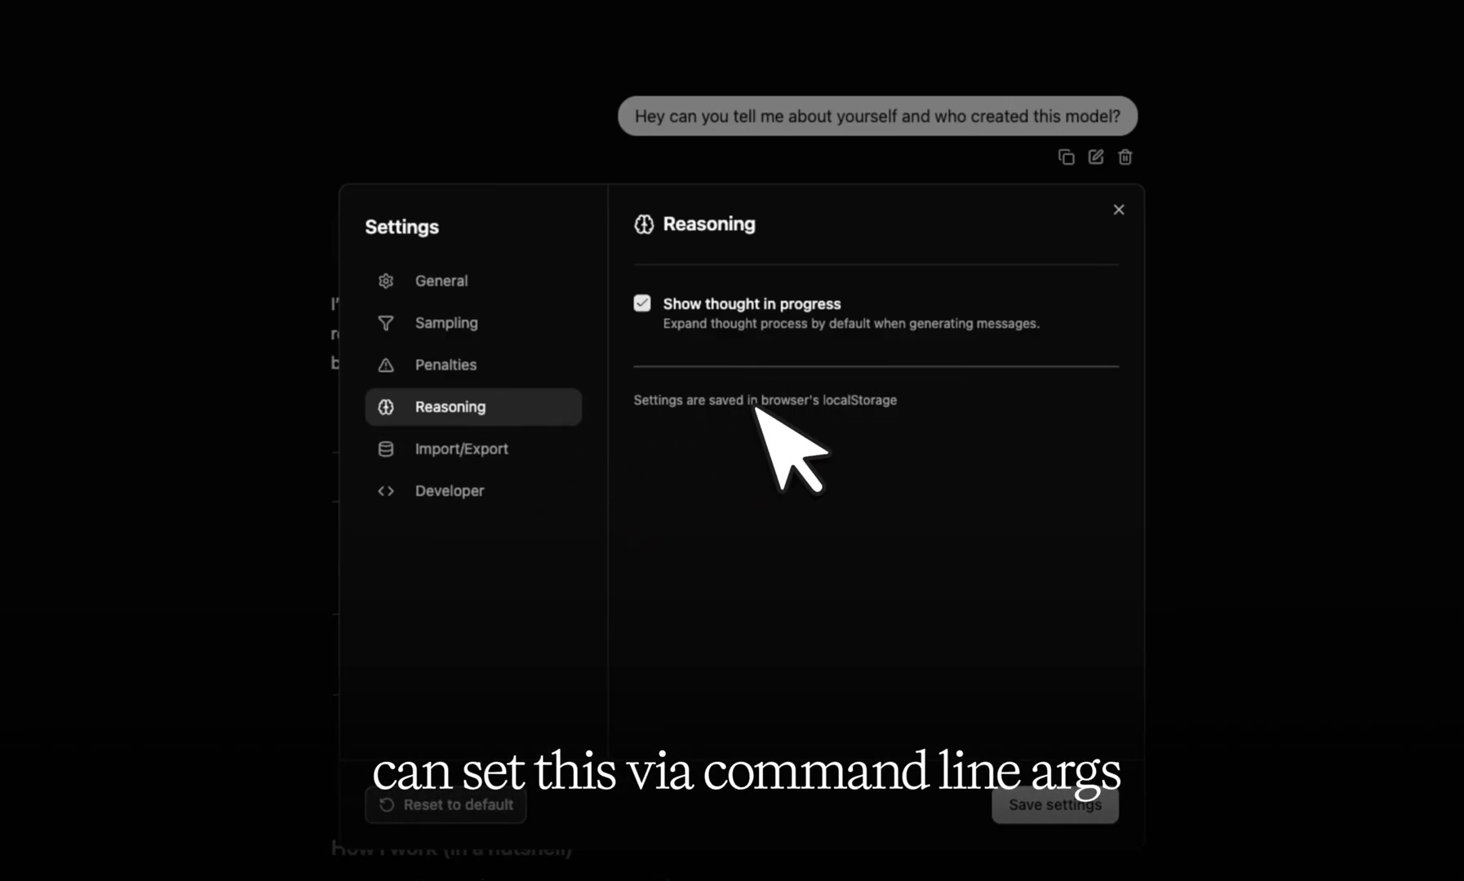
mouse_move(475, 449)
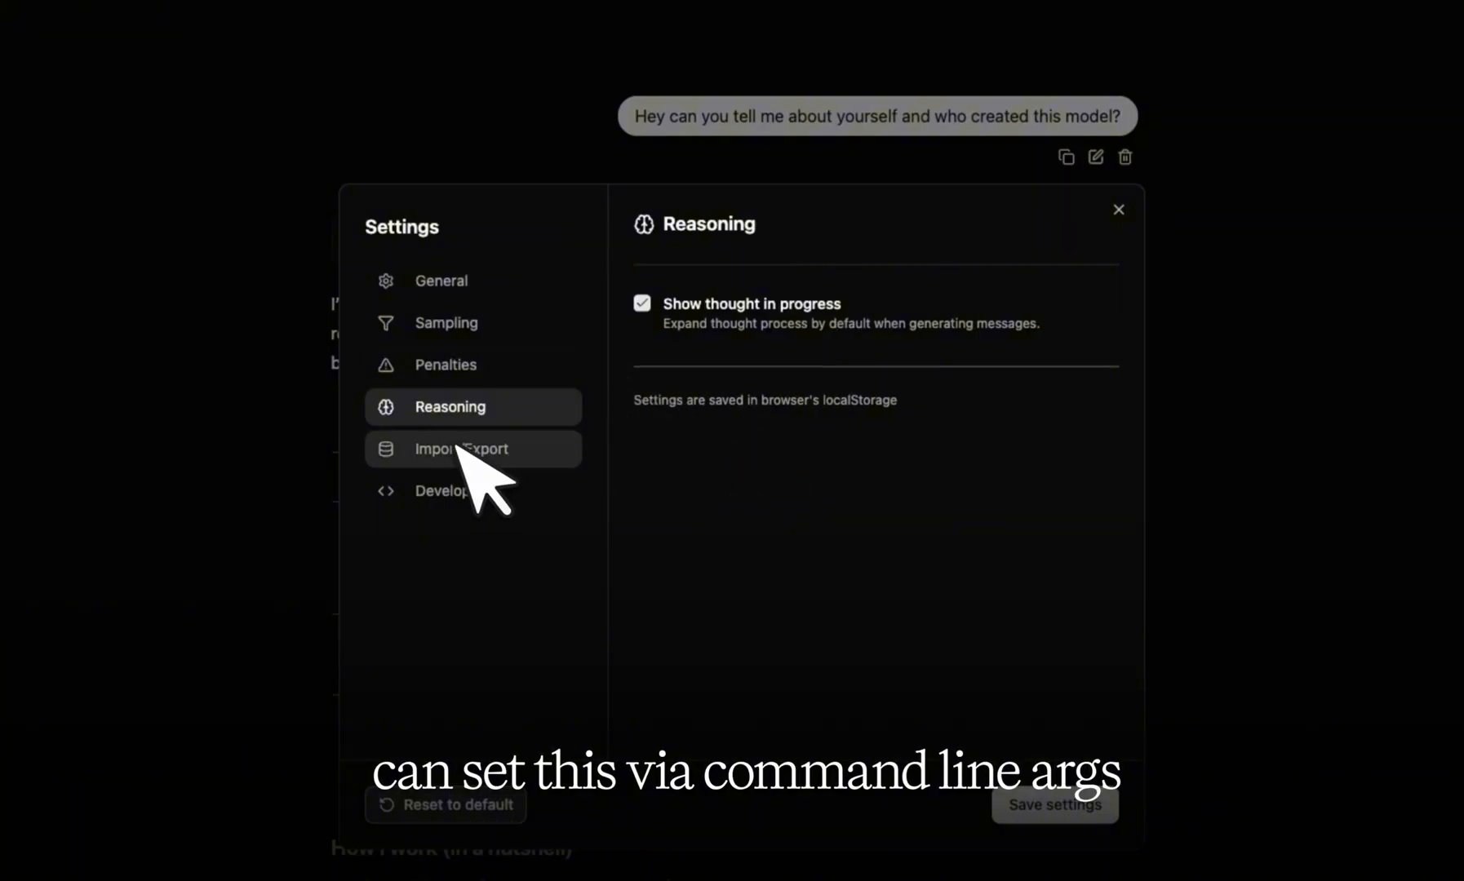
Show Ollama's settings page with network exposure, model location and 16k context length
click(1118, 209)
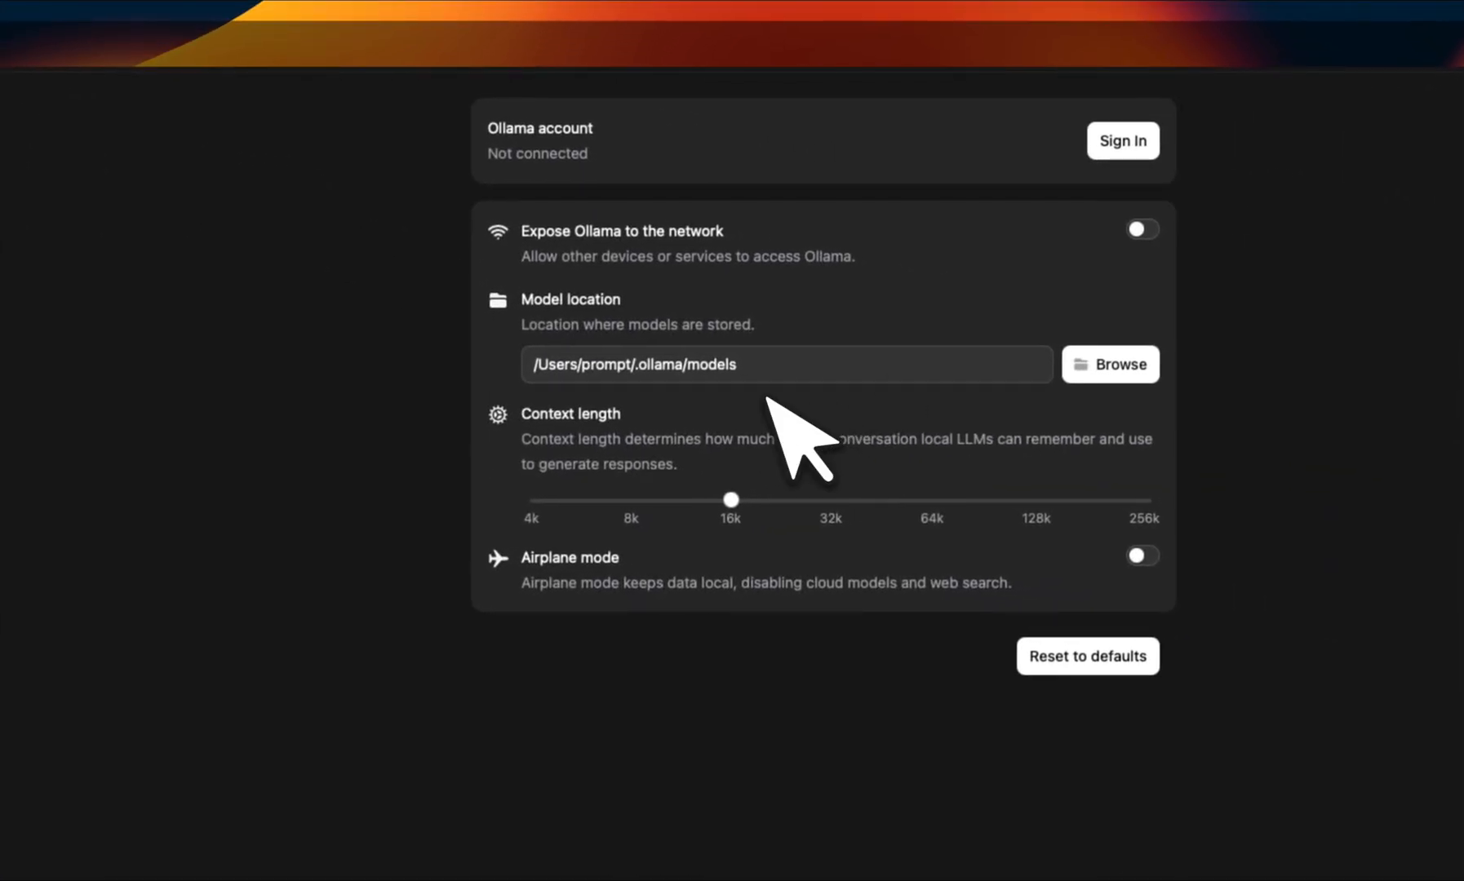
mouse_move(682, 467)
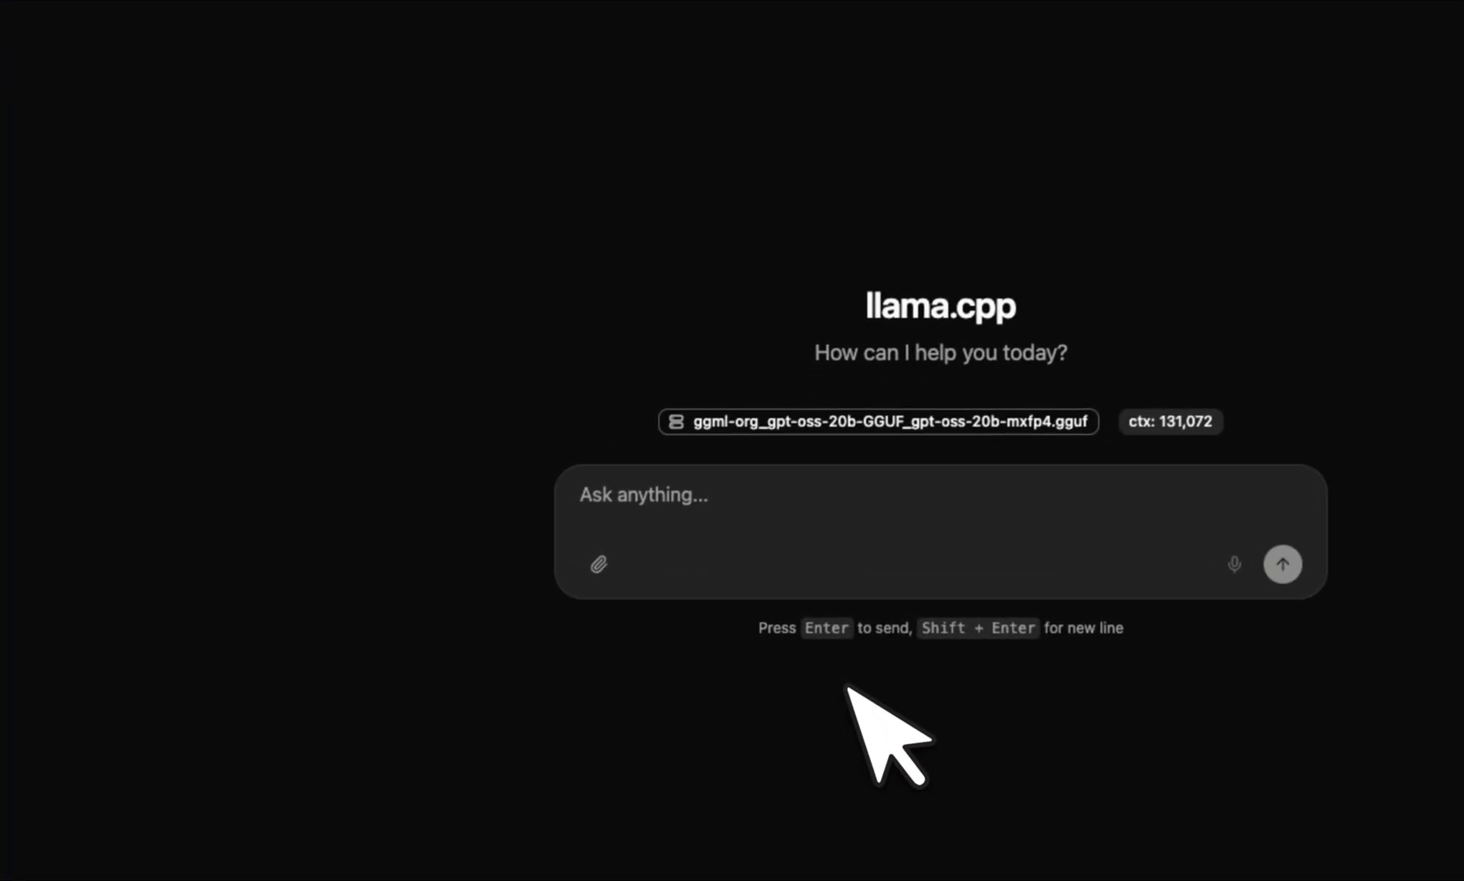
Reveal the attachment menu listing images, audio, text and PDF files
click(599, 565)
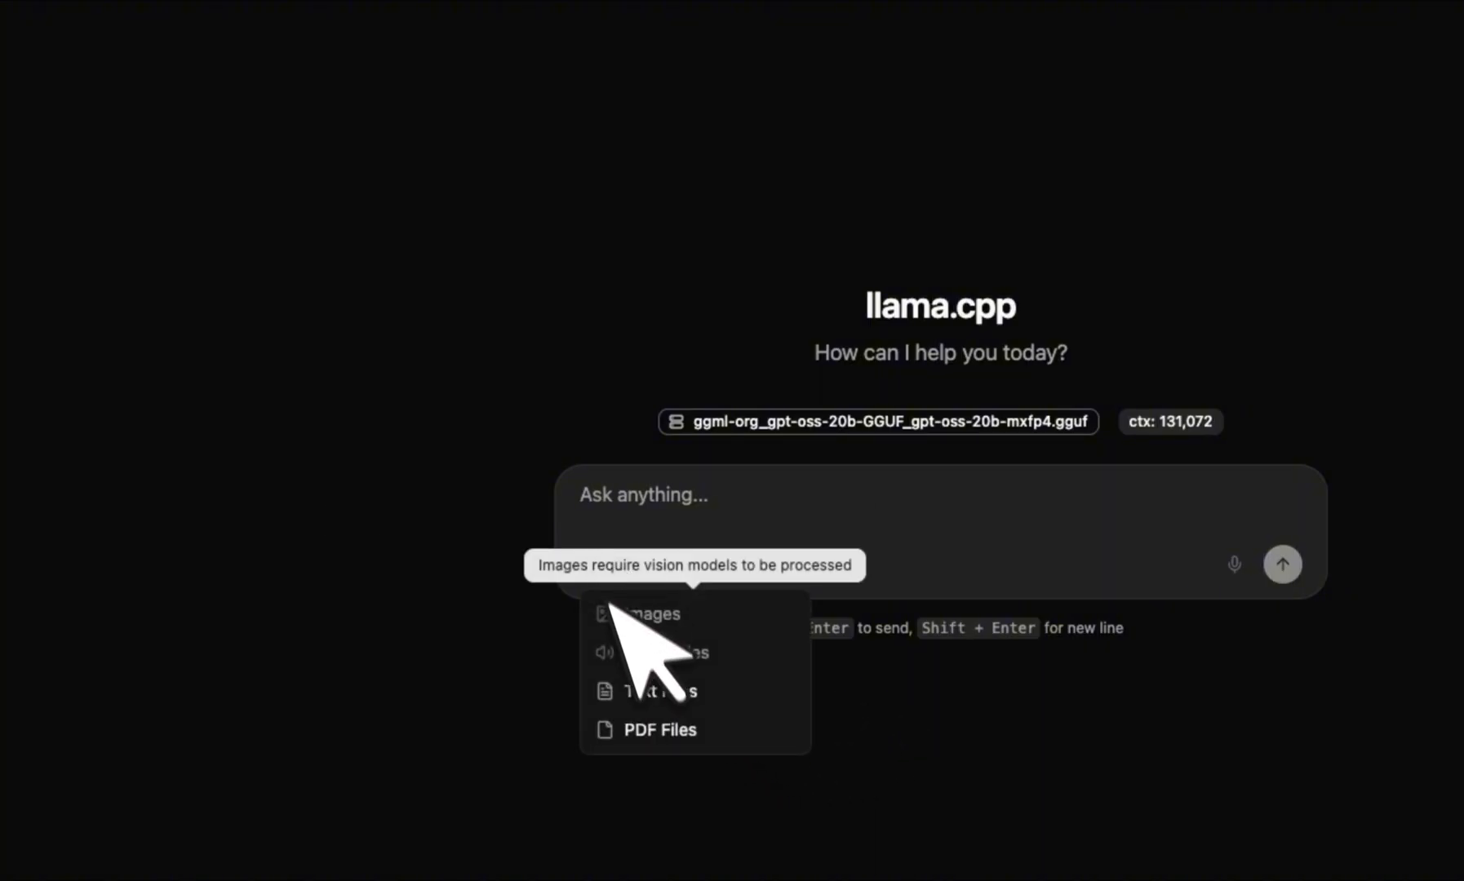
mouse_move(755, 663)
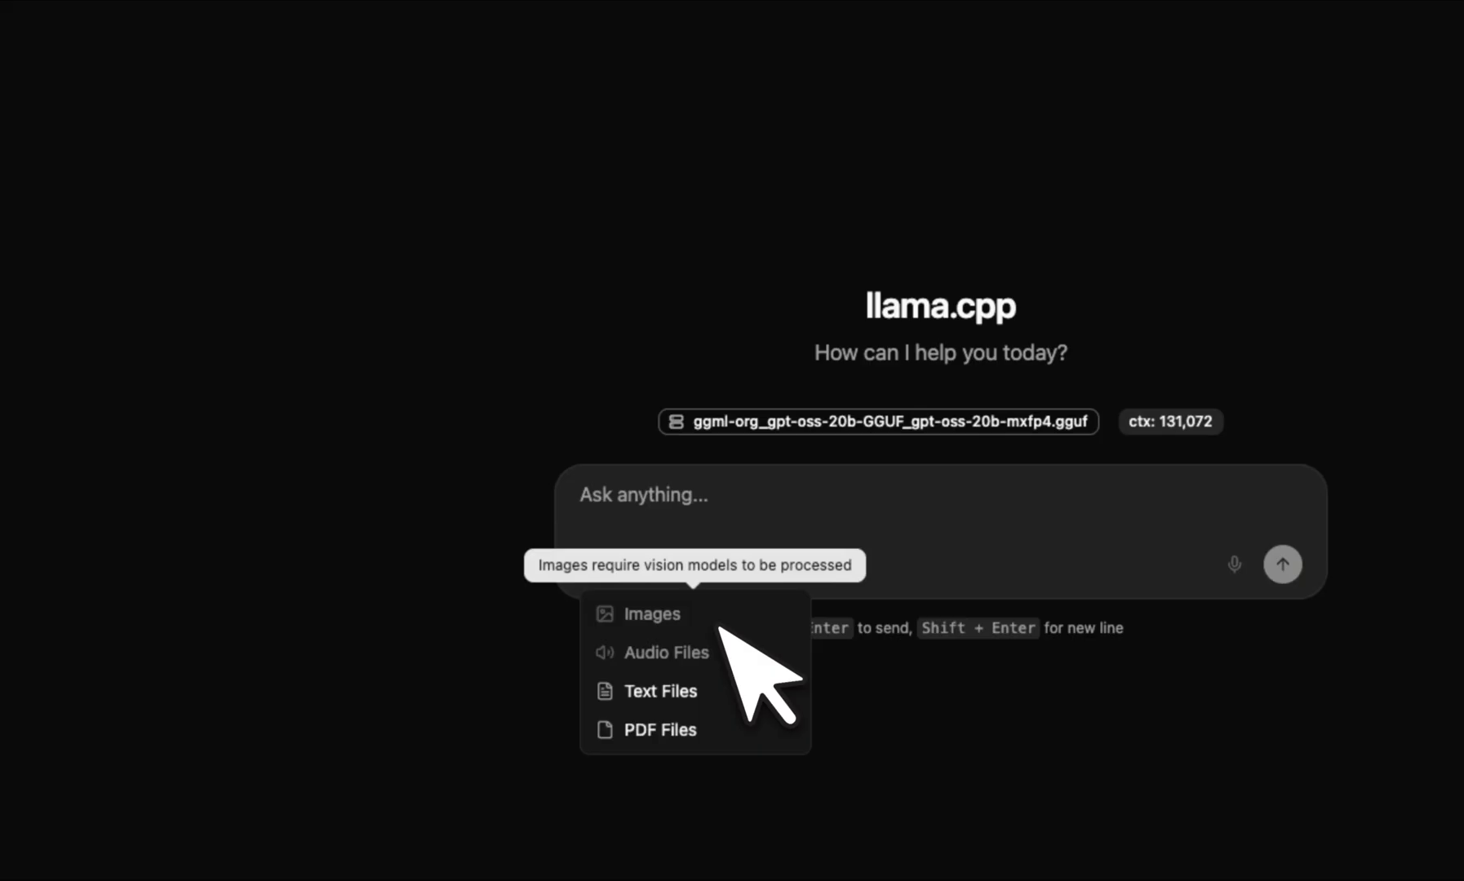
mouse_move(659, 691)
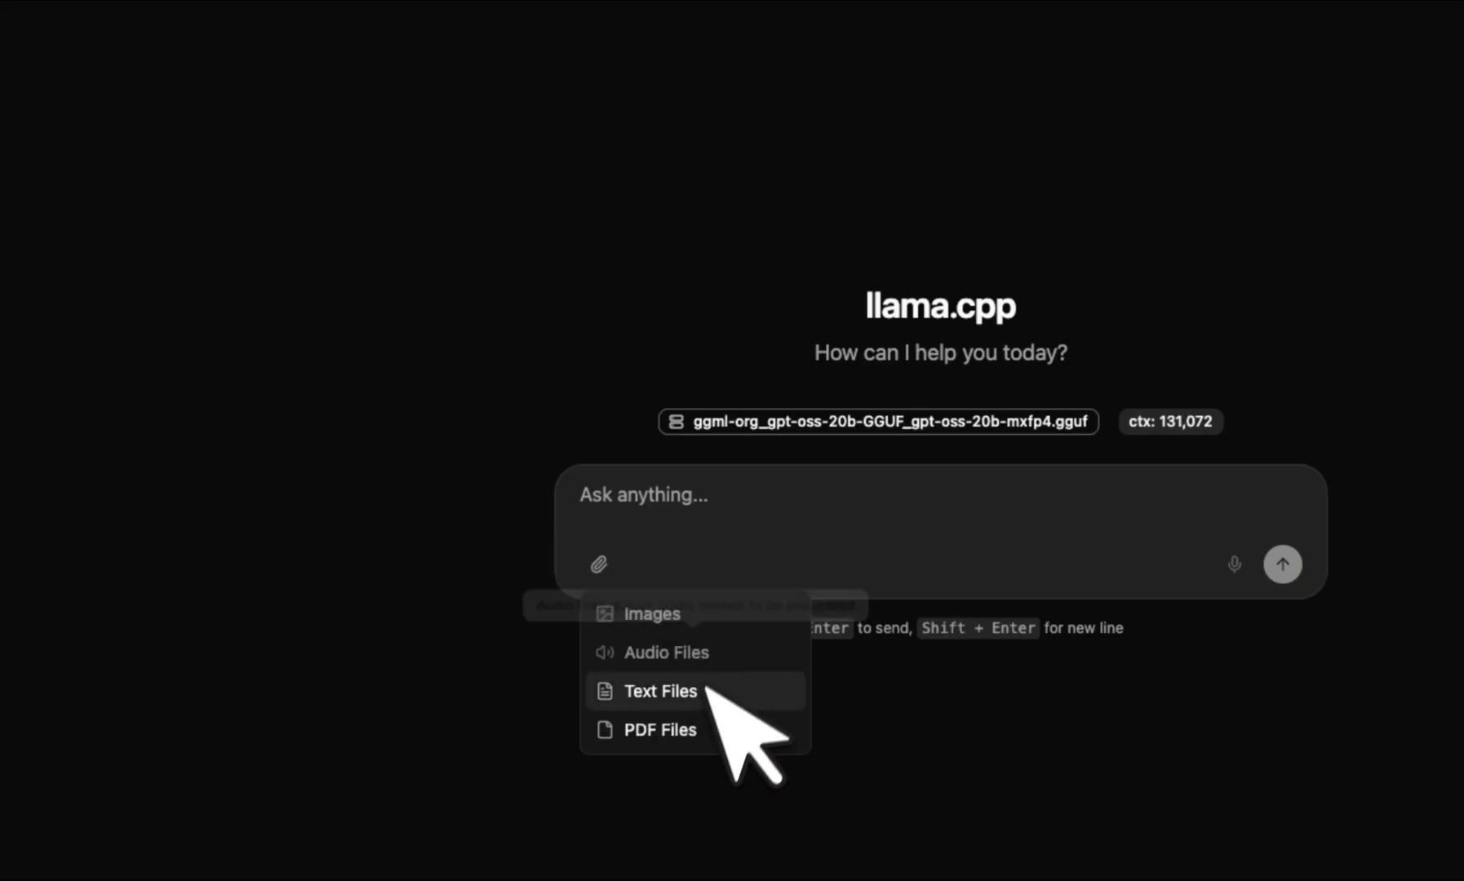
mouse_move(658, 729)
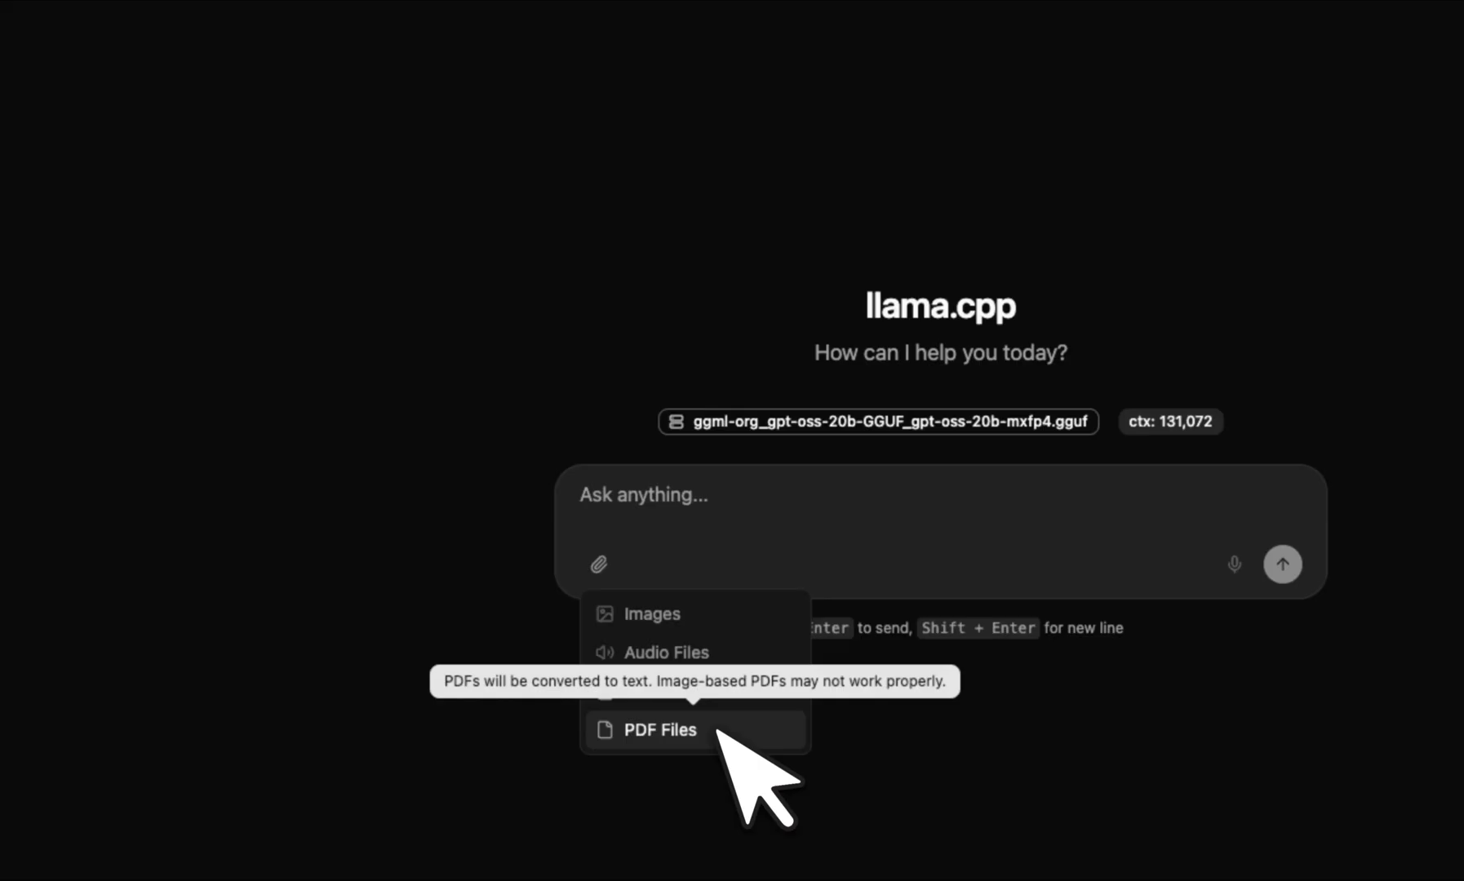
Attach o3-mini-system-card.pdf and write 'Can you tell me what this paper is about? What are the different features introduced...'
click(660, 730)
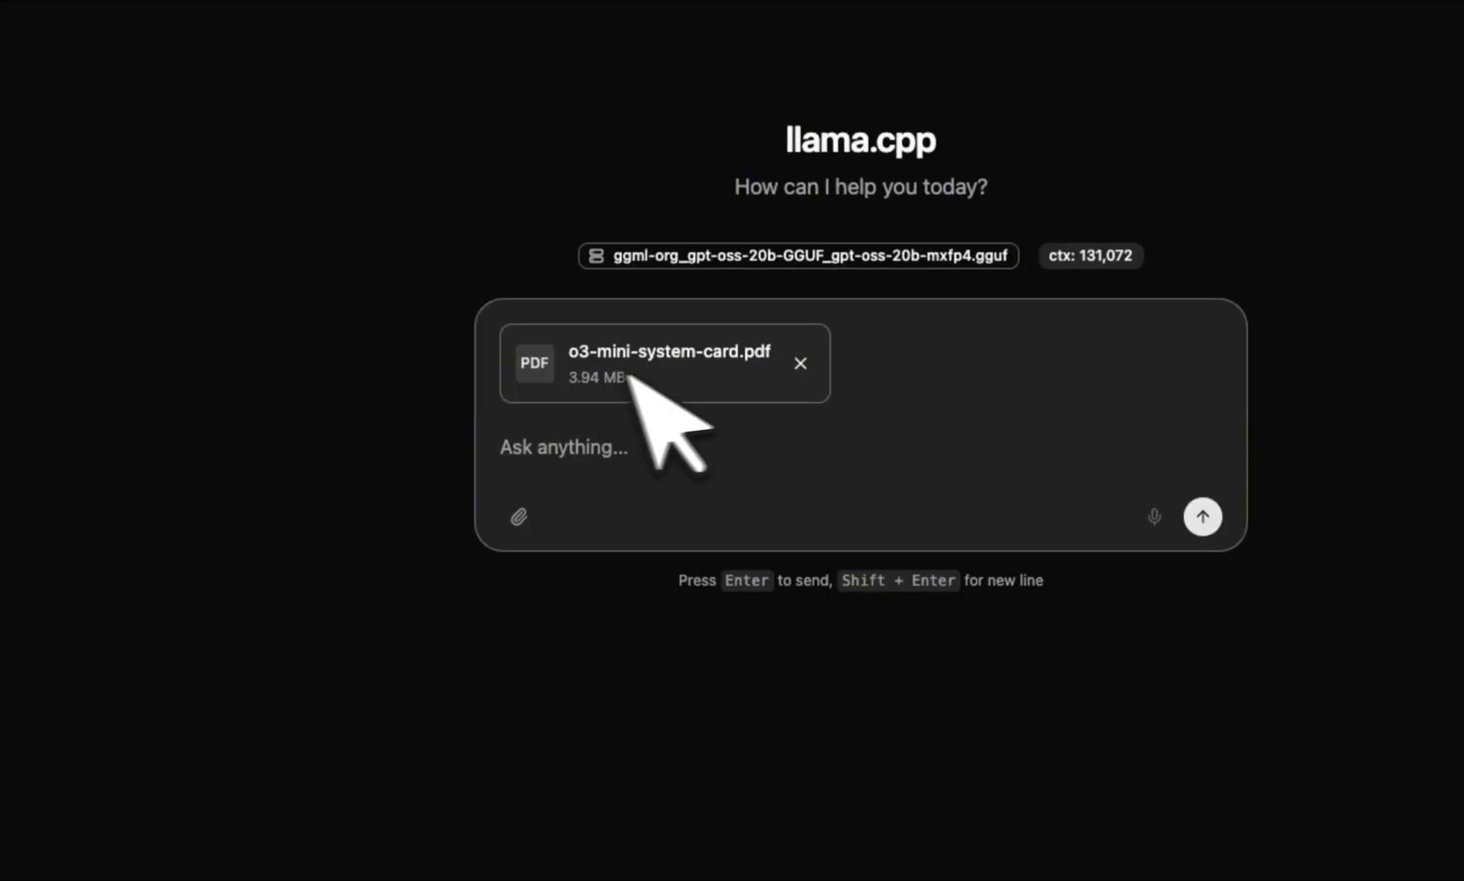
mouse_move(718, 466)
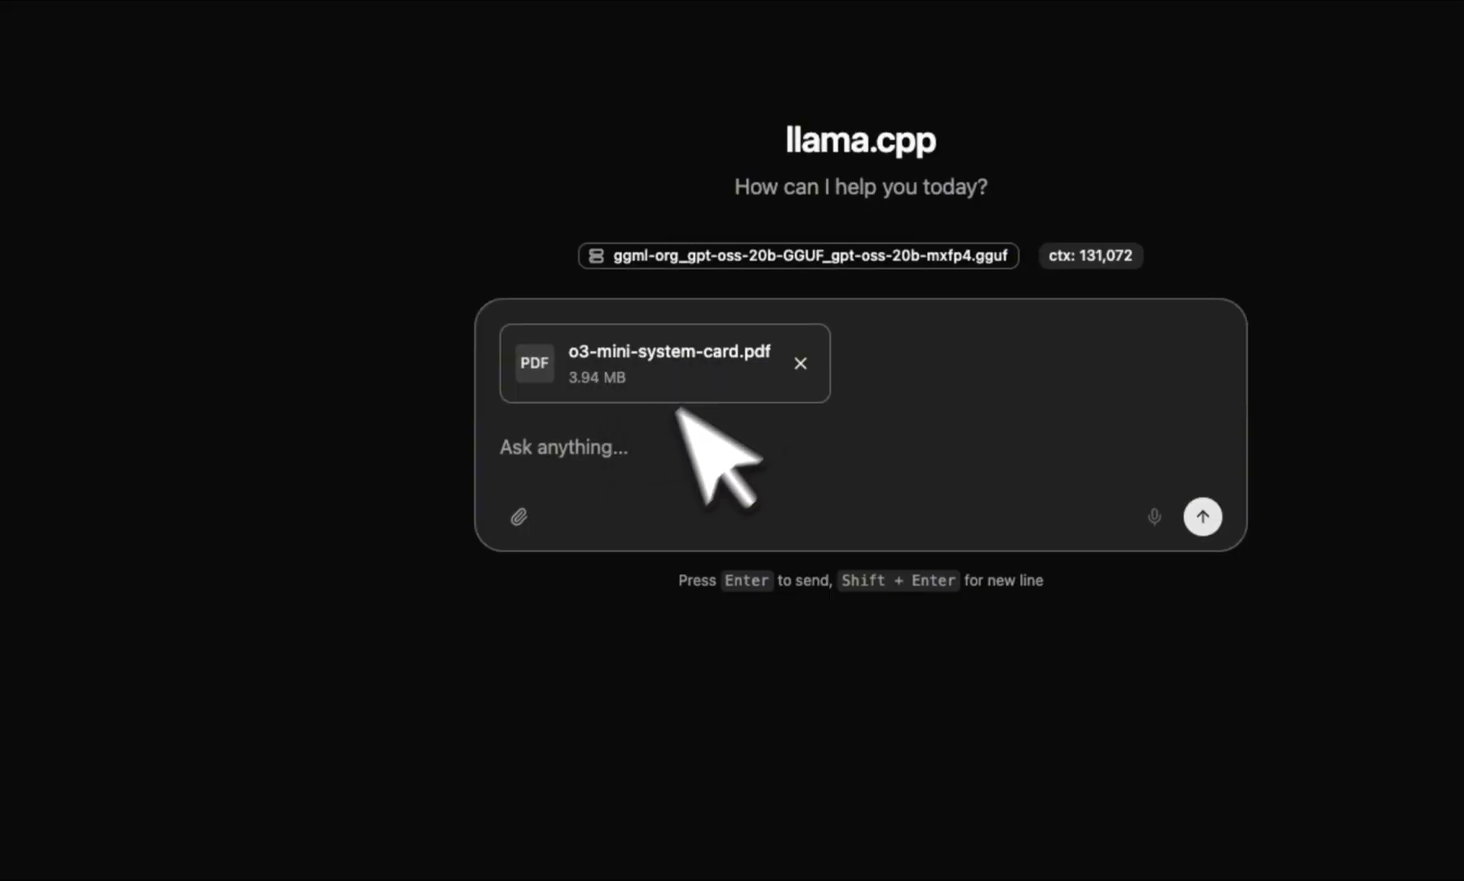
mouse_move(652, 477)
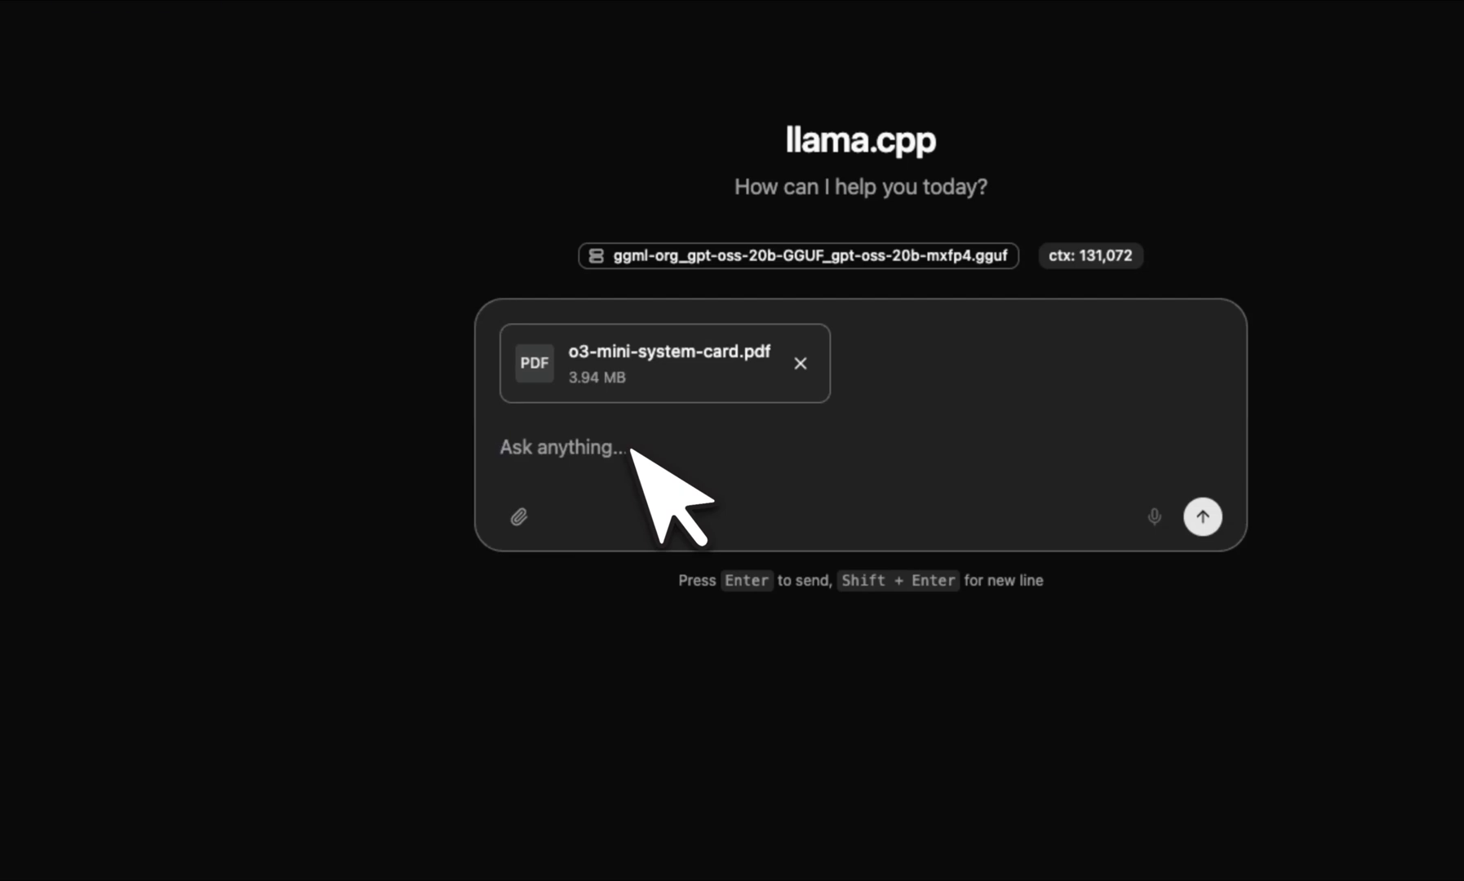
click(563, 455)
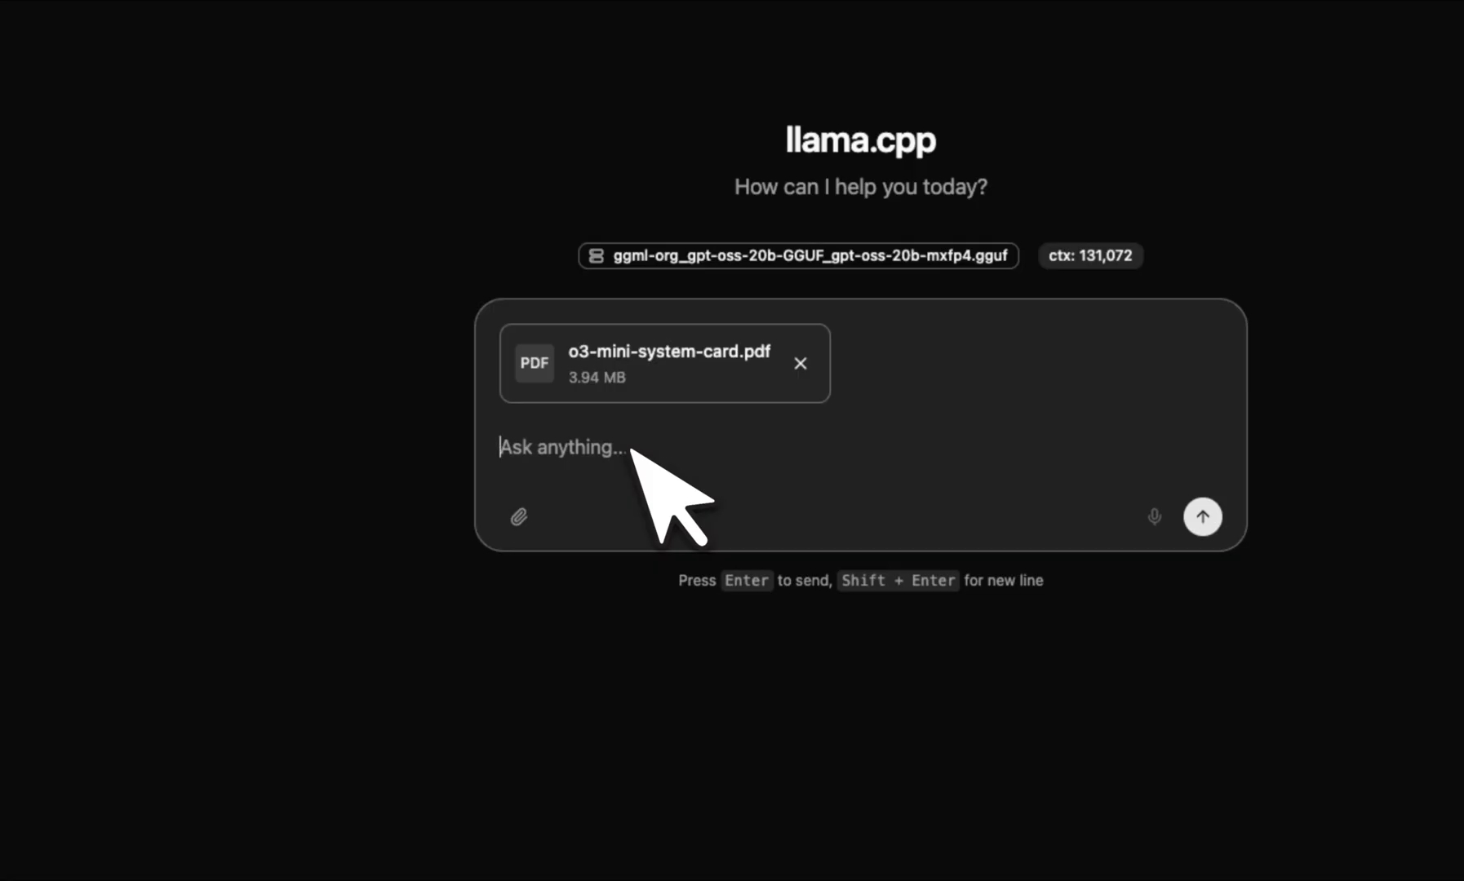
click(1154, 516)
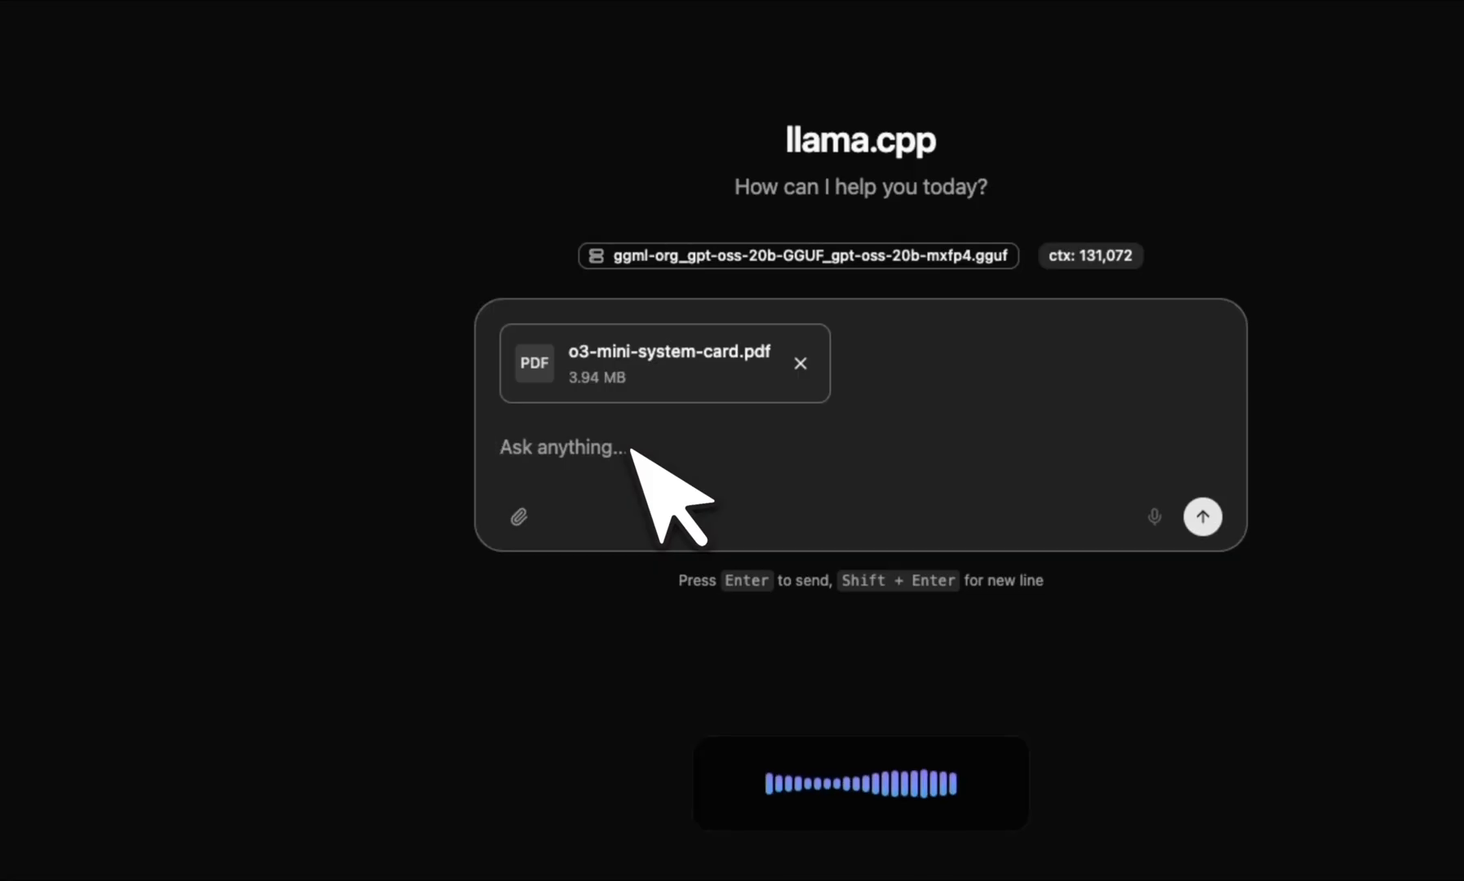
click(561, 447)
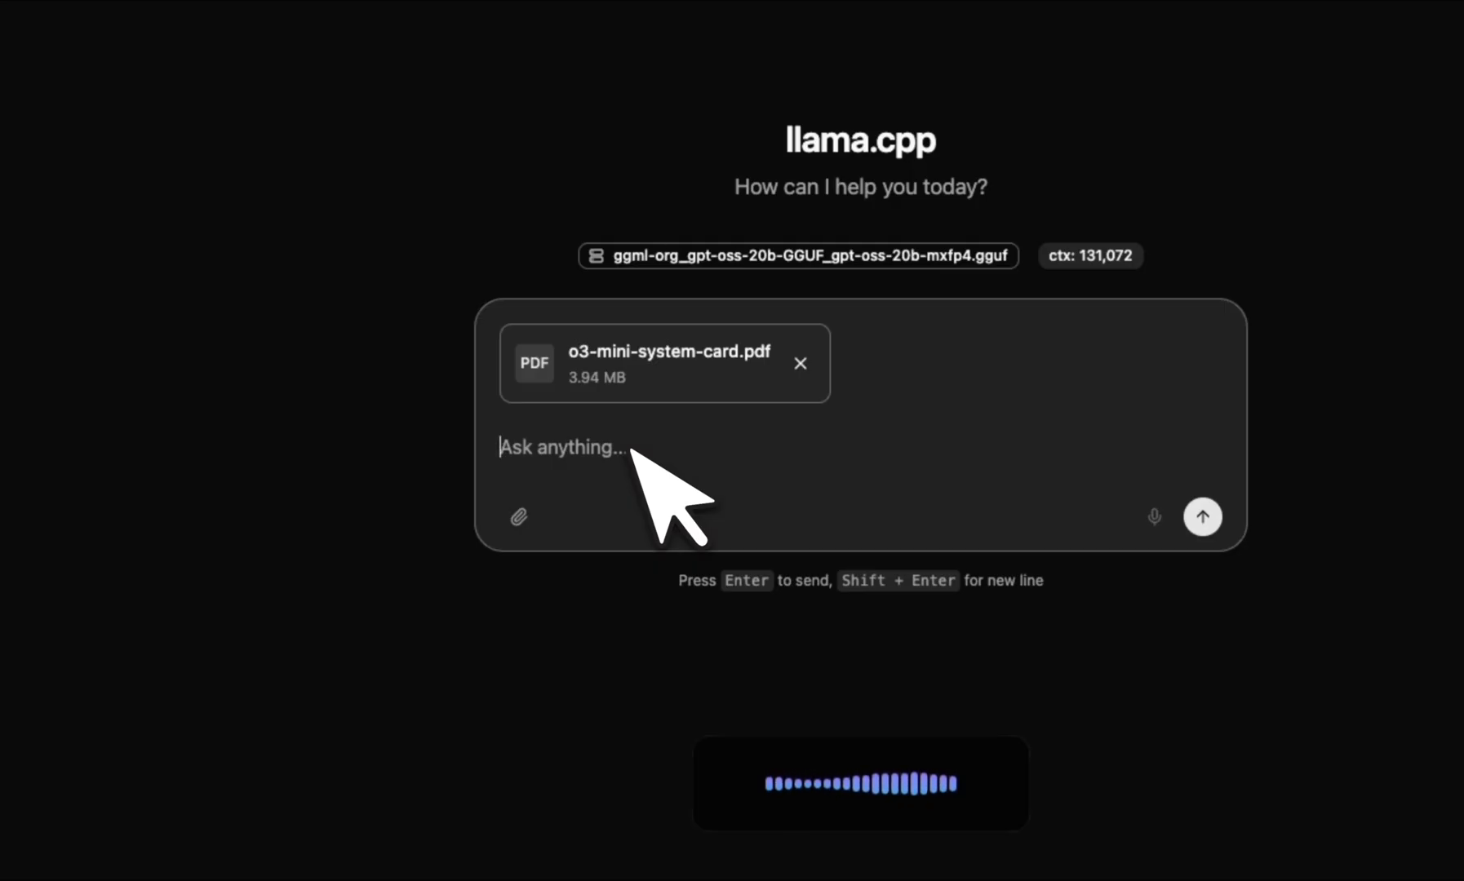
text(Can you tell me what this paper is about? What are the different features introduced in the new model, and how does it compare with existing models?)
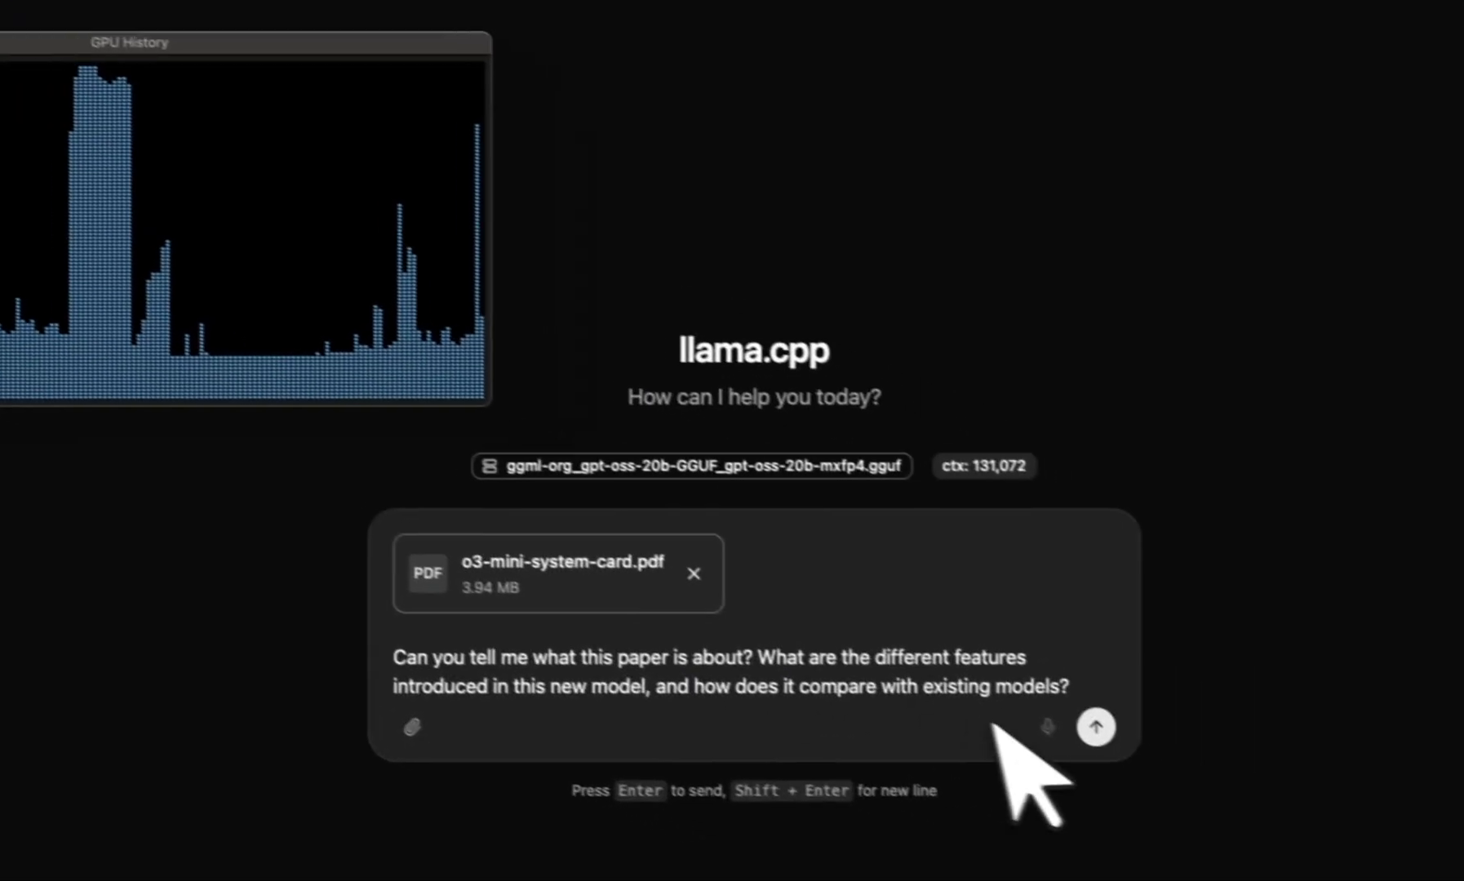
Send the question so the model begins processing the attached system card
click(1095, 728)
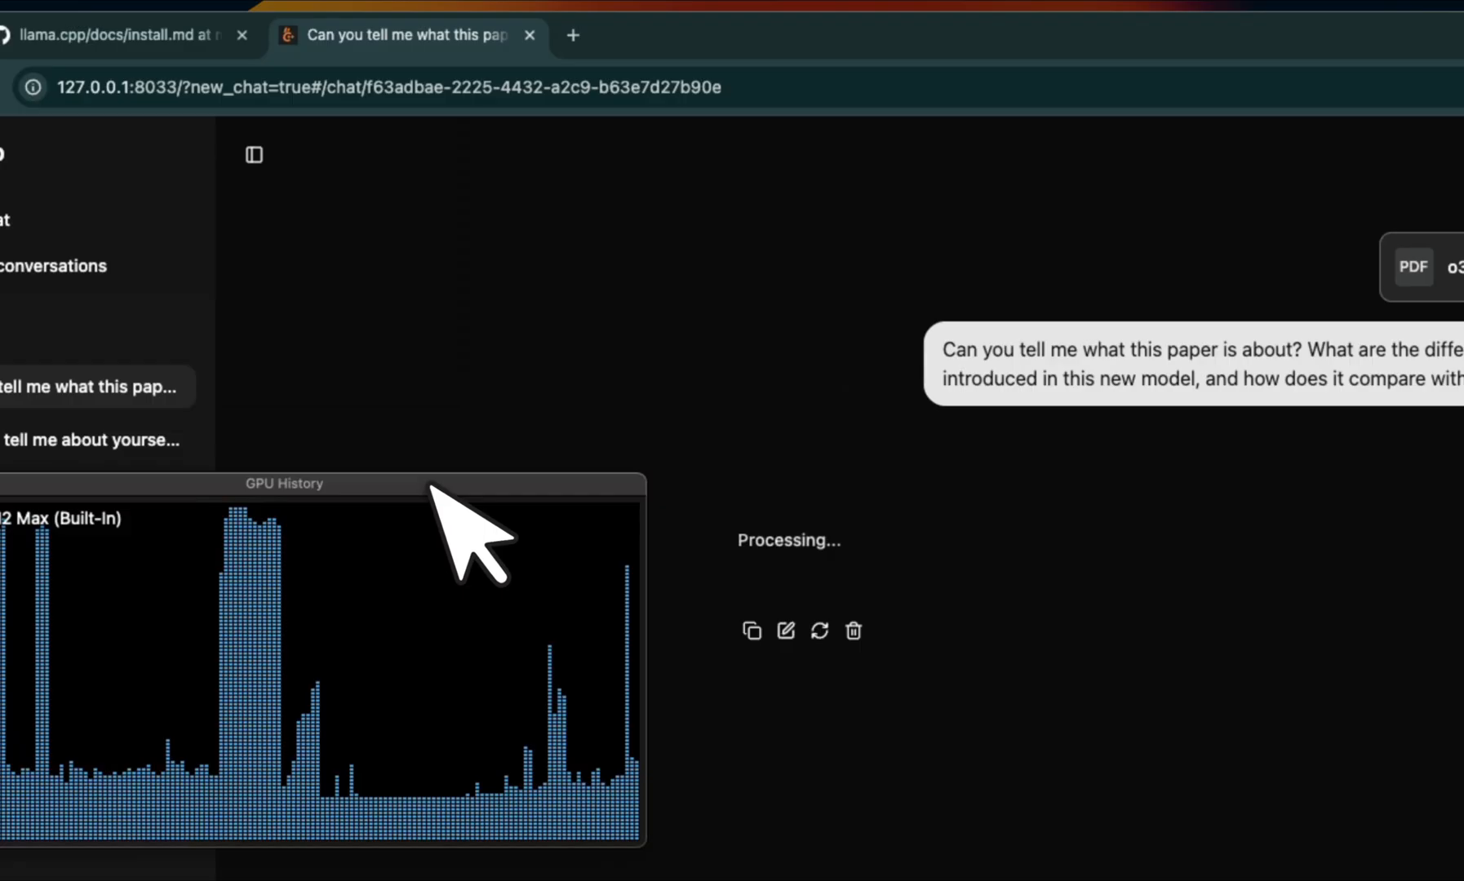
mouse_move(878, 607)
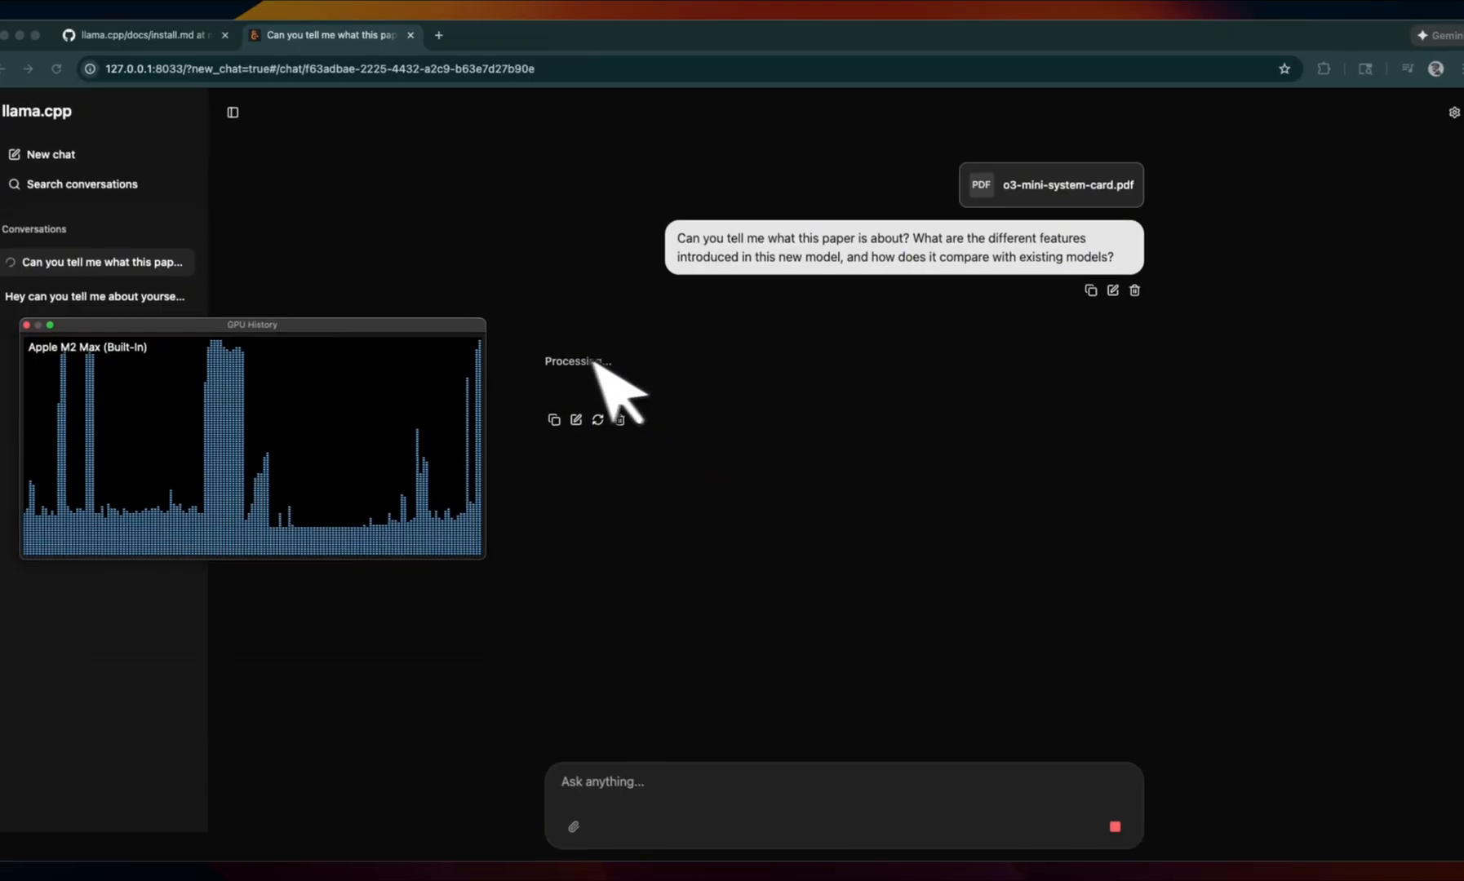
mouse_move(509, 384)
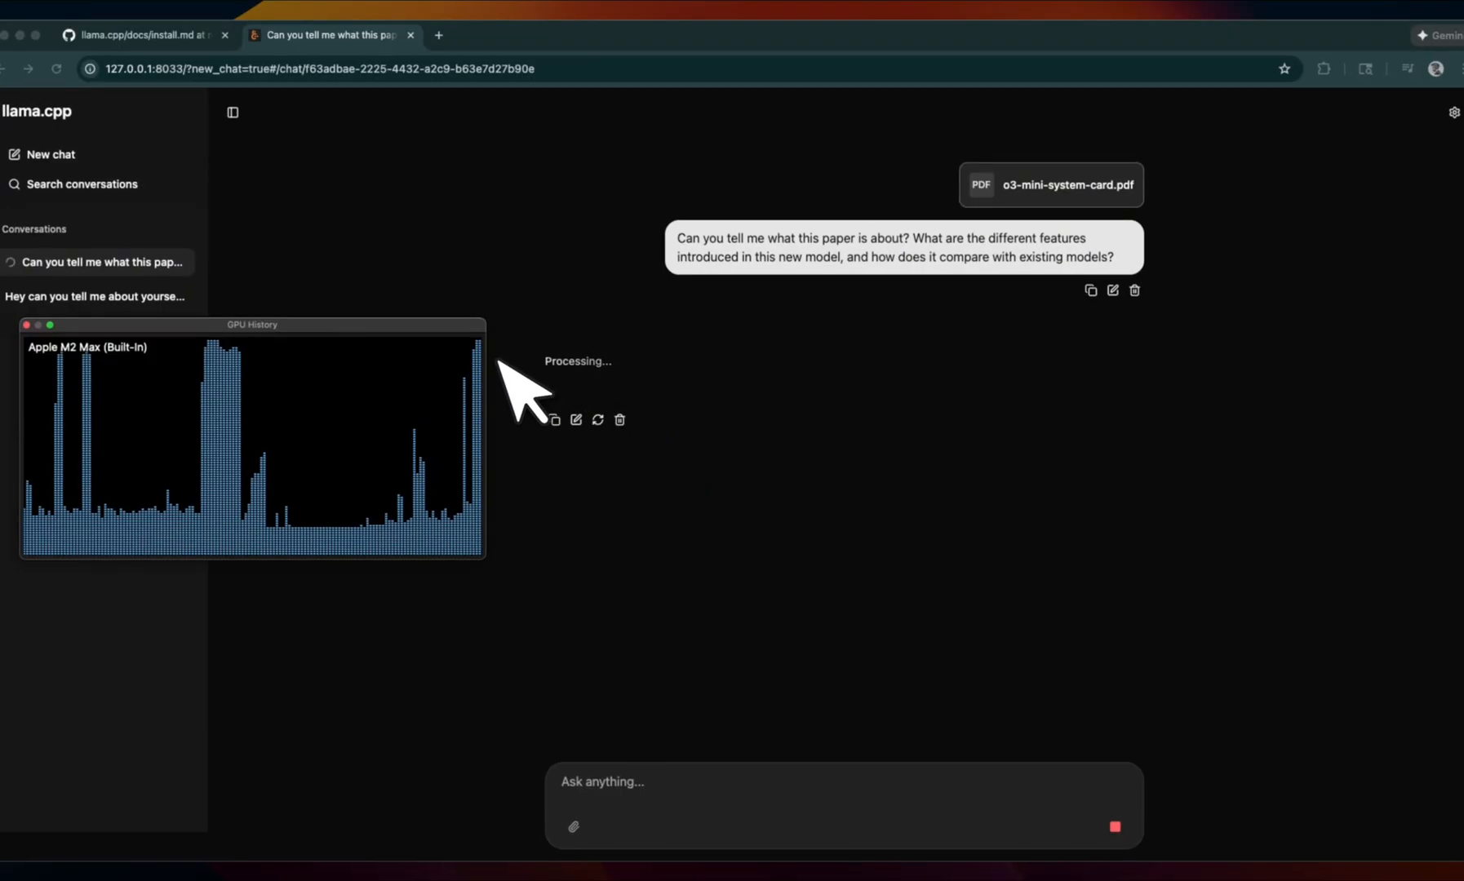
mouse_move(528, 434)
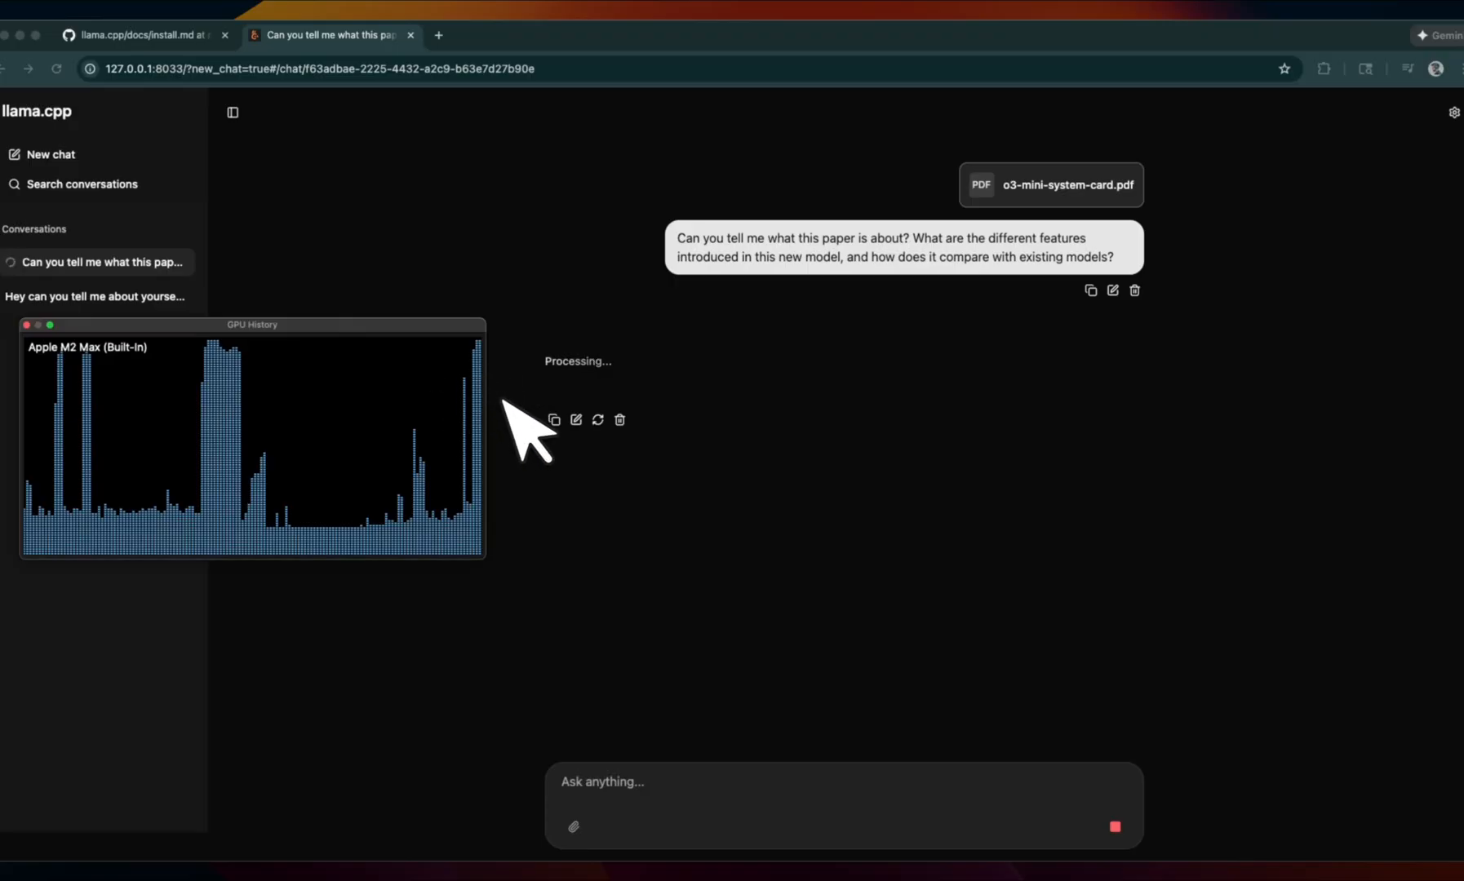
mouse_move(506, 401)
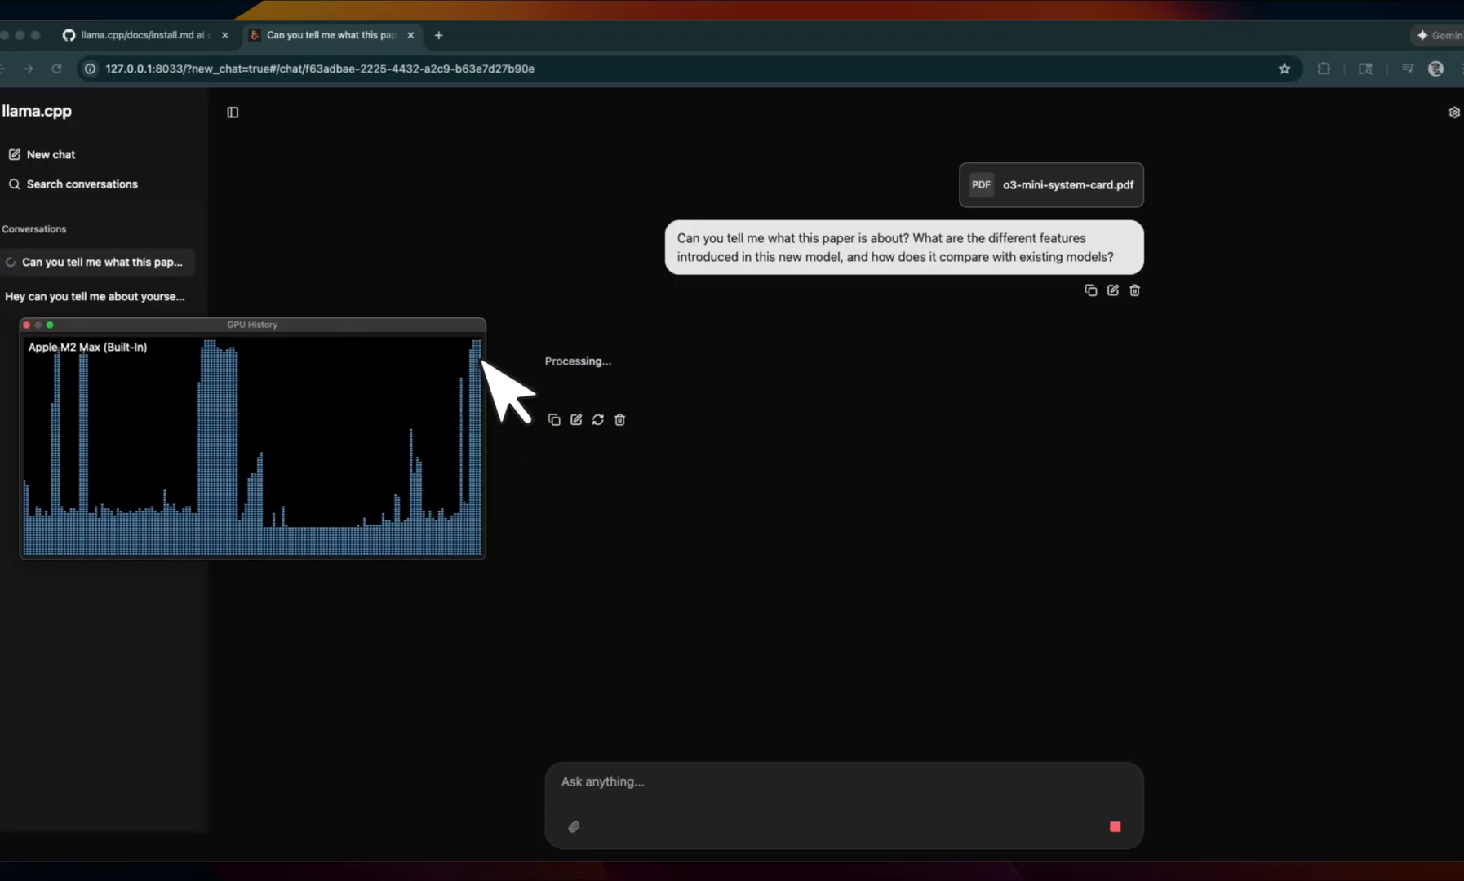
mouse_move(625, 392)
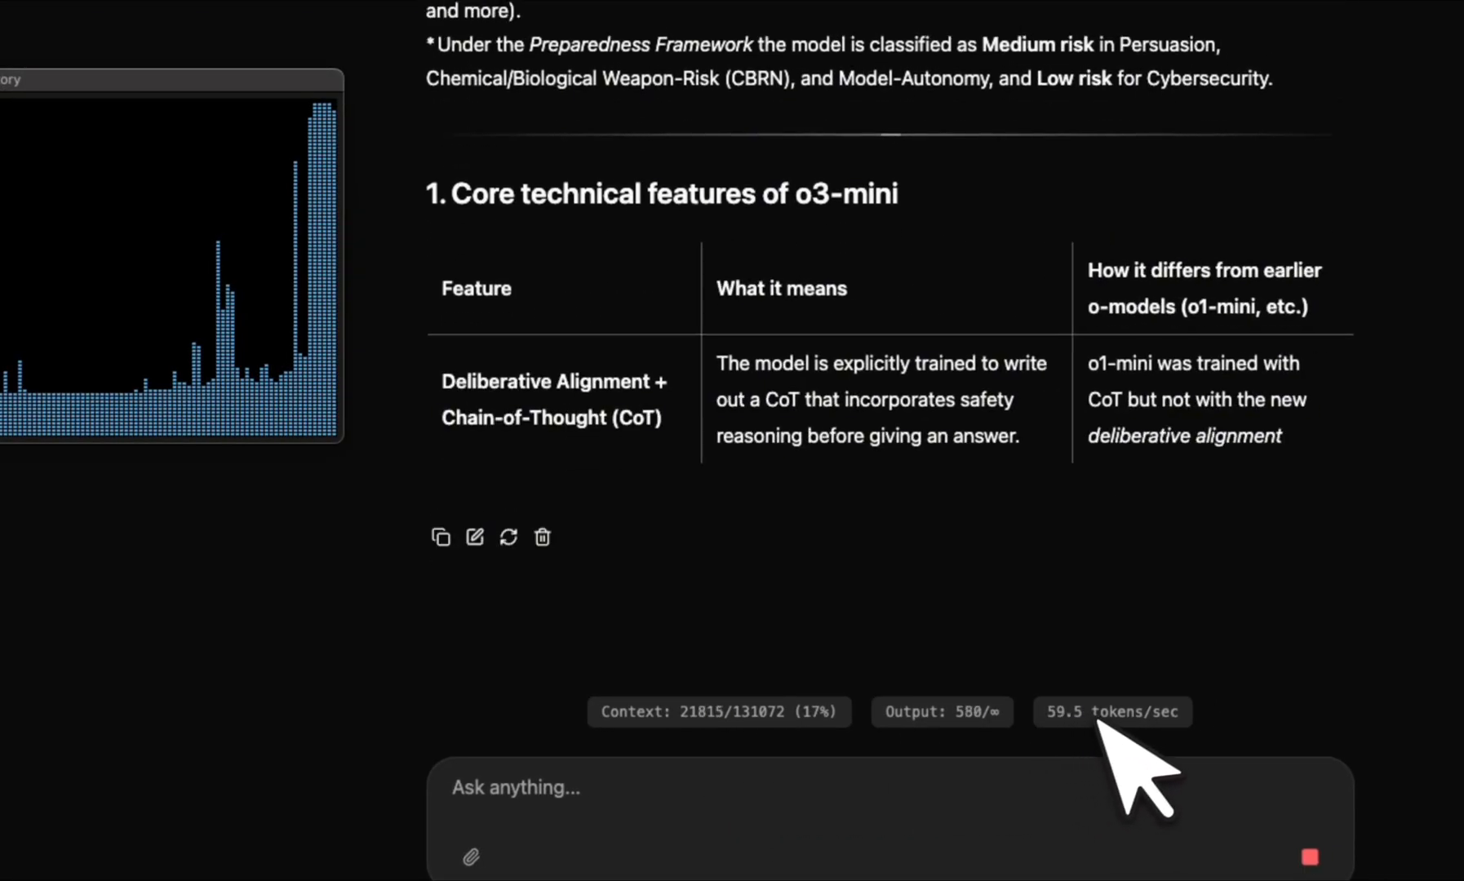
Scroll through the generated answer's core features and benchmark tables down to the Bottom line section
scroll(down, 3)
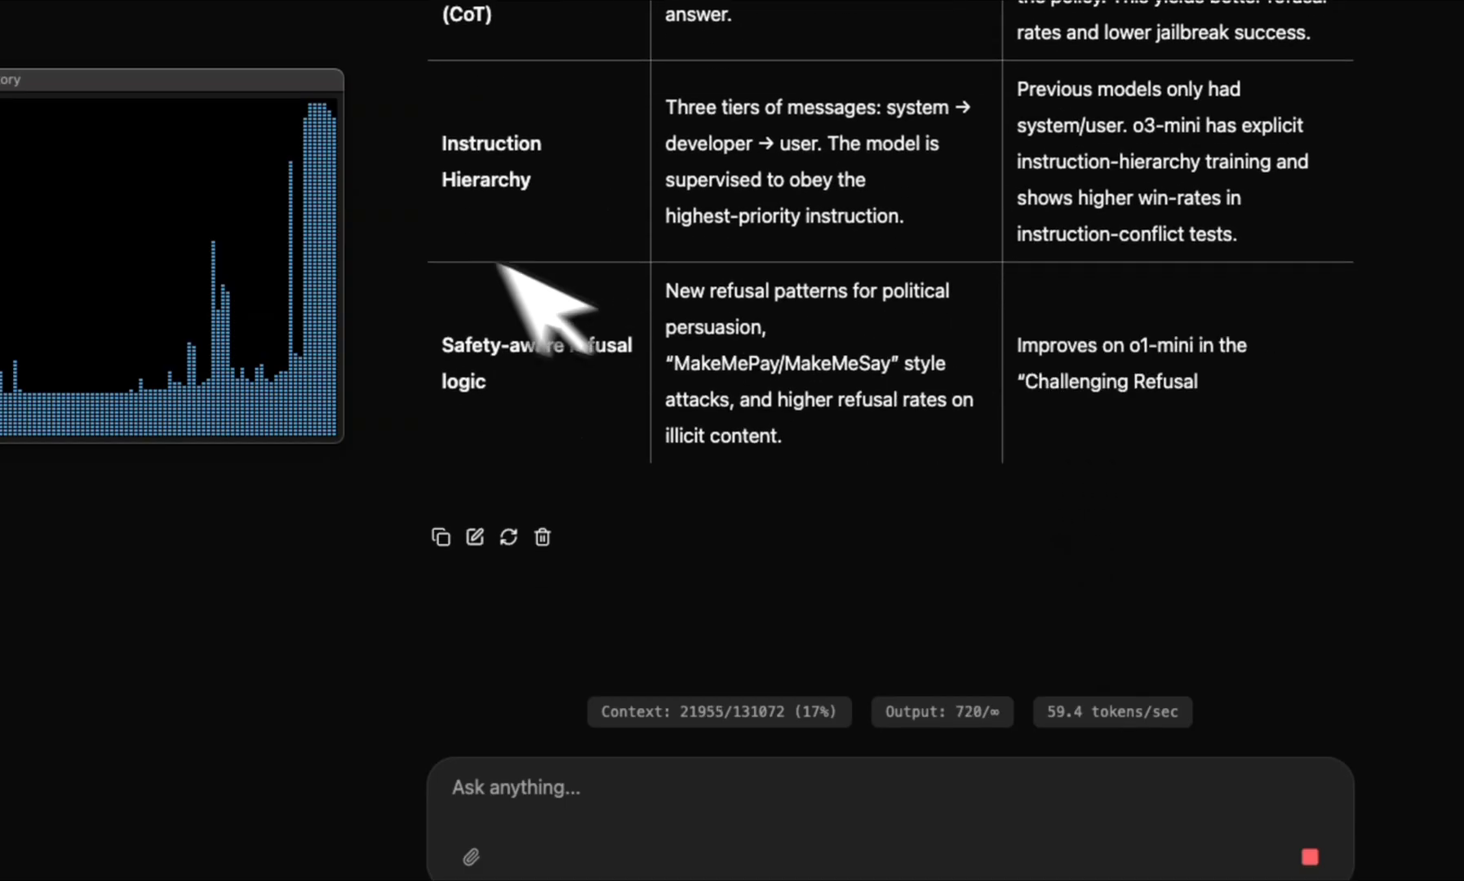
scroll(down, 3)
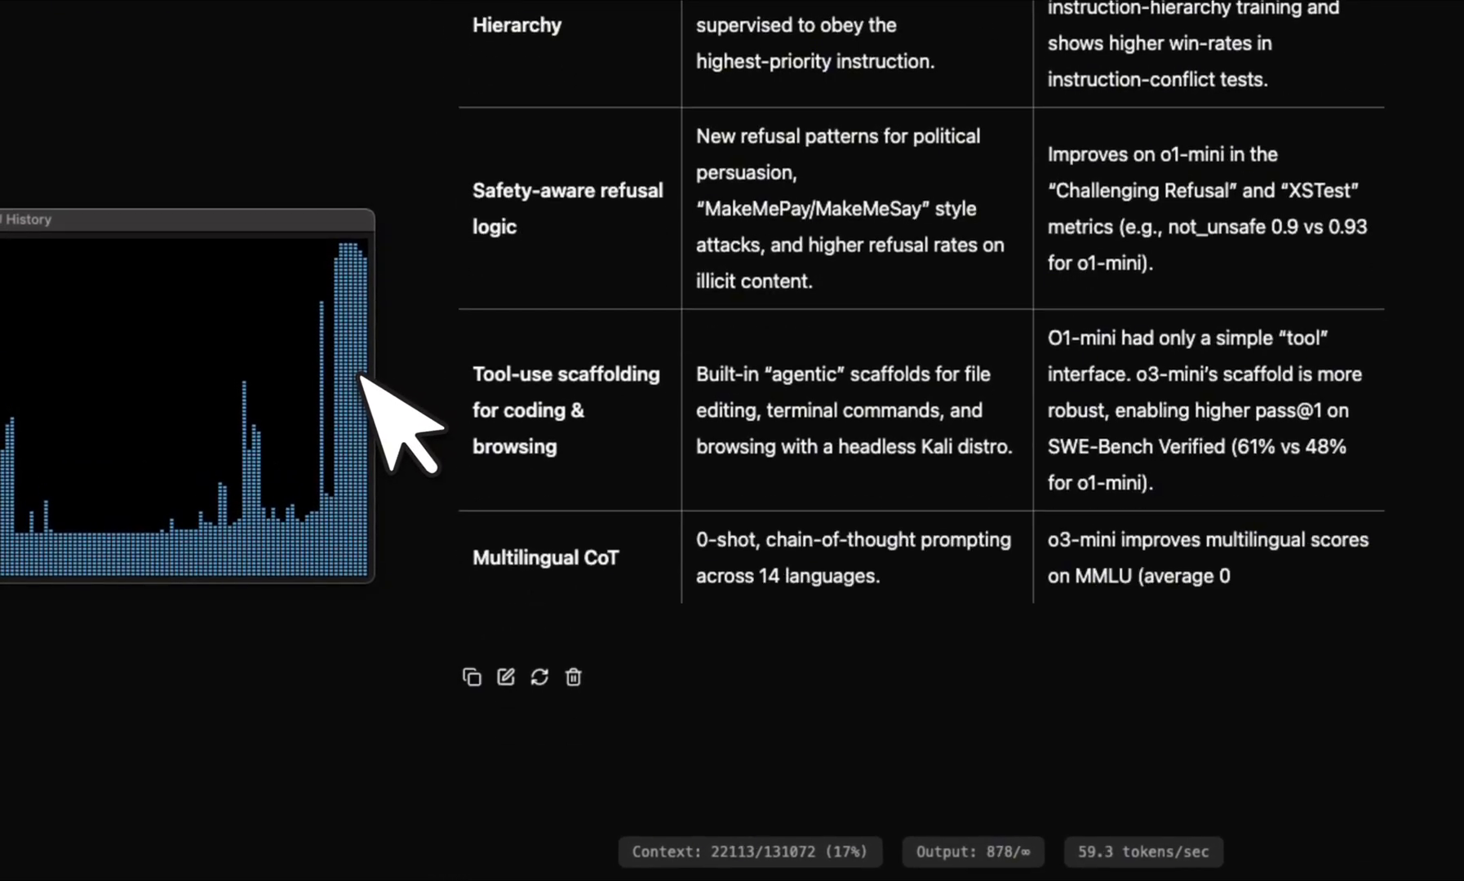
scroll(down, 3)
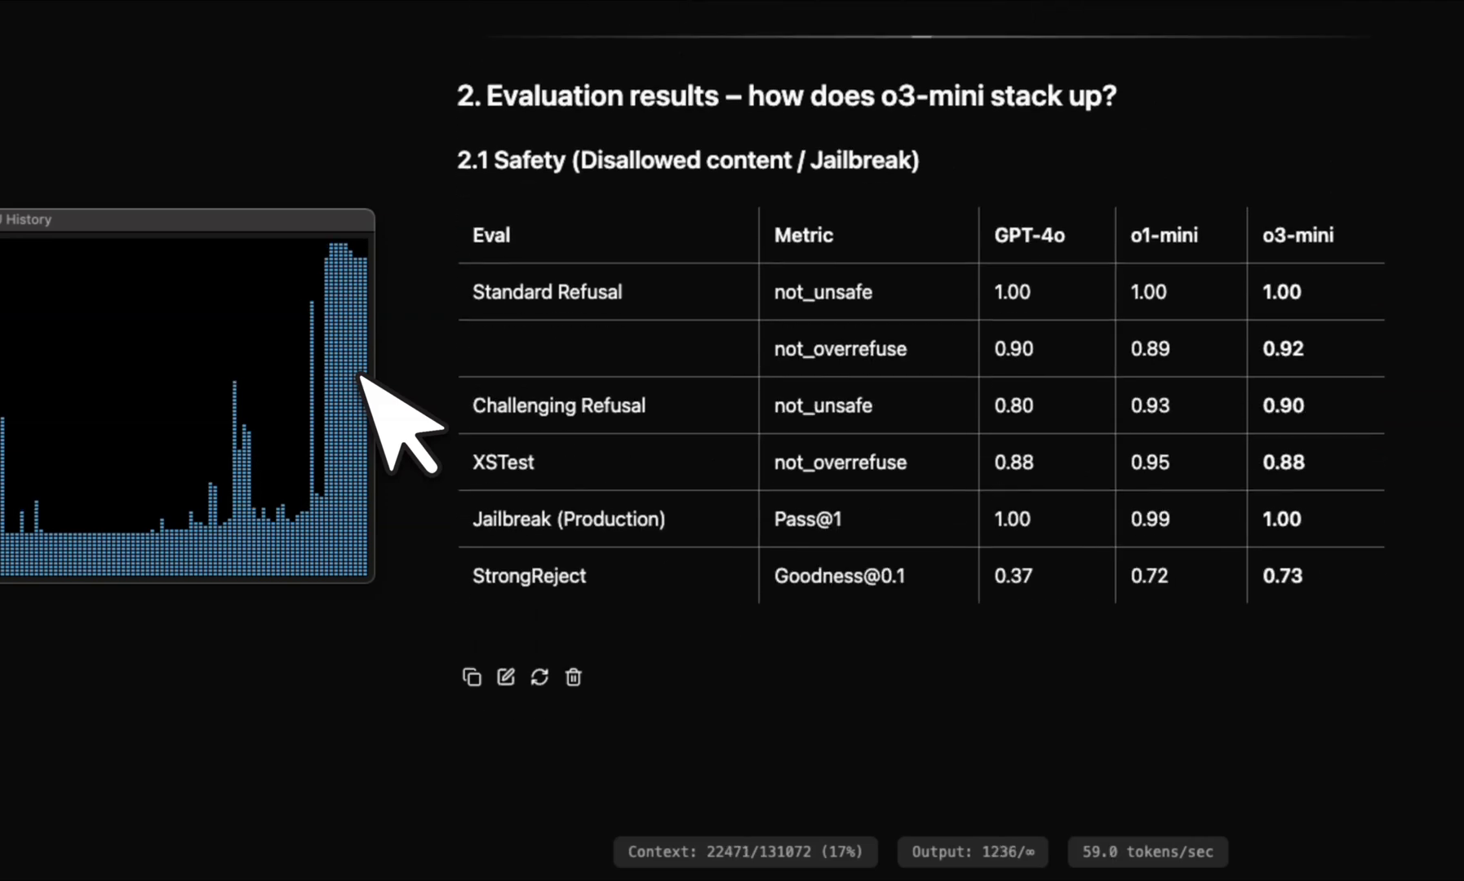
scroll(down, 3)
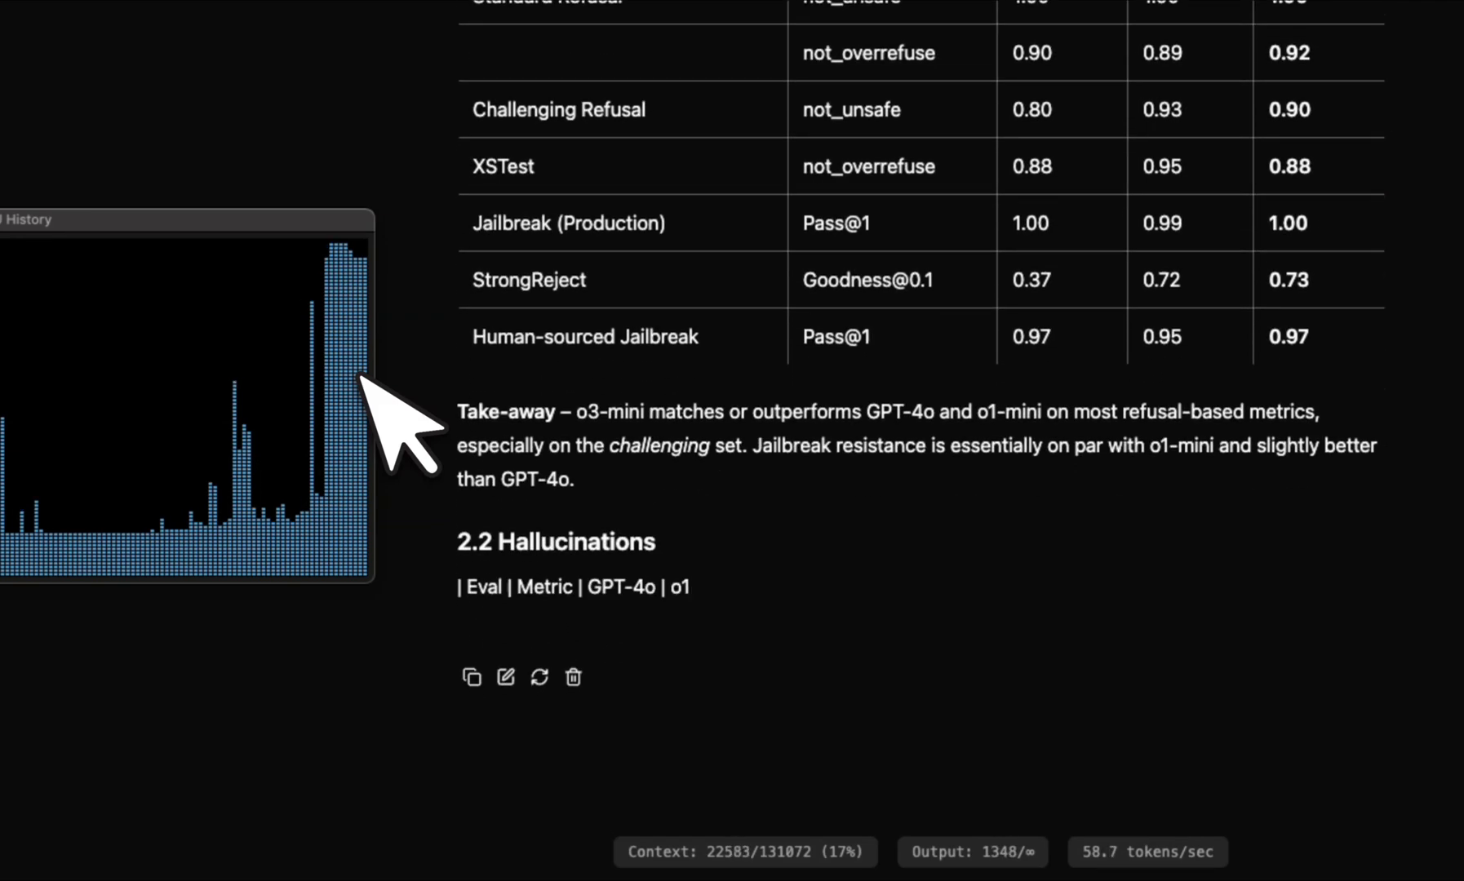
scroll(down, 3)
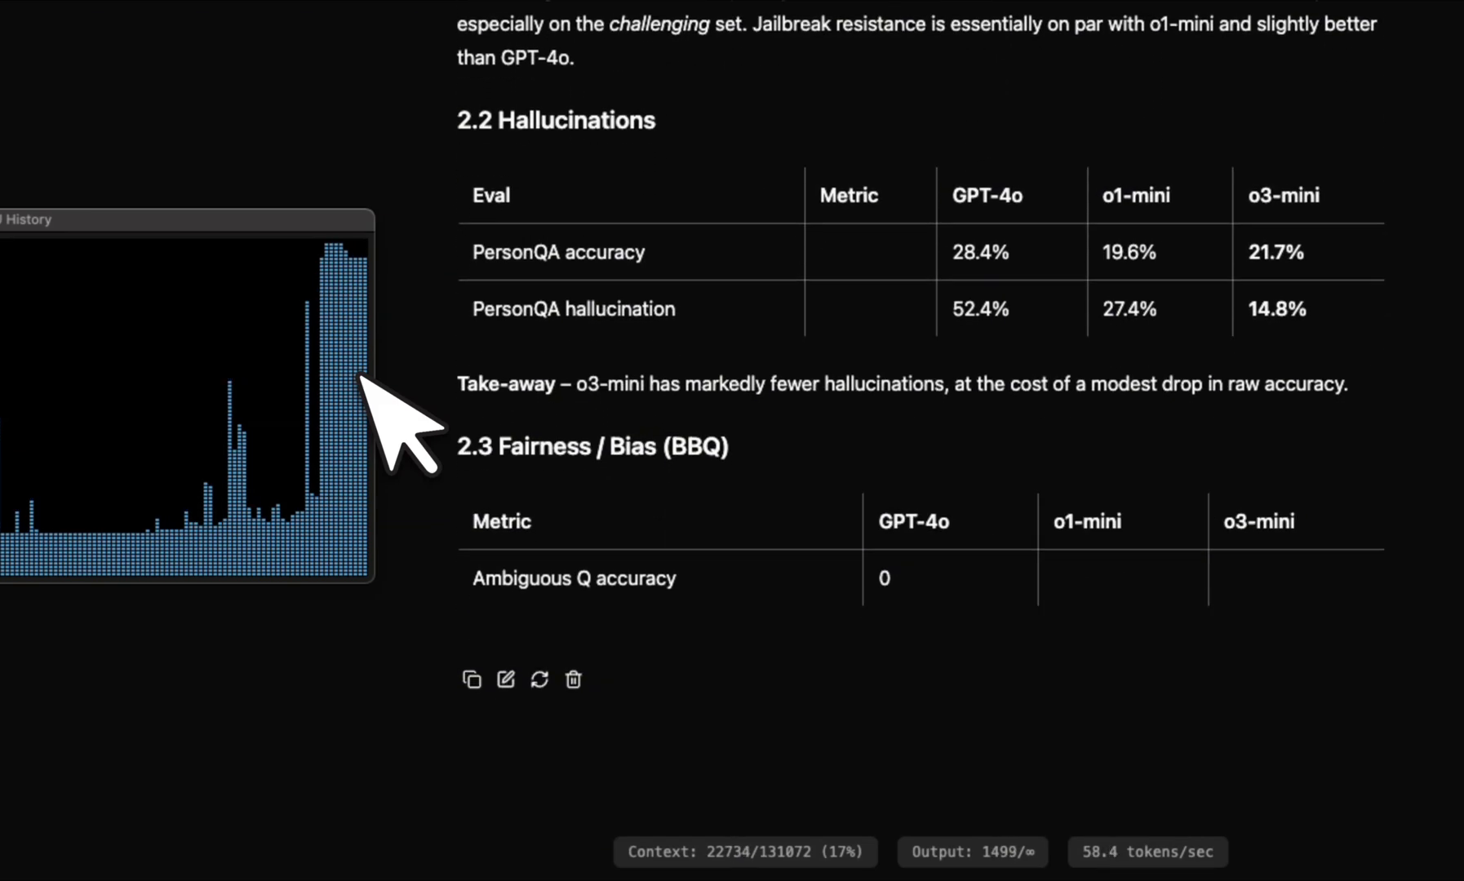
scroll(down, 3)
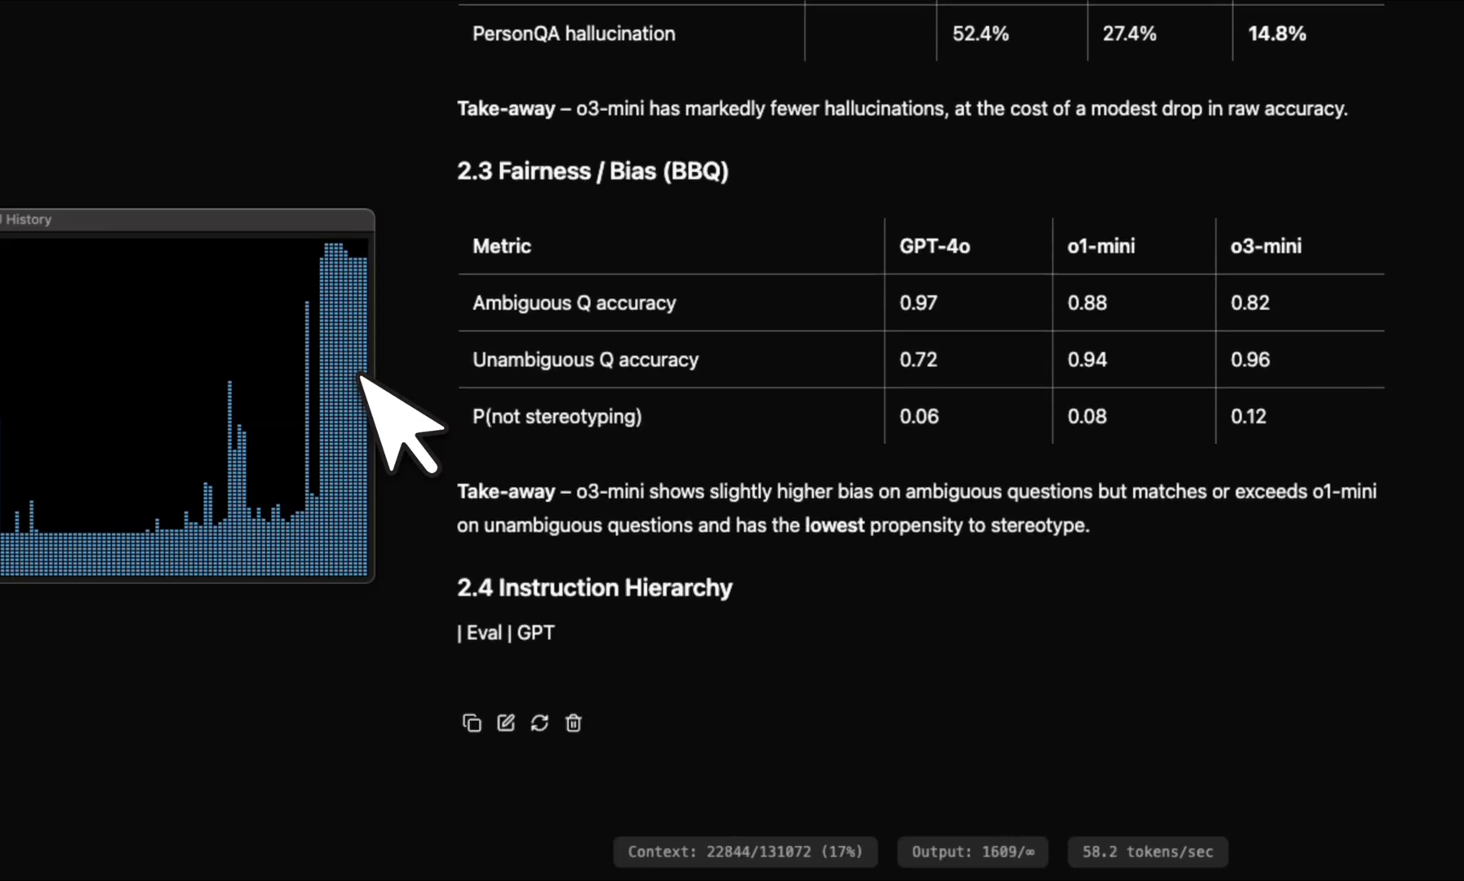
scroll(down, 3)
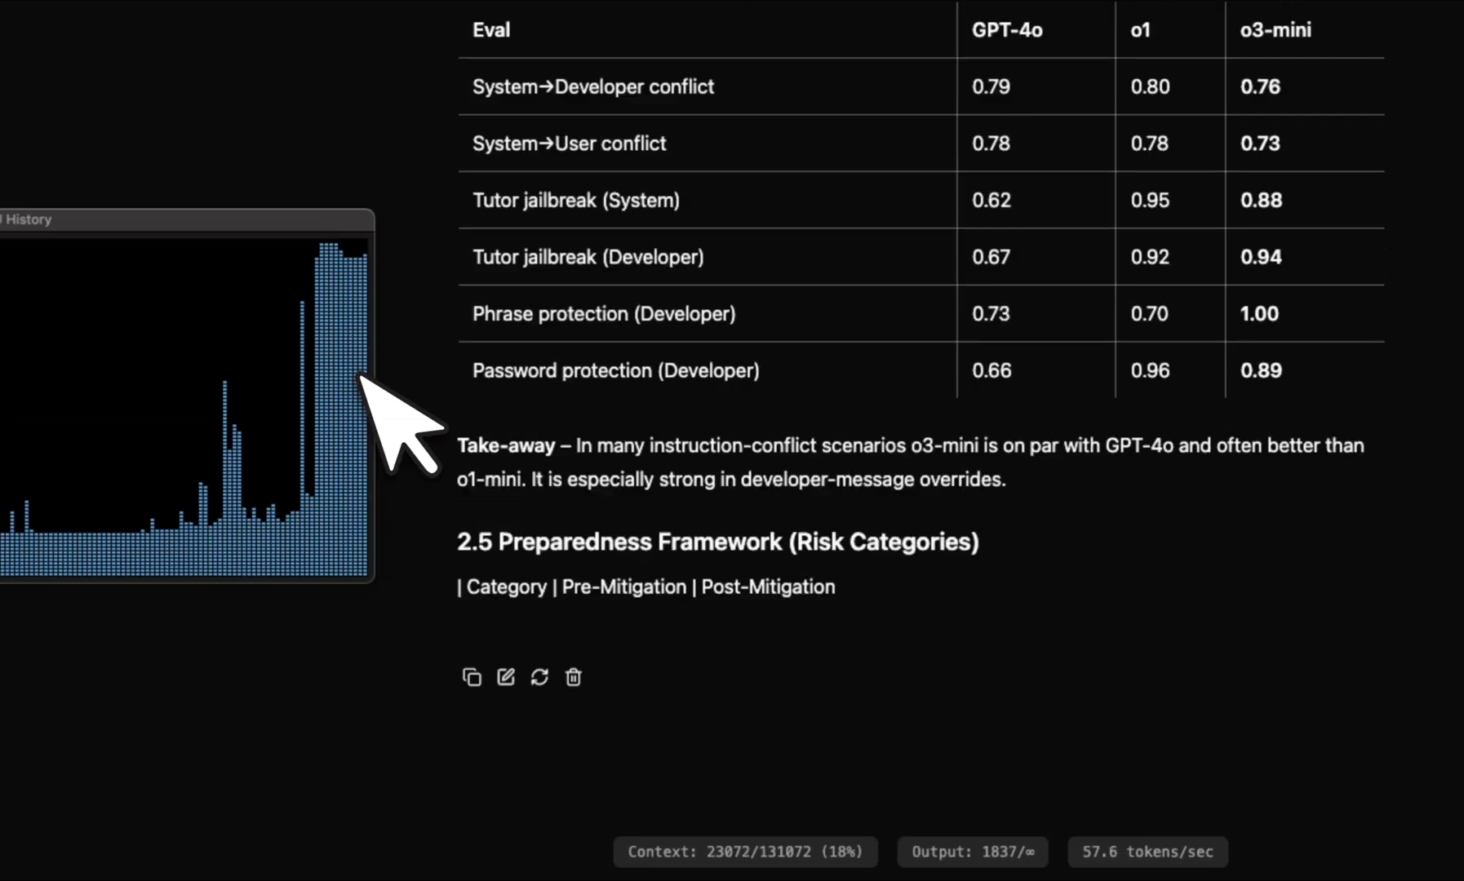
scroll(down, 3)
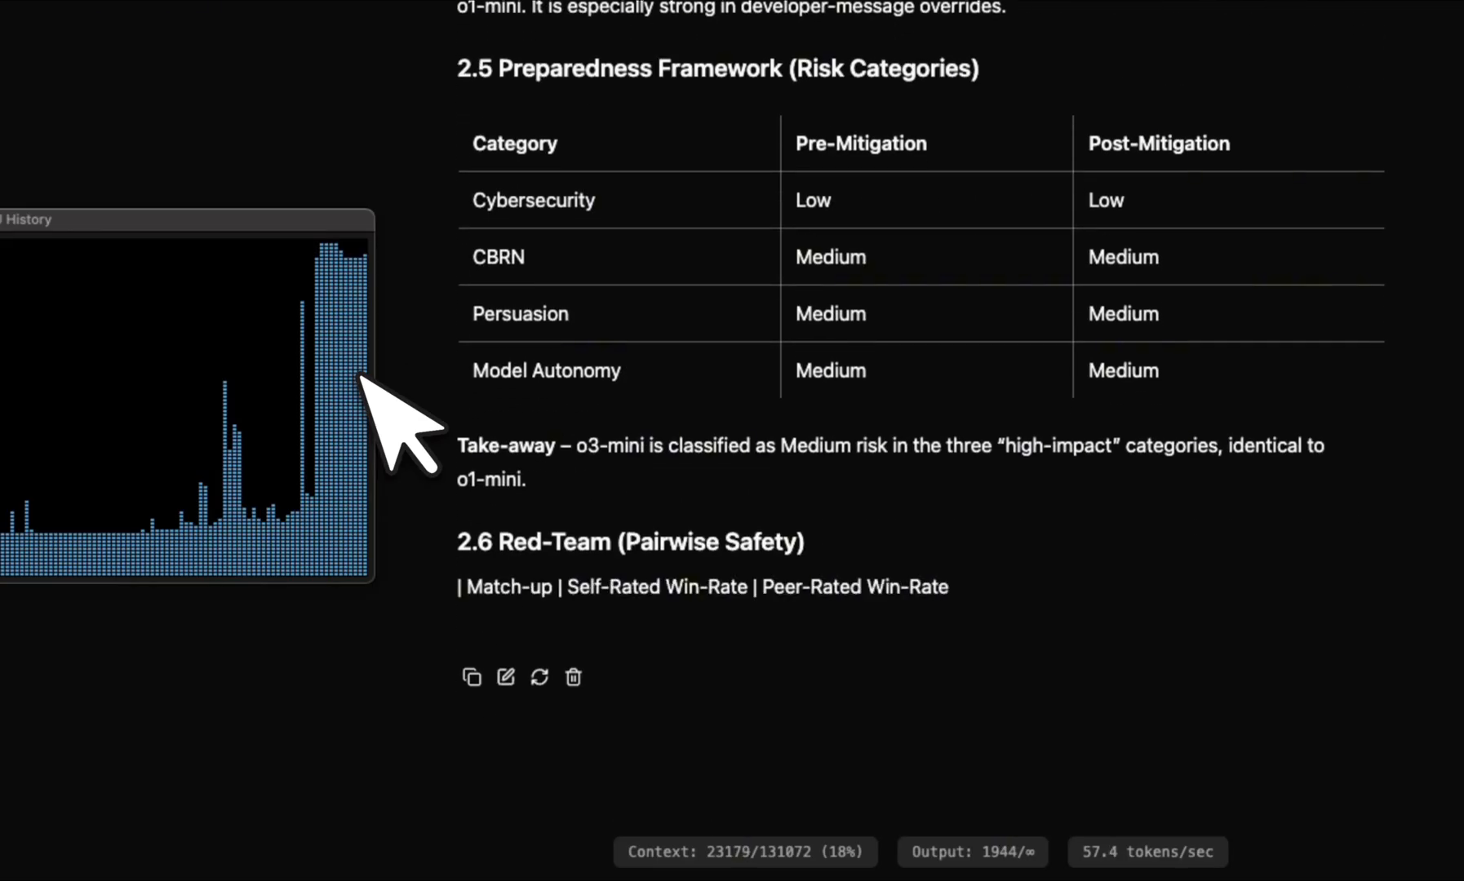
scroll(down, 3)
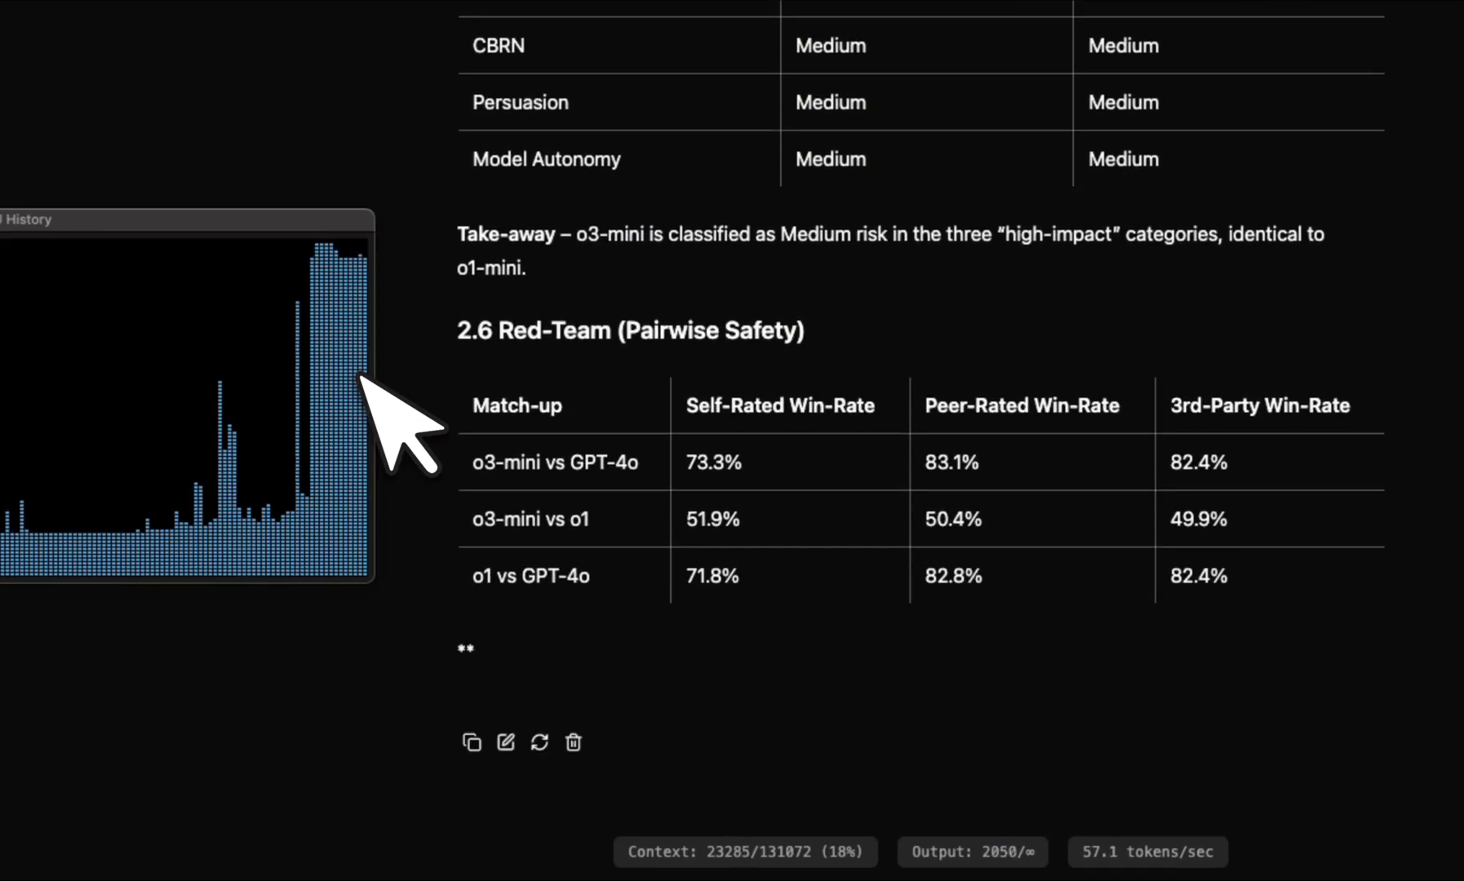
scroll(down, 3)
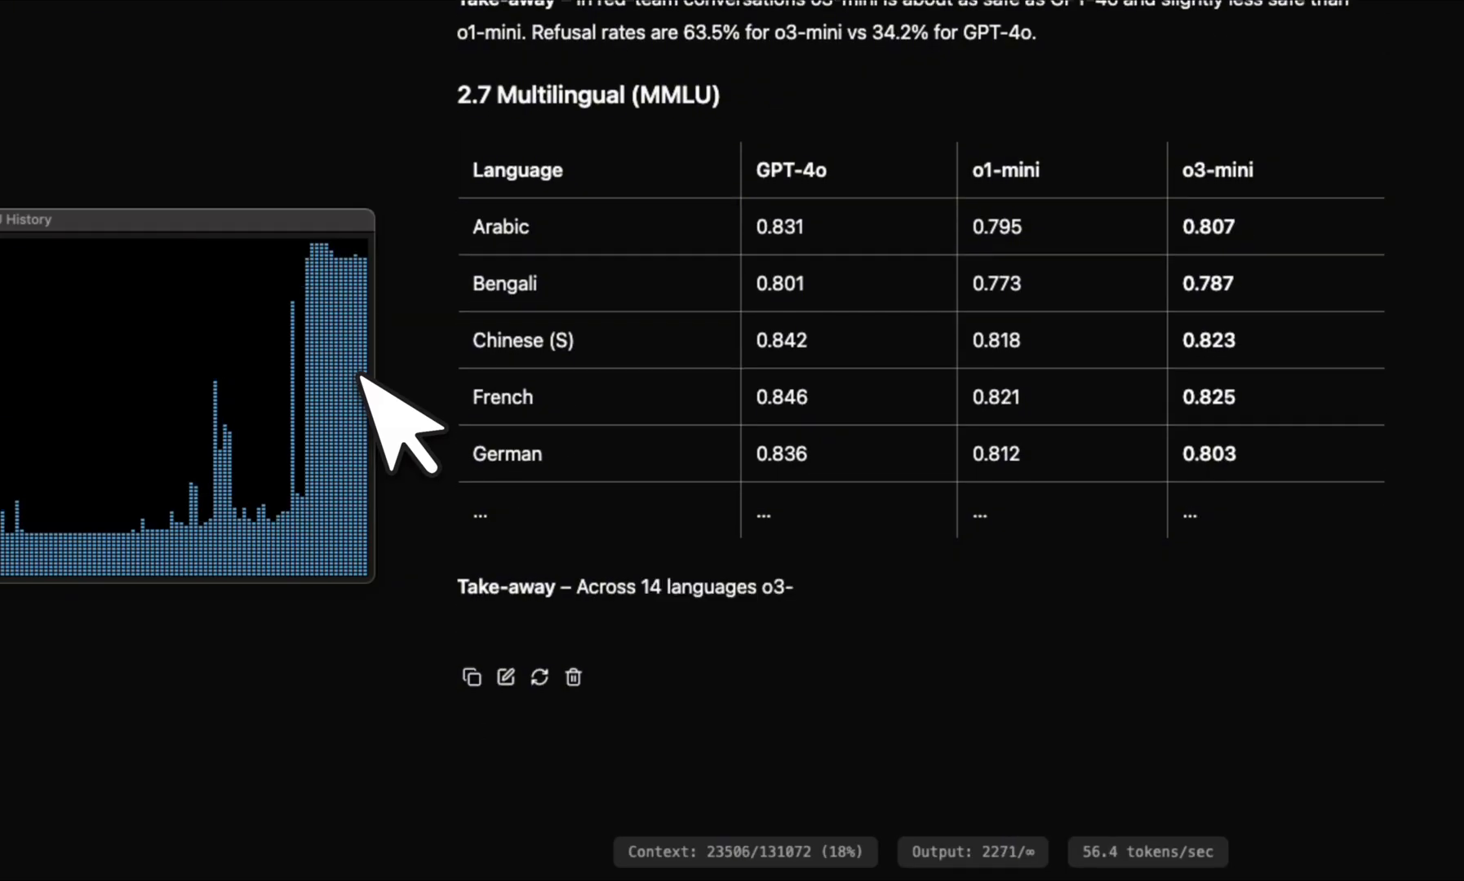
scroll(down, 3)
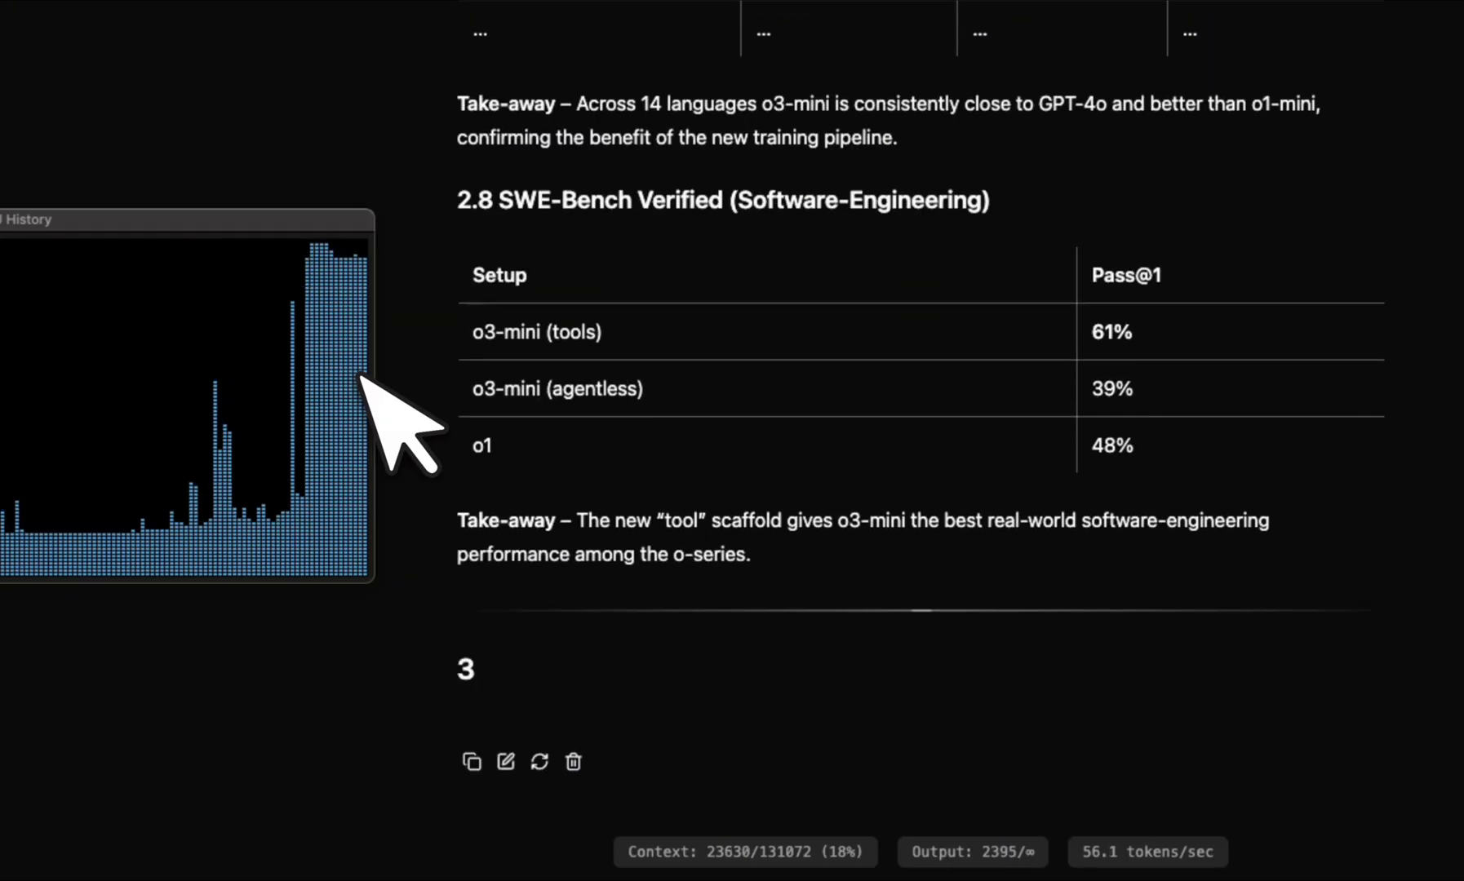
scroll(down, 3)
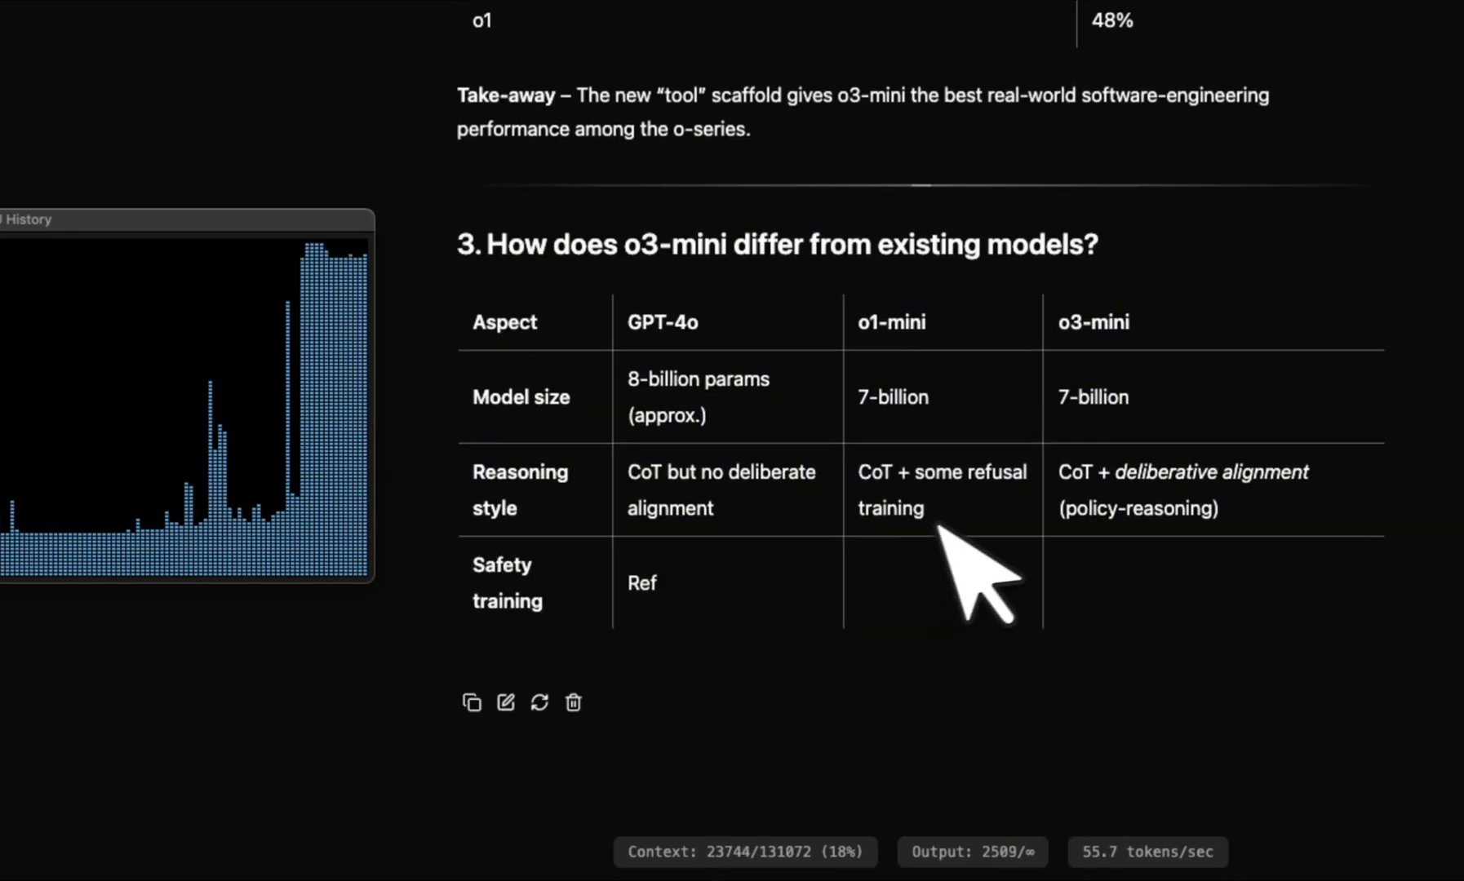
scroll(down, 3)
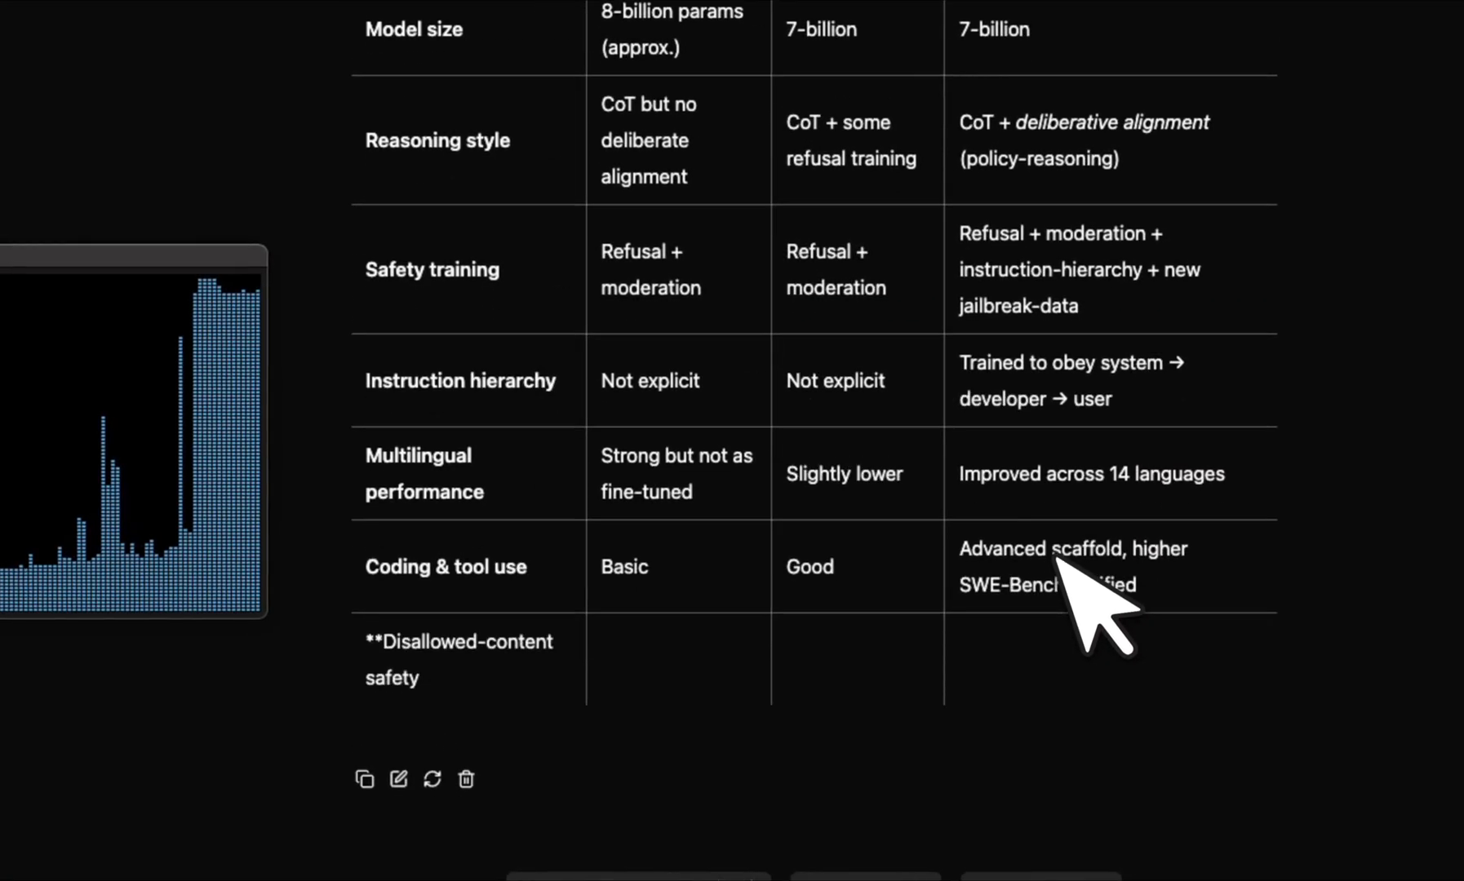
scroll(down, 3)
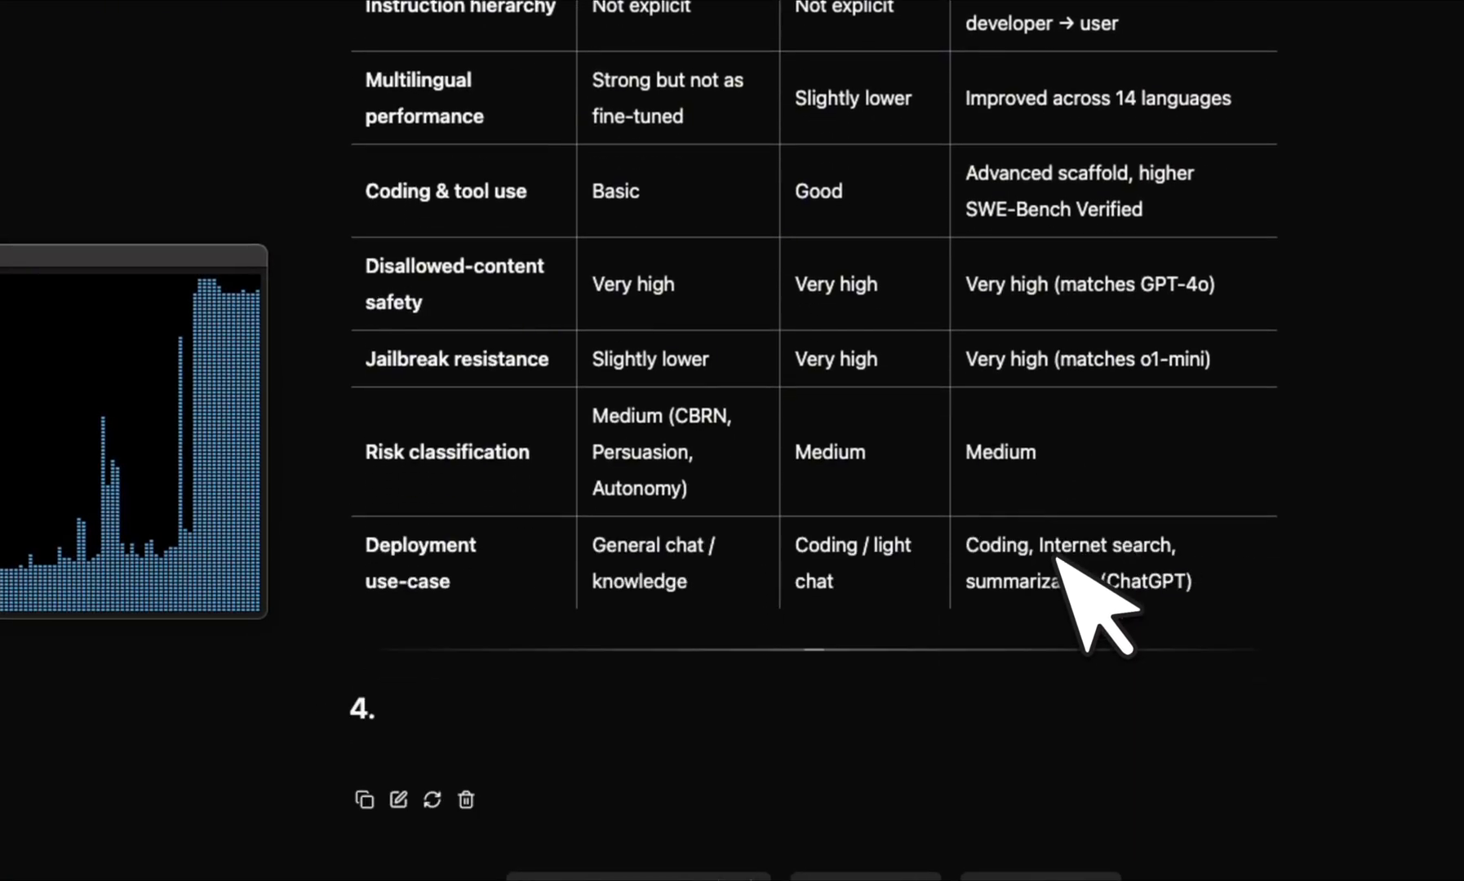
scroll(down, 3)
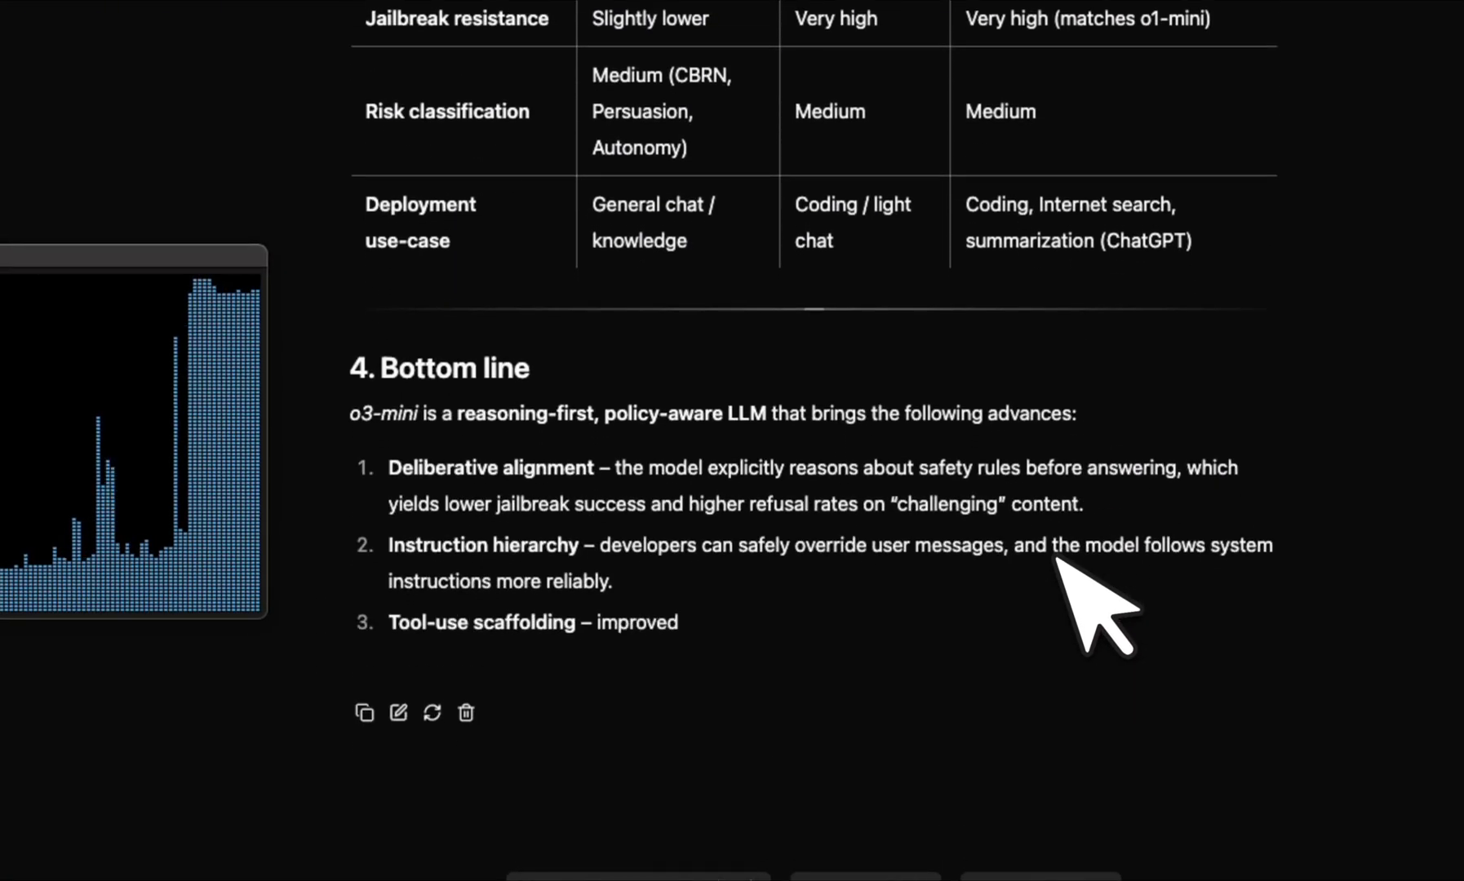
scroll(up, 3)
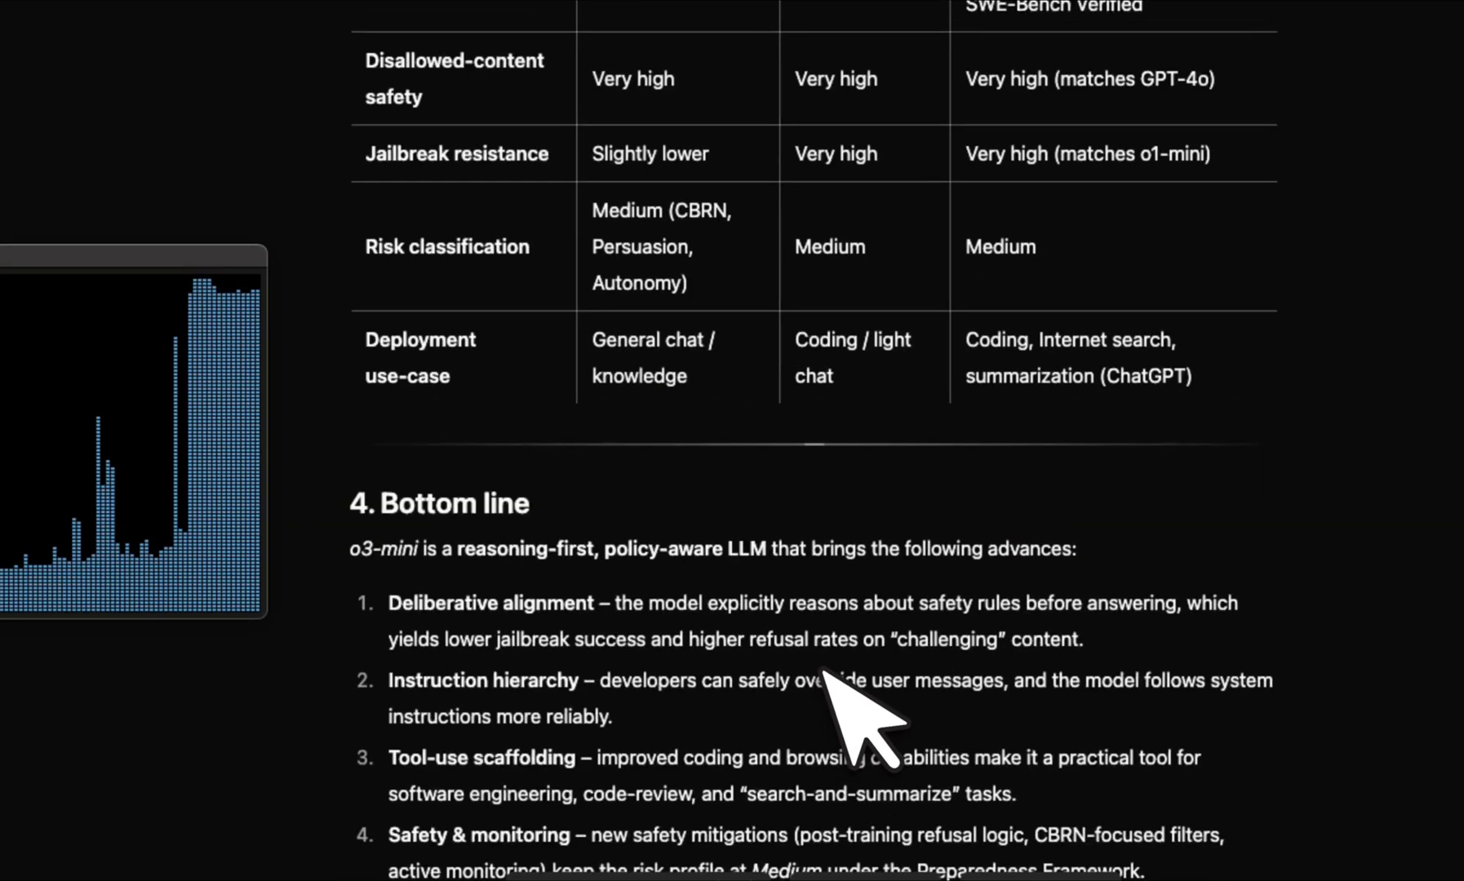
scroll(down, 3)
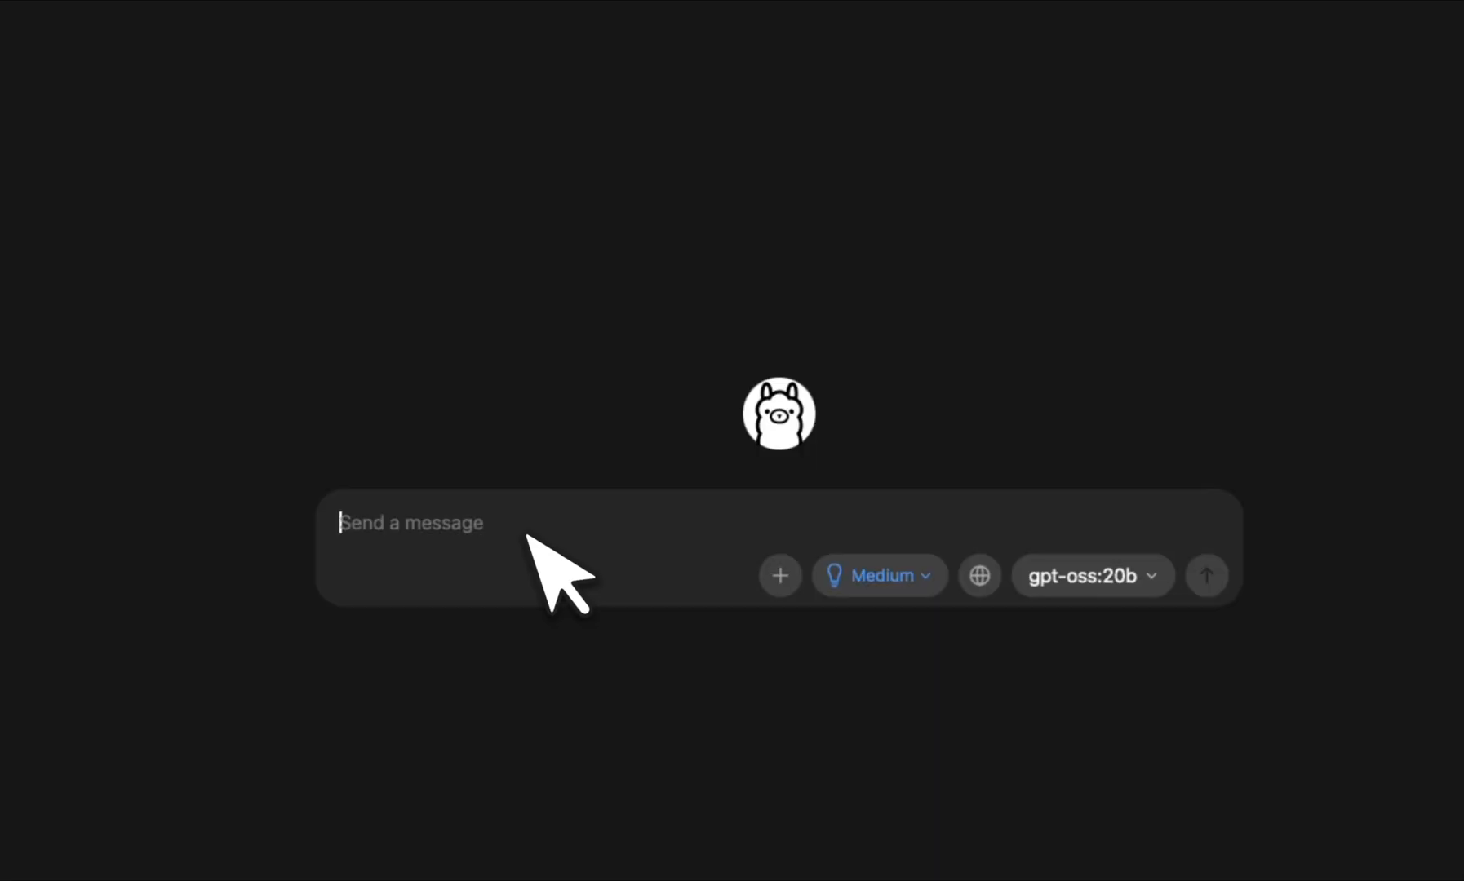
mouse_move(588, 617)
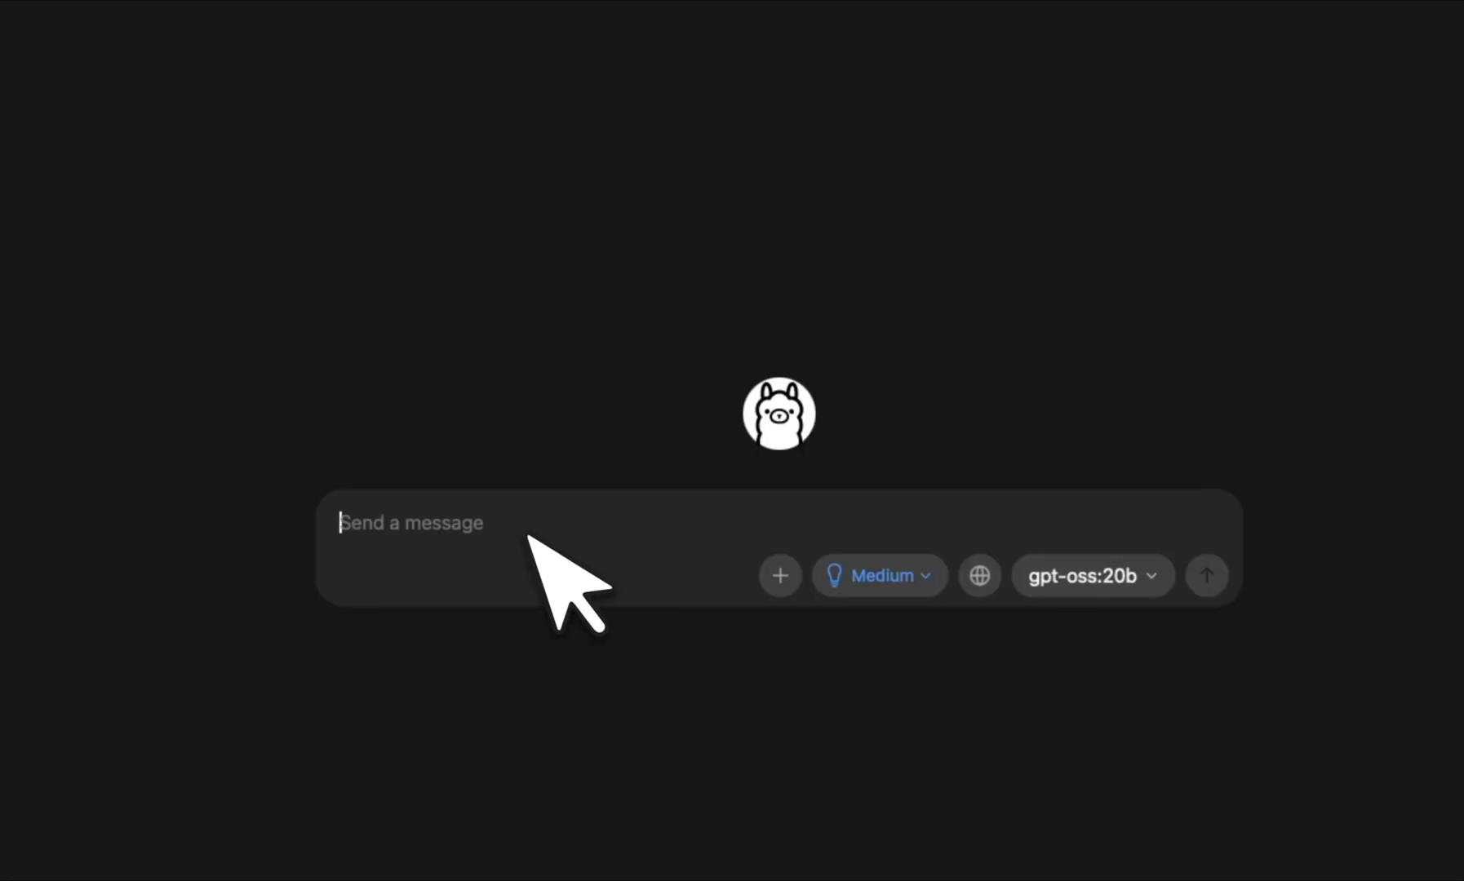
Send gpt-oss:20b 'Can you tell me what this paper is about? What are the different features introduced' with the PDF attached
text(Can you tell me what this paper is about? What are the different features introduced in this new model, and how does it compare with existing models?)
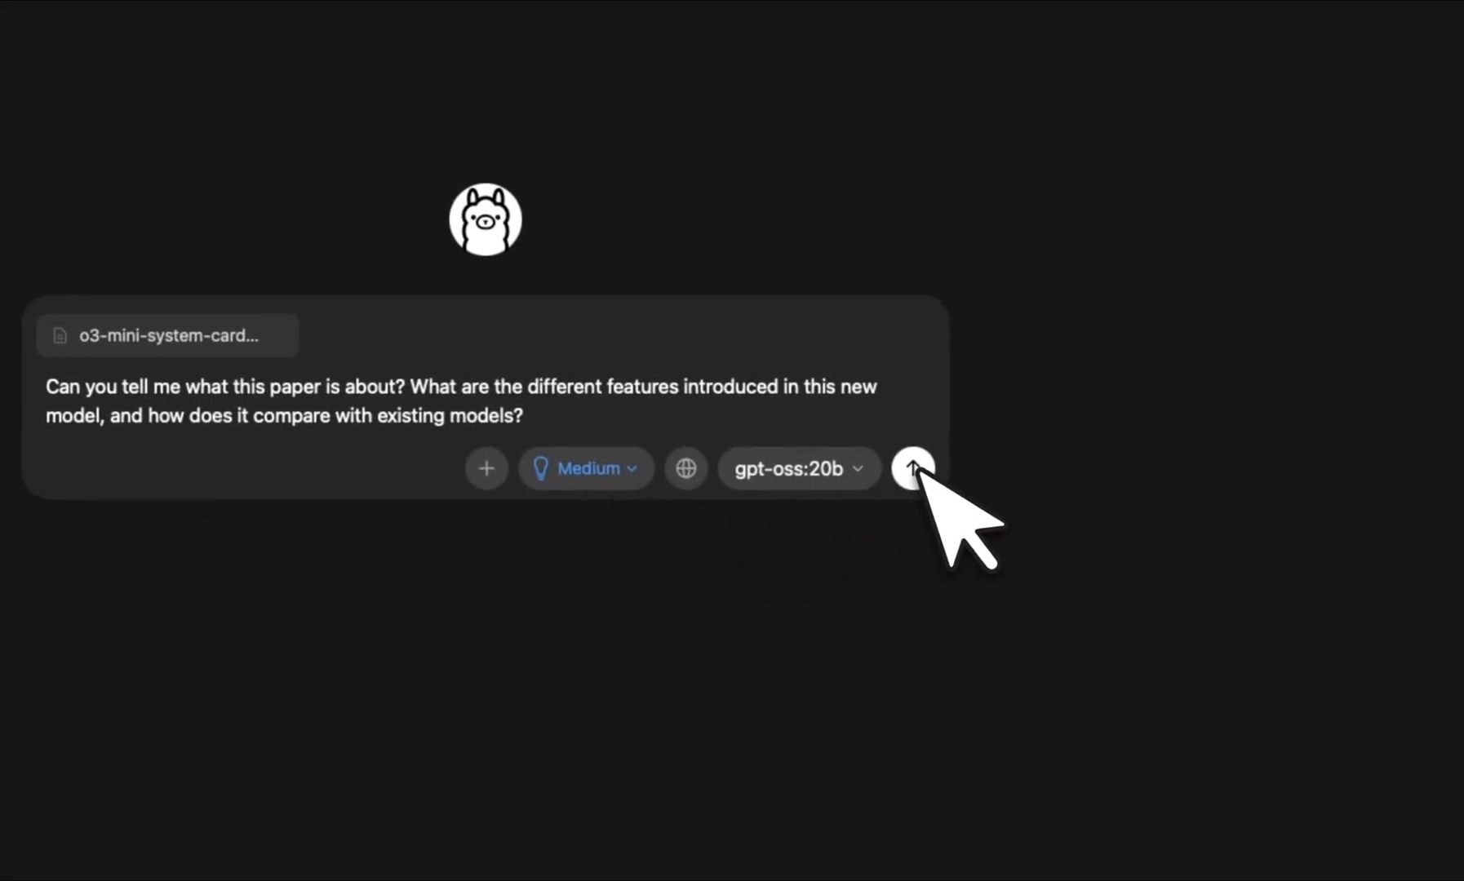
click(912, 469)
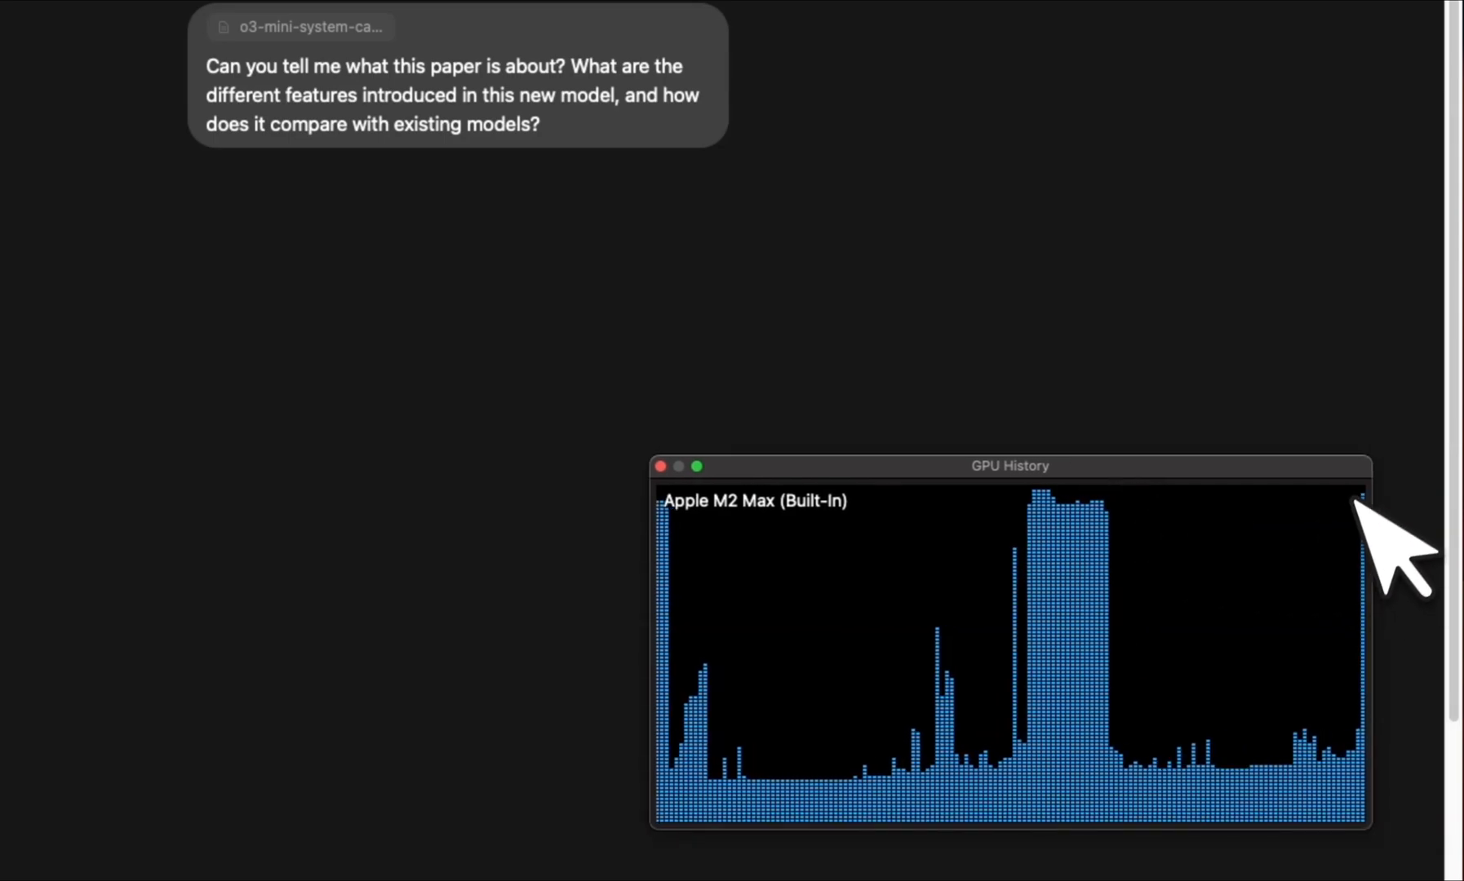
mouse_move(1358, 552)
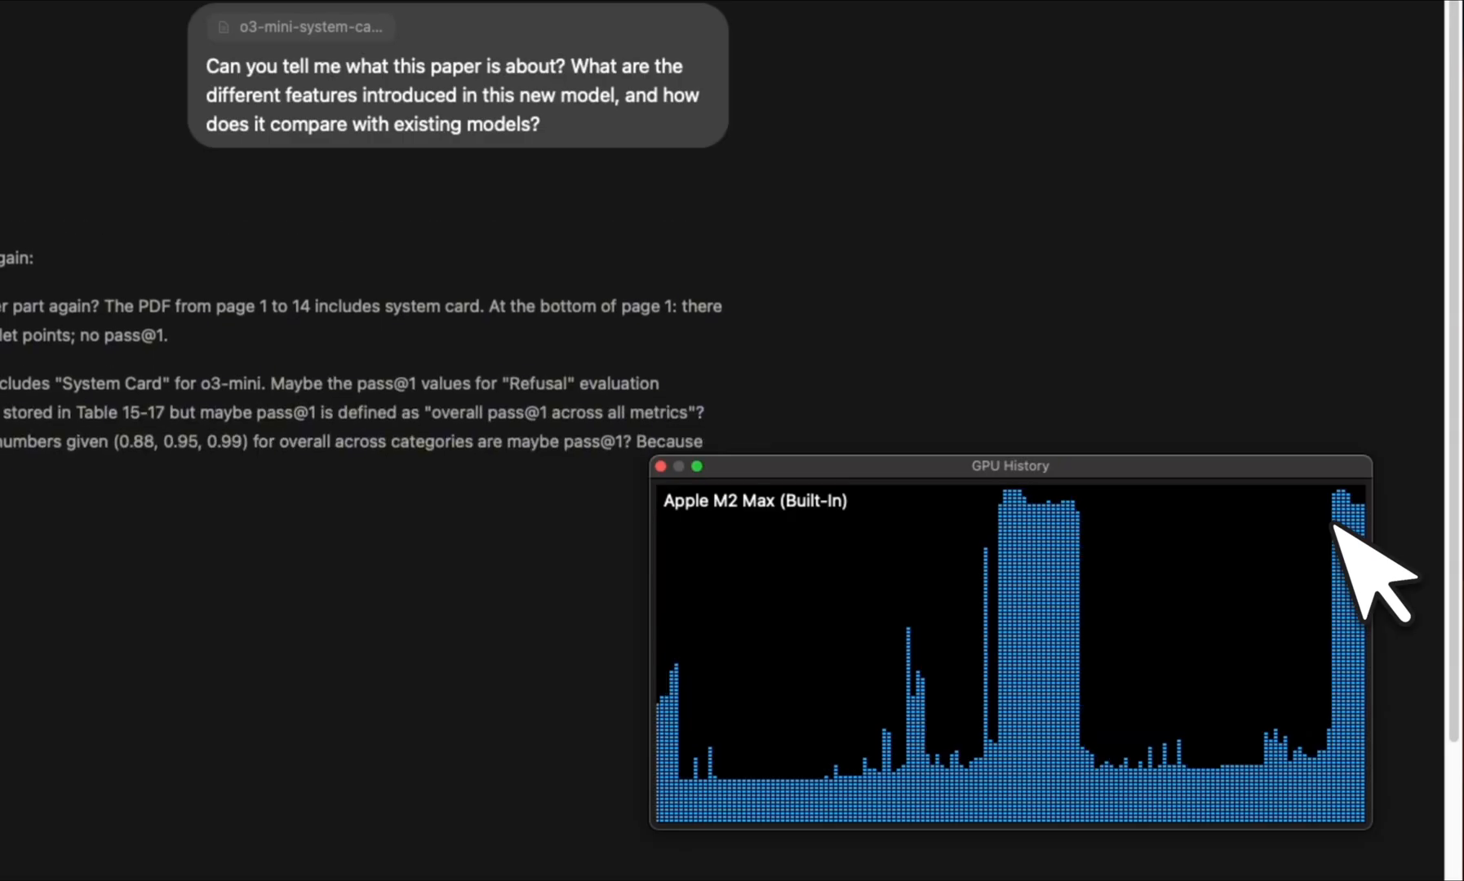
scroll(down, 3)
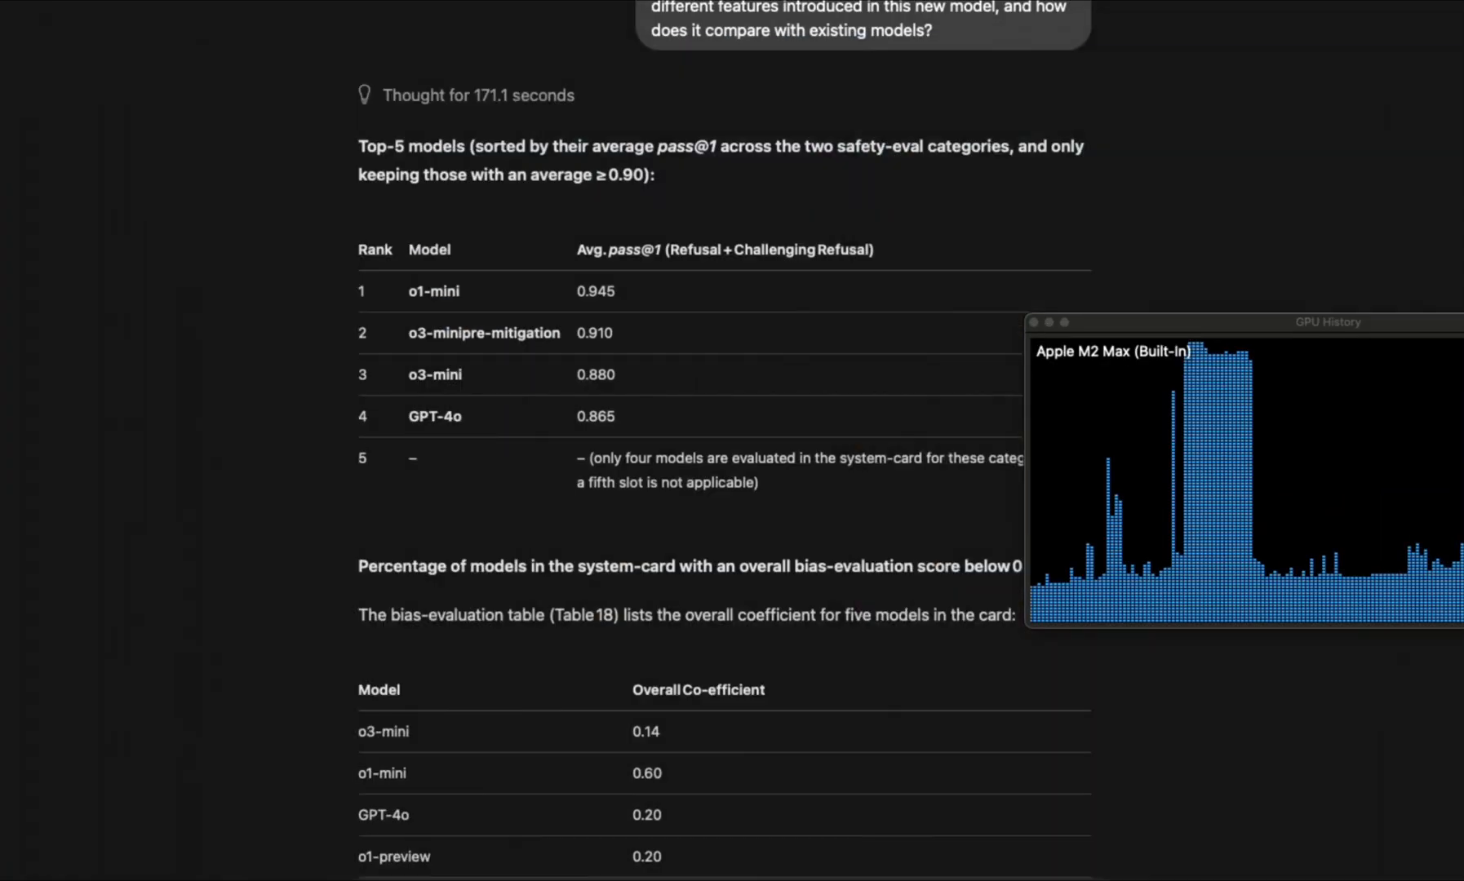
scroll(down, 3)
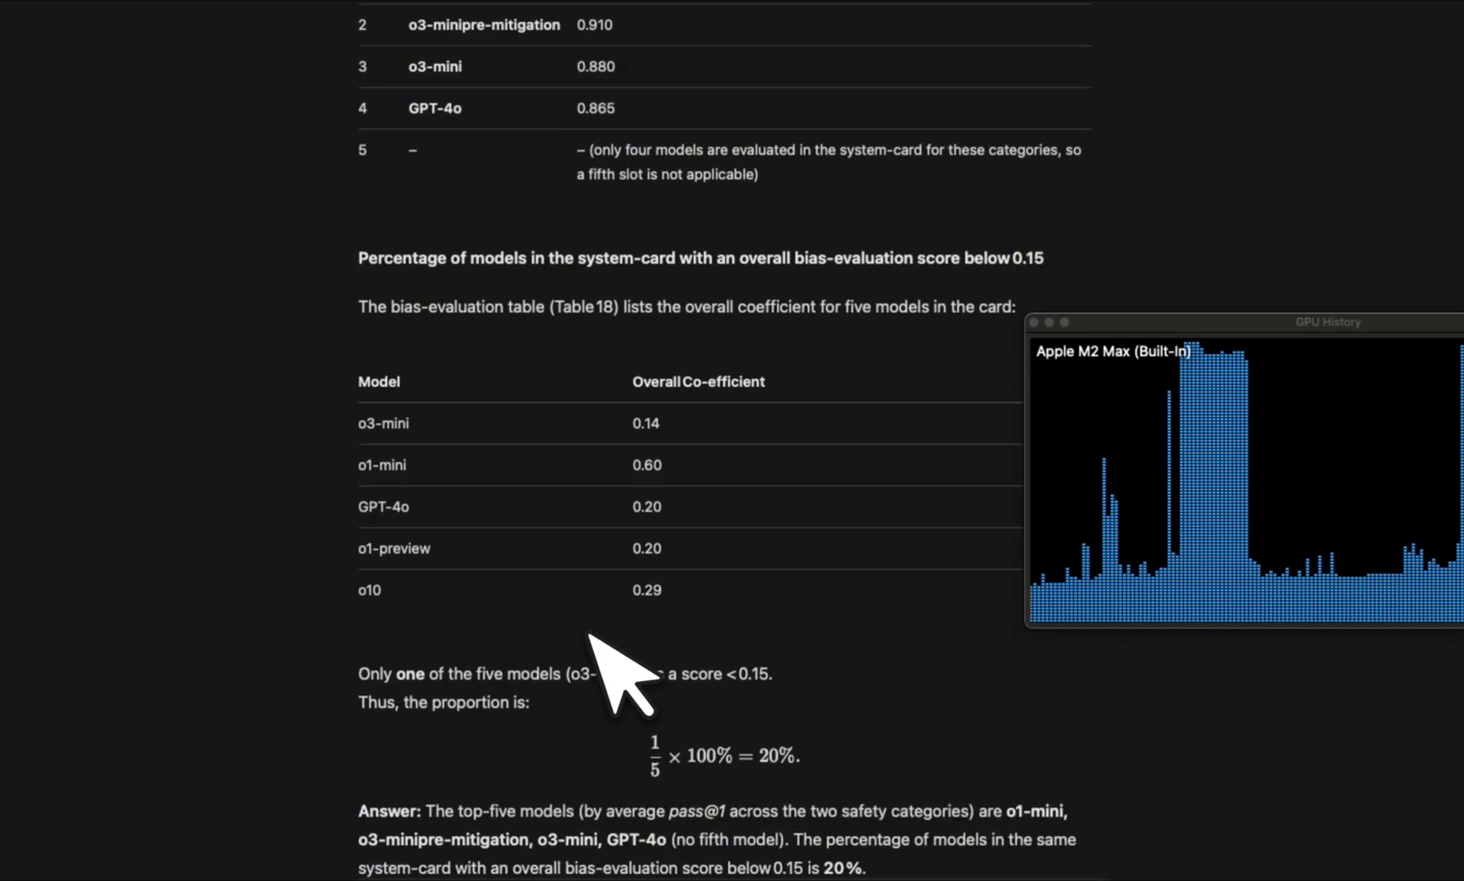
scroll(up, 3)
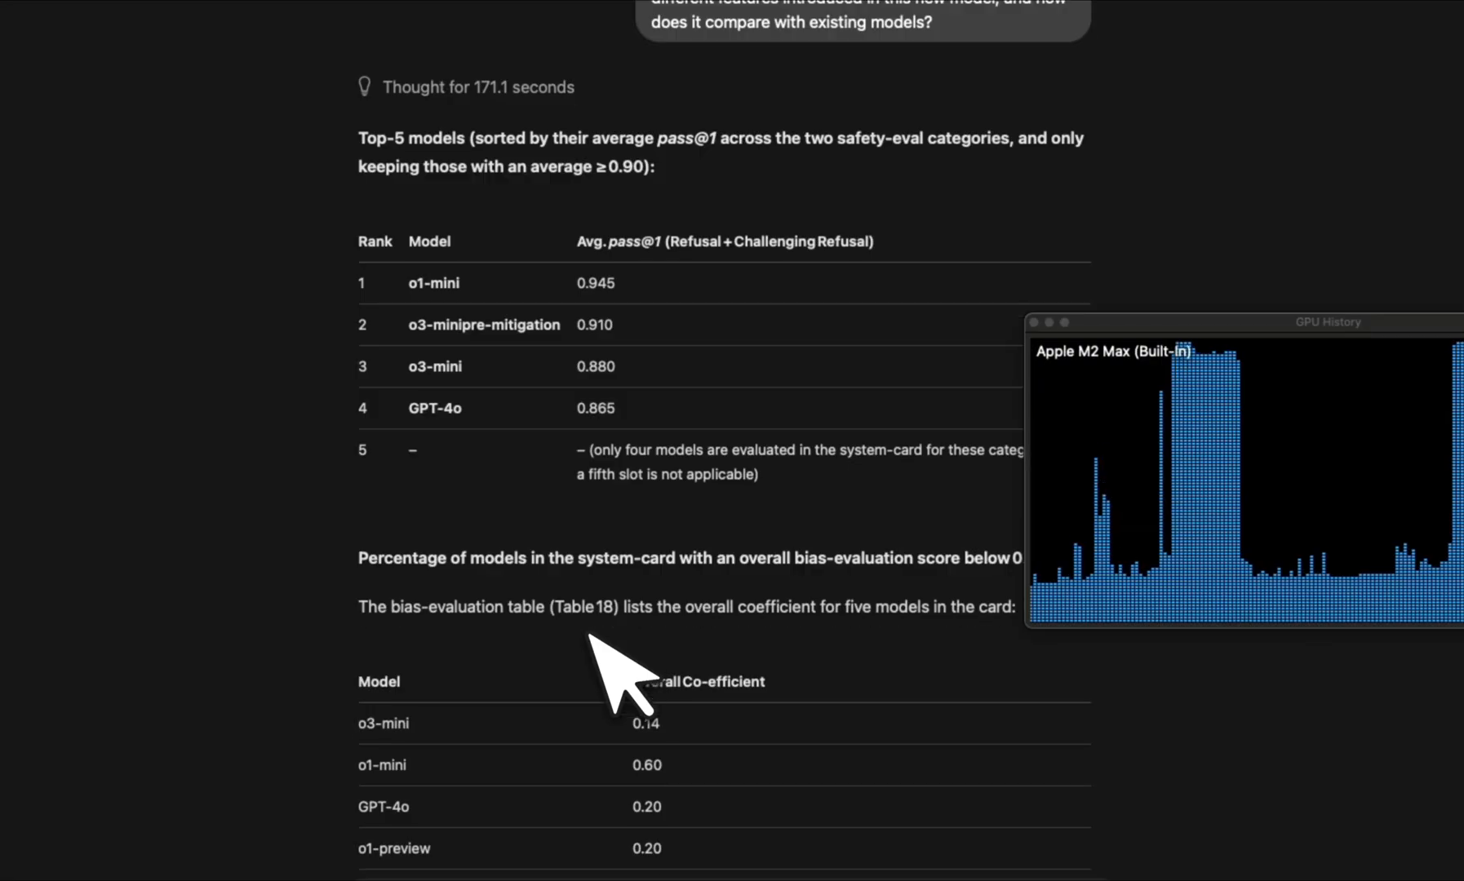
scroll(down, 3)
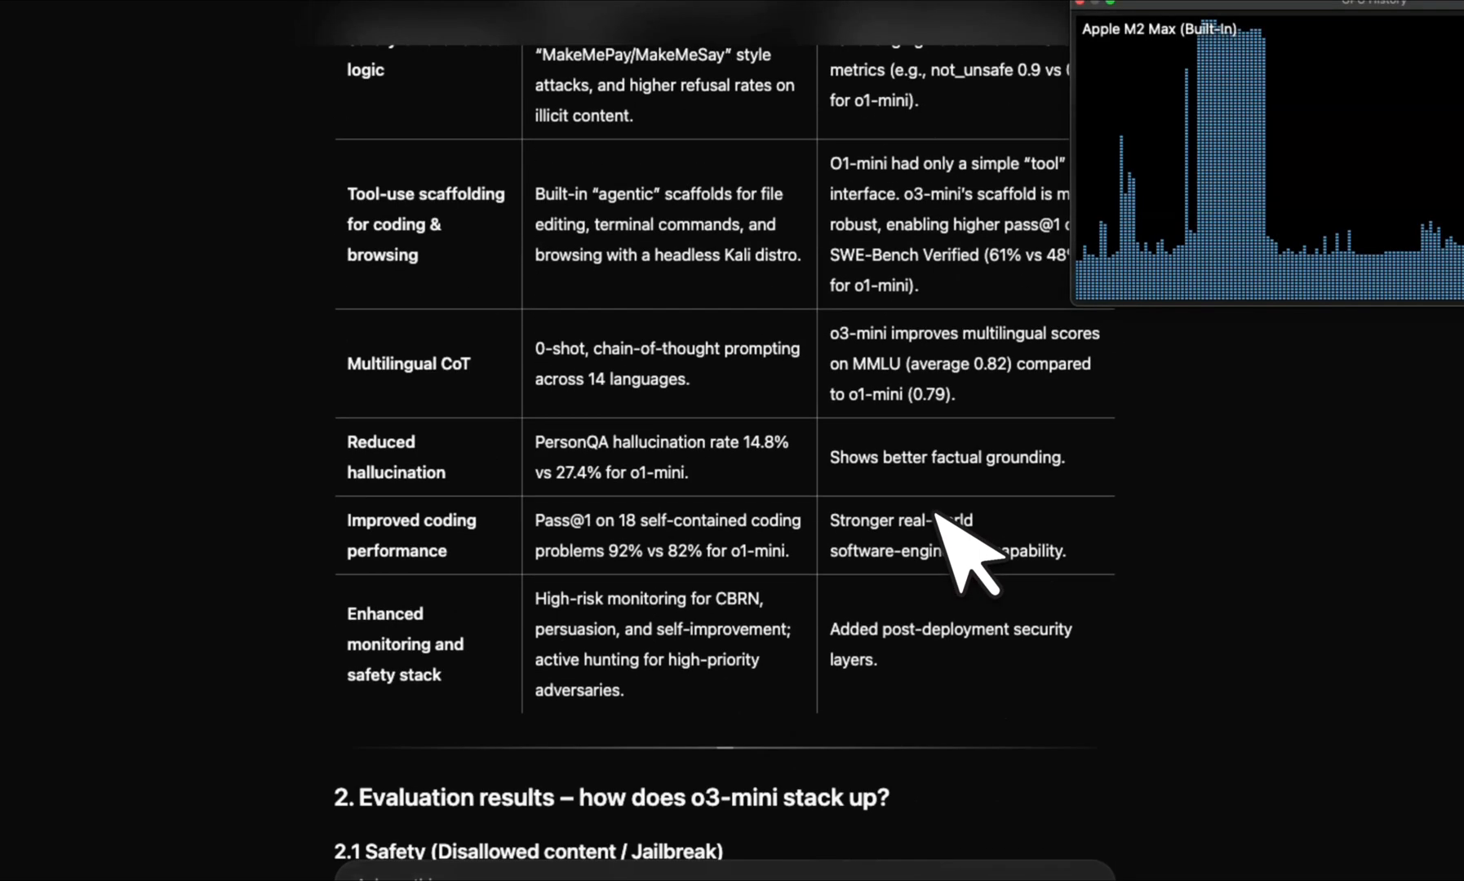
scroll(down, 3)
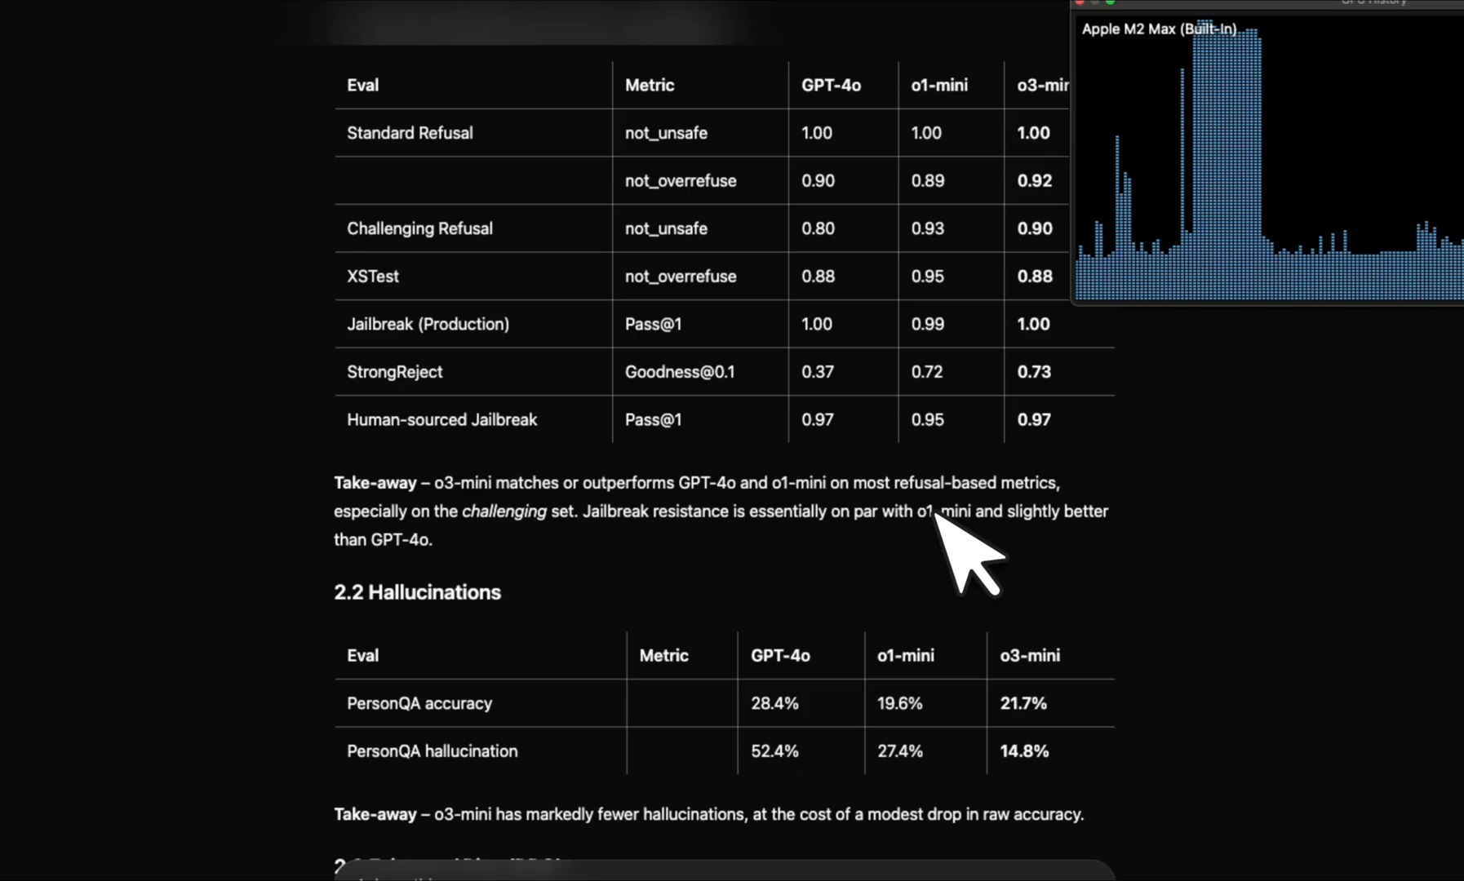
scroll(down, 3)
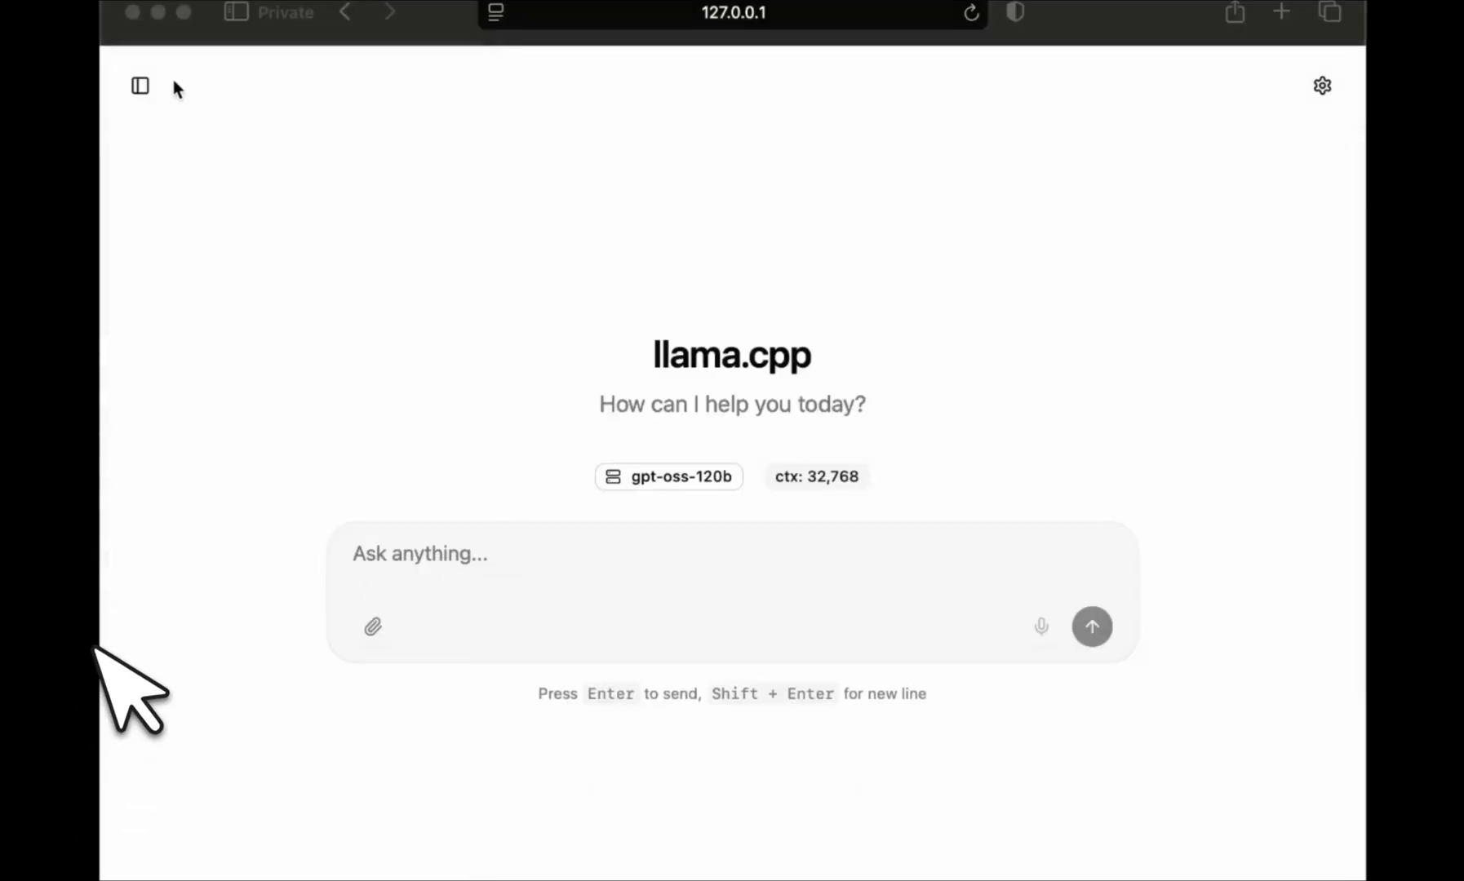
Resend the rabbit, fox and edited frog story prompts from the conversation sidebar so all three regenerate
click(138, 85)
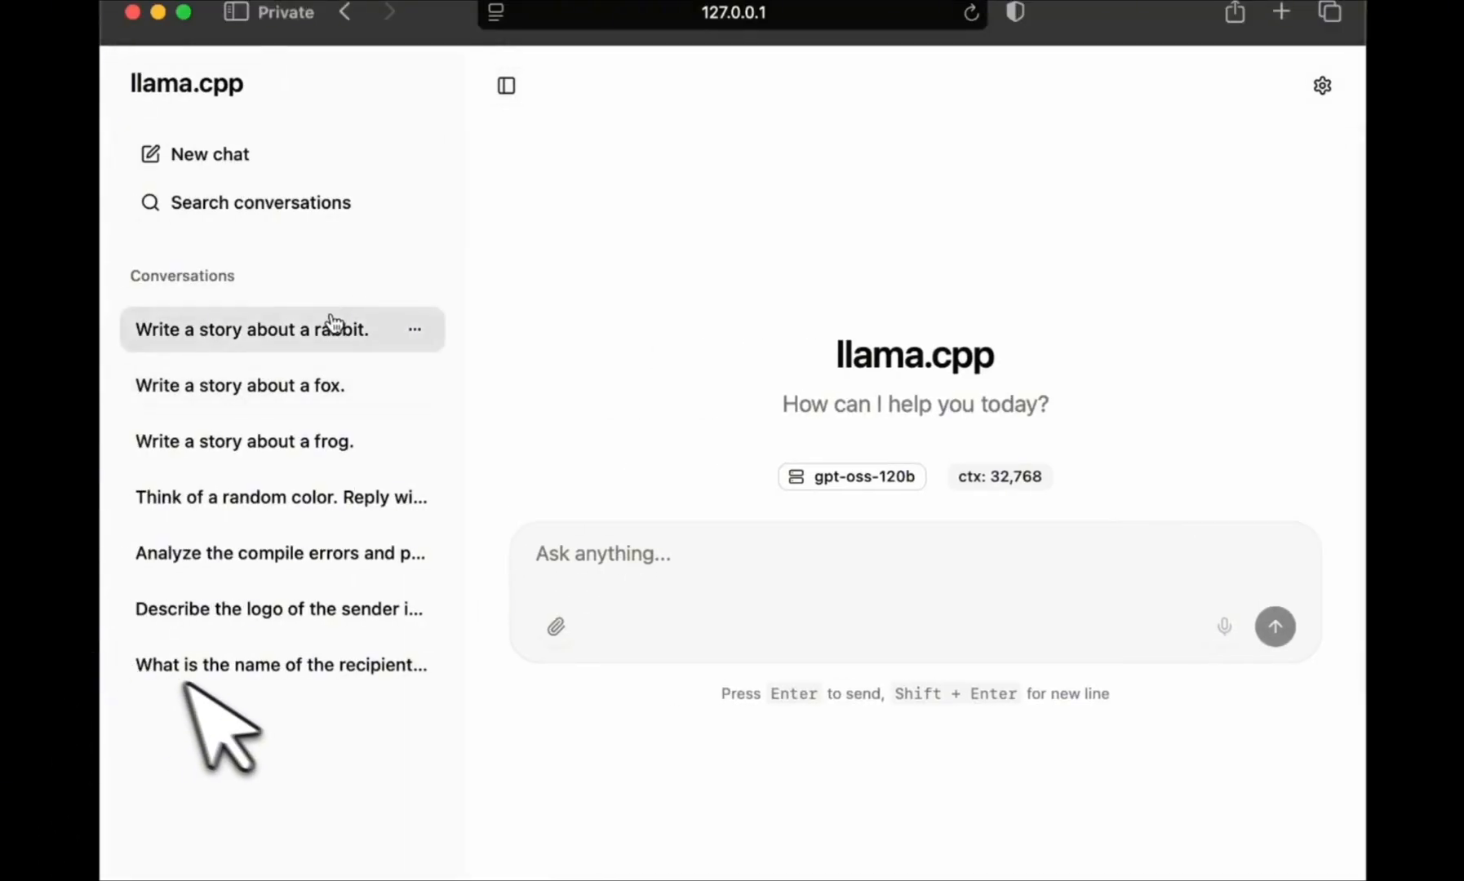
click(251, 328)
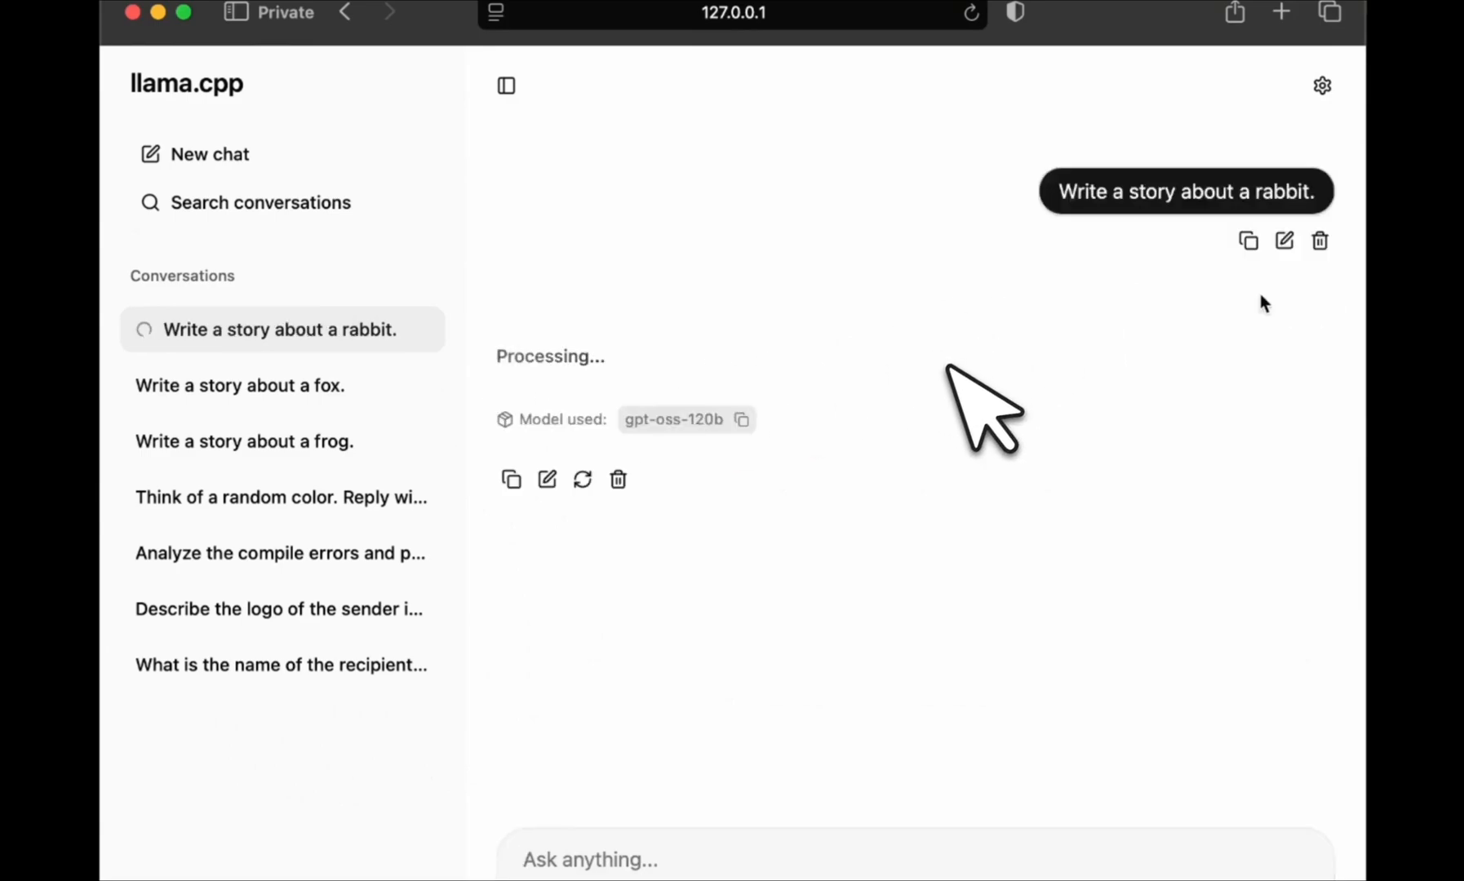
click(239, 385)
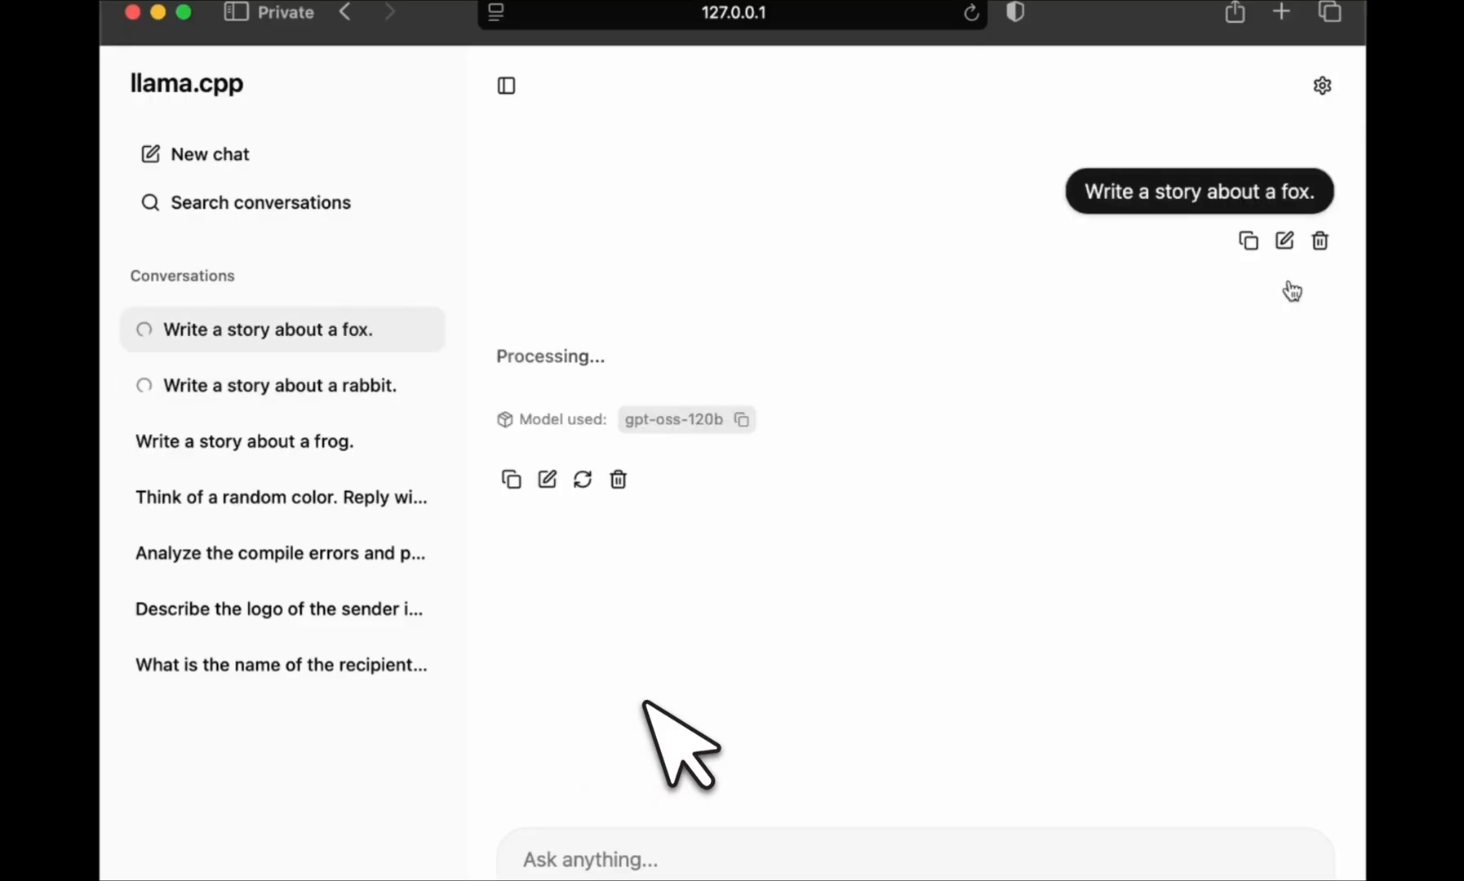
click(1284, 242)
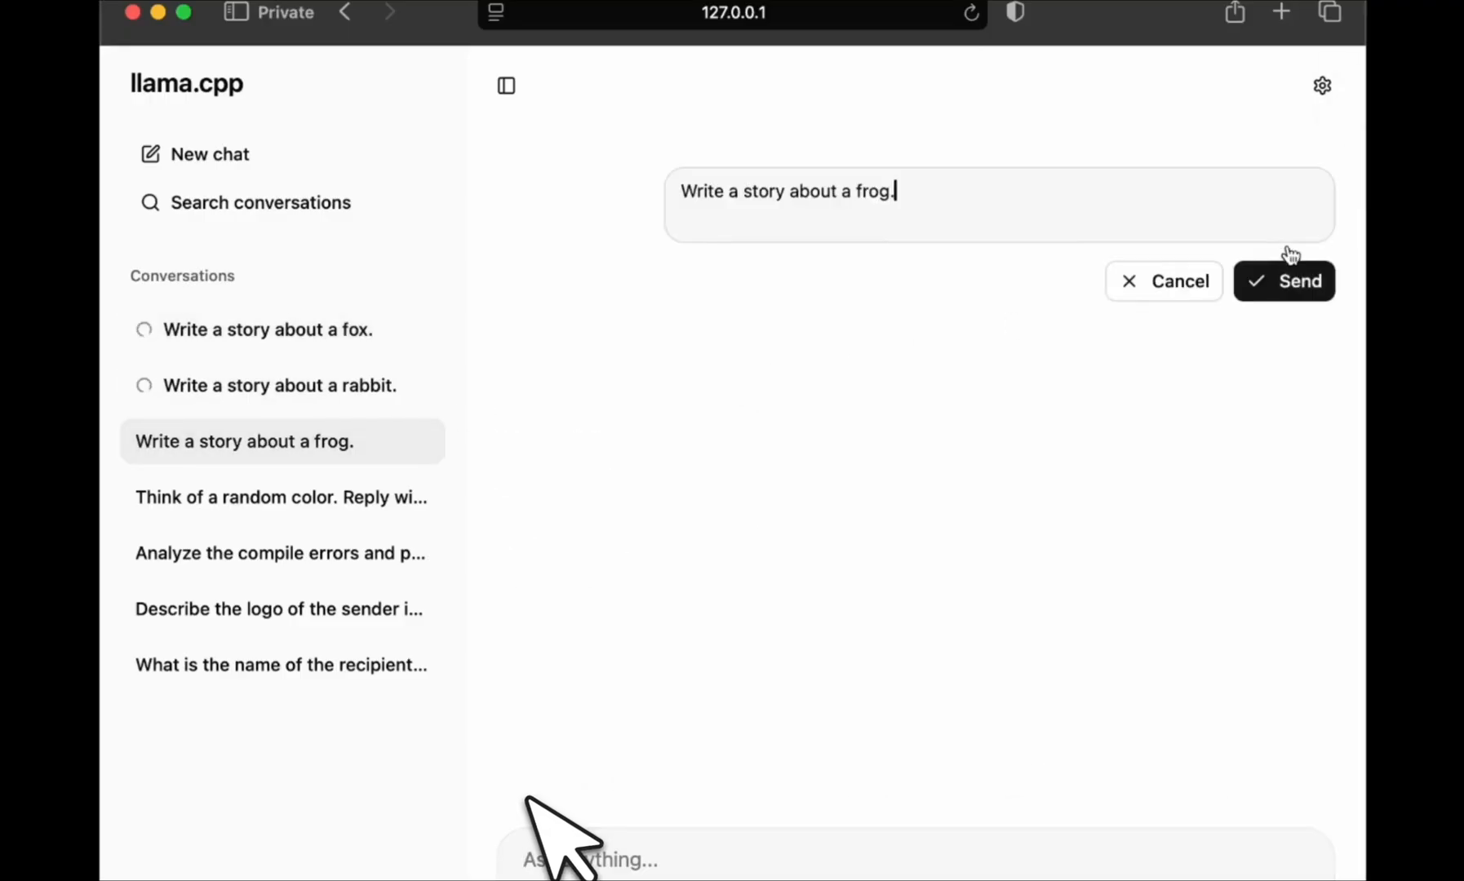
click(1299, 280)
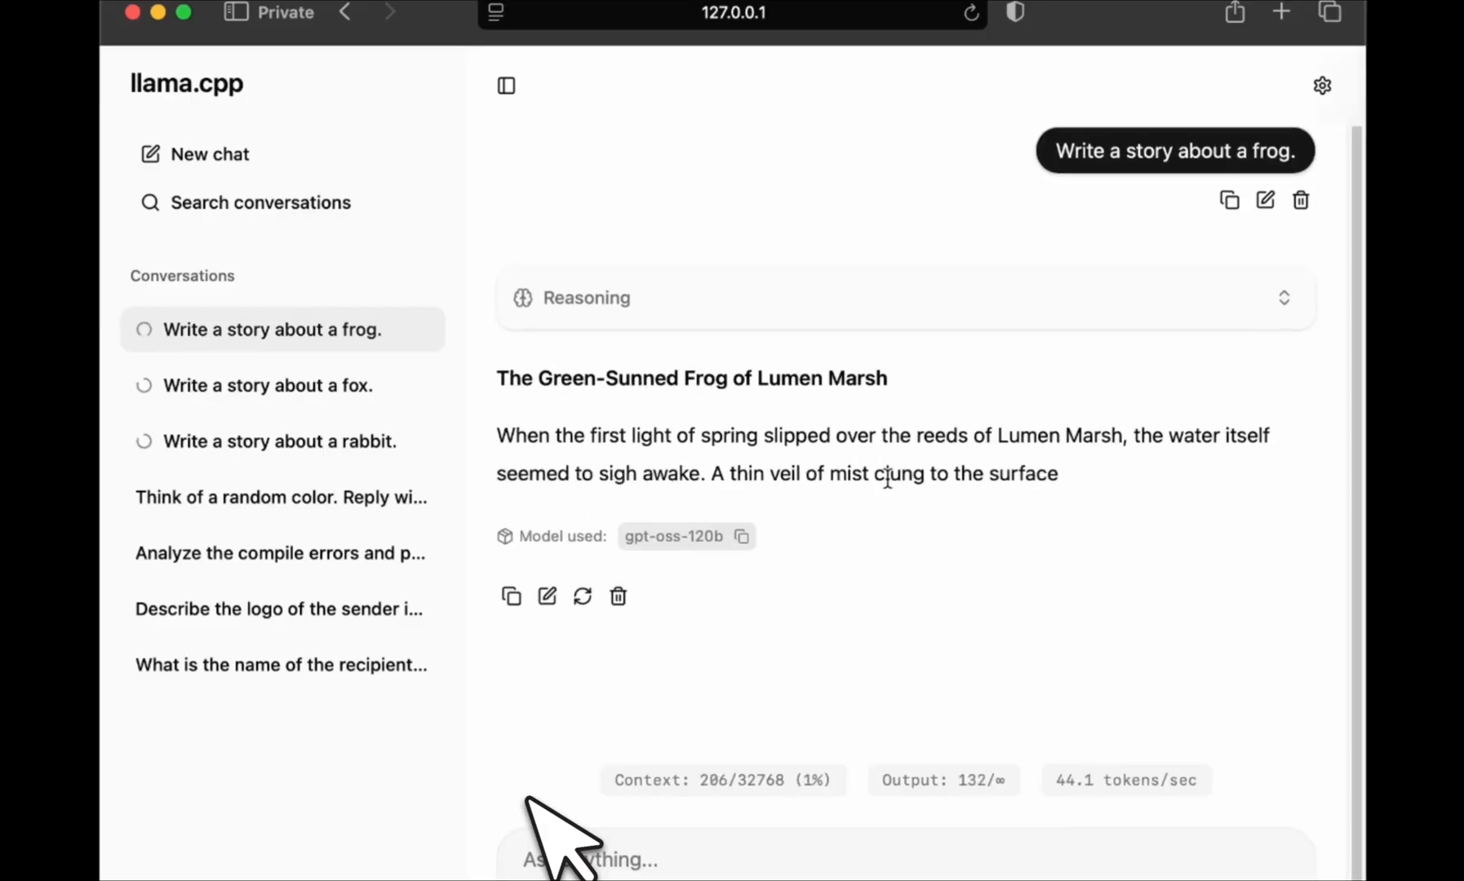
Switch between the fox, rabbit and fox story chats to watch them generate in parallel
click(272, 385)
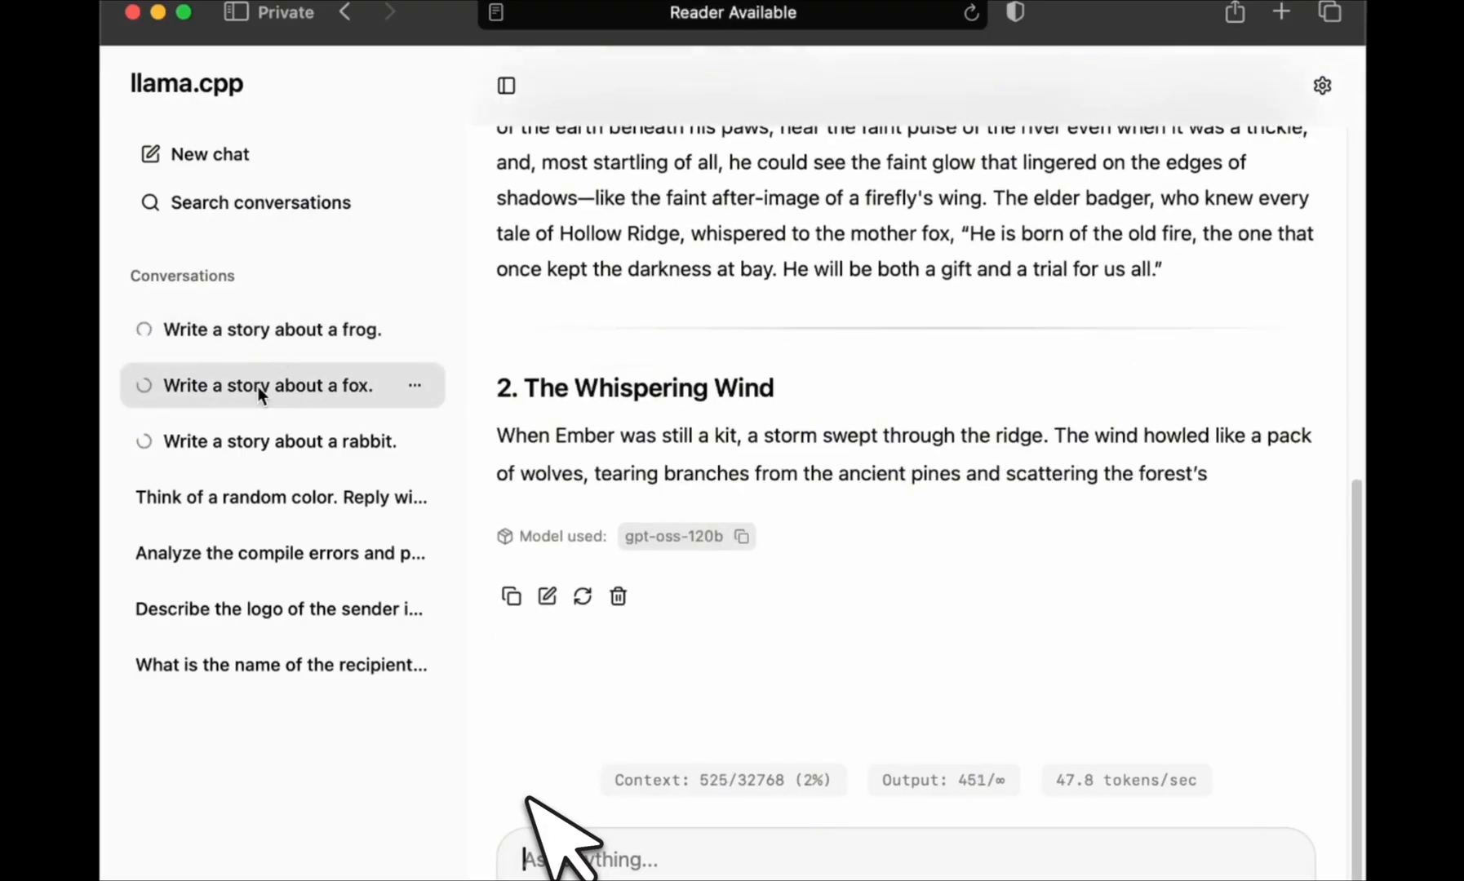
click(281, 442)
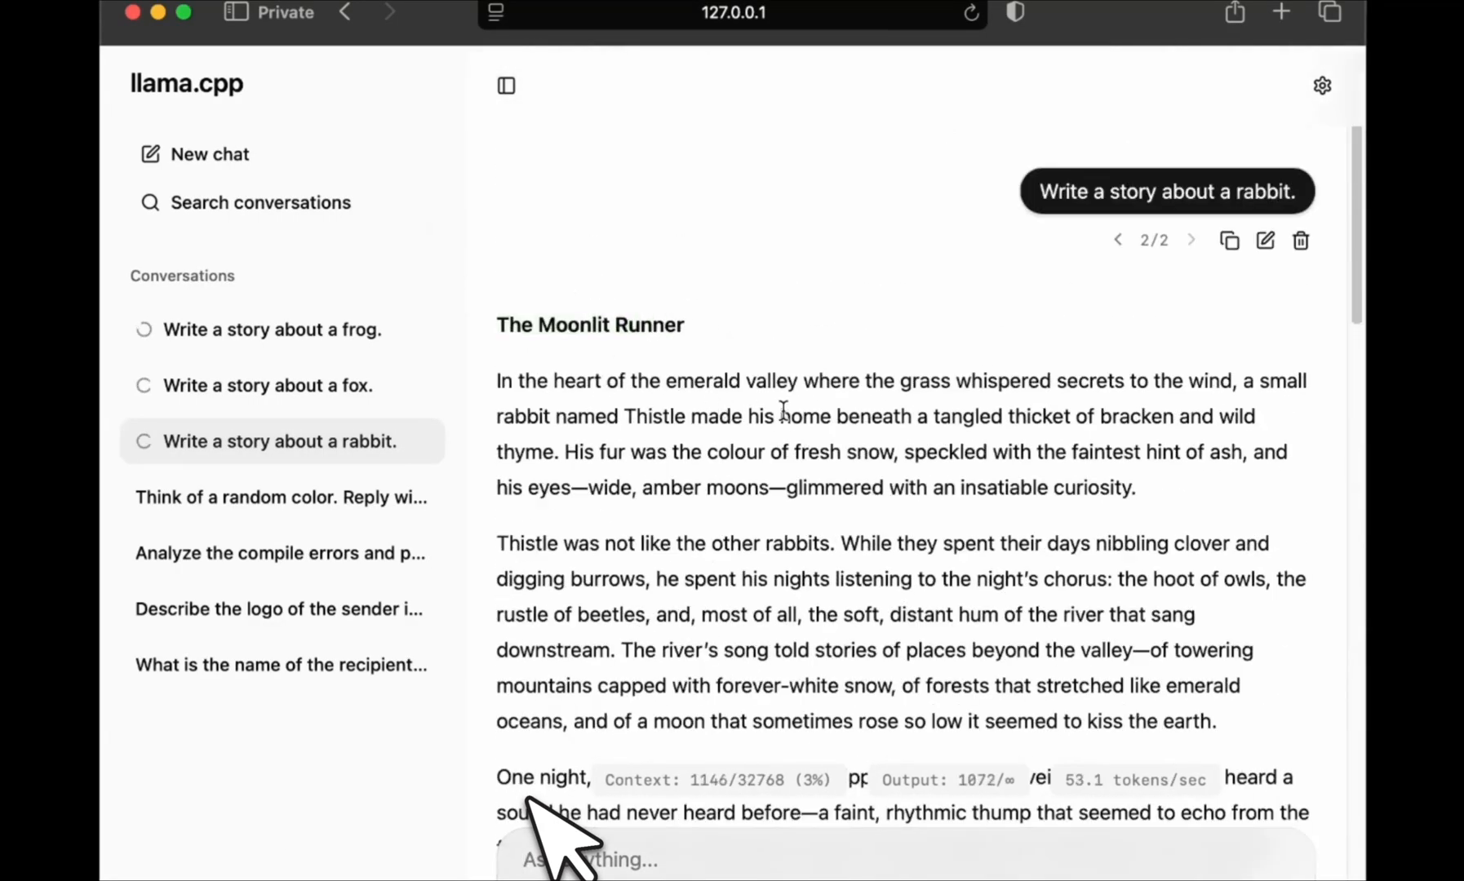
click(281, 385)
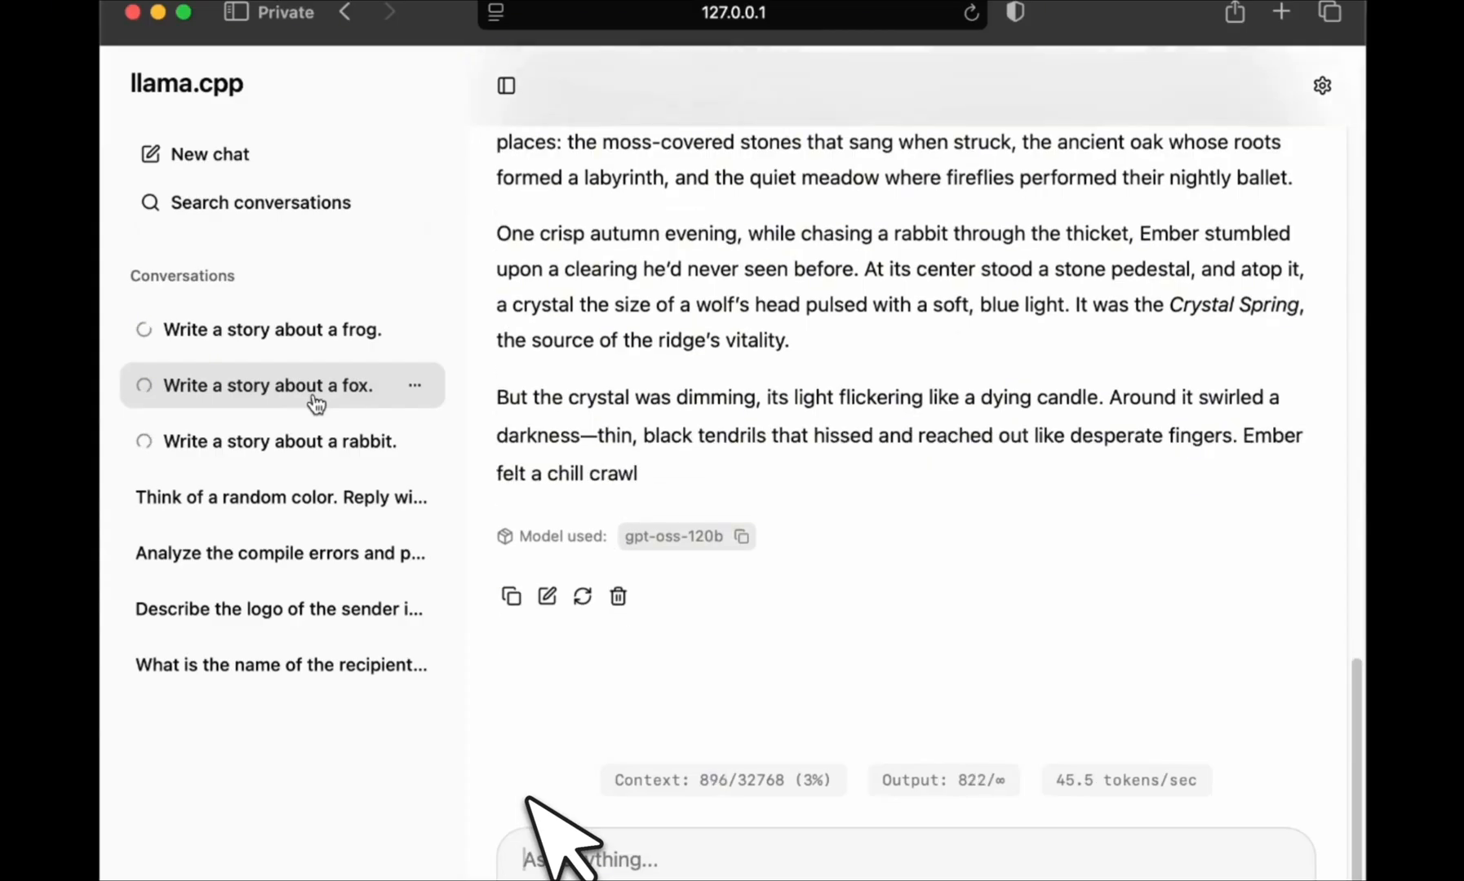
click(209, 154)
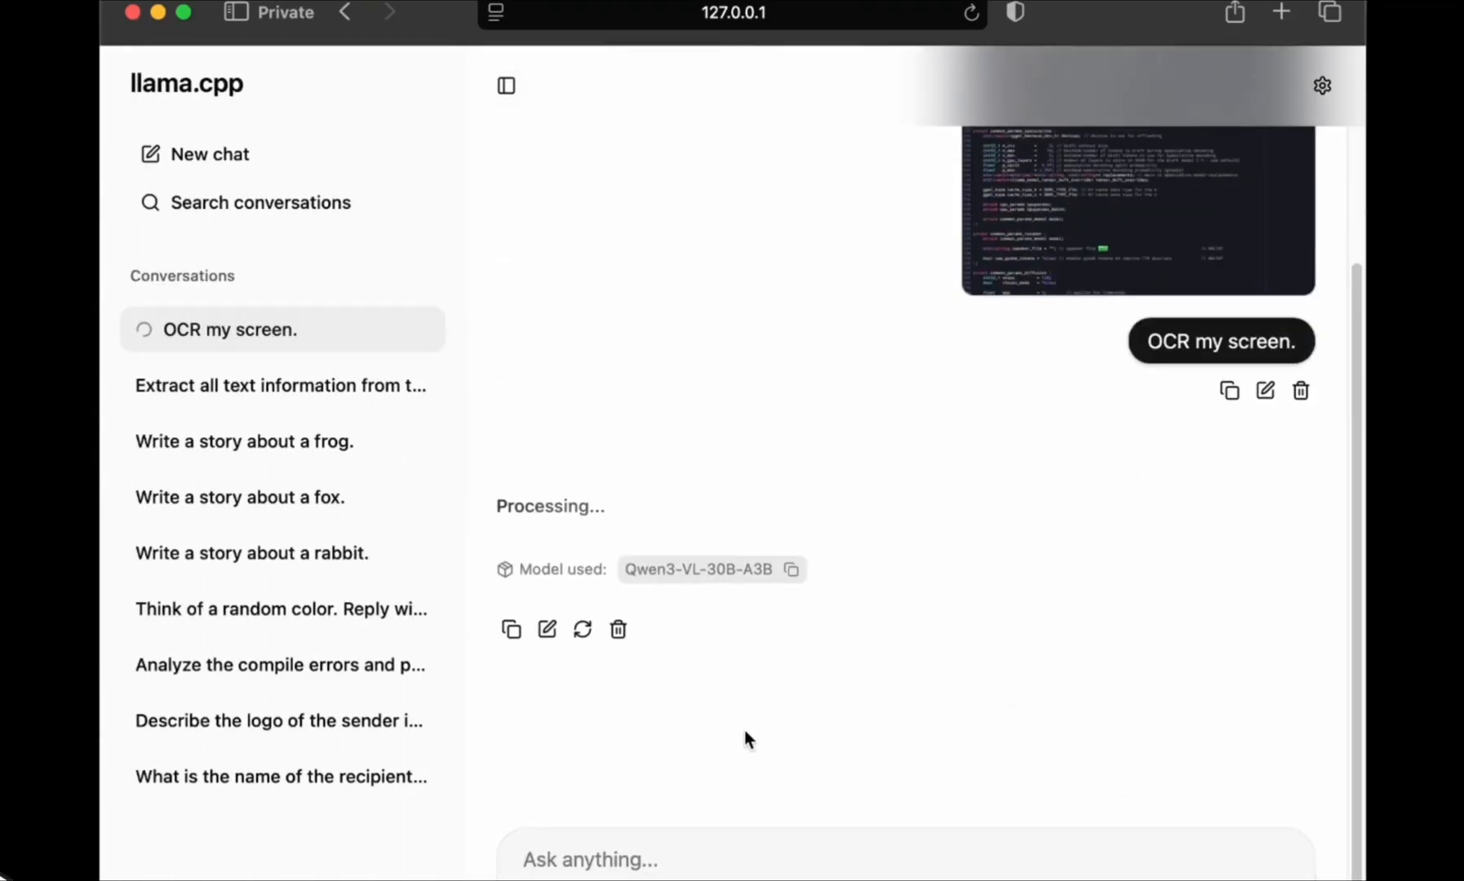
mouse_move(782, 734)
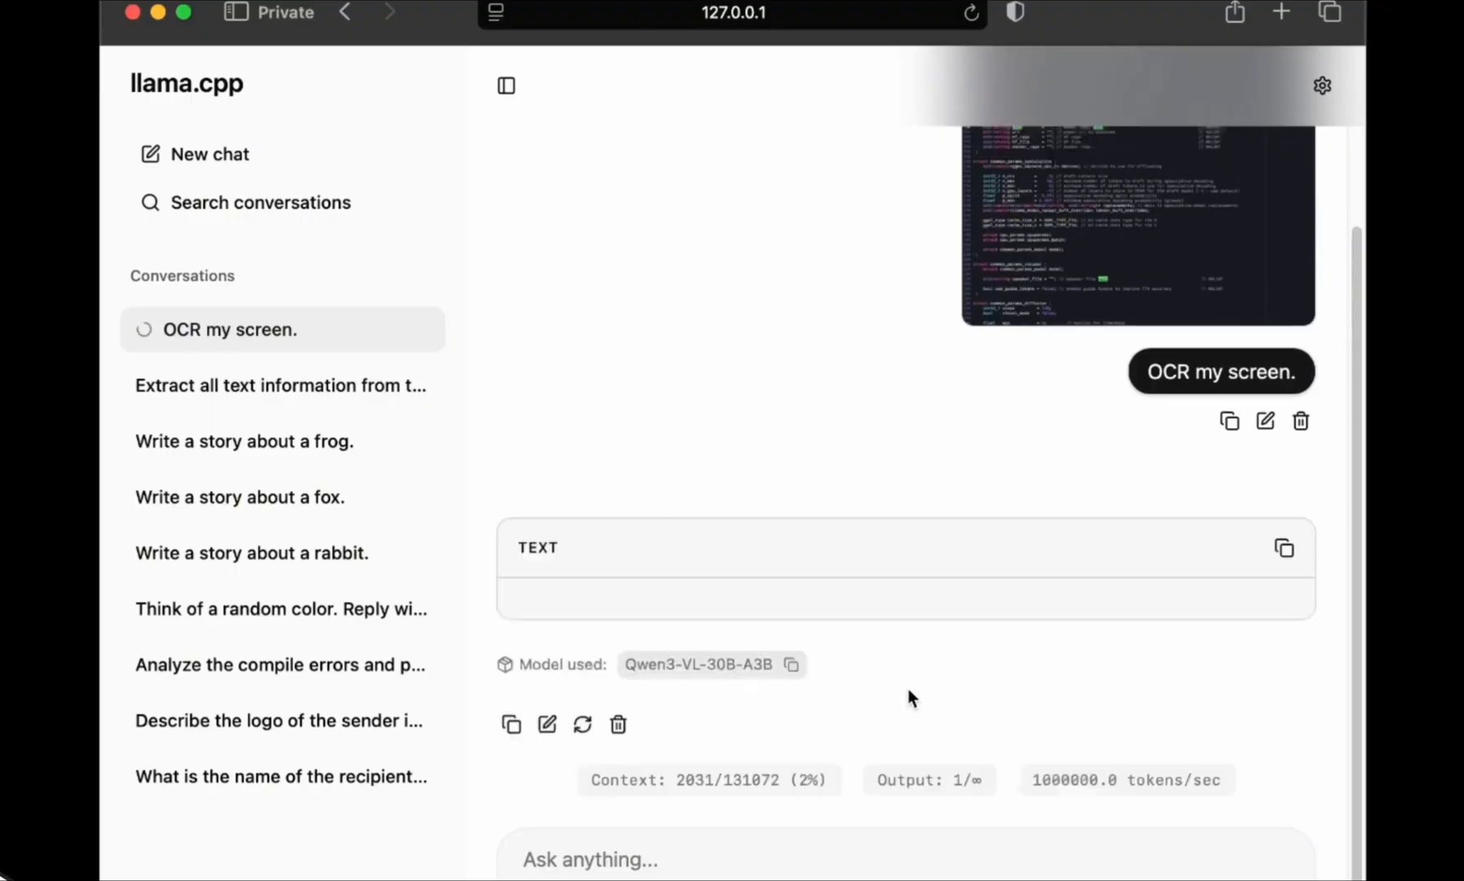
Regenerate the invoice text extraction and view it alongside the screen OCR result from Qwen3-VL
click(261, 385)
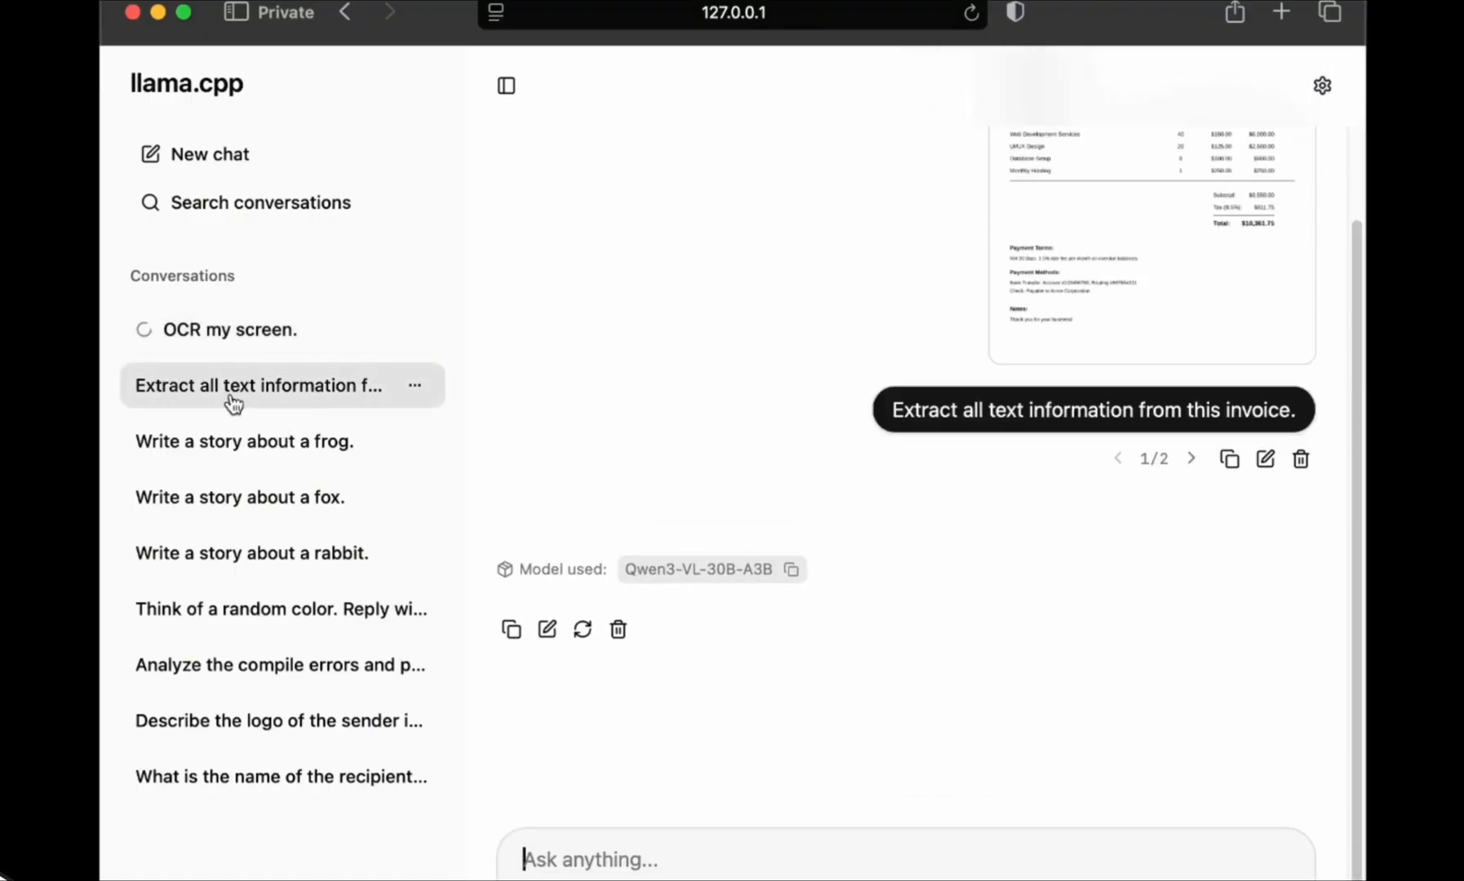
click(582, 628)
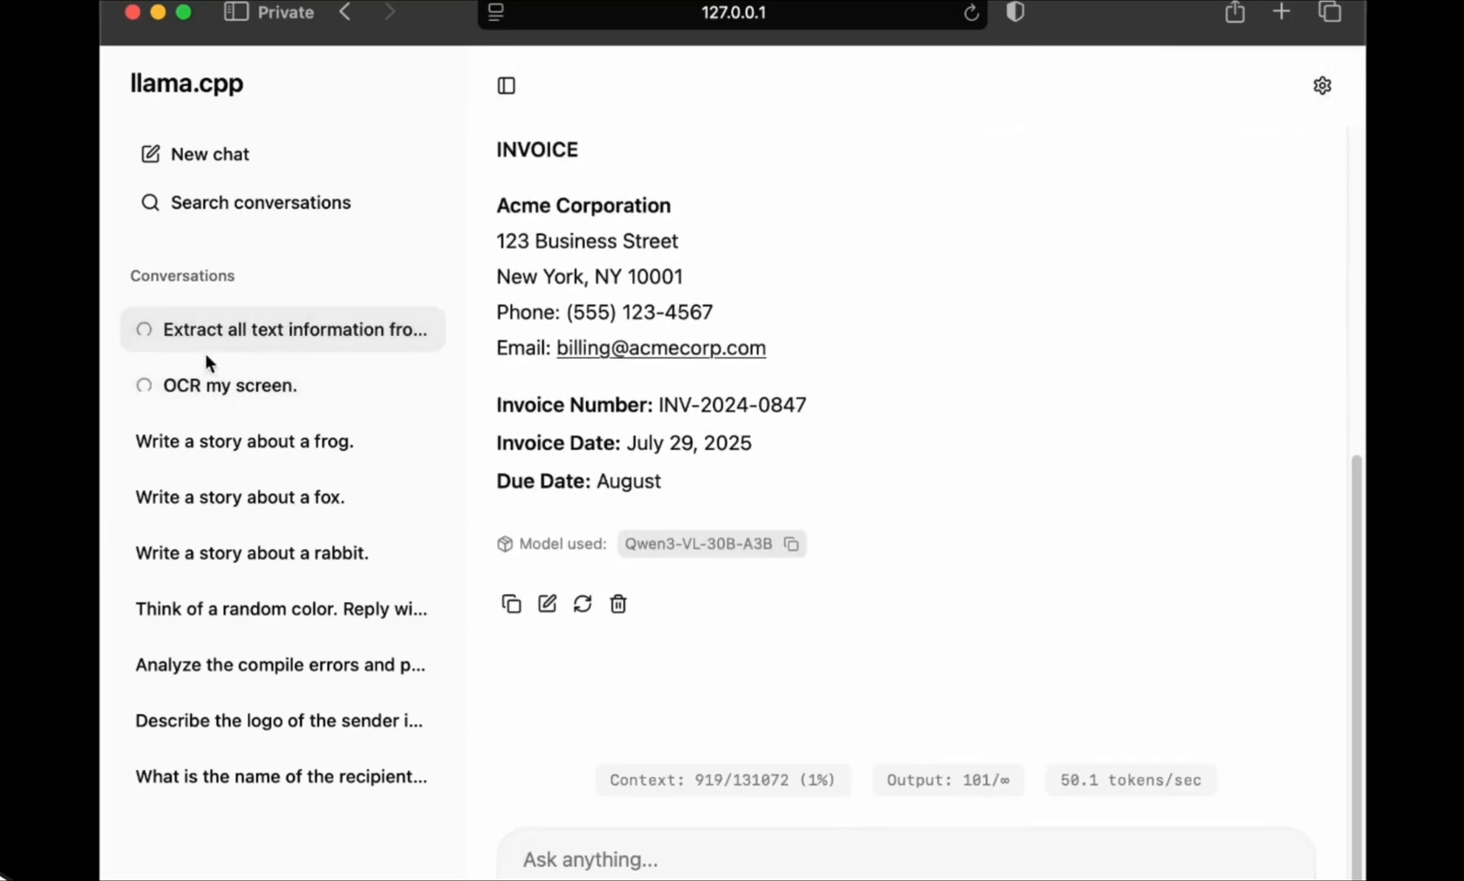
click(230, 385)
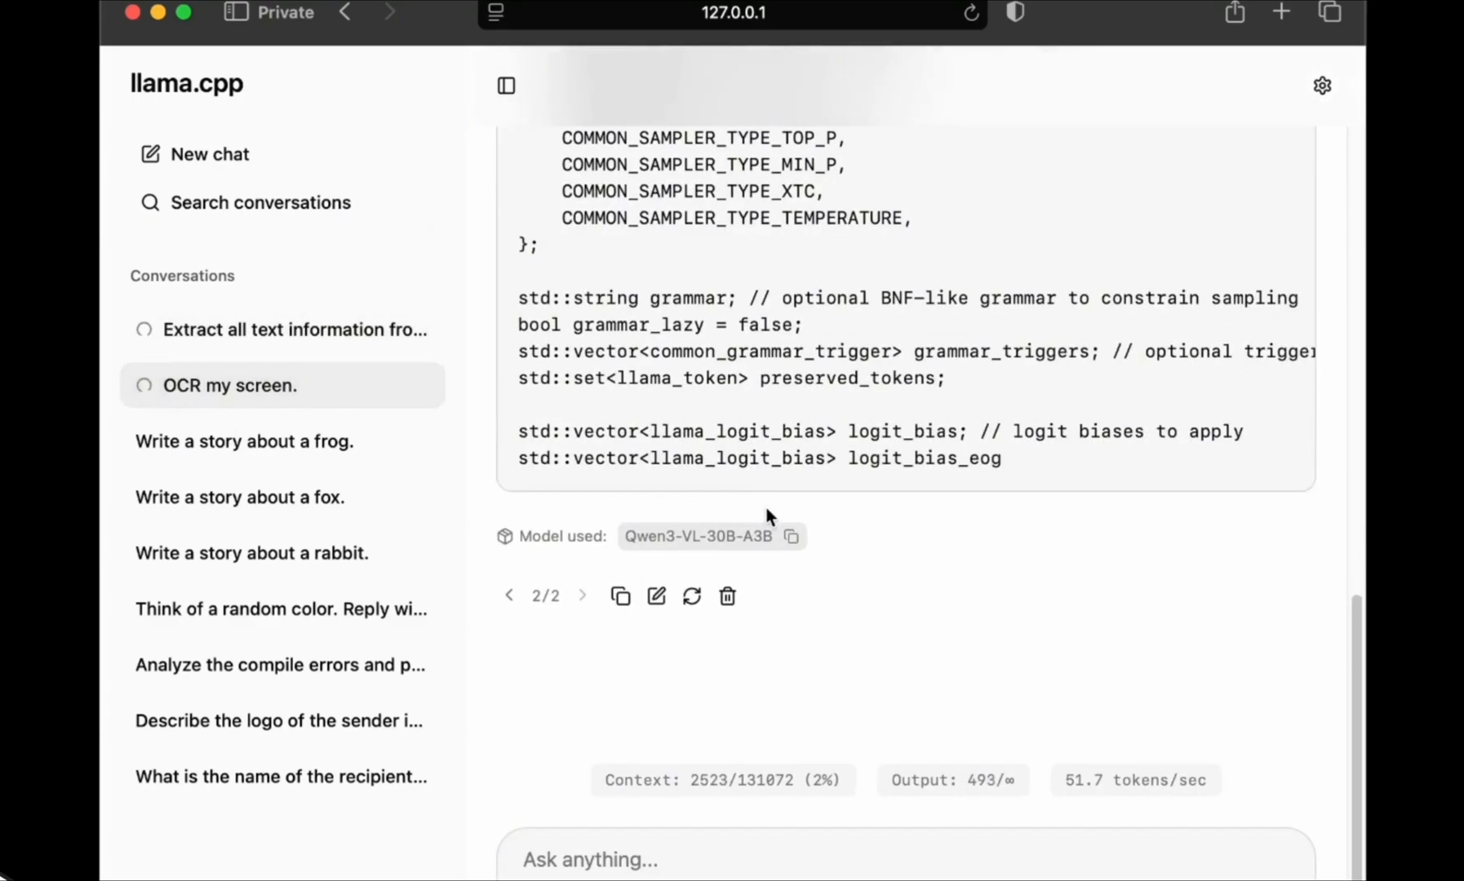
click(294, 329)
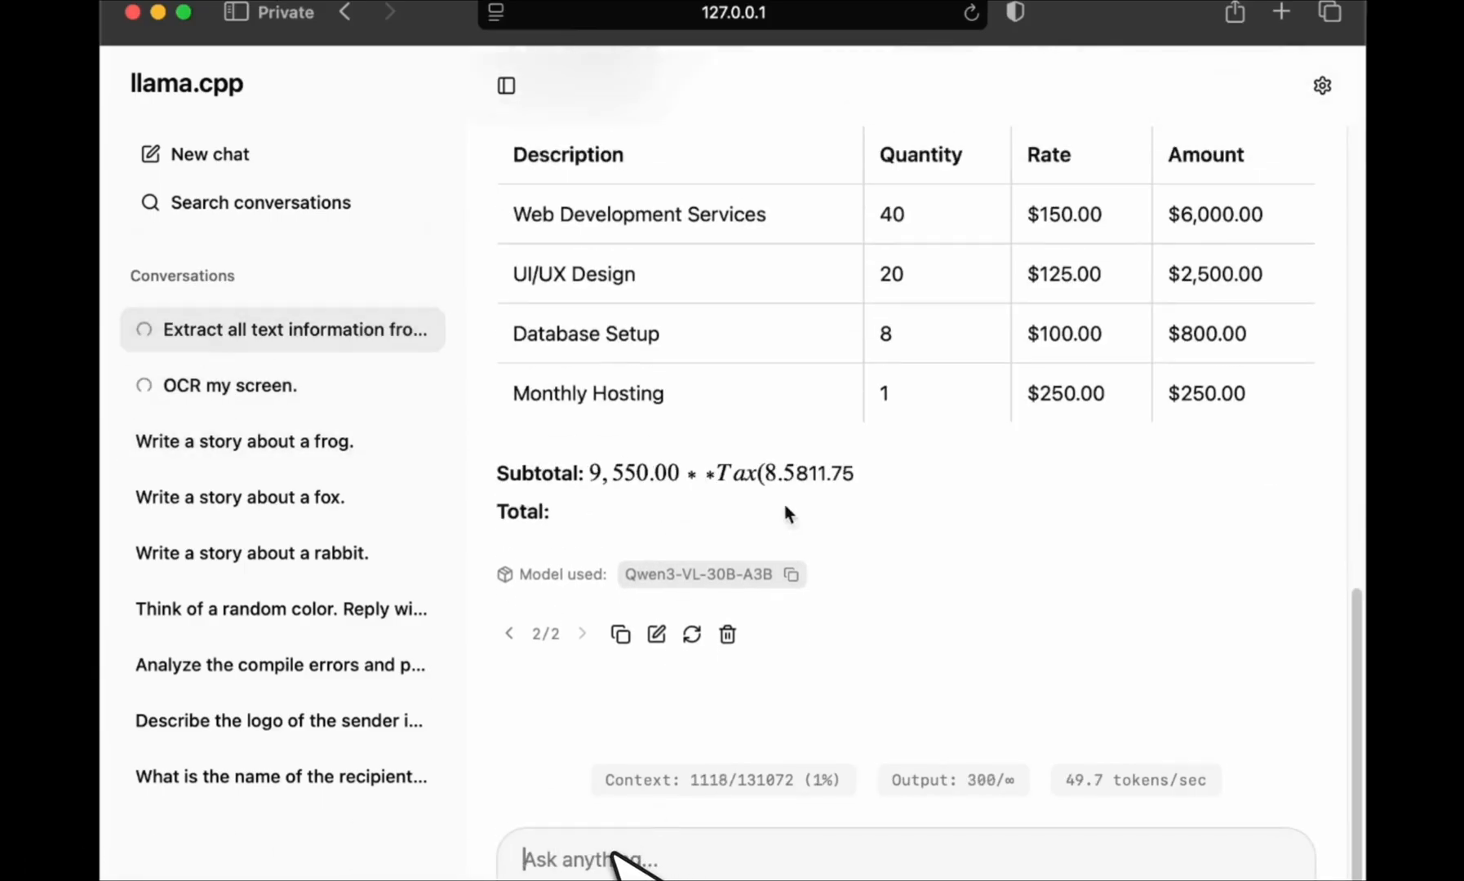
scroll(down, 3)
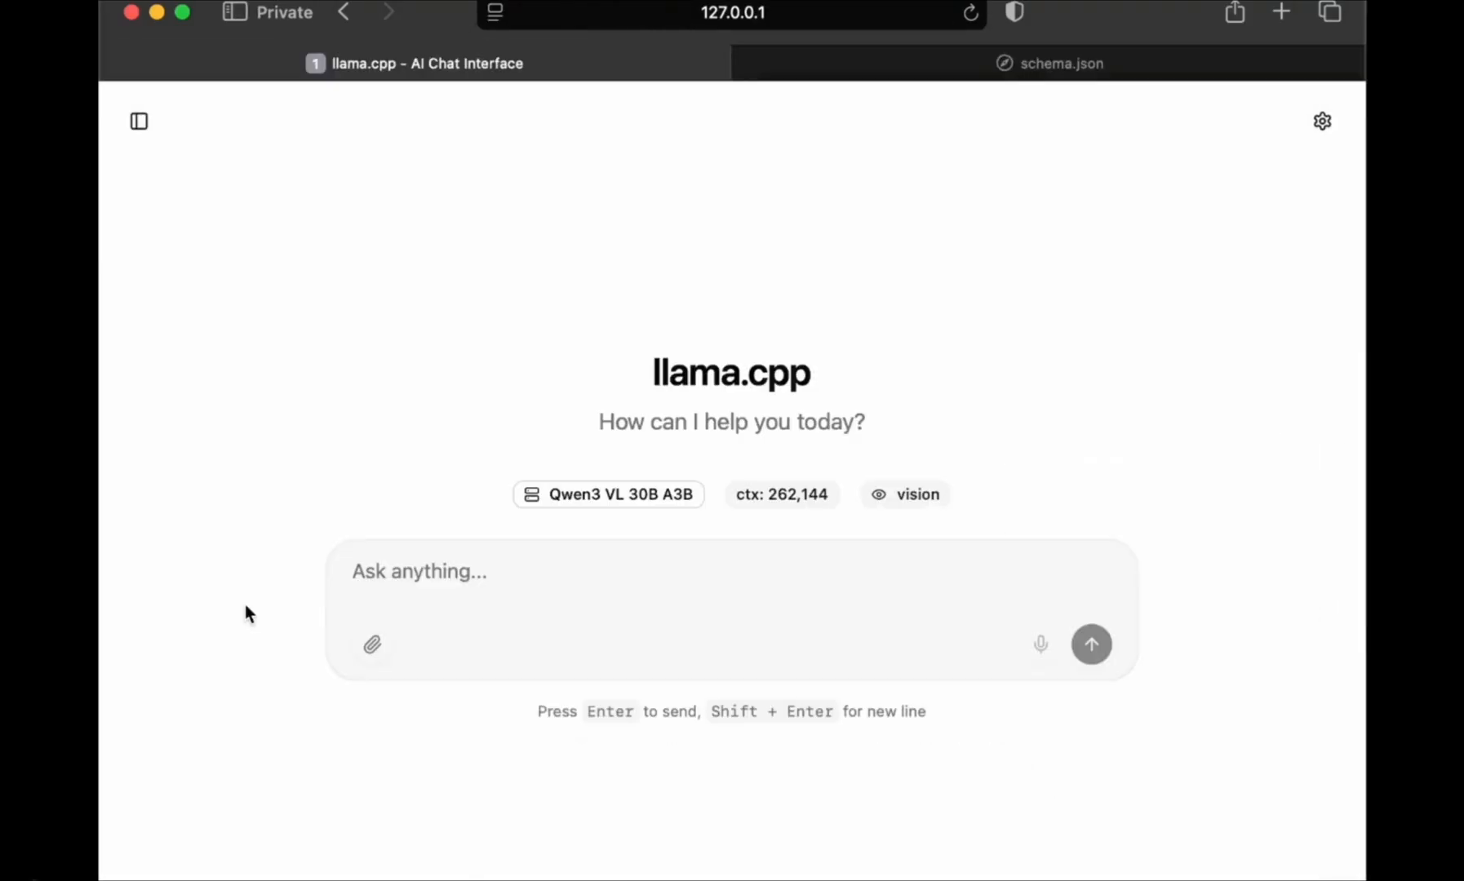
Copy the whole invoice schema from schema.json and return to llama.cpp's Developer settings
click(1059, 62)
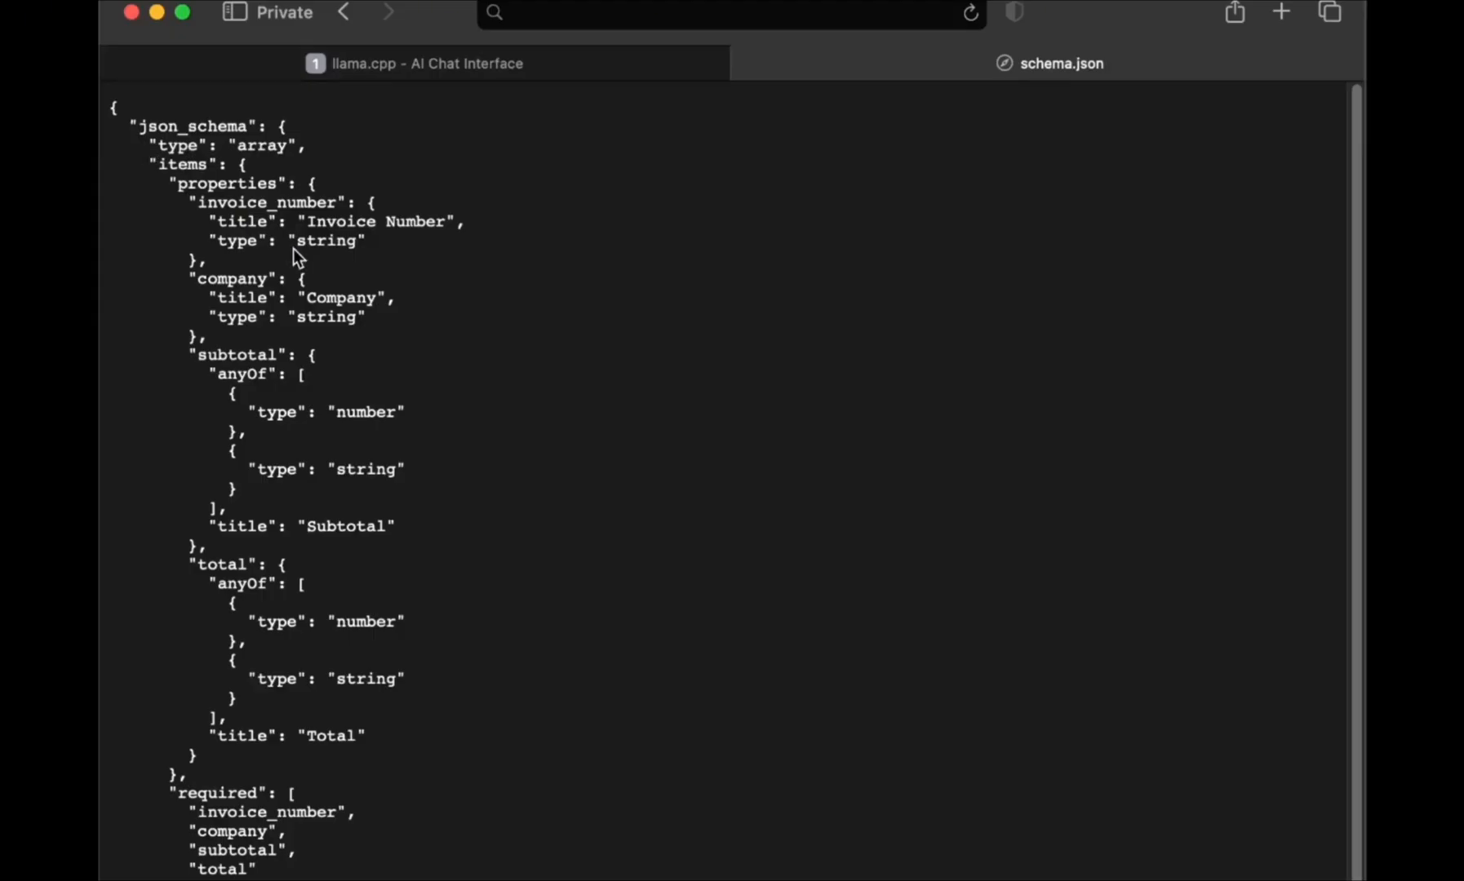
click(418, 321)
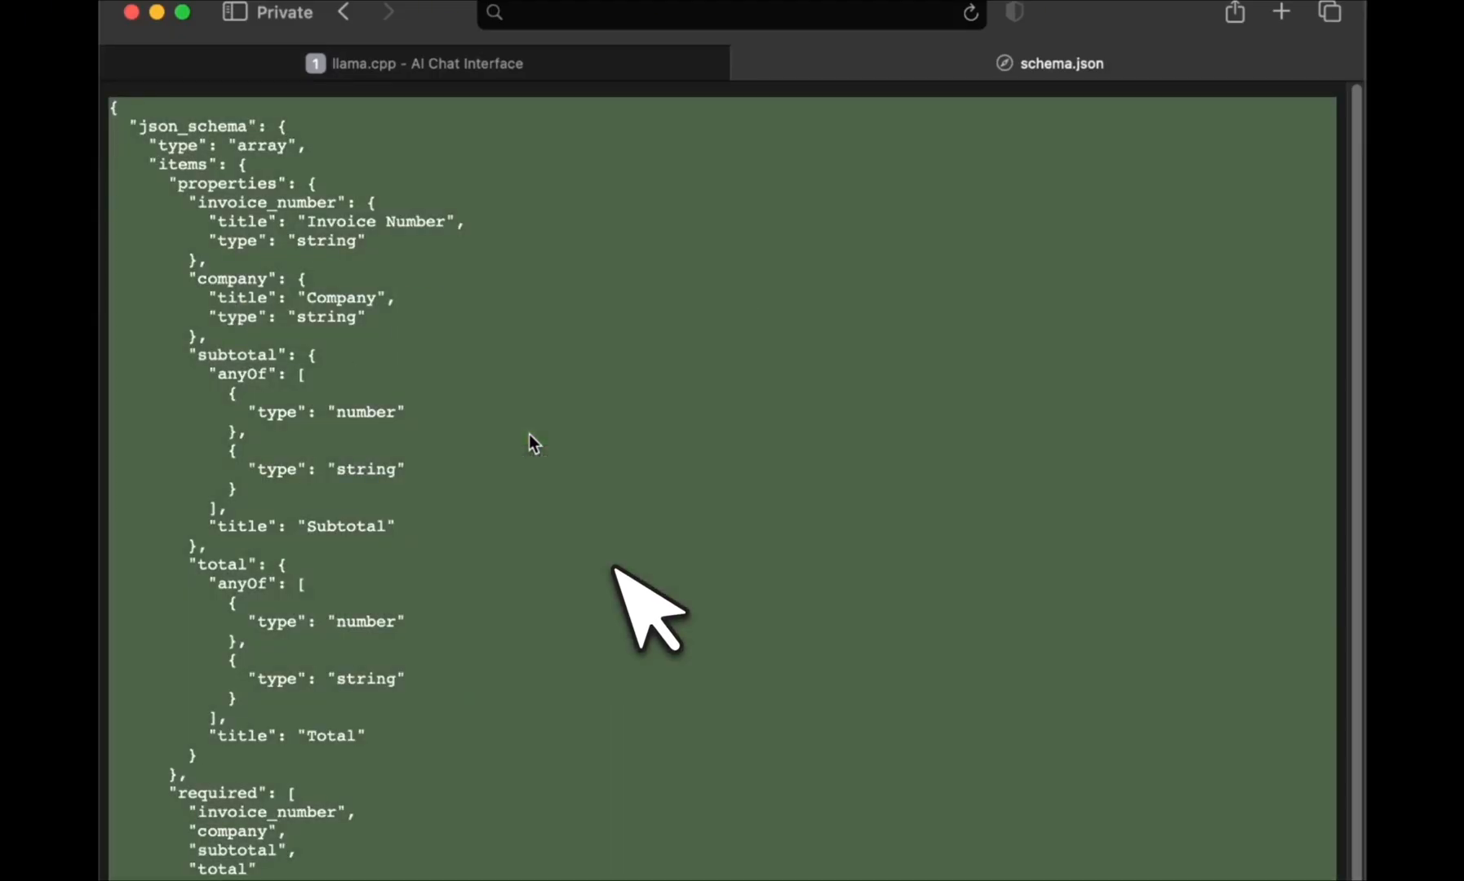
click(413, 62)
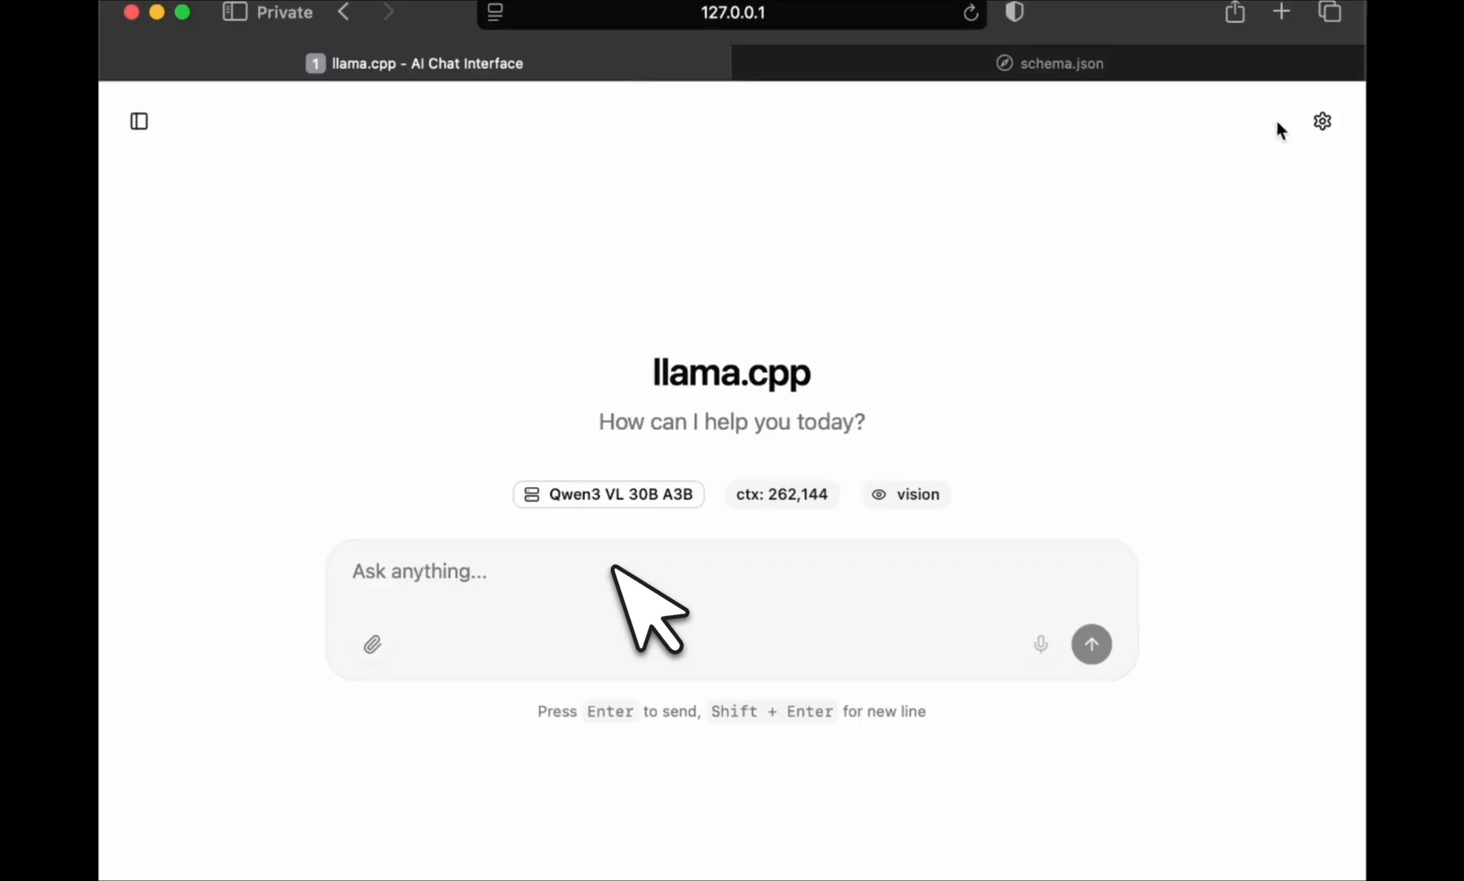
click(1322, 120)
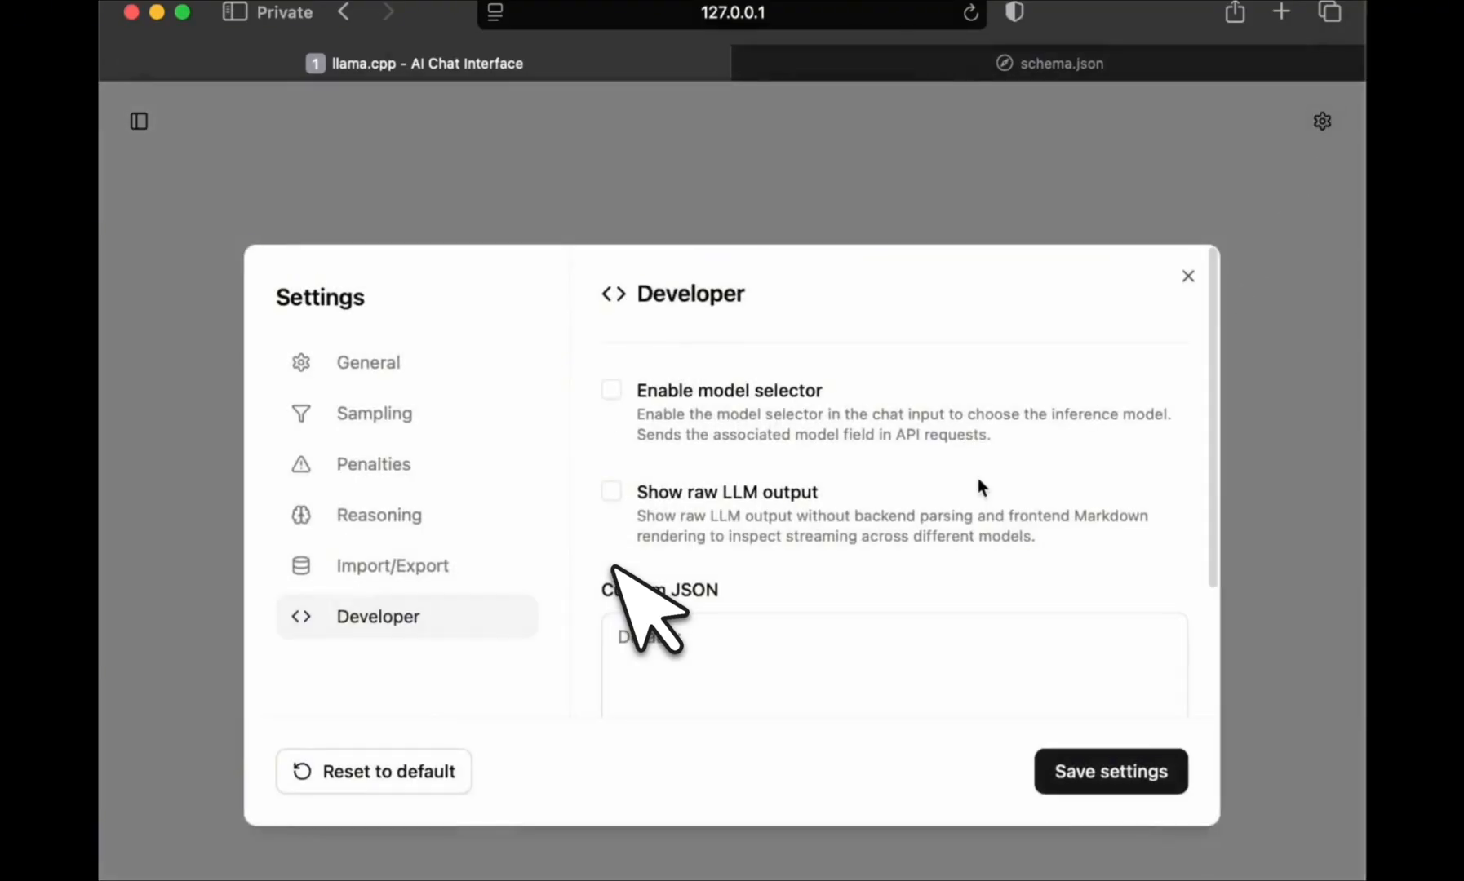